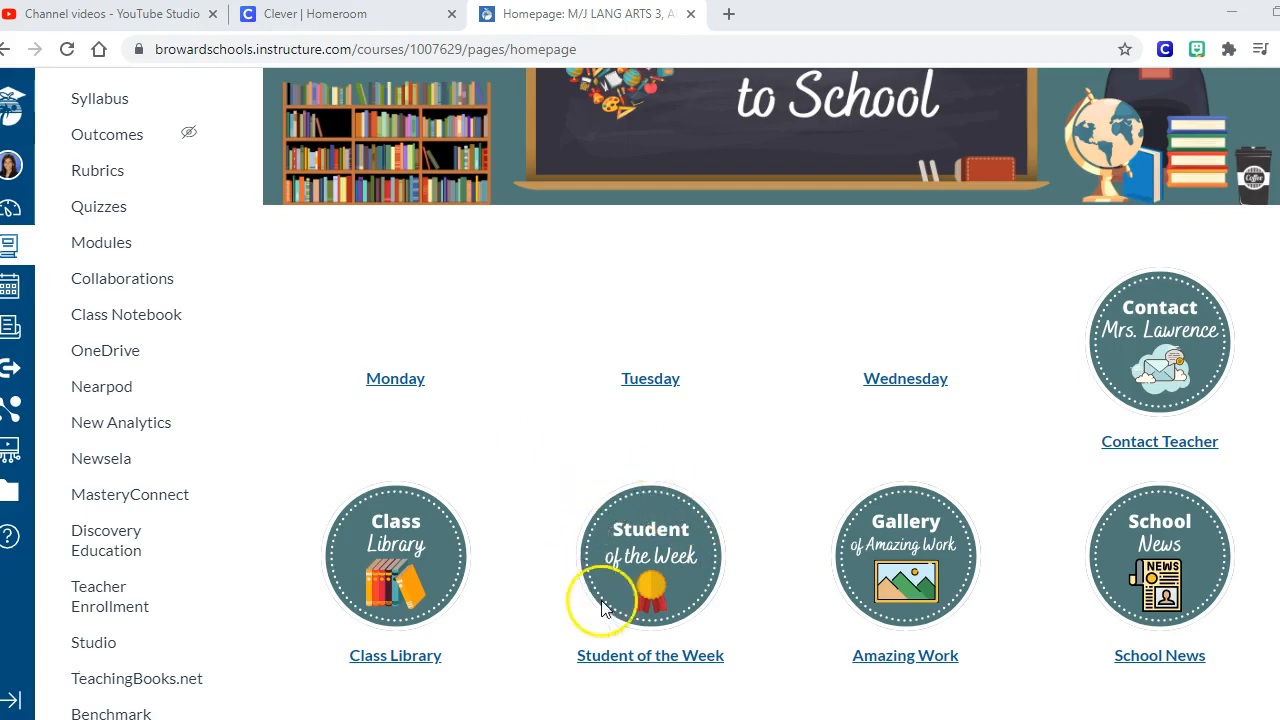
mouse_move(688, 350)
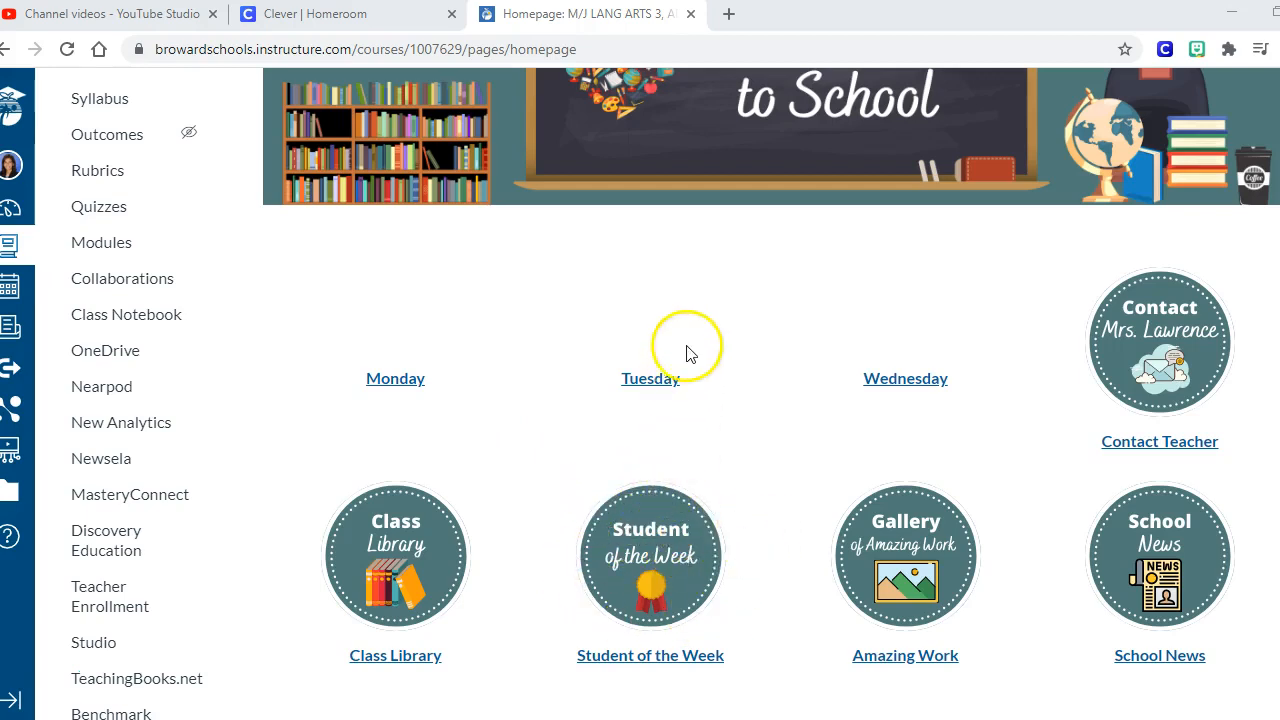
Open the Homepage in the Rich Content Editor with the Monday/Tuesday/Wednesday table visible.
scroll("up", 3)
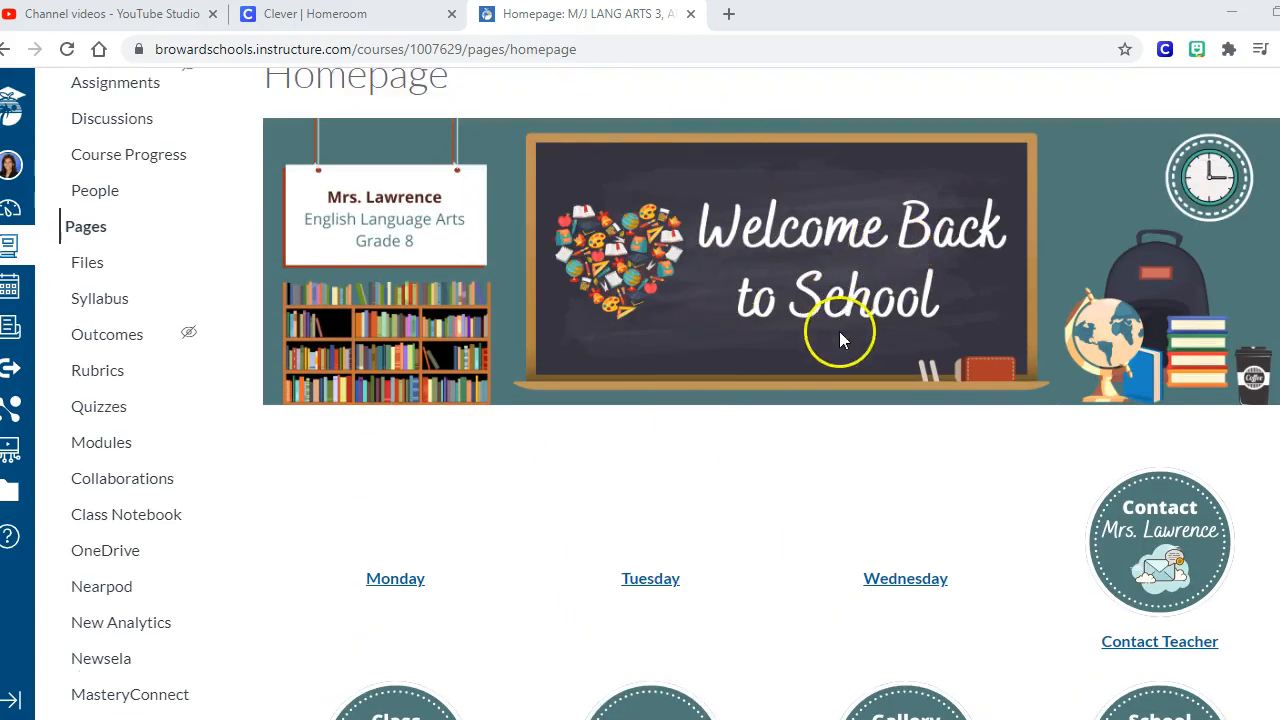
scroll("up", 3)
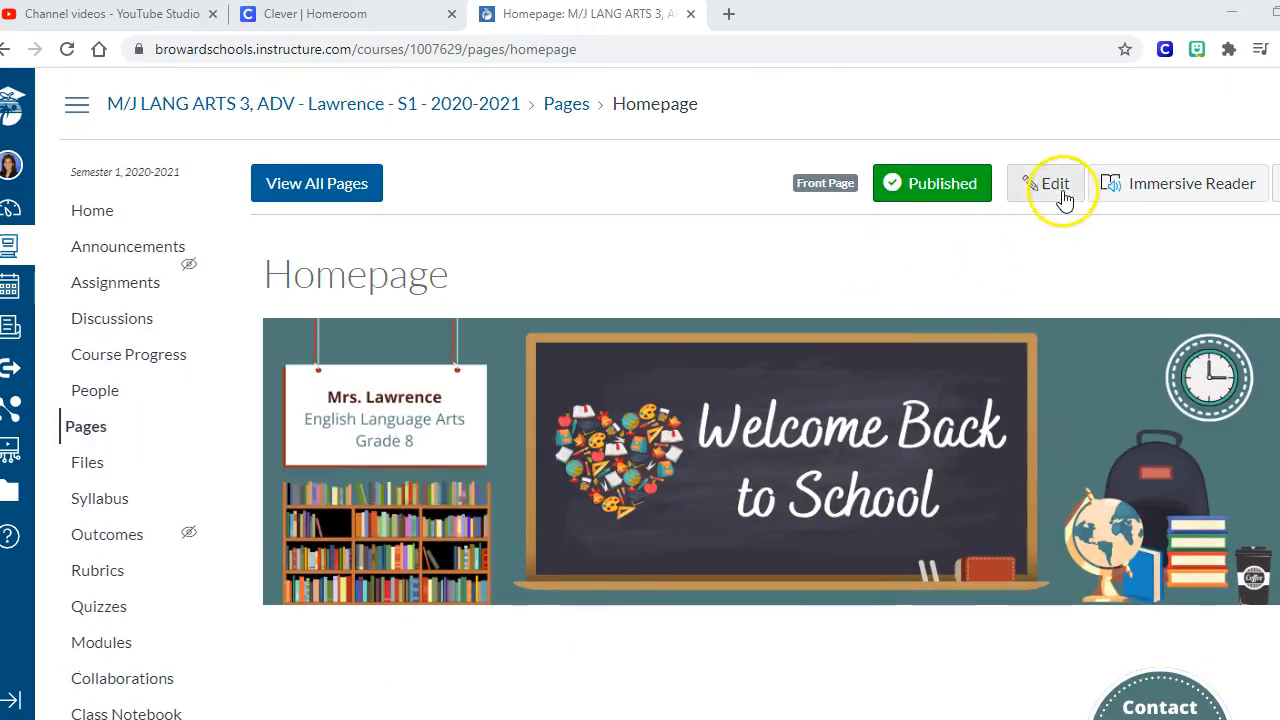
left_click(1052, 184)
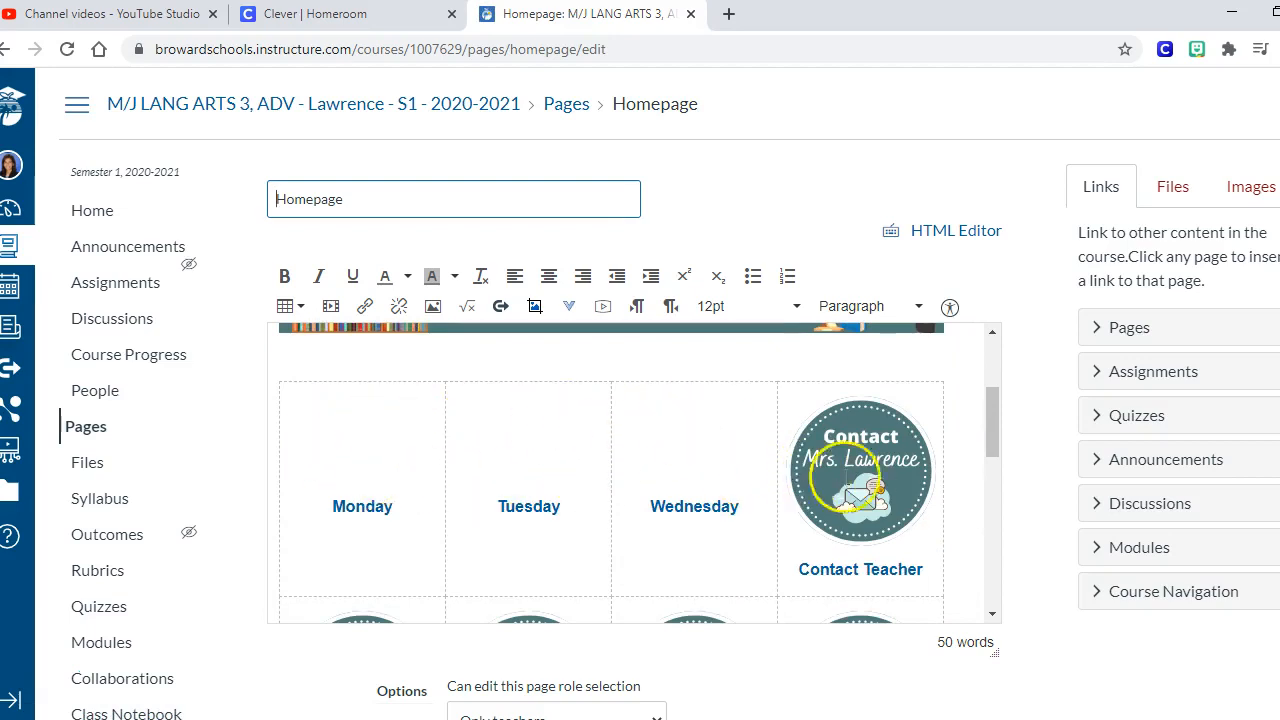
scroll("down", 3)
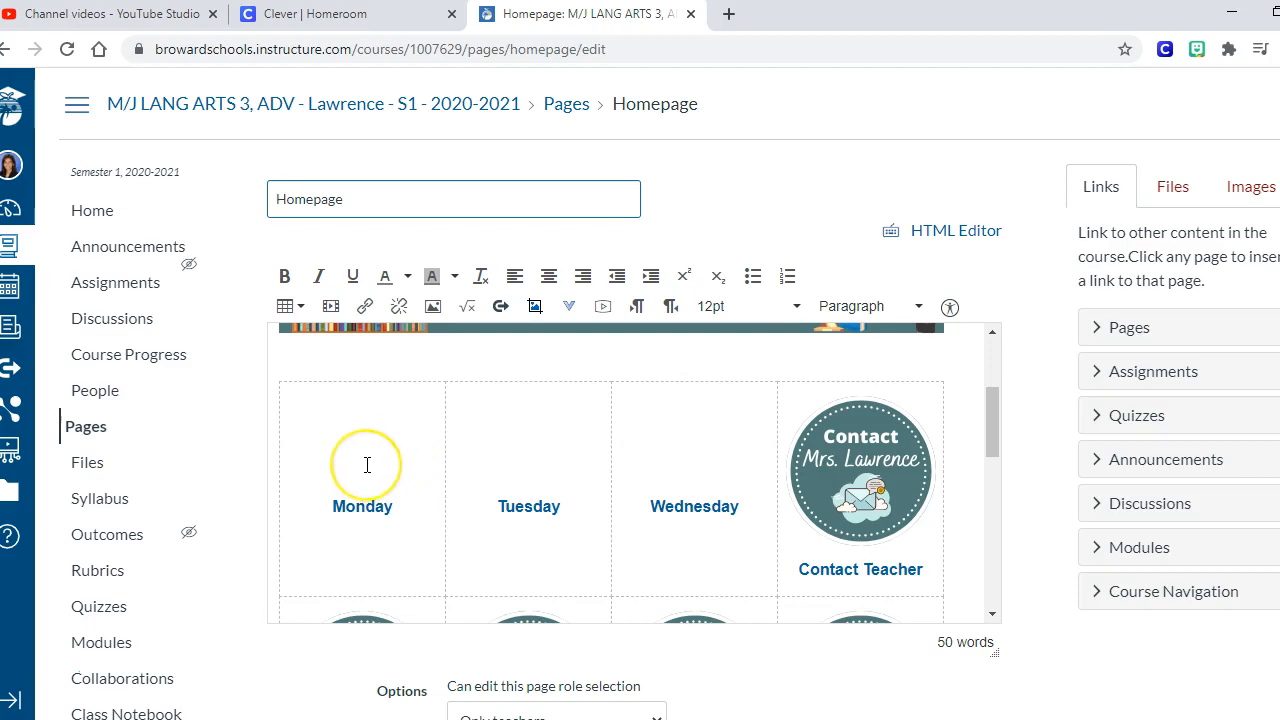
mouse_move(732, 464)
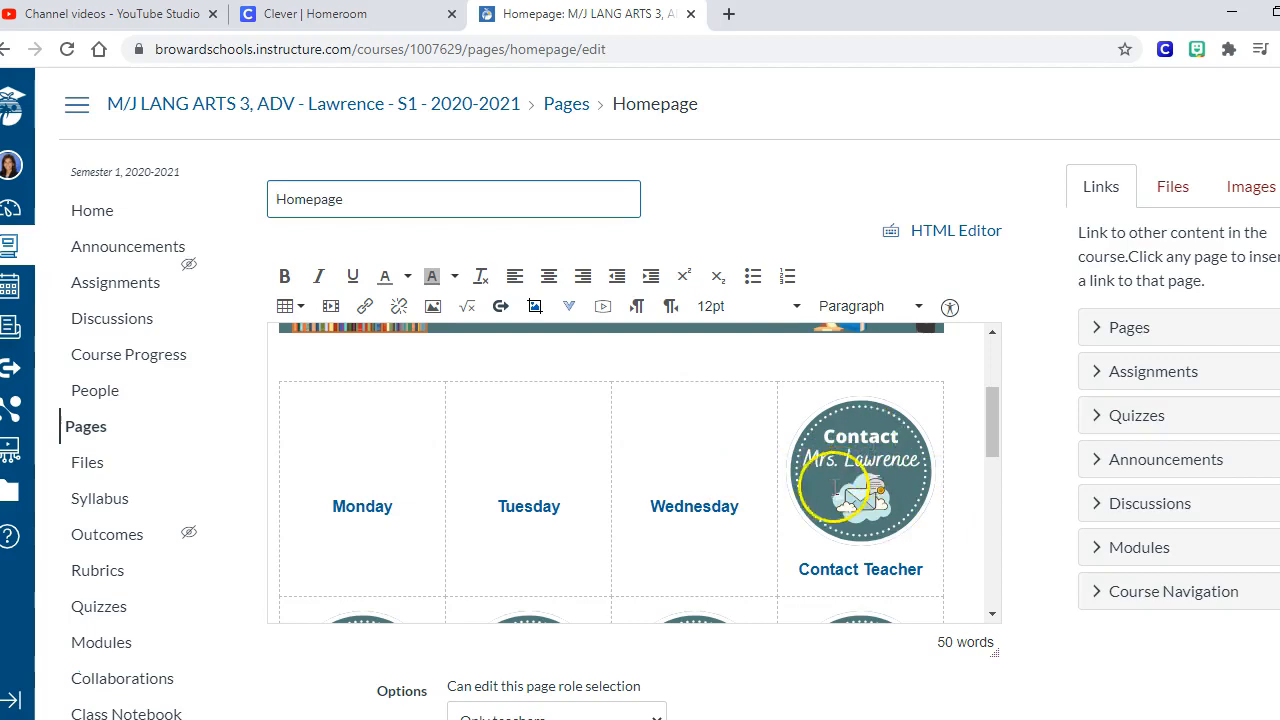
mouse_move(1080, 450)
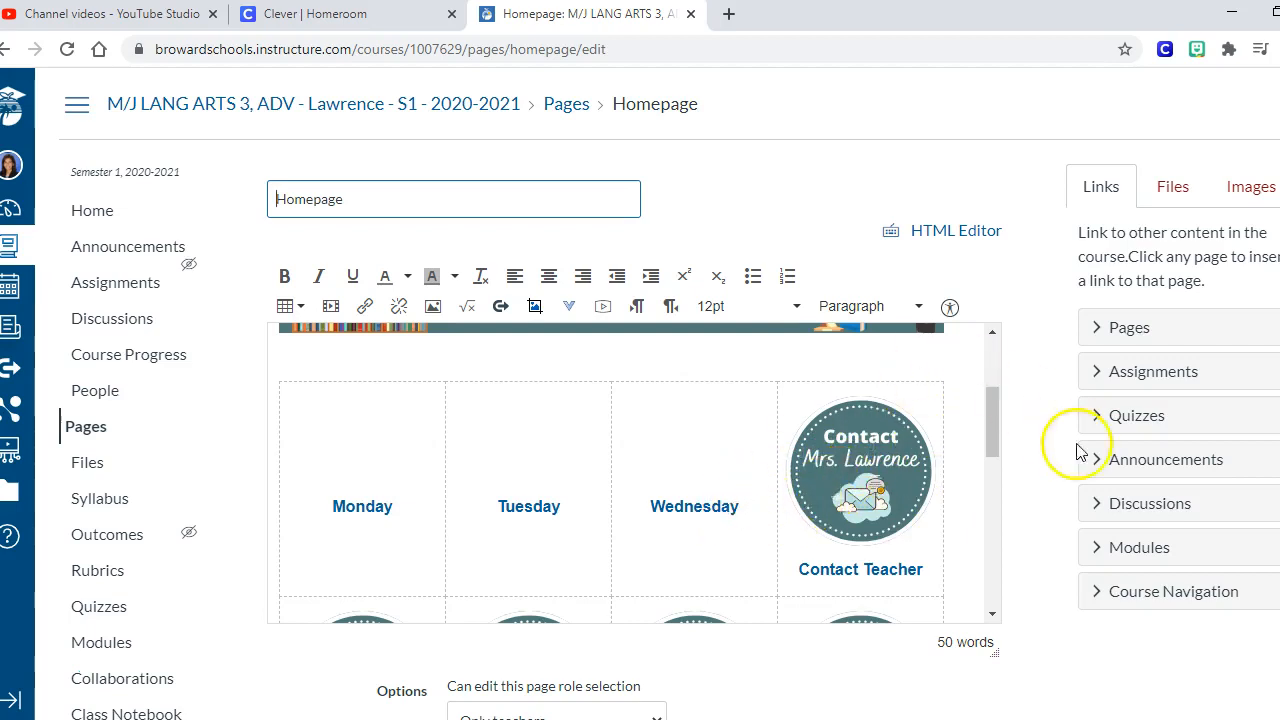
left_click(900, 536)
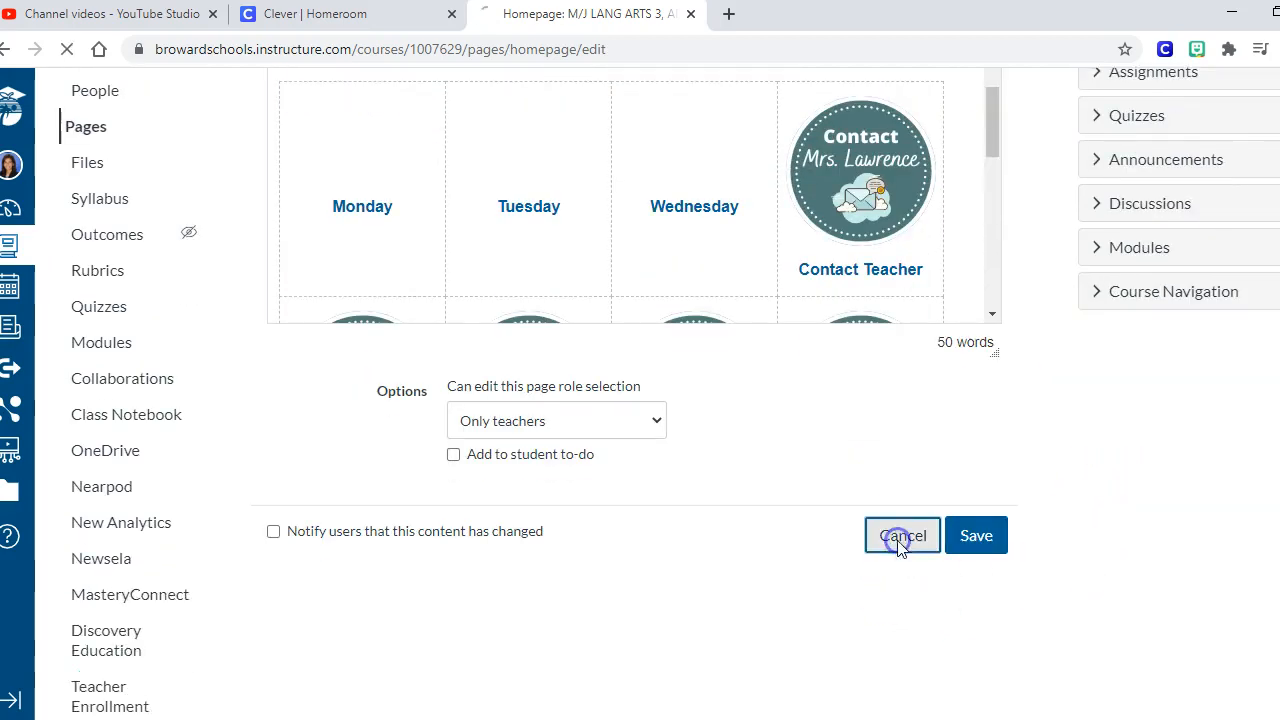
Cancel editing and scroll the published homepage down to the 'To Edit the Buttons' link.
left_click(900, 536)
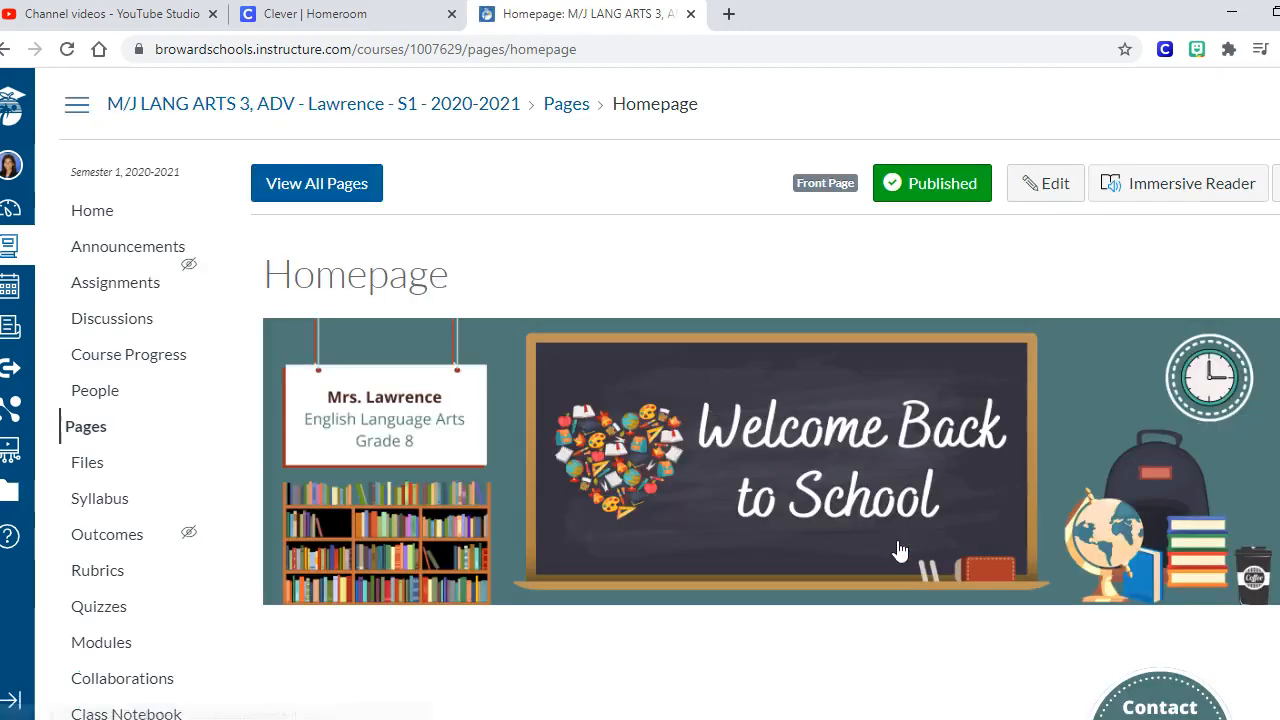
scroll("down", 3)
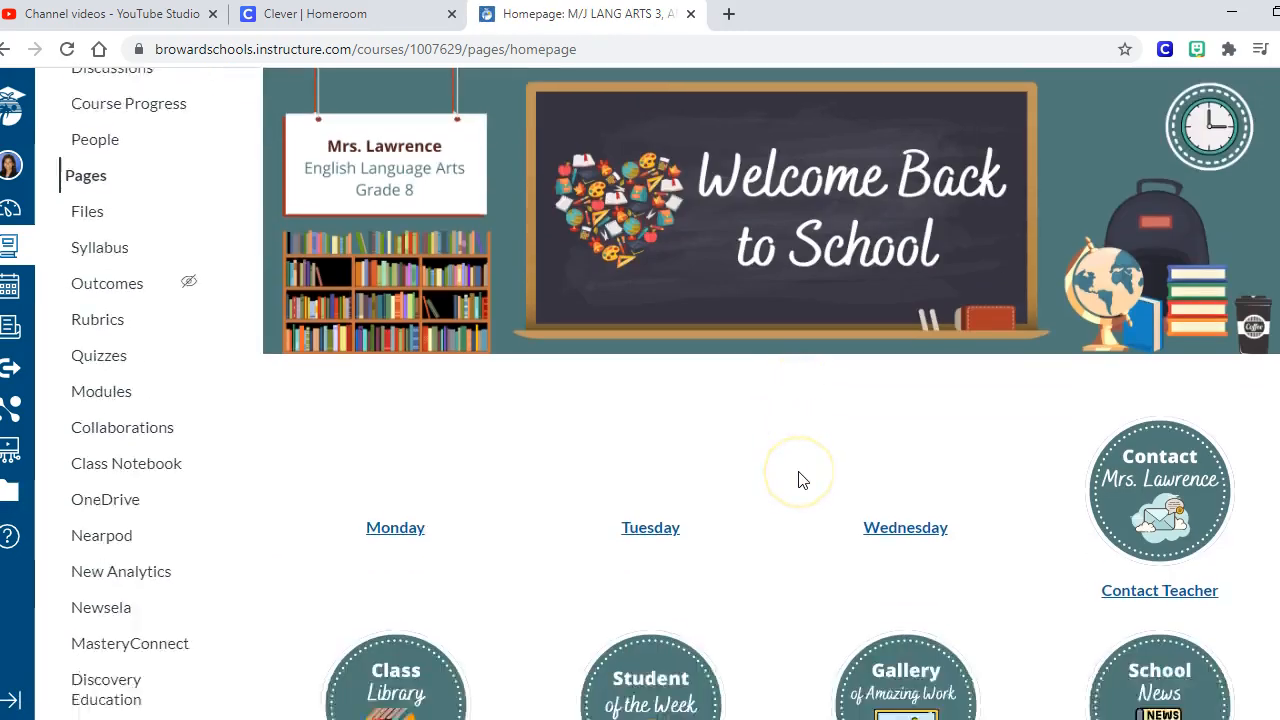
scroll("down", 3)
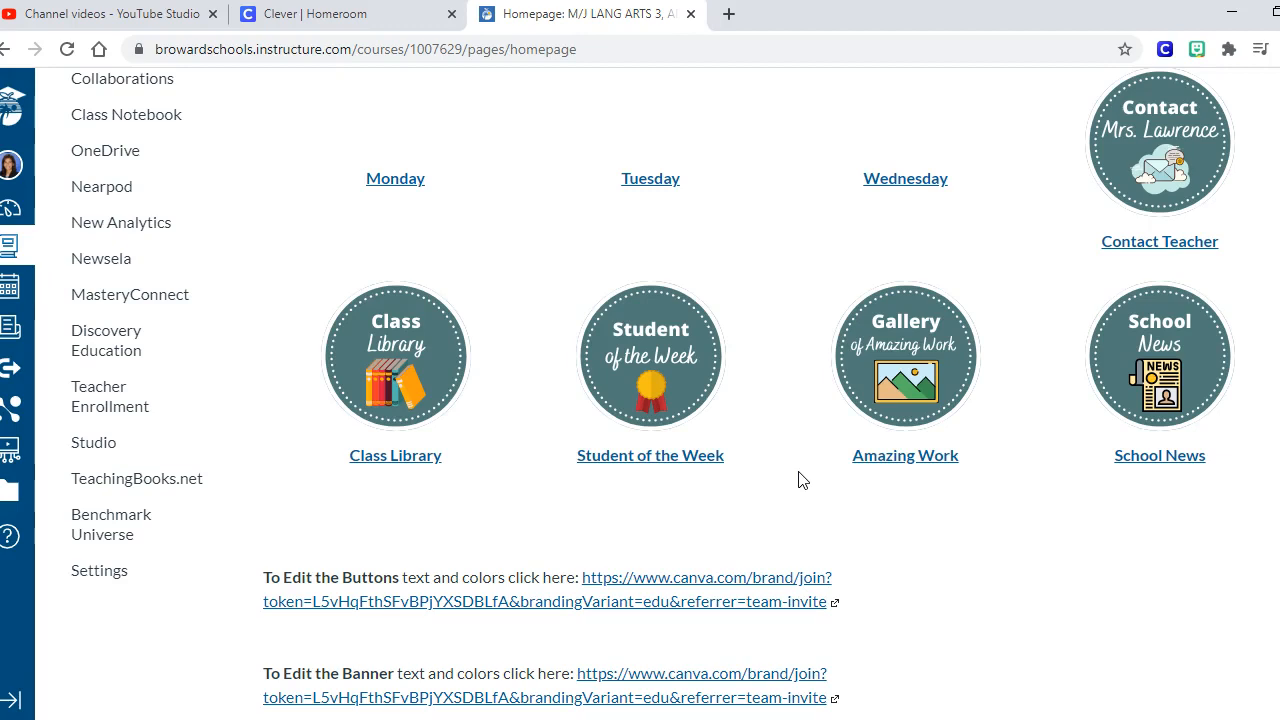
mouse_move(744, 566)
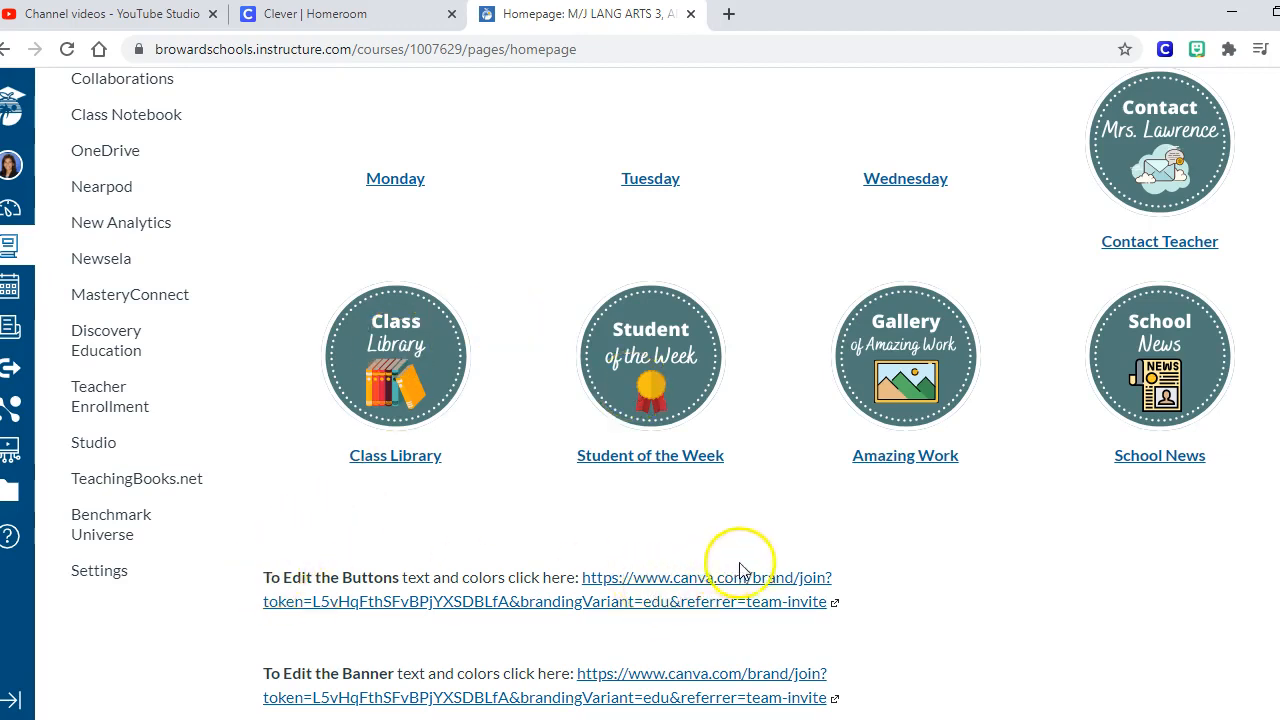
scroll("down", 3)
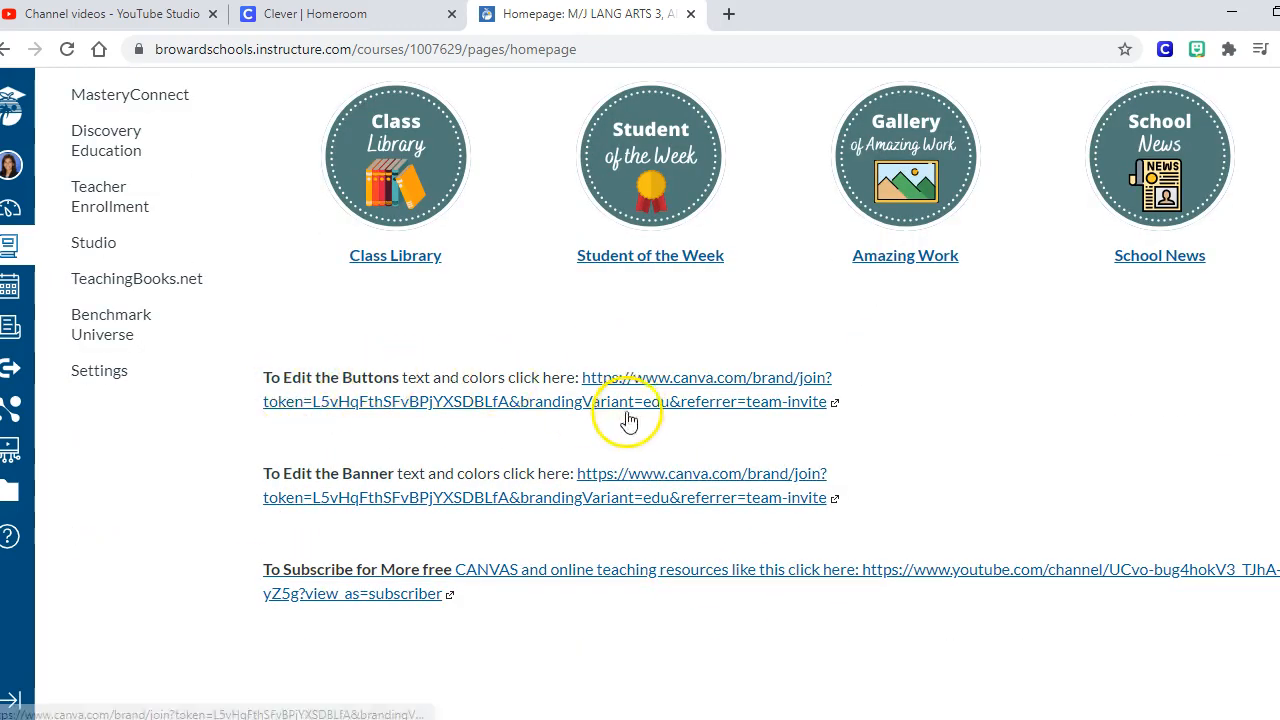
mouse_move(660, 470)
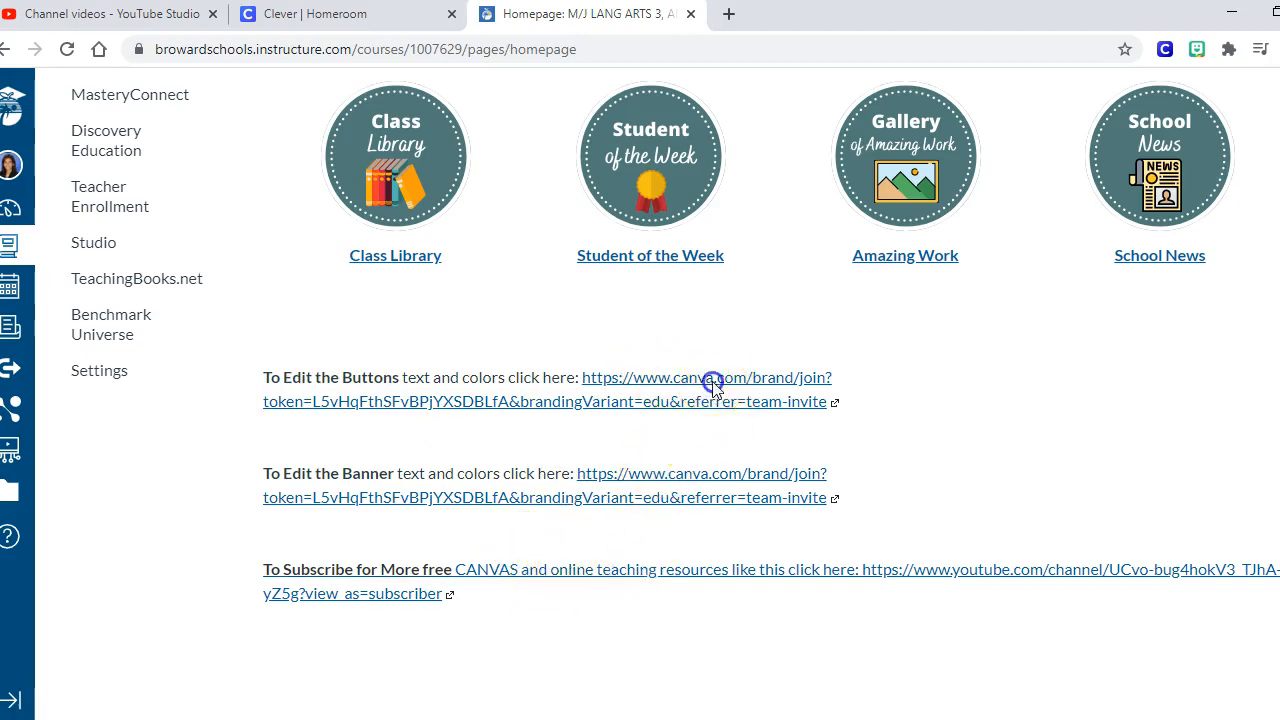
Follow the Canva link under 'To Edit the Buttons' to Canva's home page in a new tab.
left_click(704, 376)
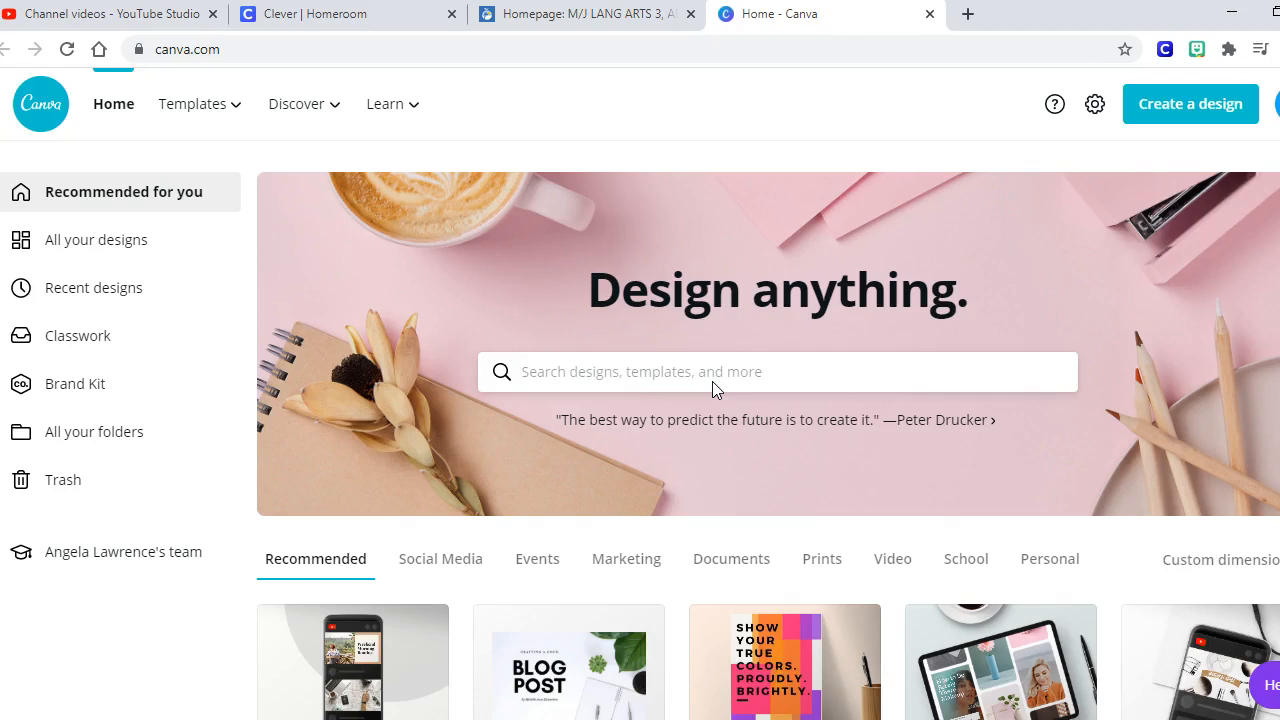
mouse_move(670, 240)
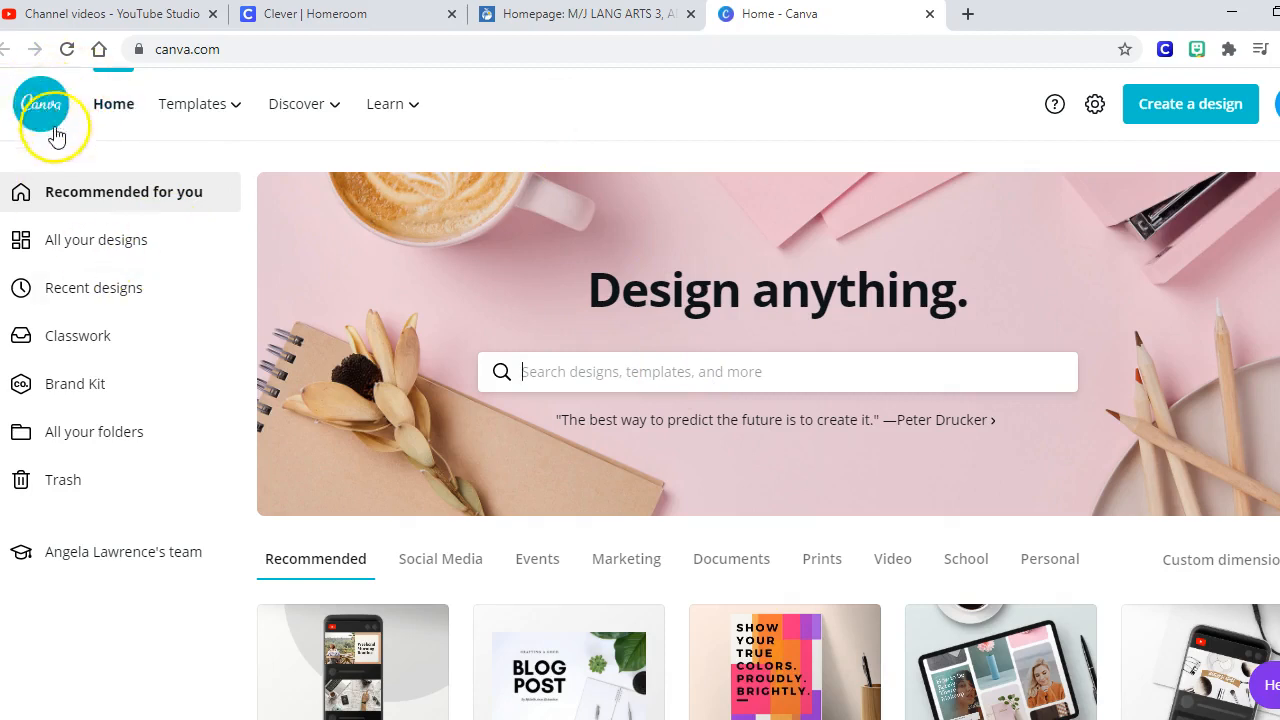
mouse_move(360, 262)
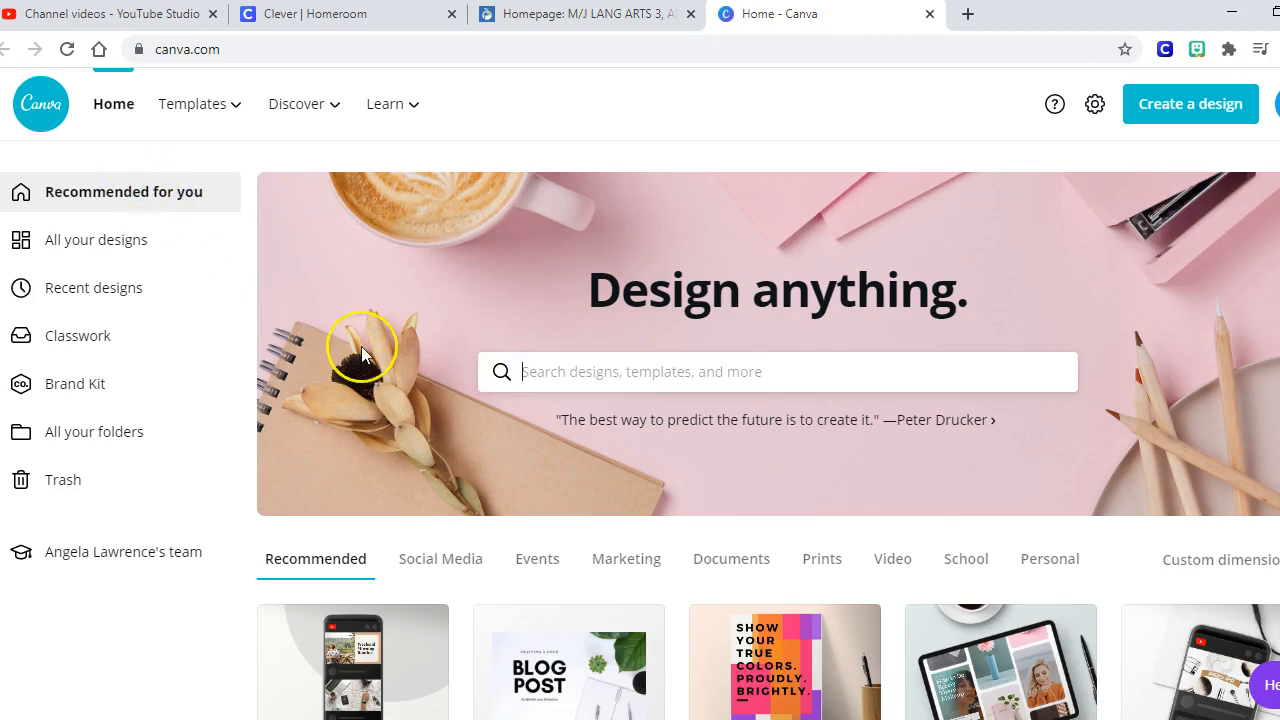
mouse_move(358, 364)
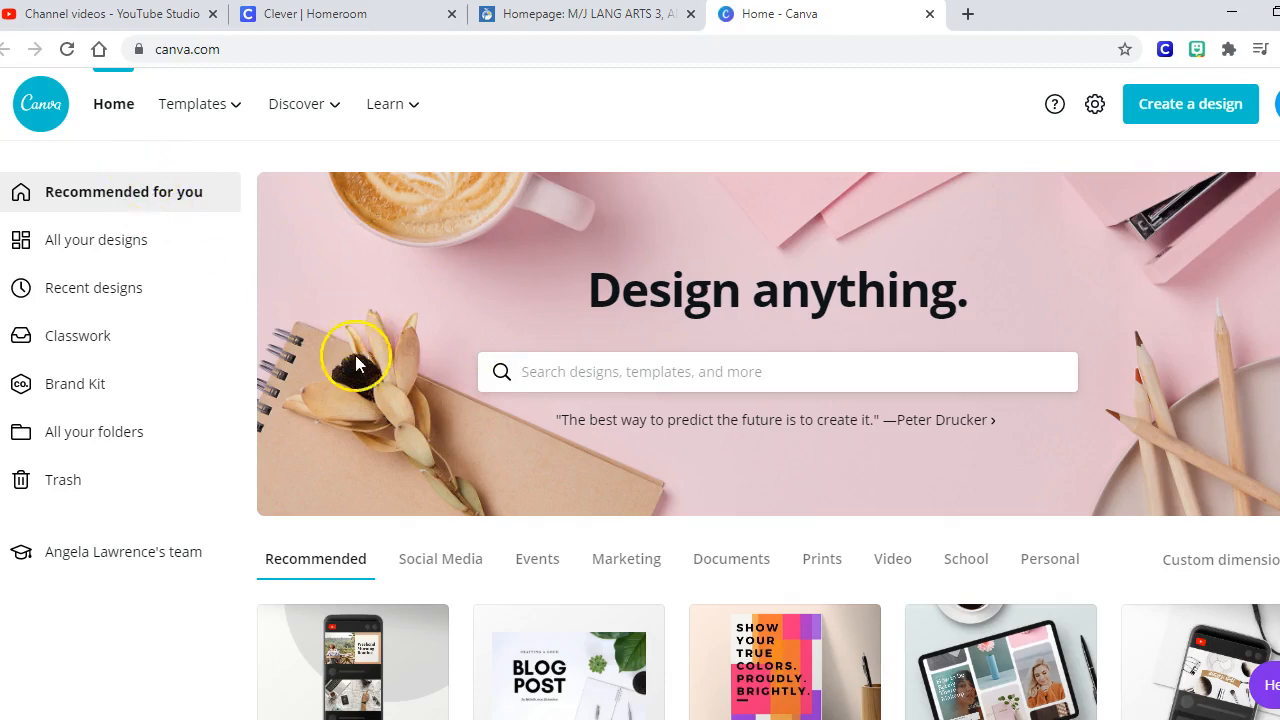
mouse_move(176, 552)
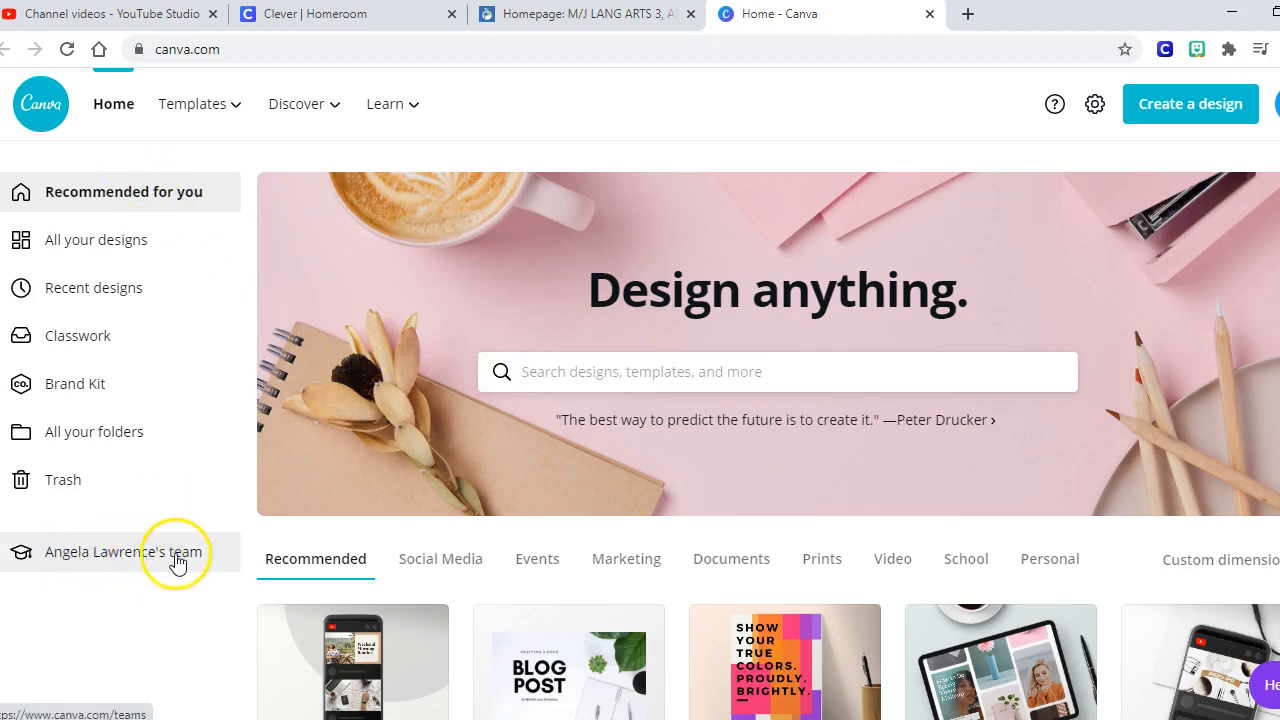
left_click(124, 552)
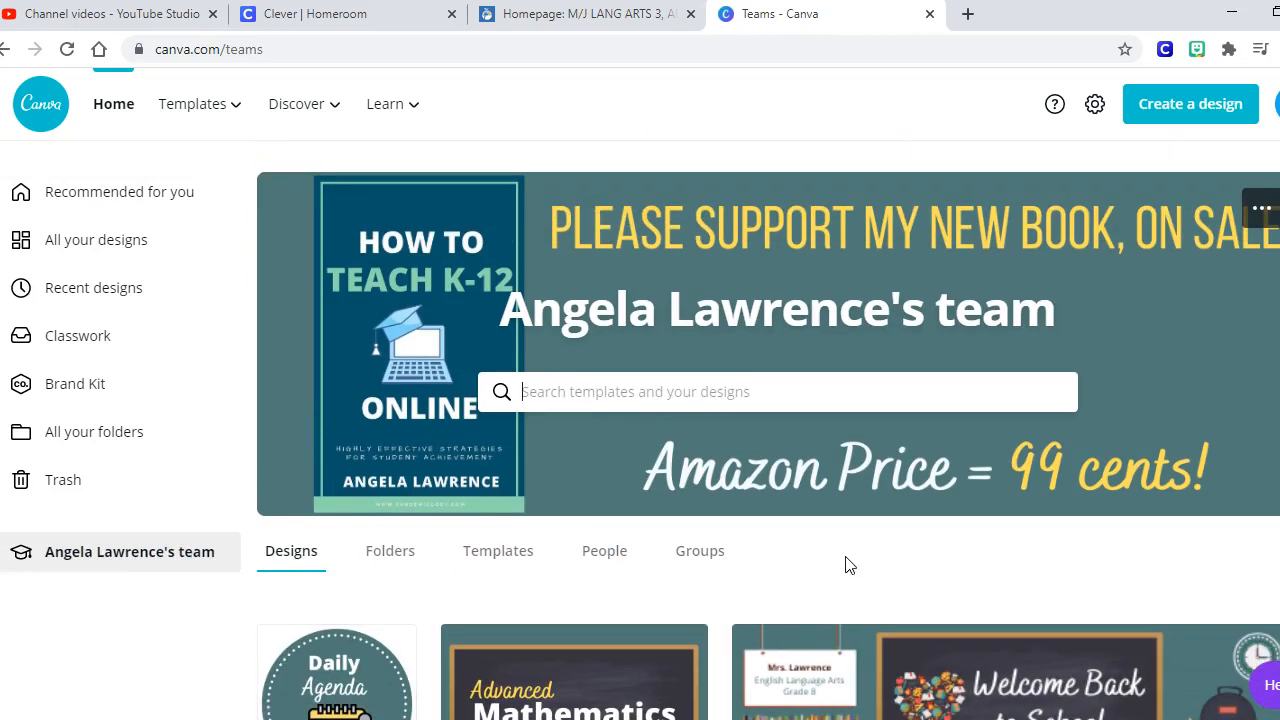
mouse_move(752, 550)
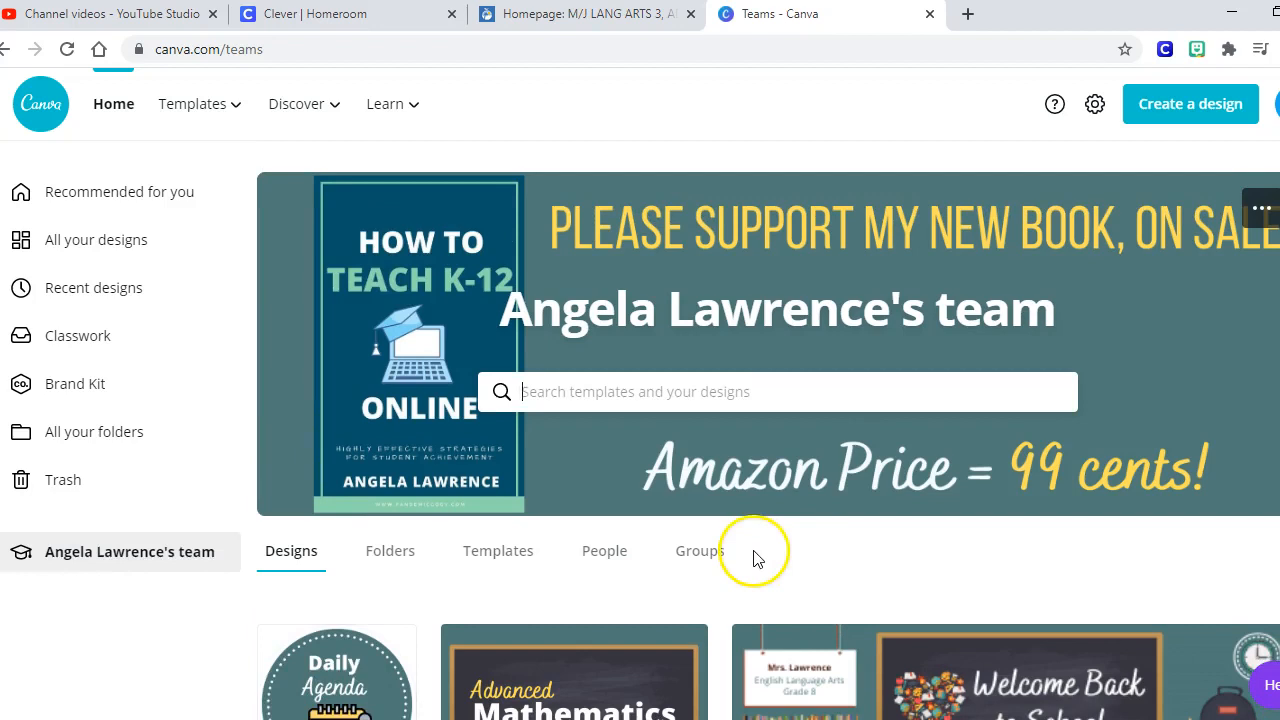
scroll("down", 3)
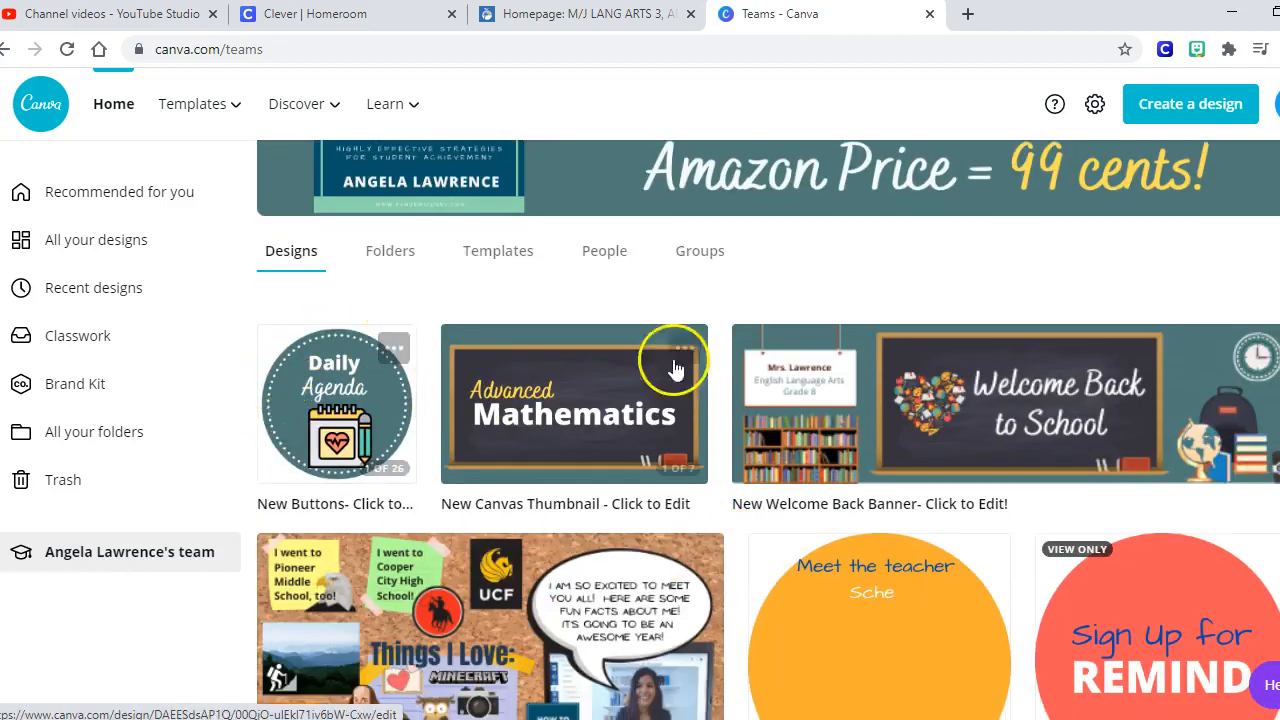
scroll("up", 3)
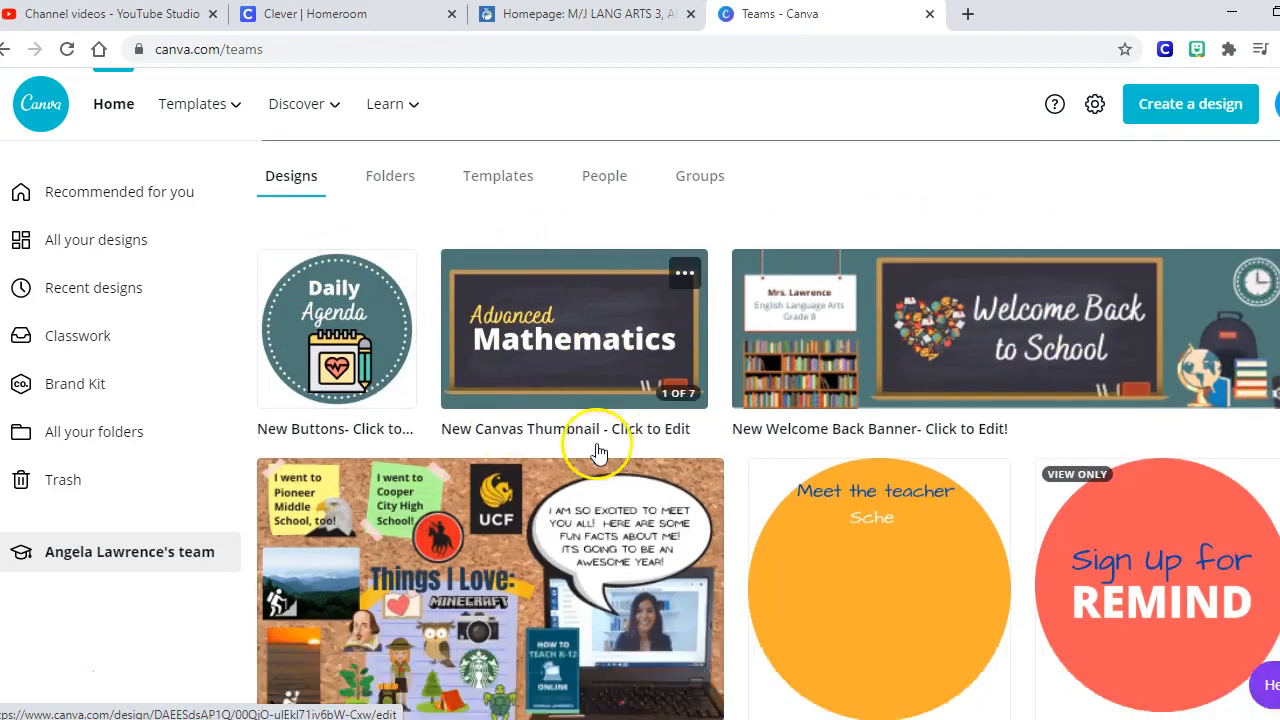
scroll("down", 3)
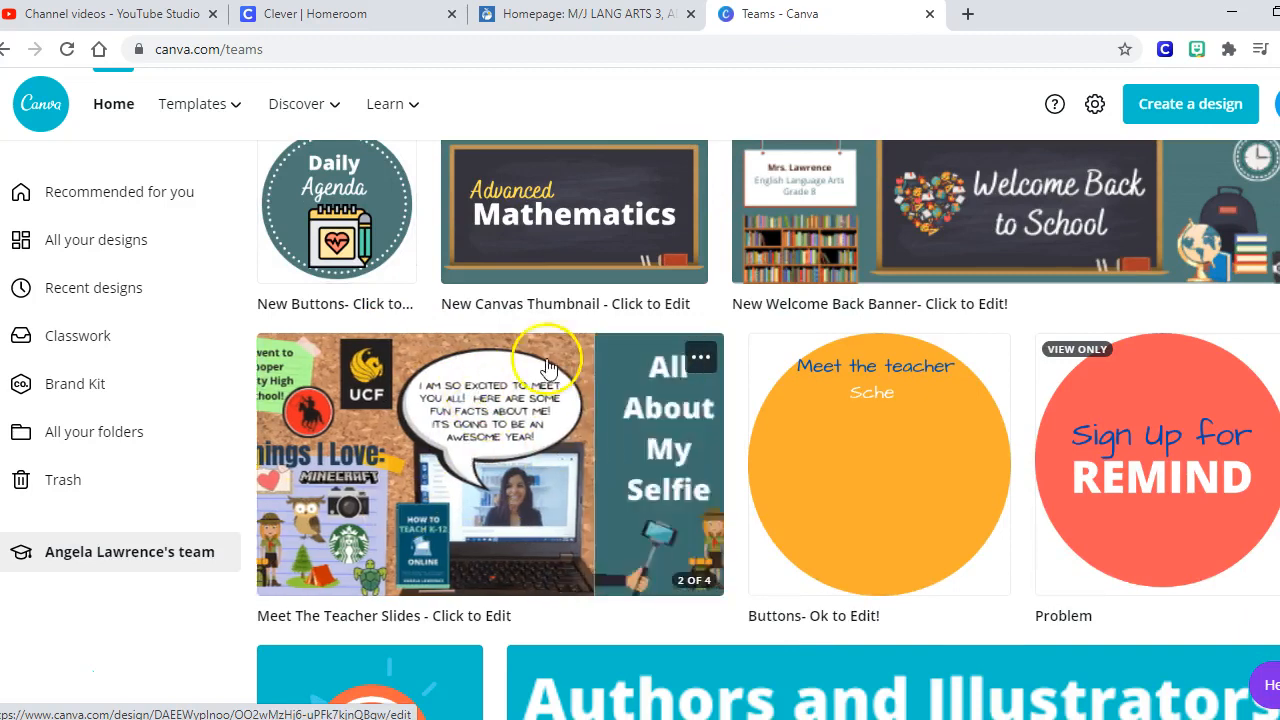
scroll("down", 3)
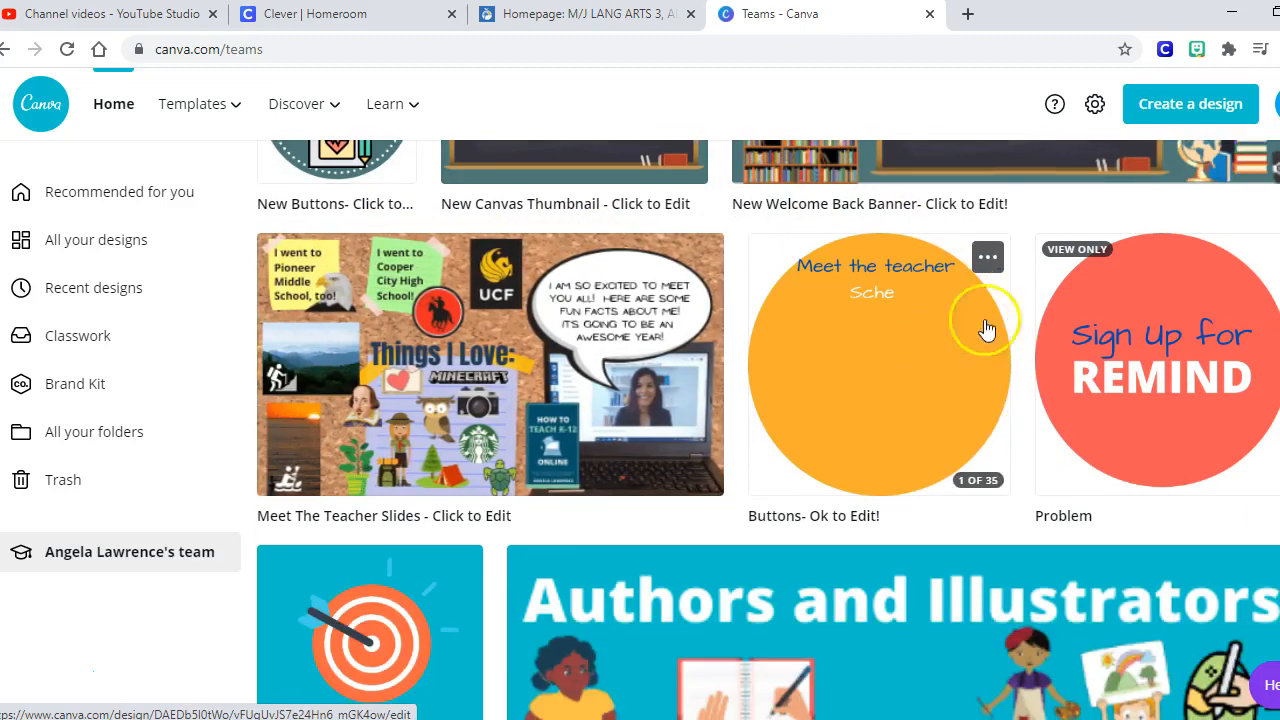
mouse_move(872, 332)
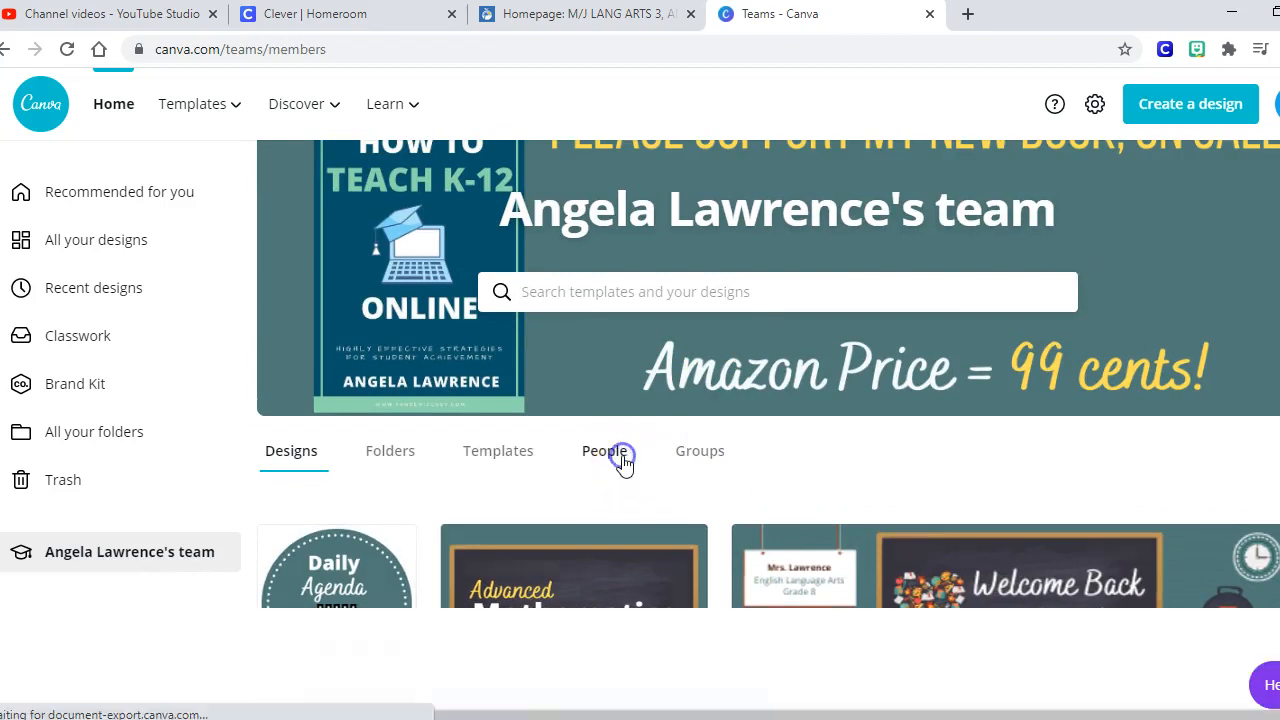
Look through the team's People list of 465 members and invitations.
left_click(604, 450)
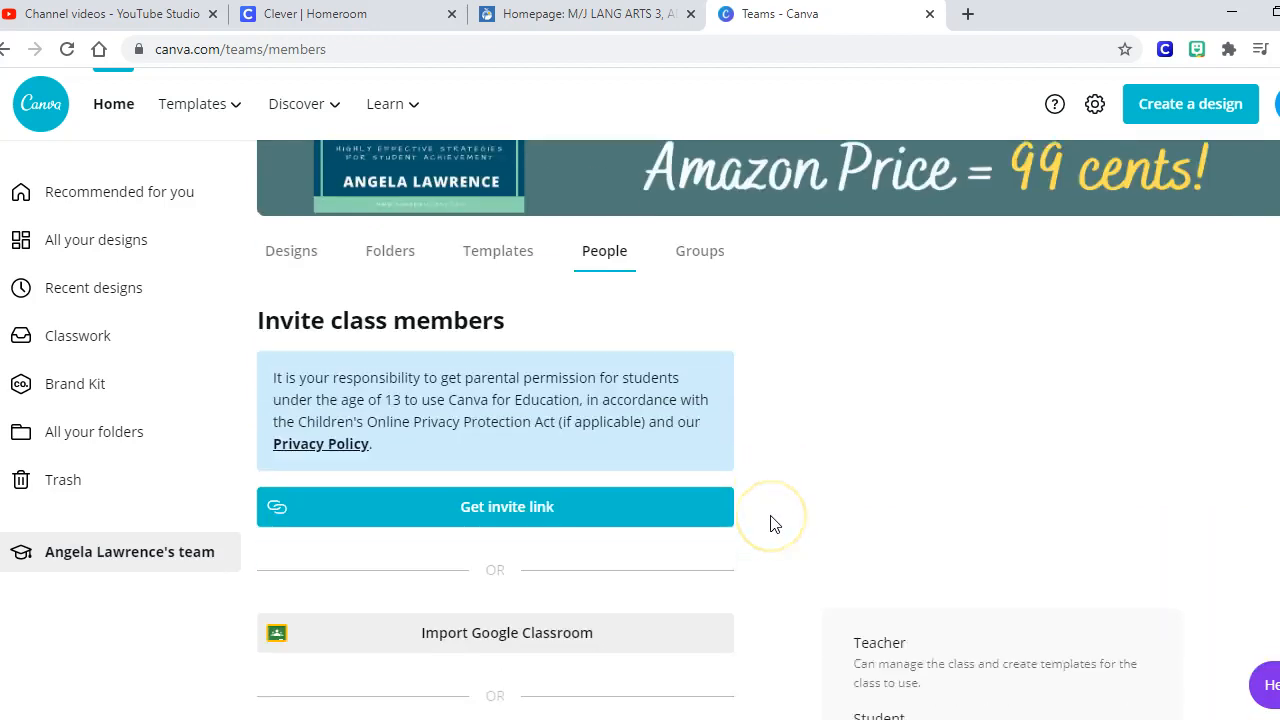
scroll("down", 3)
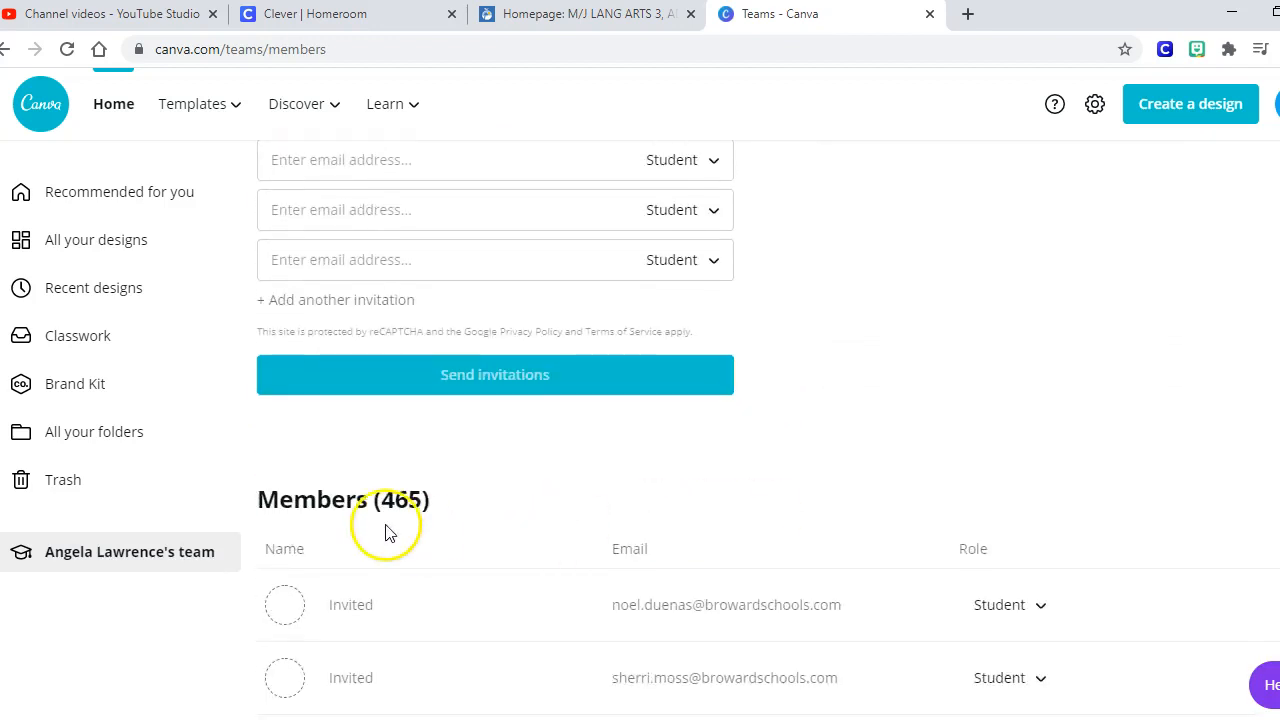
scroll("down", 3)
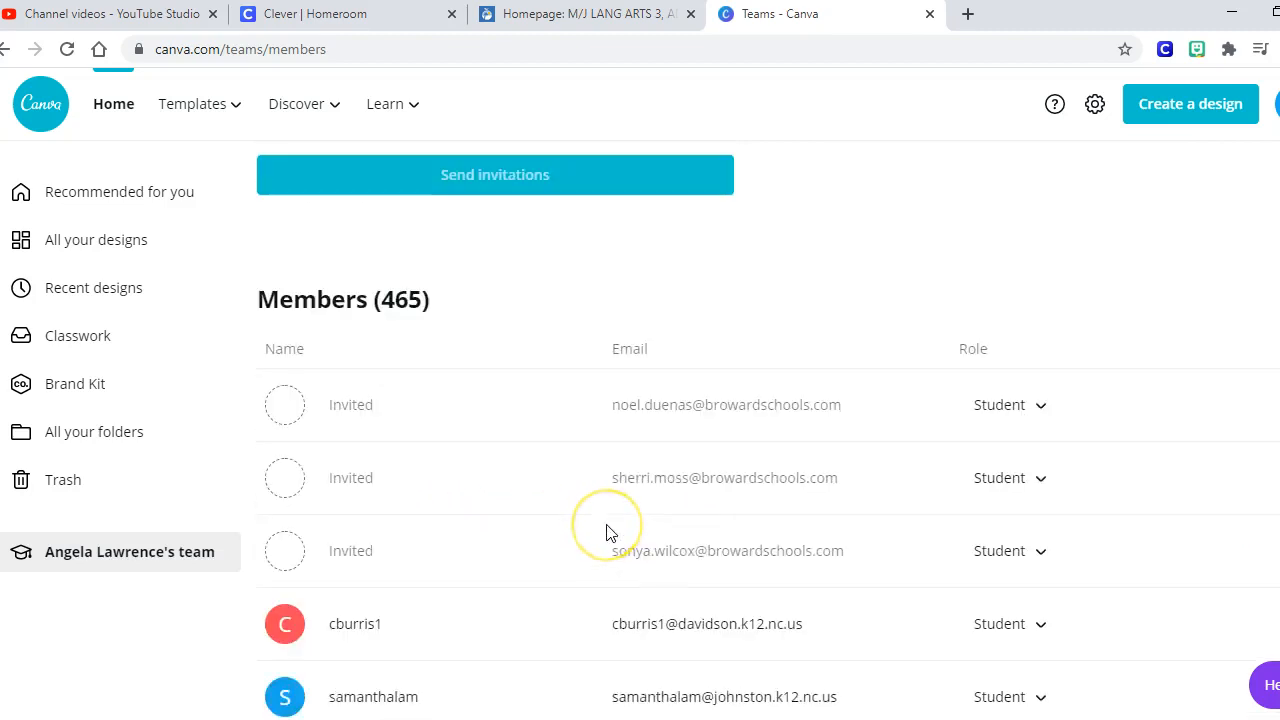
scroll("down", 3)
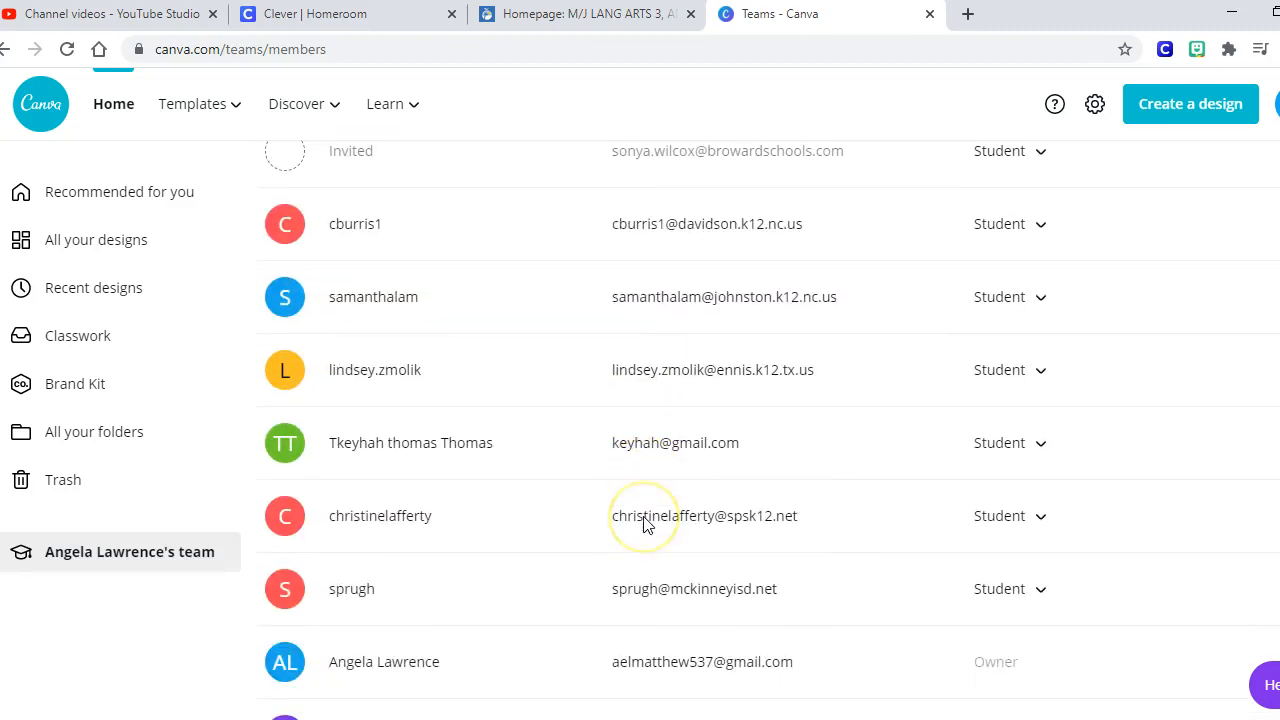
scroll("down", 3)
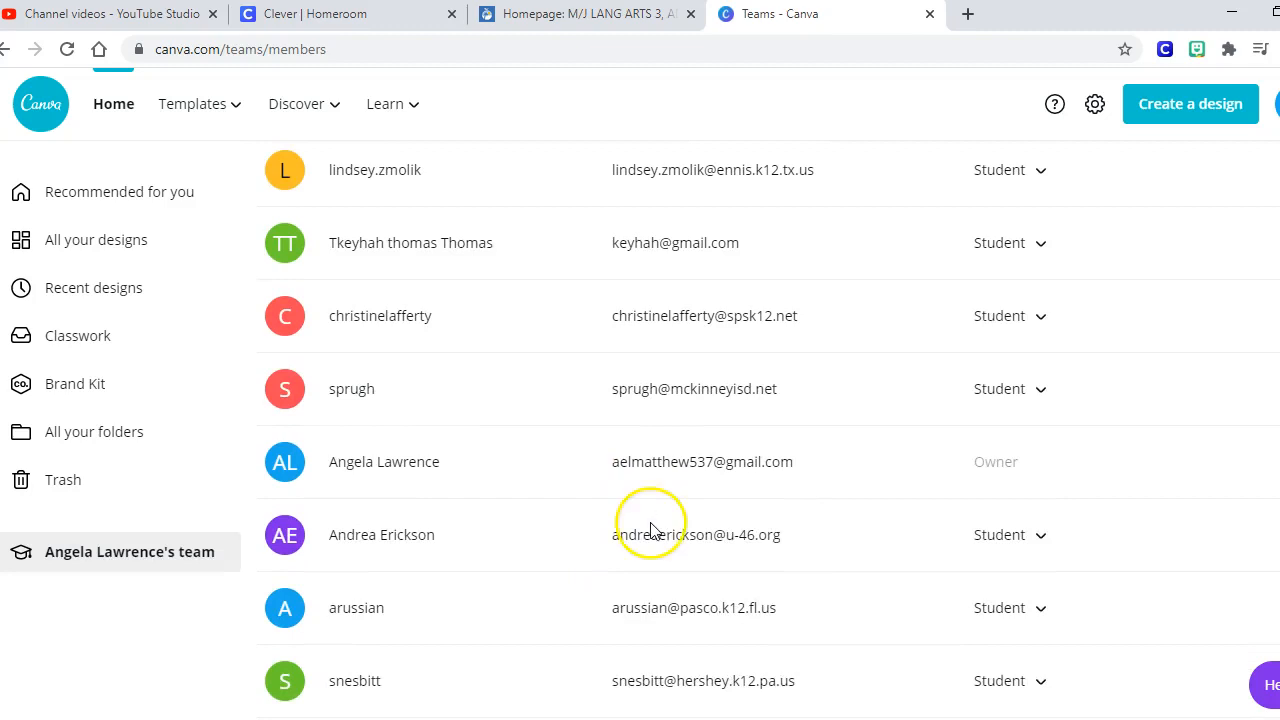
scroll("down", 3)
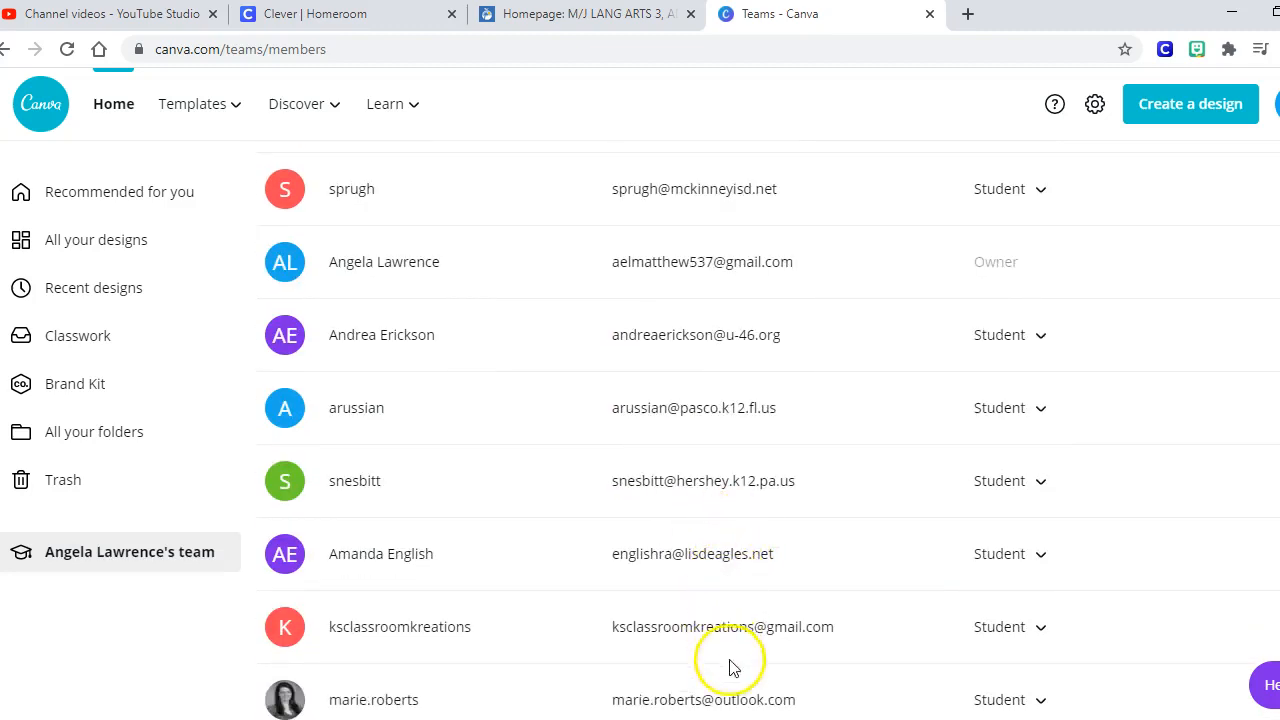
scroll("up", 3)
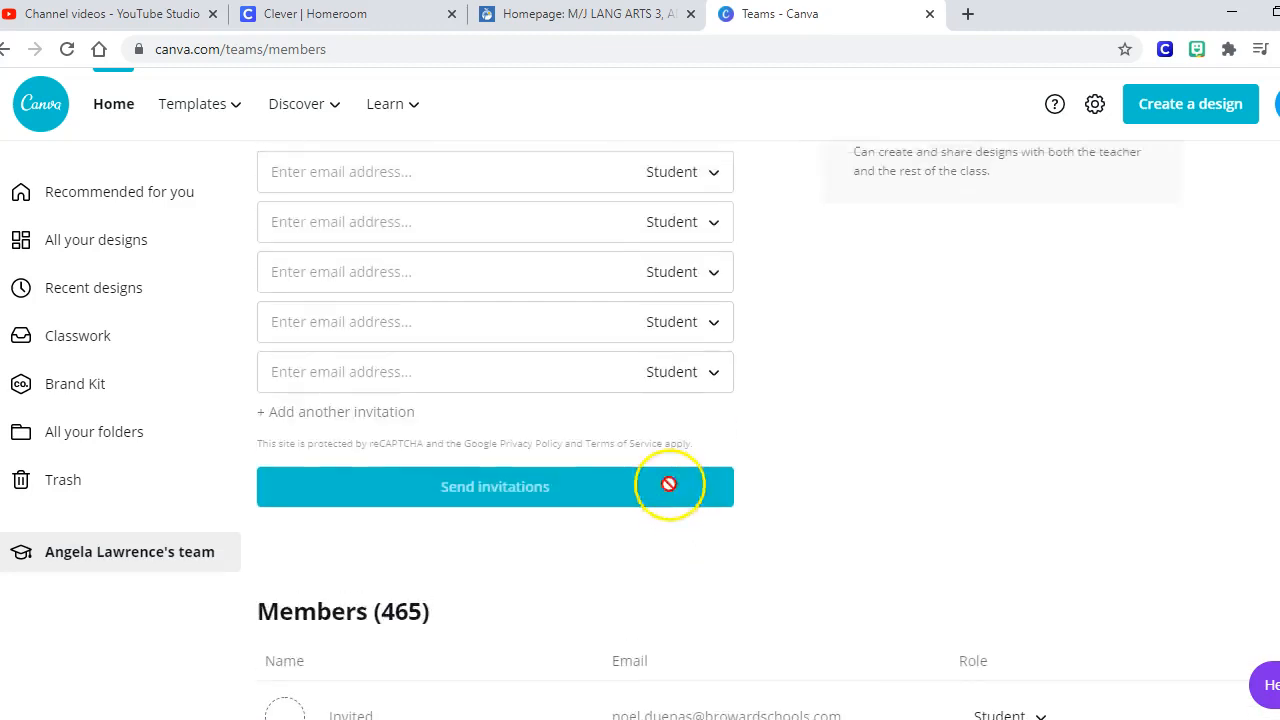
scroll("up", 3)
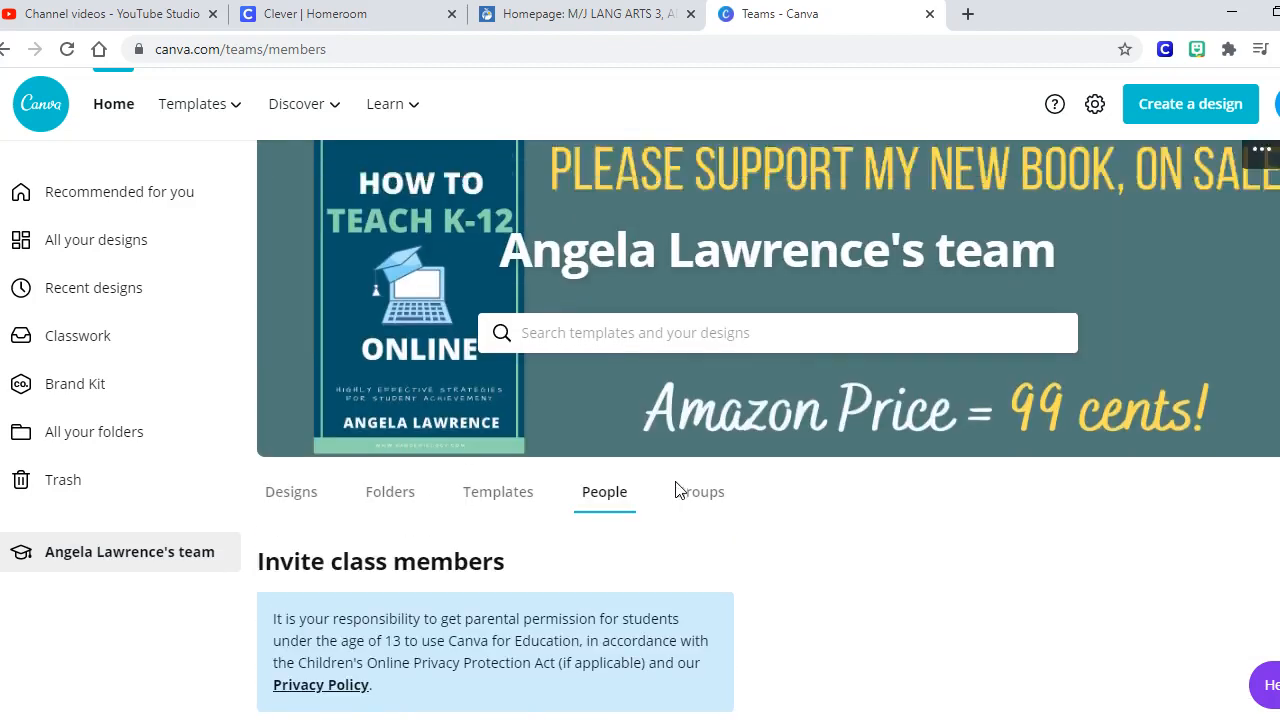
Switch back to the team's Designs list with New Buttons first.
left_click(292, 492)
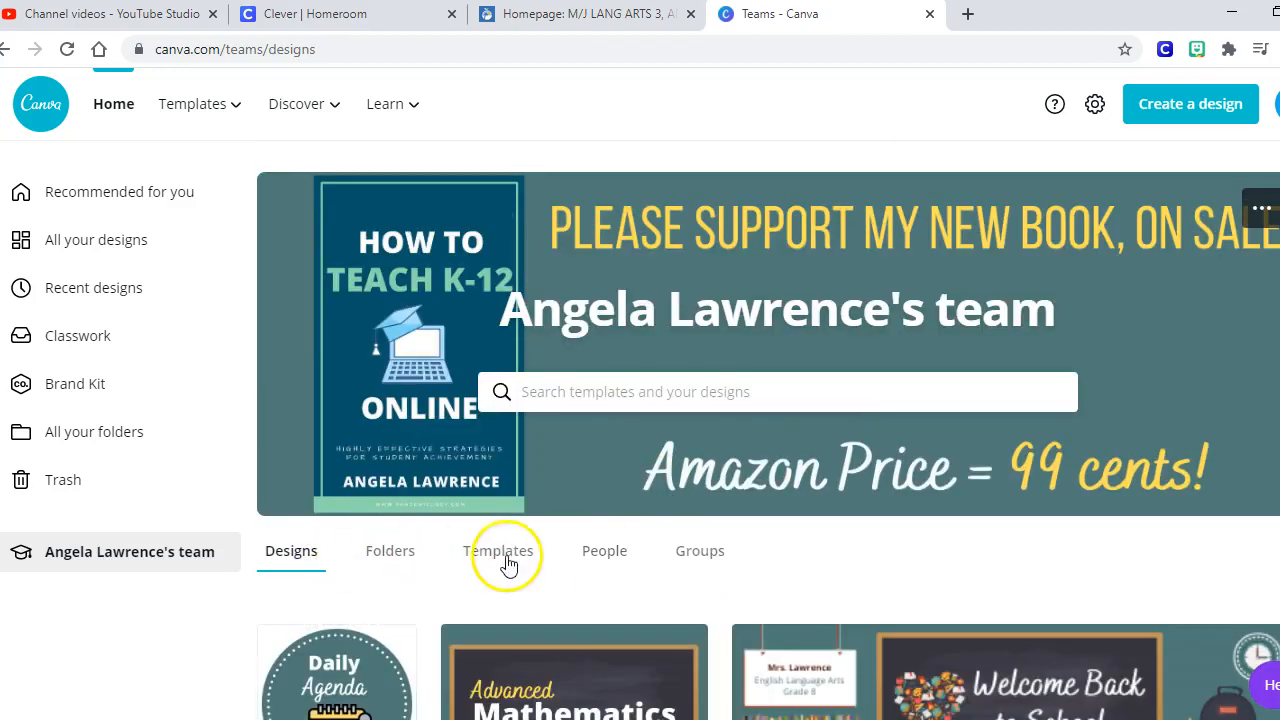
scroll("down", 3)
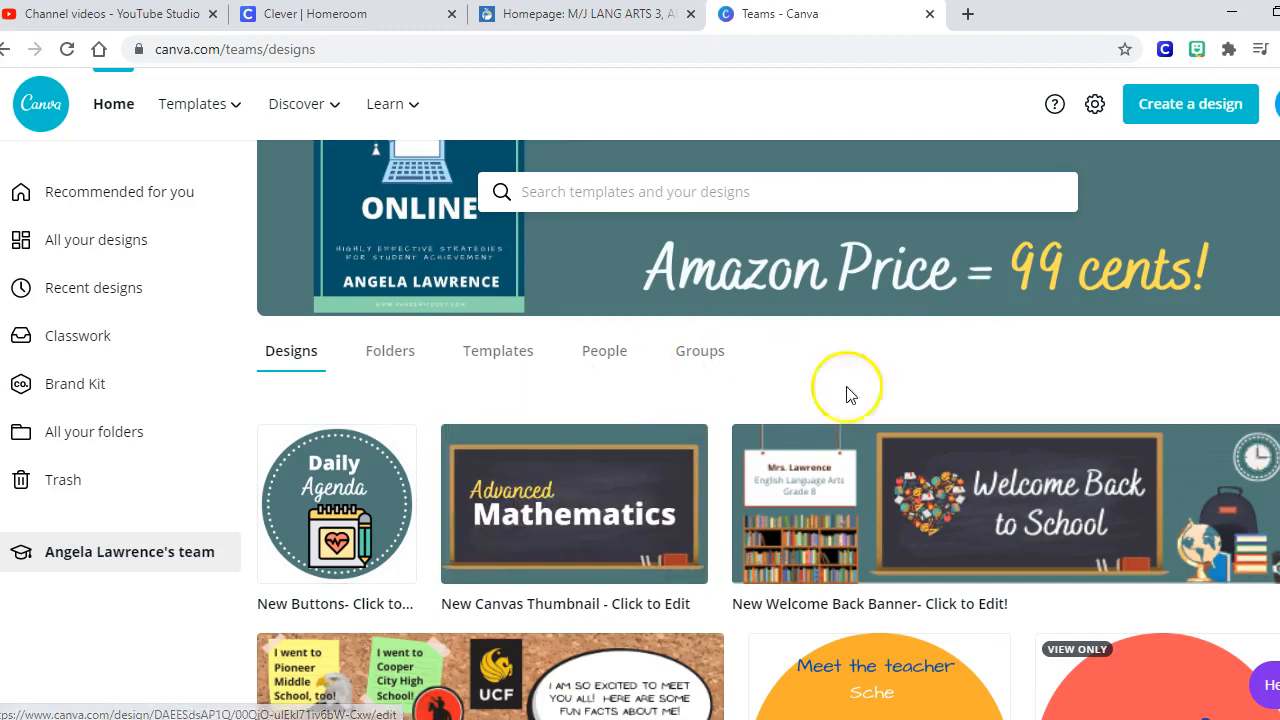
scroll("down", 3)
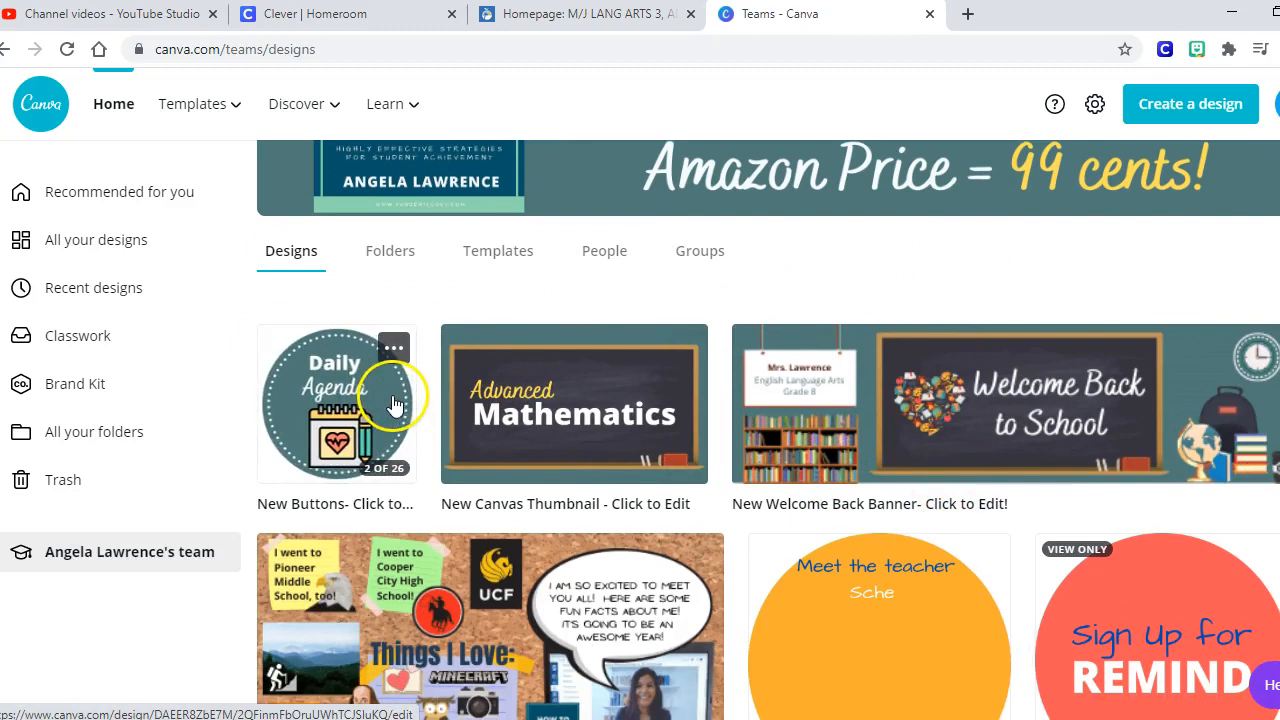
Open New Buttons and delete the Daily Agenda button's calendar graphic and dotted ring.
left_click(338, 404)
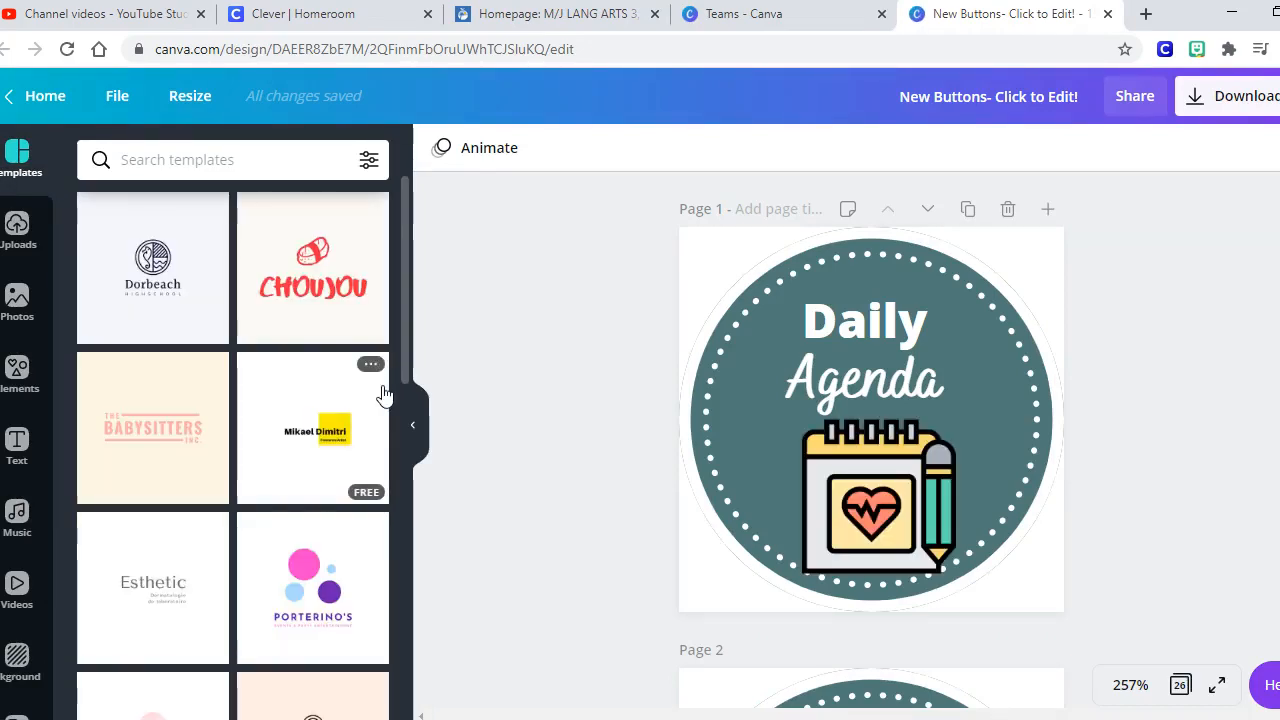
left_click(878, 264)
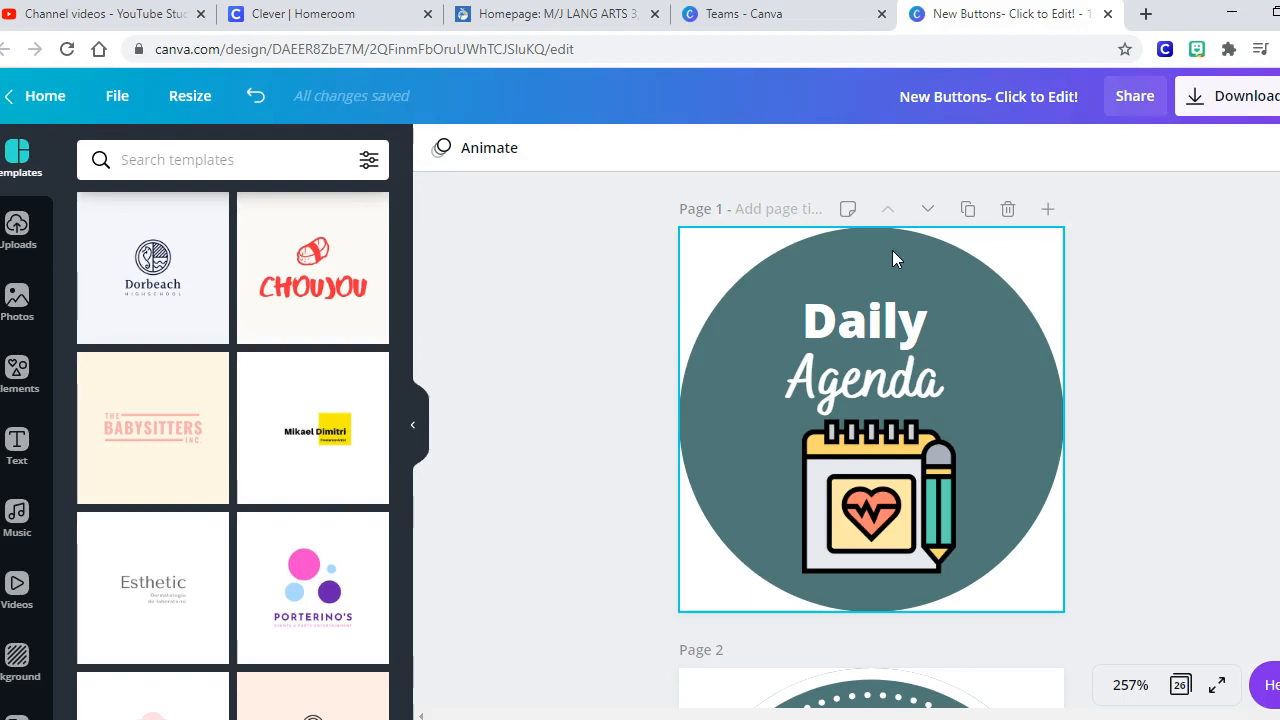
left_click(878, 500)
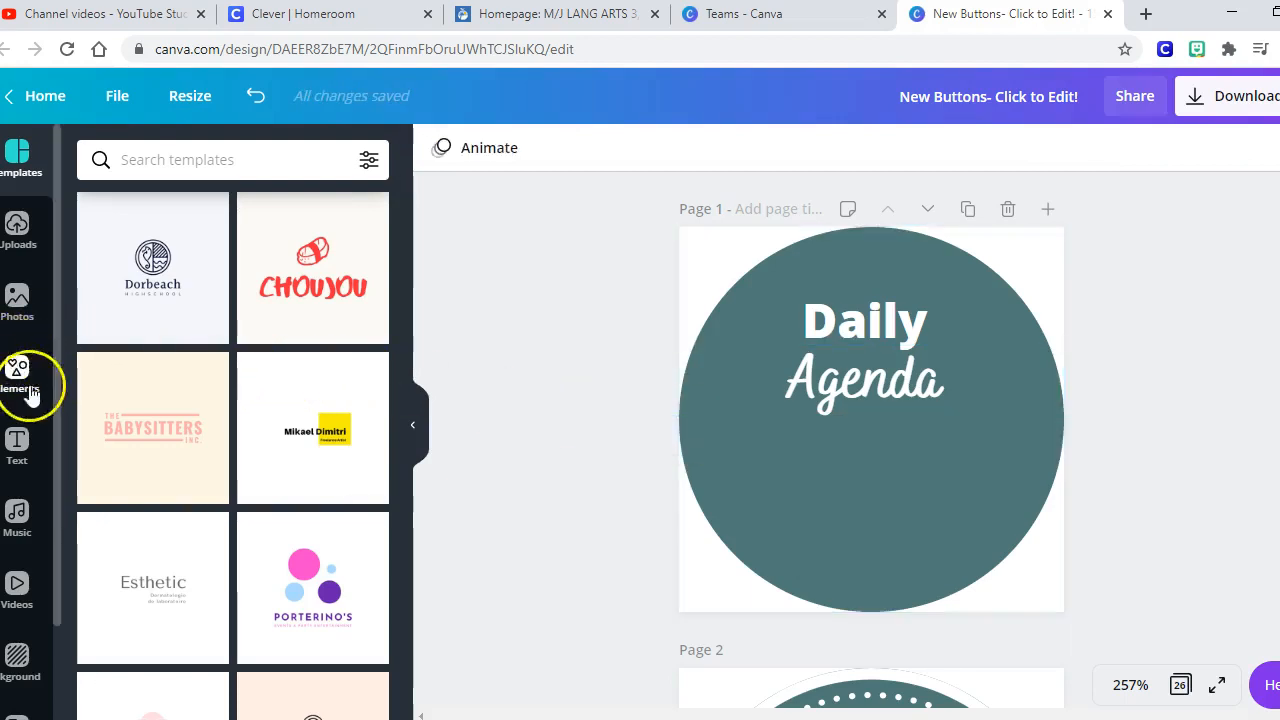
mouse_move(20, 376)
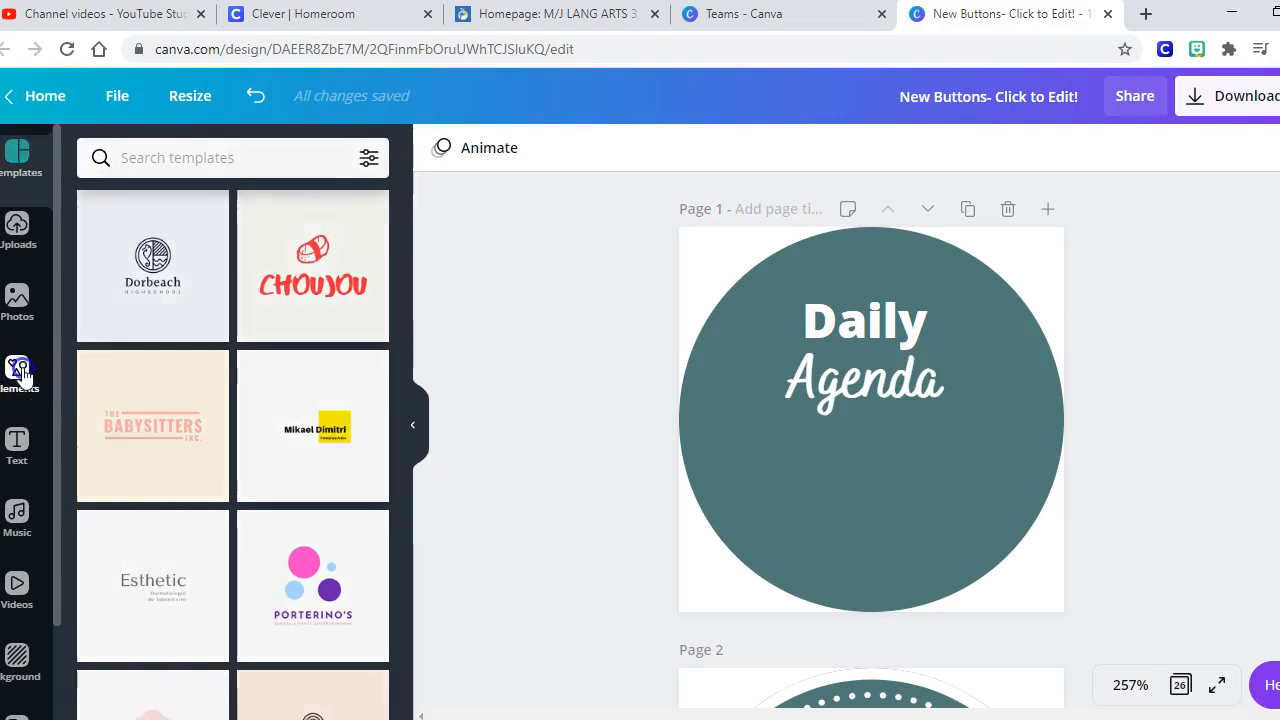
Add a smiling sun element below the text and delete the word Agenda.
left_click(16, 368)
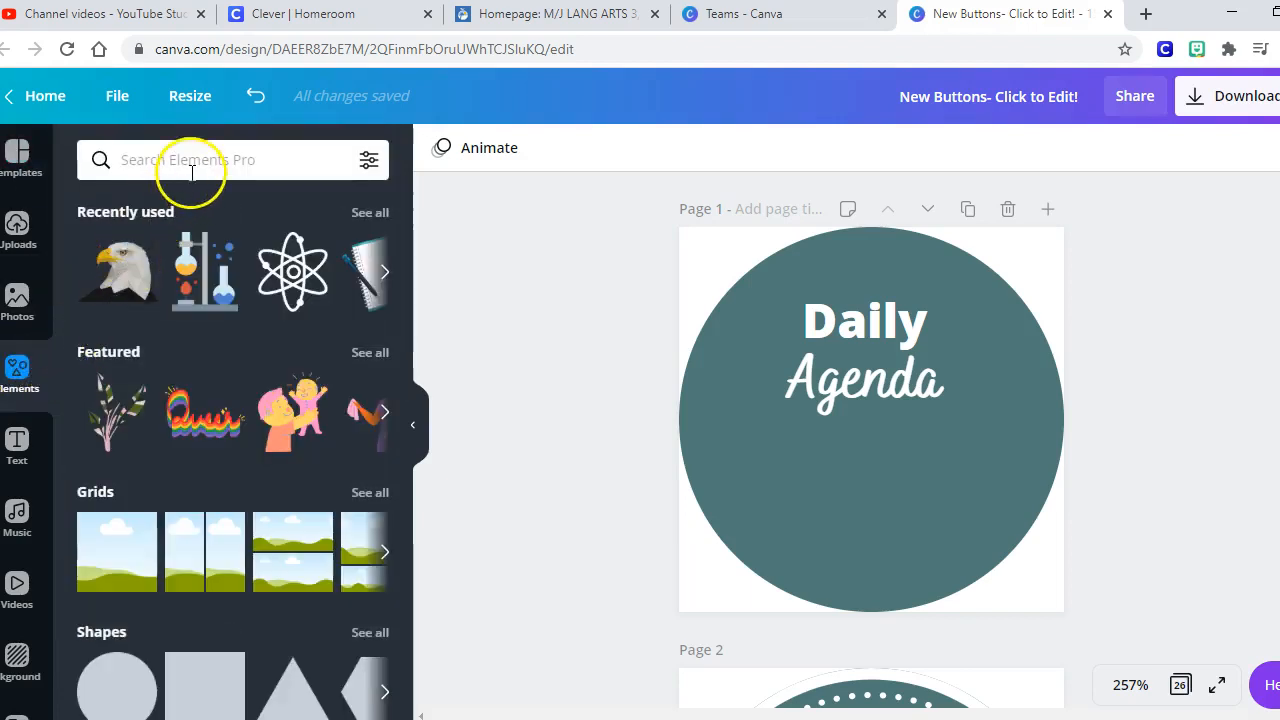
type("sun")
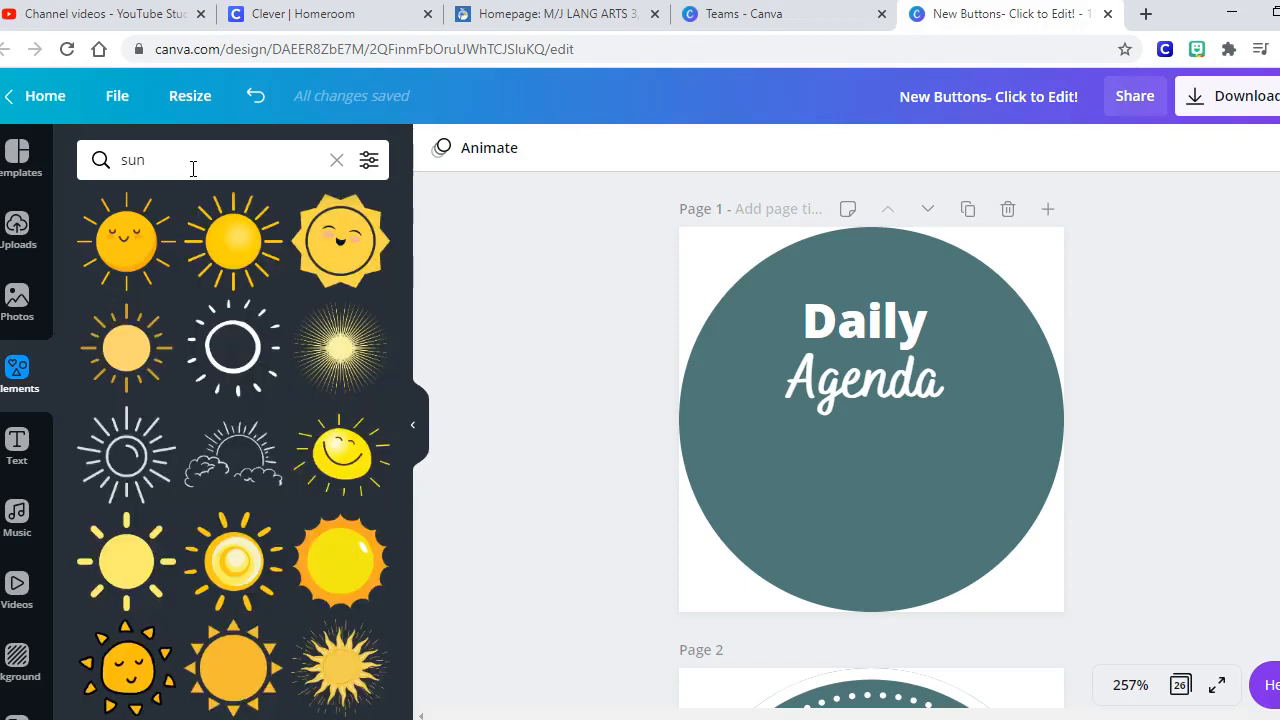
mouse_move(340, 240)
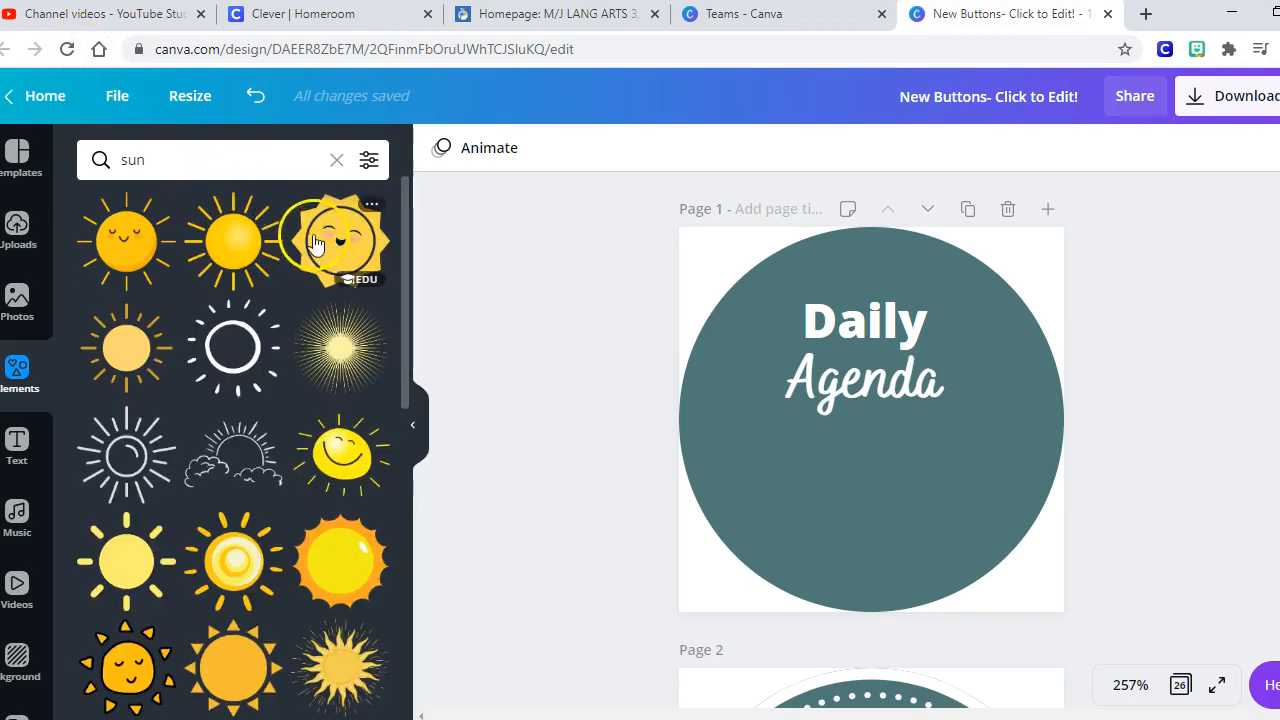
left_click(338, 240)
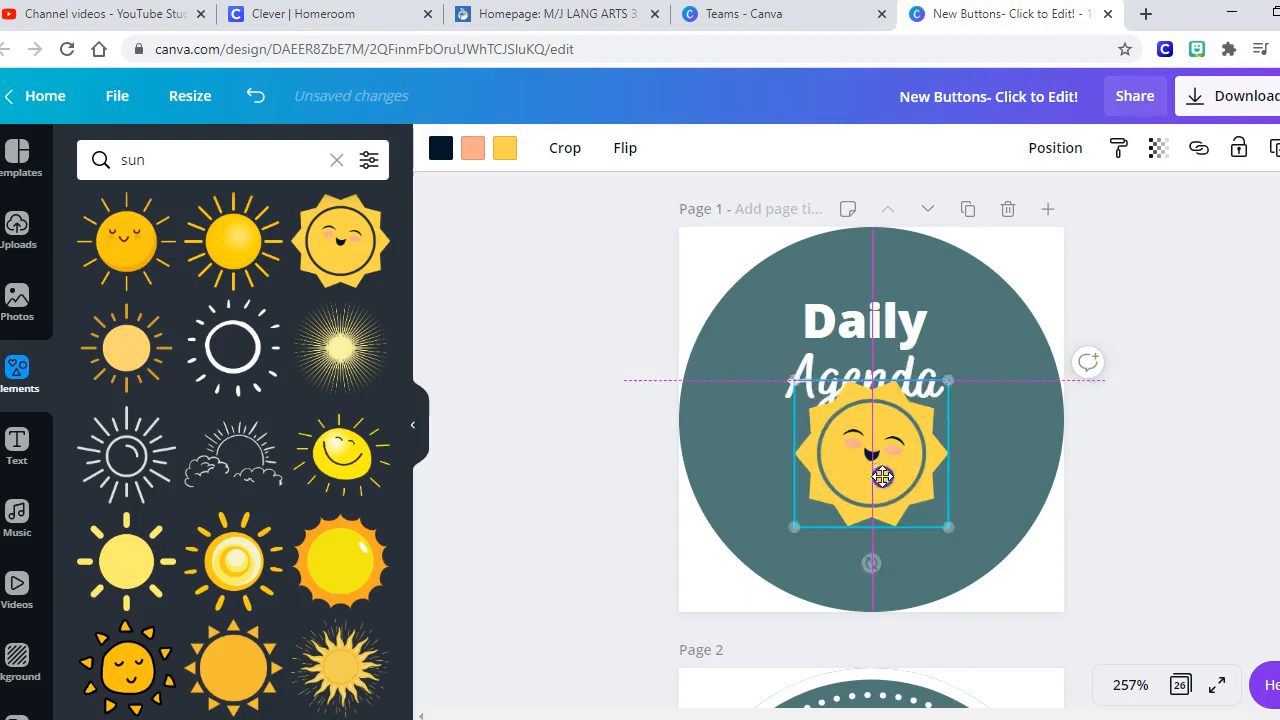
left_click_drag(882, 476, 882, 510)
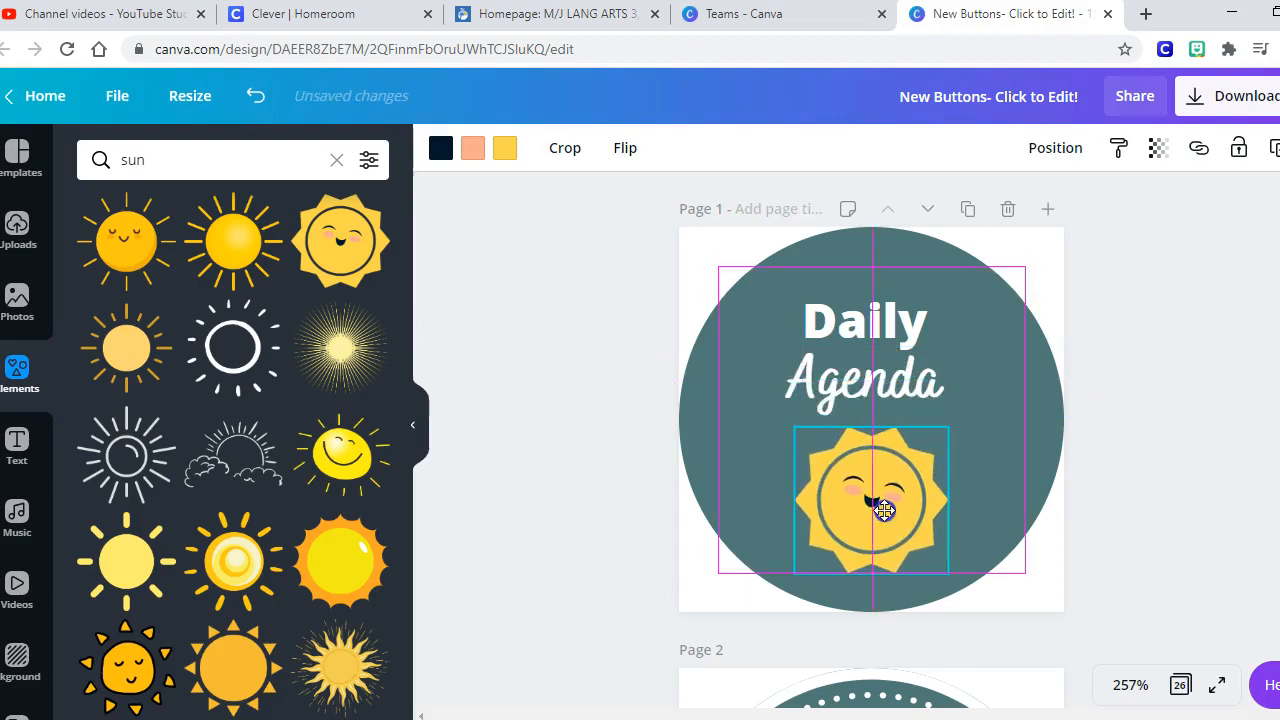
left_click(864, 344)
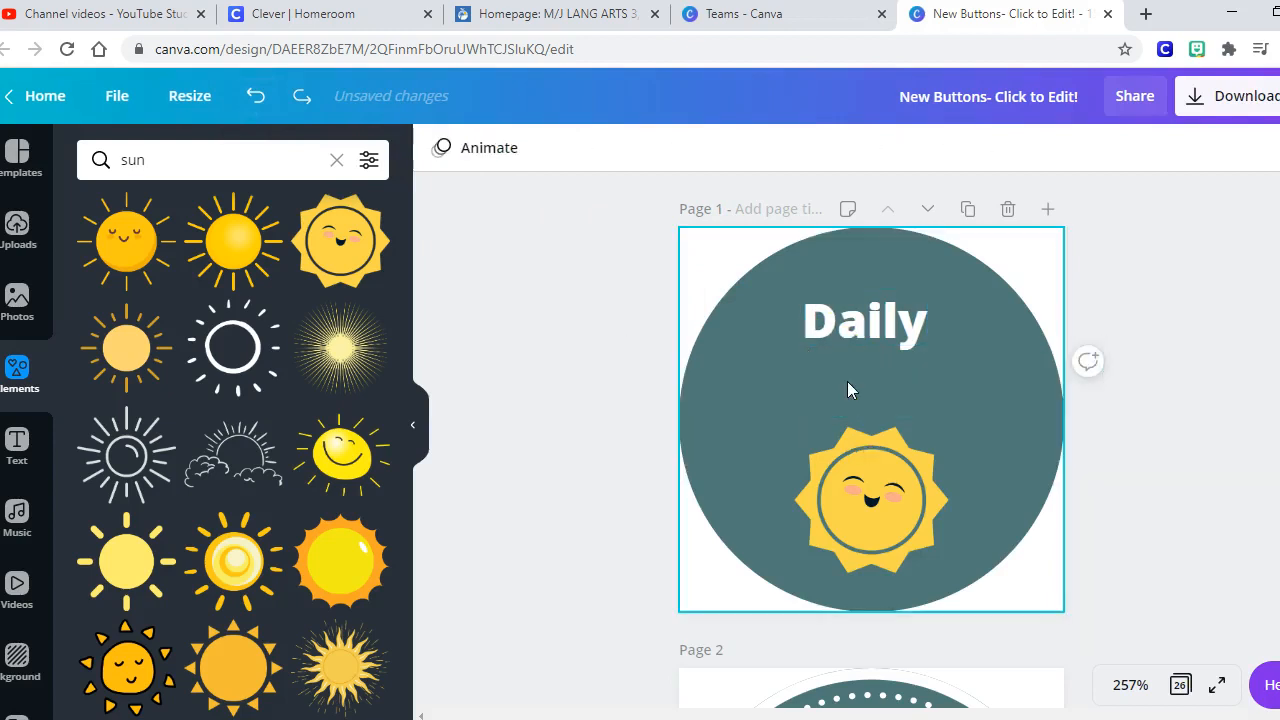
Centre the heading, reword it from Daily to Monday and set its size to 16.
left_click(864, 320)
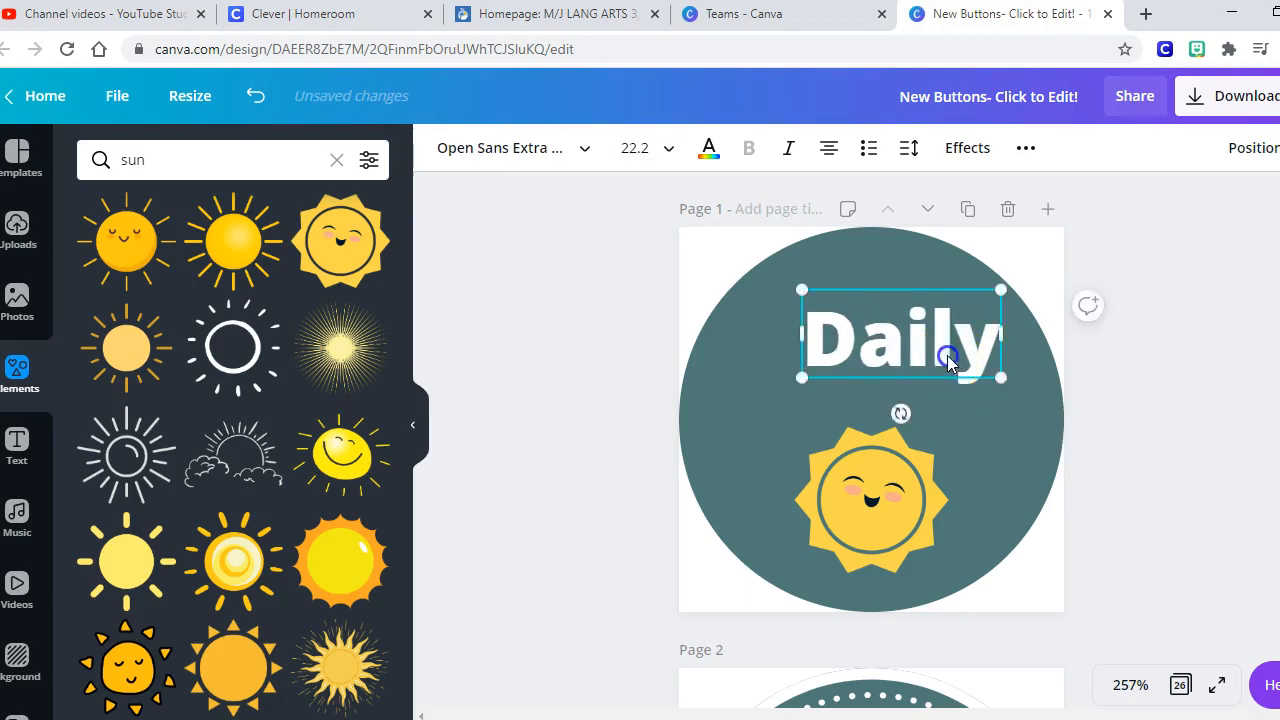
left_click_drag(948, 360, 908, 376)
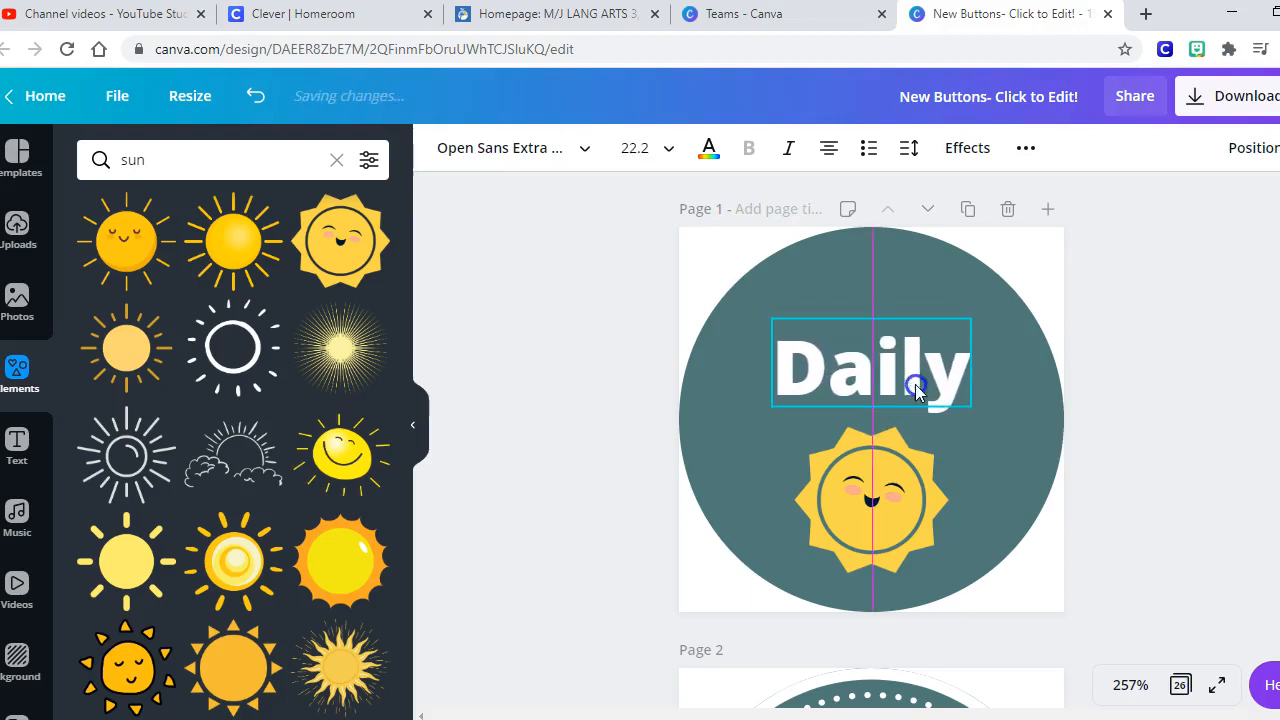
left_click(884, 376)
type("Monday")
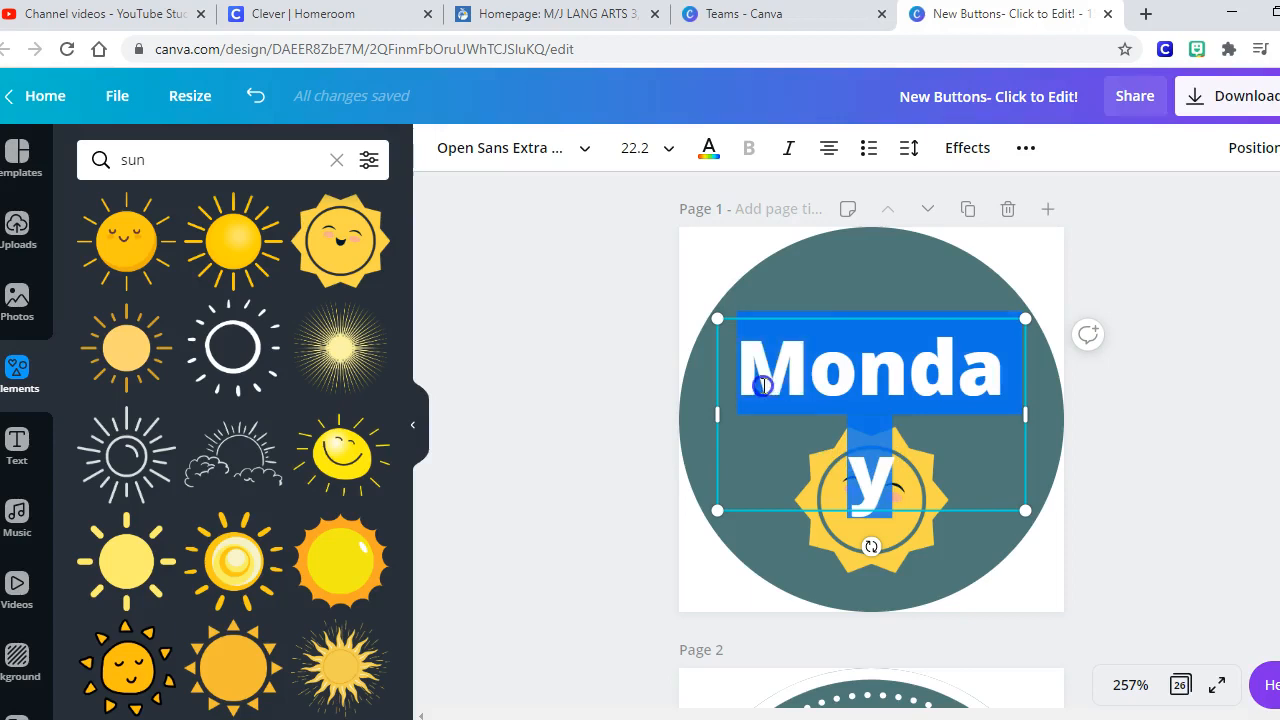
left_click(668, 148)
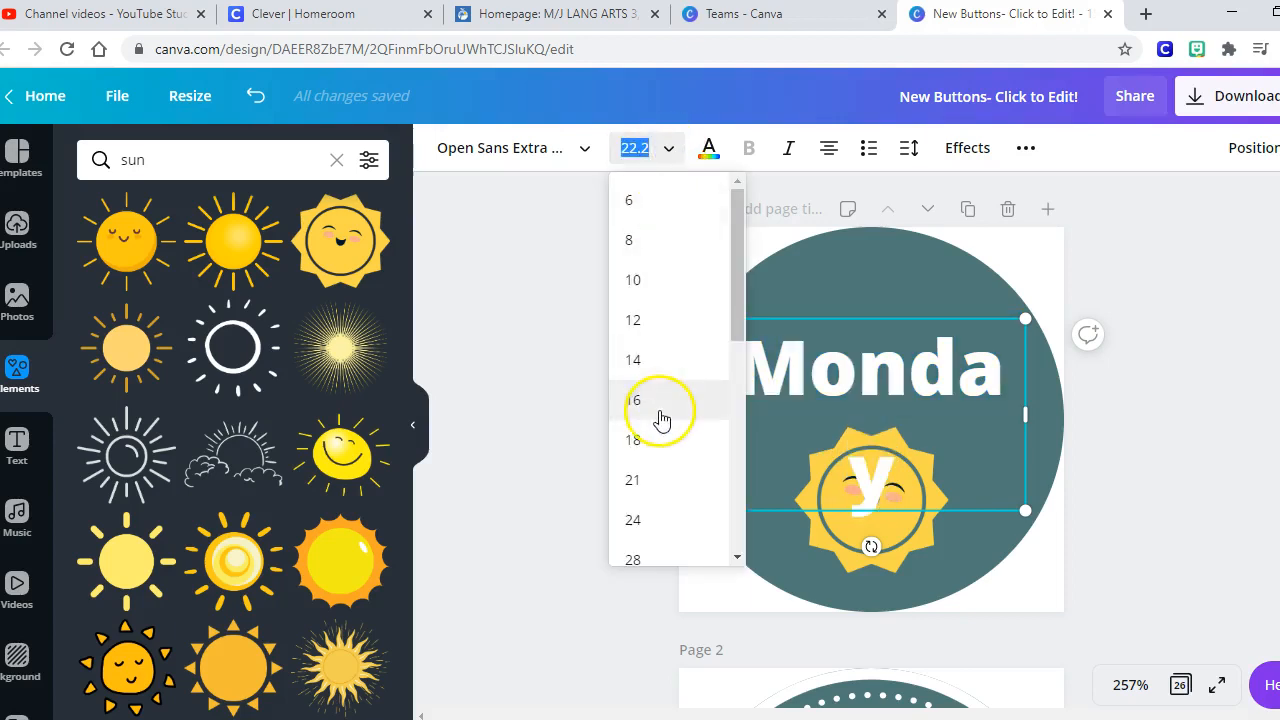
left_click(634, 400)
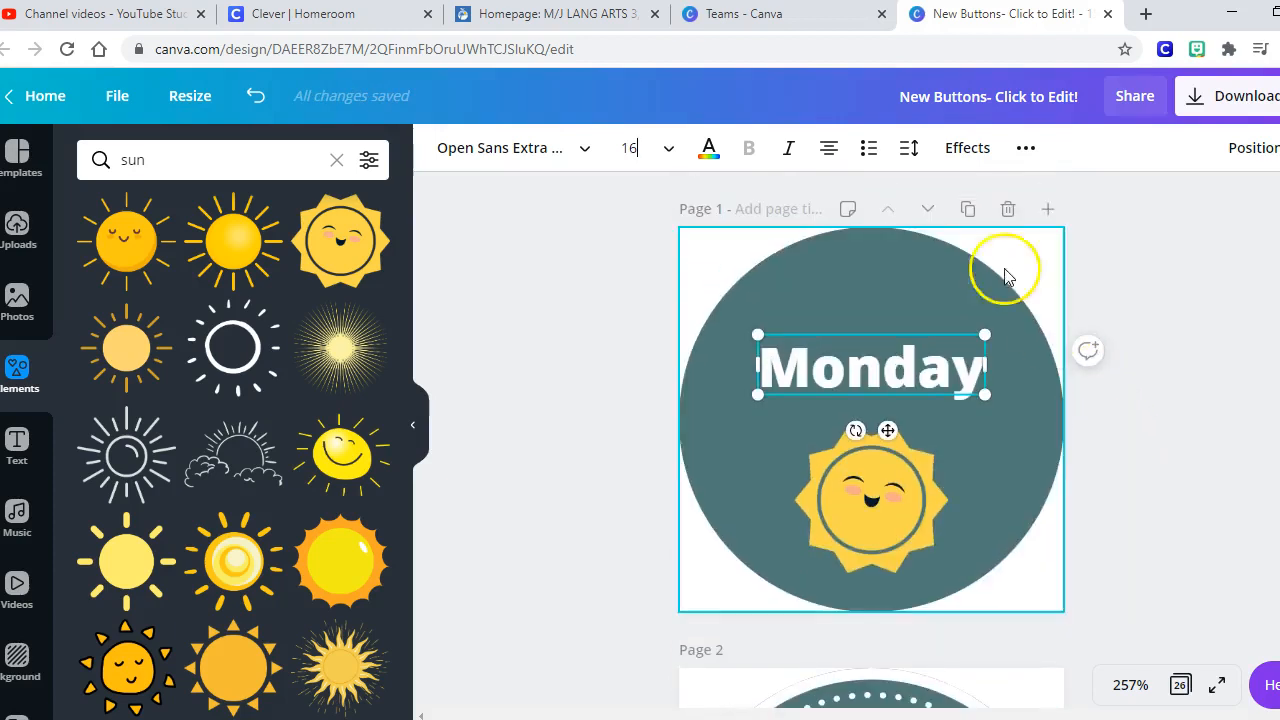
Duplicate the Monday button page and retitle the copy's heading Tues.
left_click(968, 210)
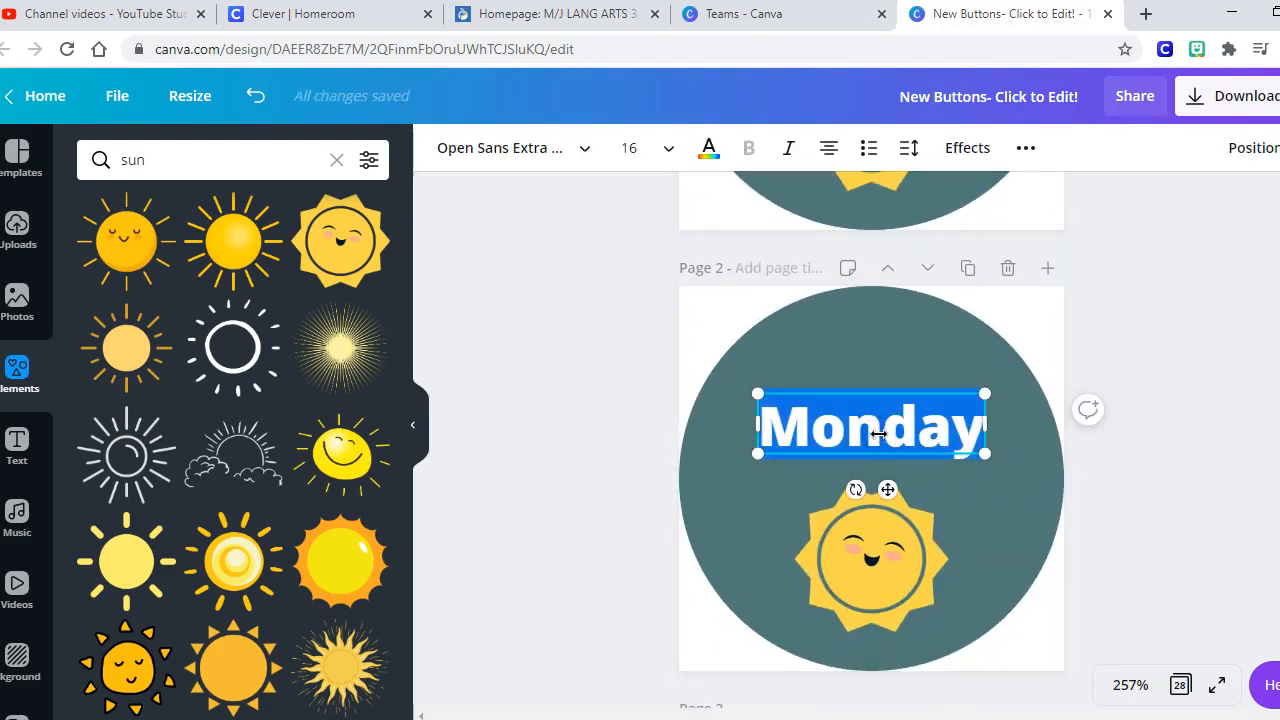
type("Tues")
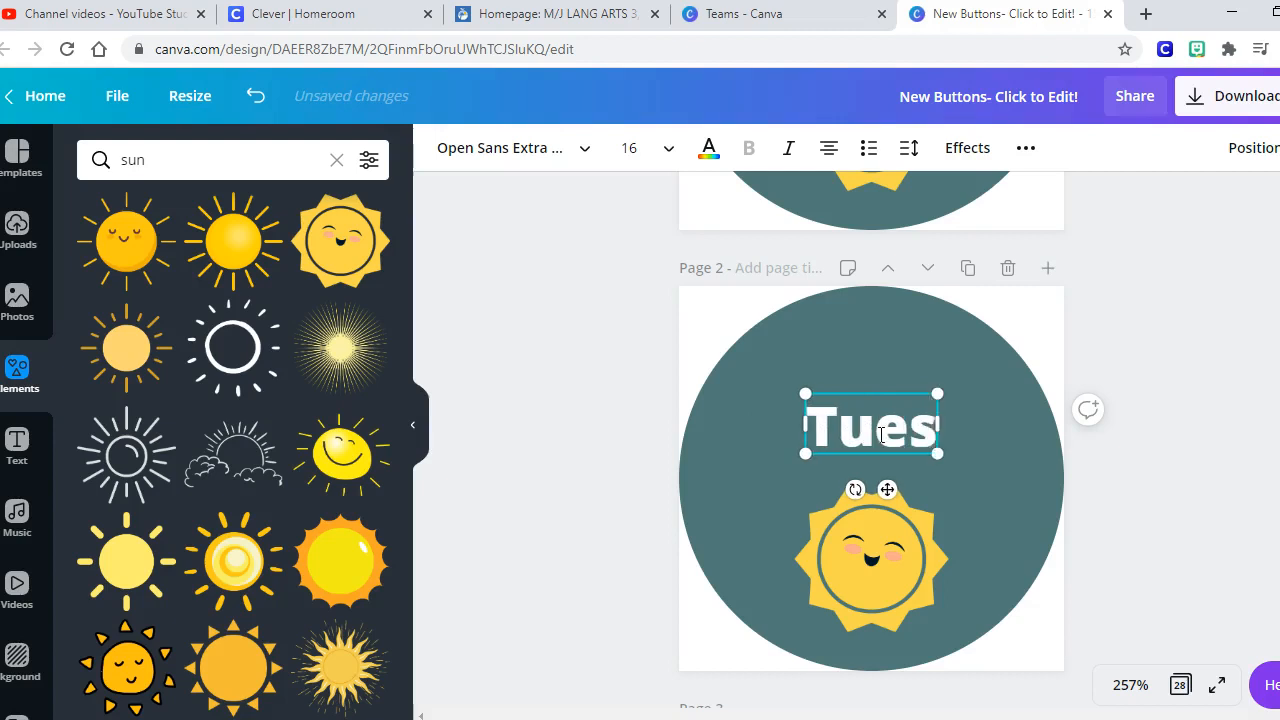
scroll("down", 3)
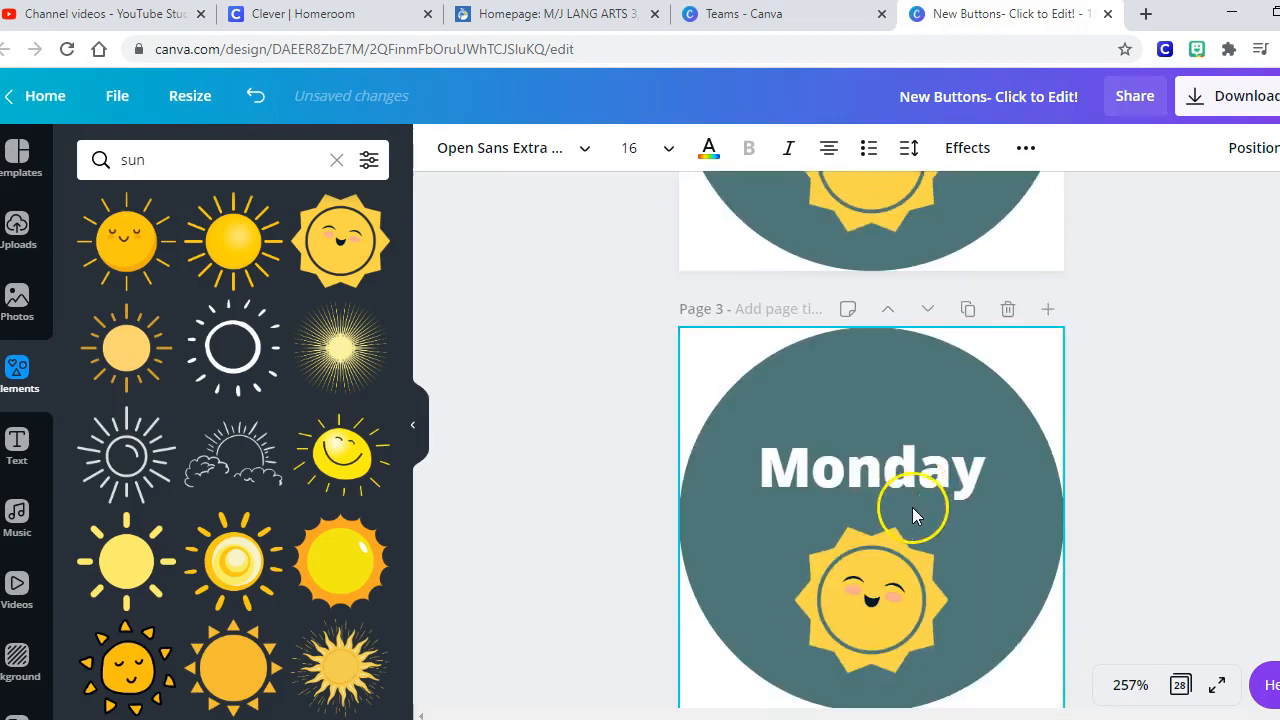
Set the third page's Wednesday heading to size 14 and remove its sun graphic.
left_click(870, 468)
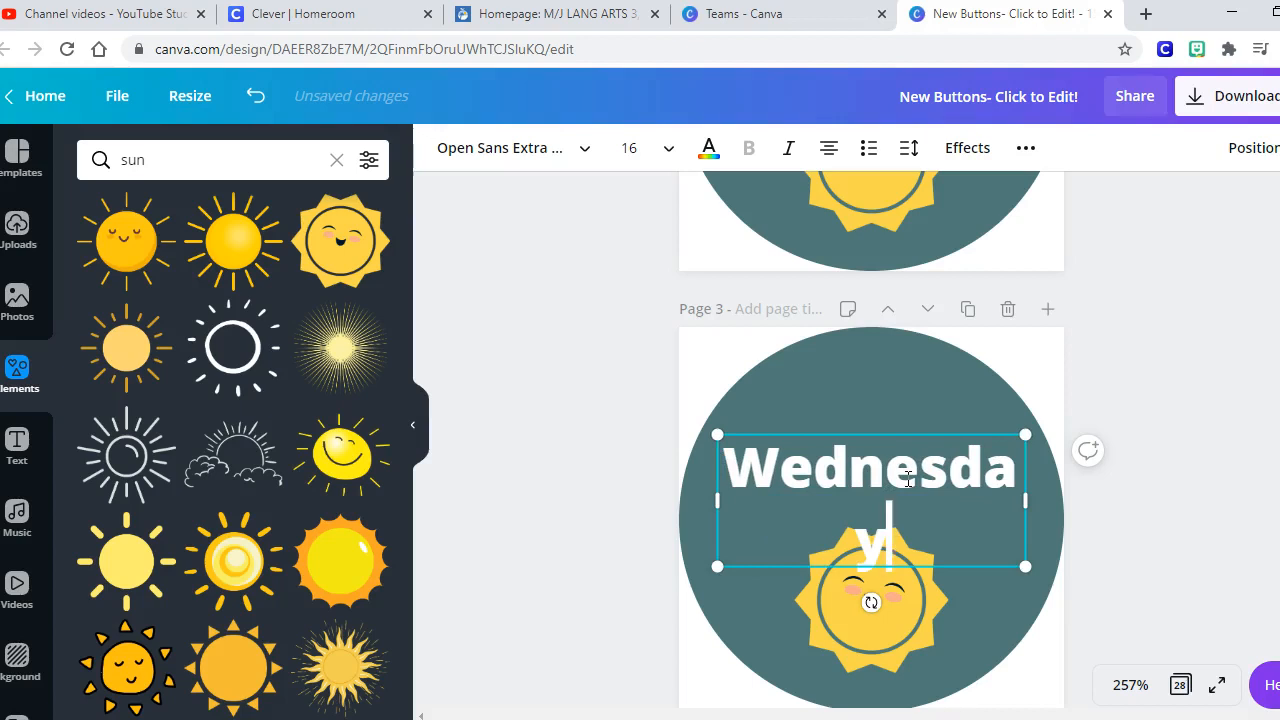
triple_click(868, 468)
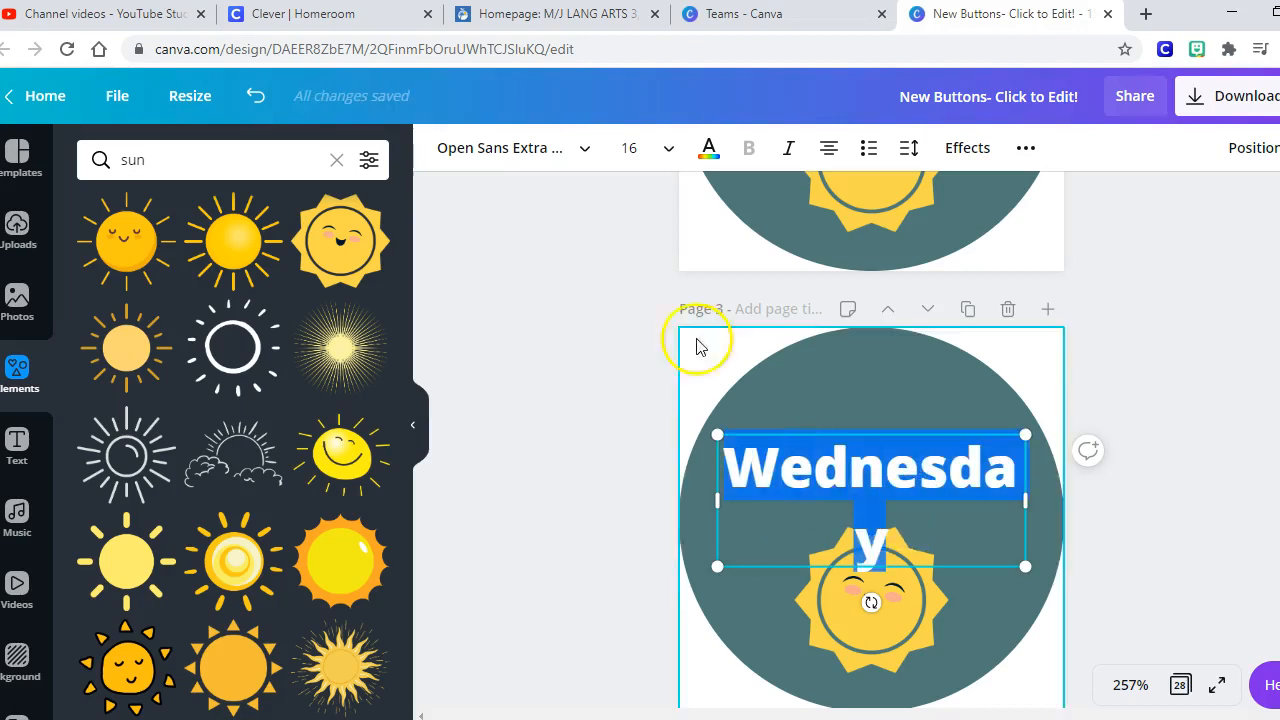
left_click(644, 148)
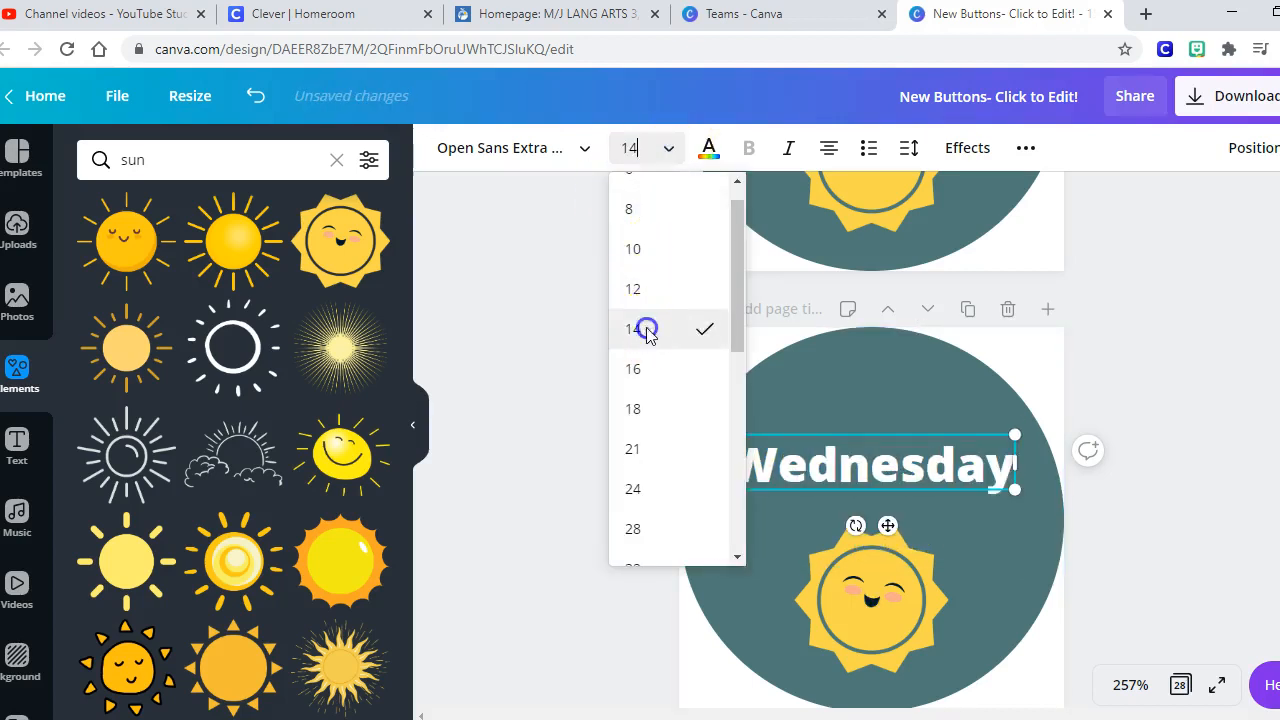
left_click(870, 600)
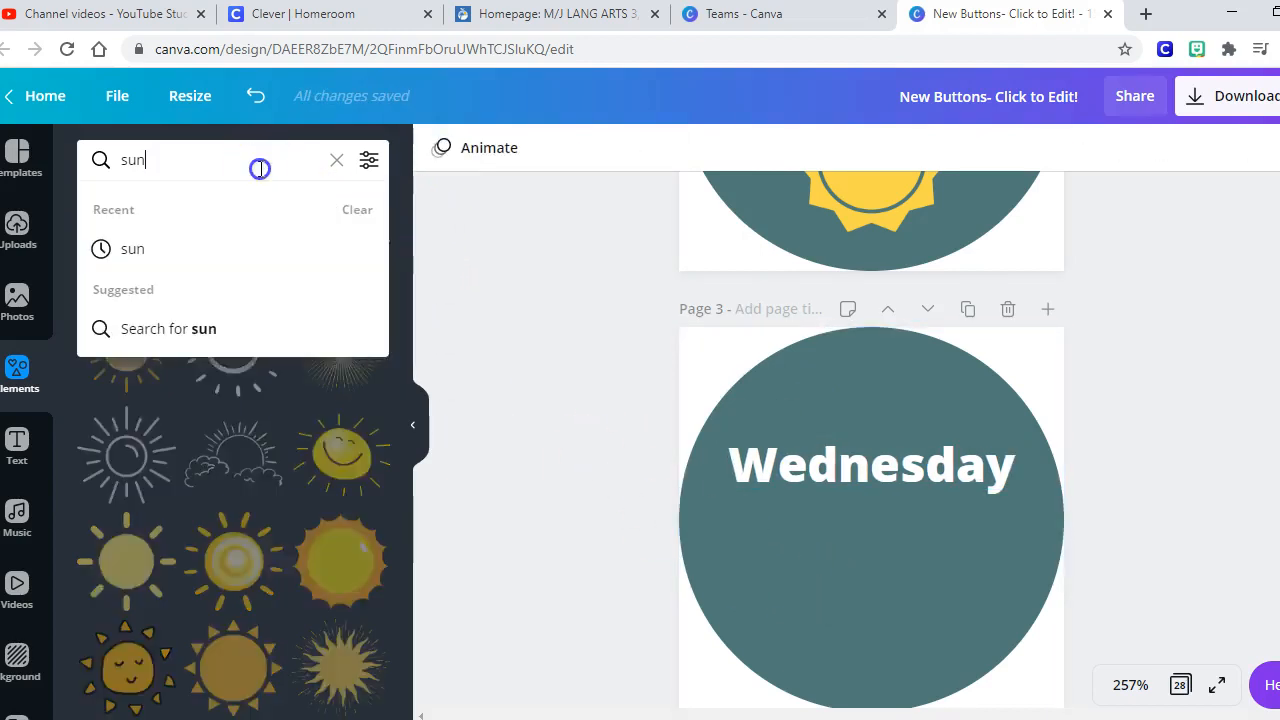
Add a camel element and place it below the Wednesday label in the circle.
type("camel")
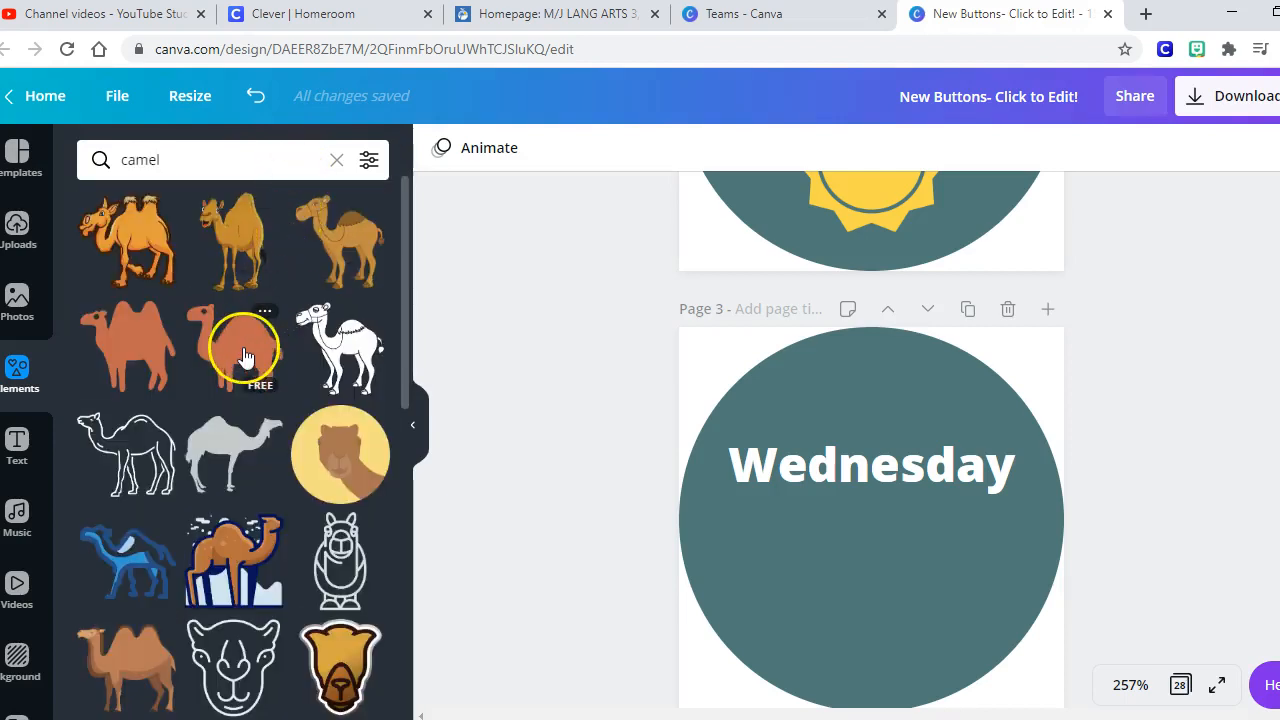
left_click(244, 348)
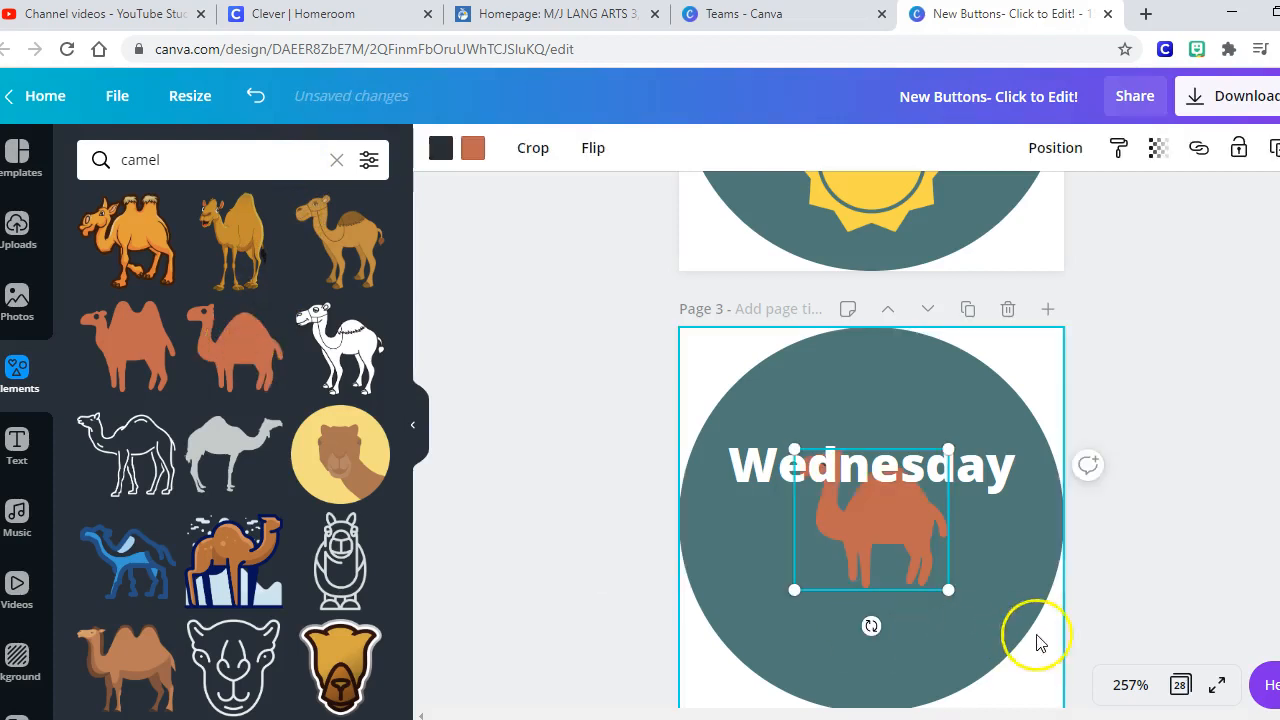
left_click_drag(870, 520, 890, 608)
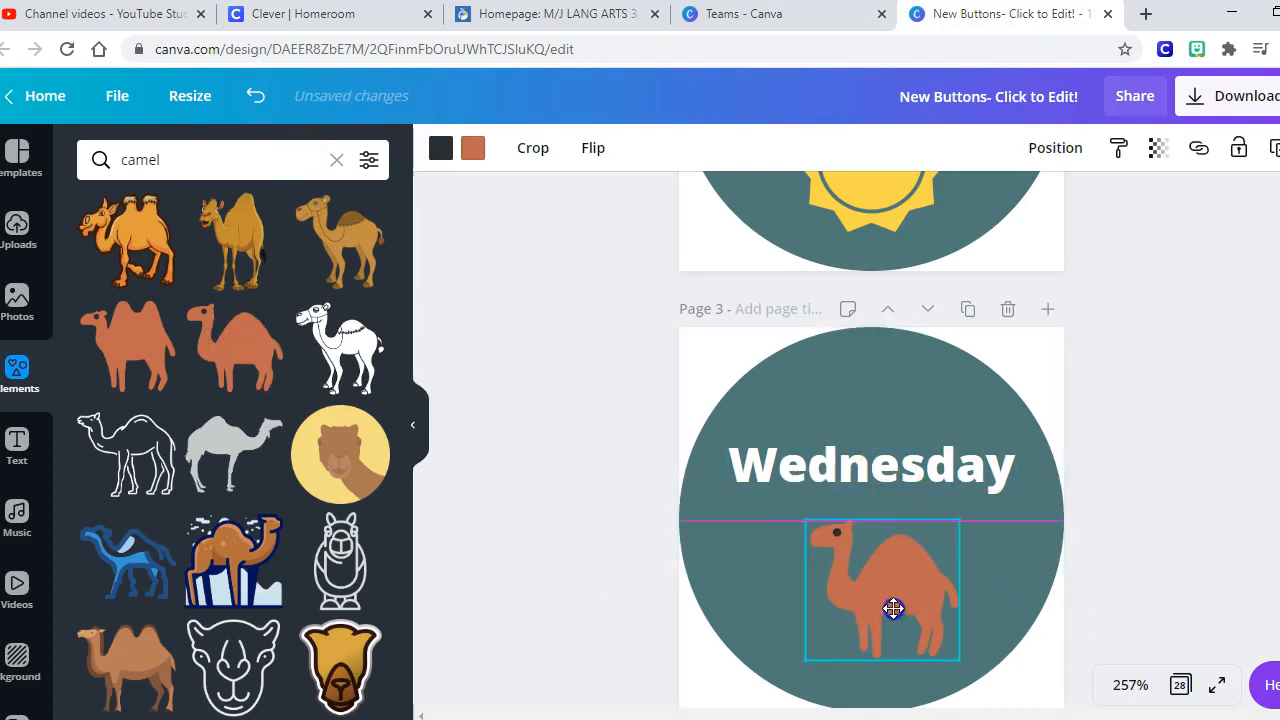
left_click_drag(890, 608, 870, 580)
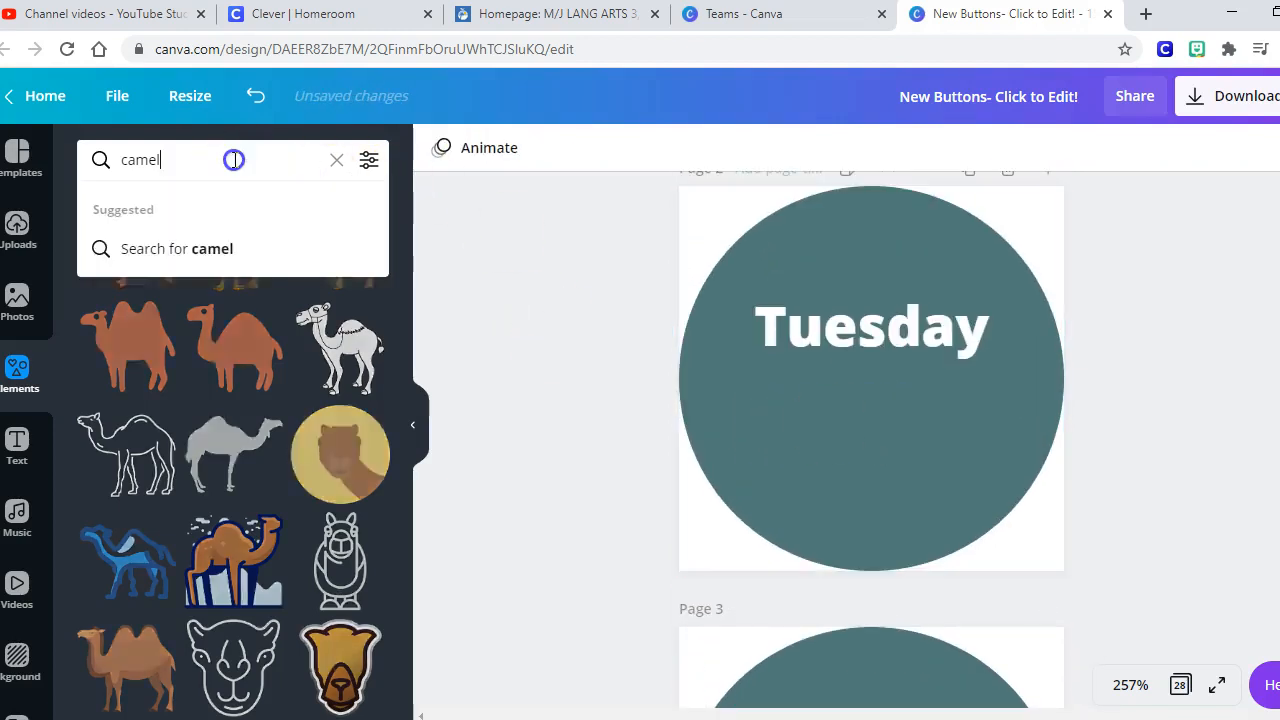
Add a dancing taco to the Tuesday page, then search Elements for science graphics.
type("taco")
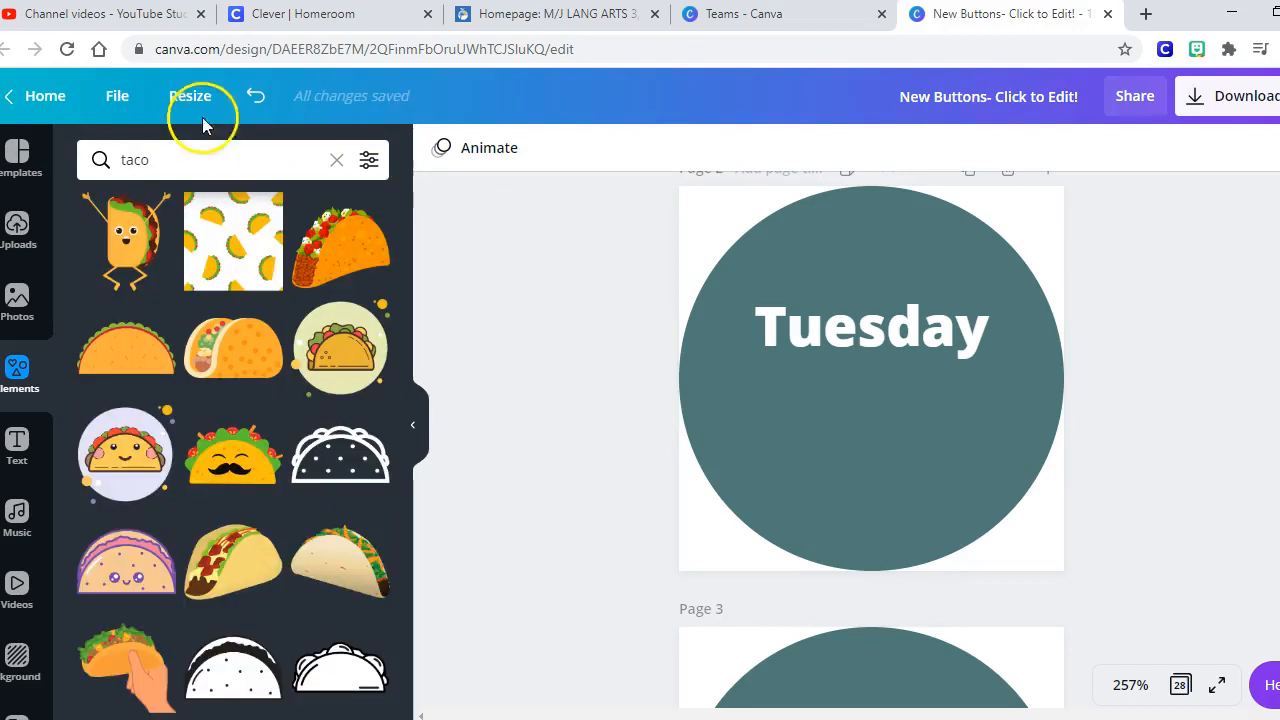
left_click(124, 240)
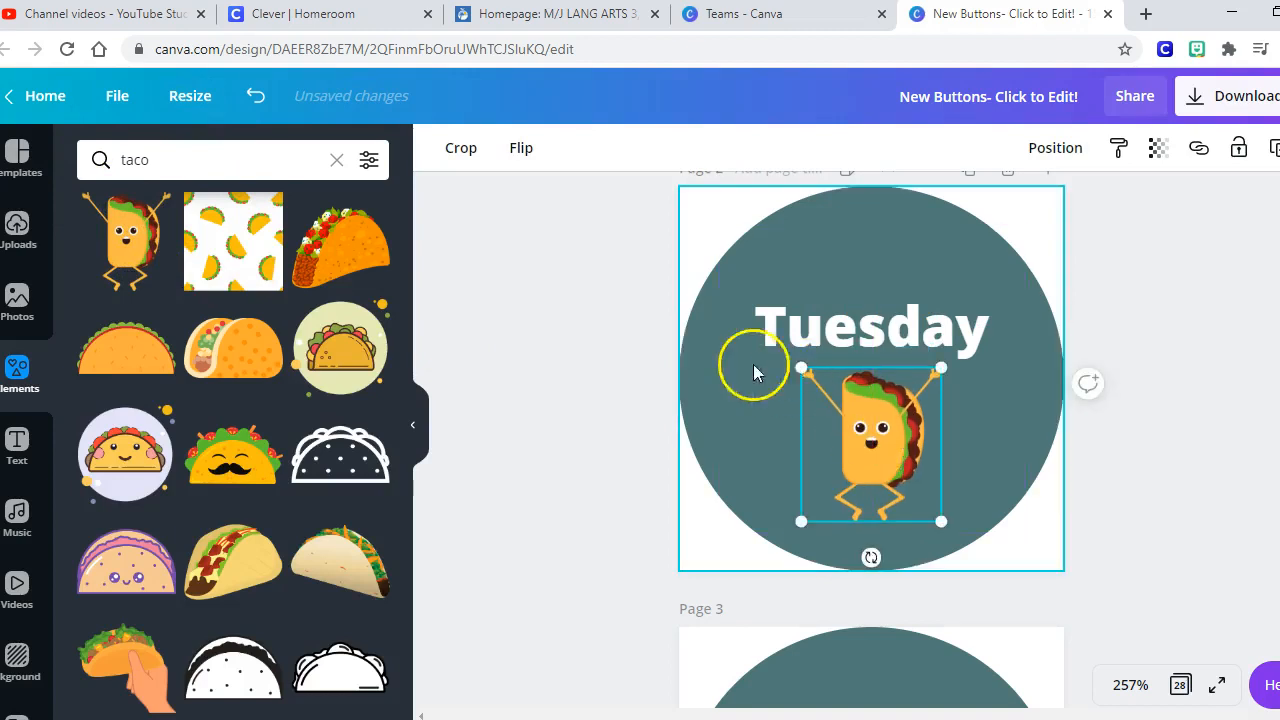
mouse_move(612, 244)
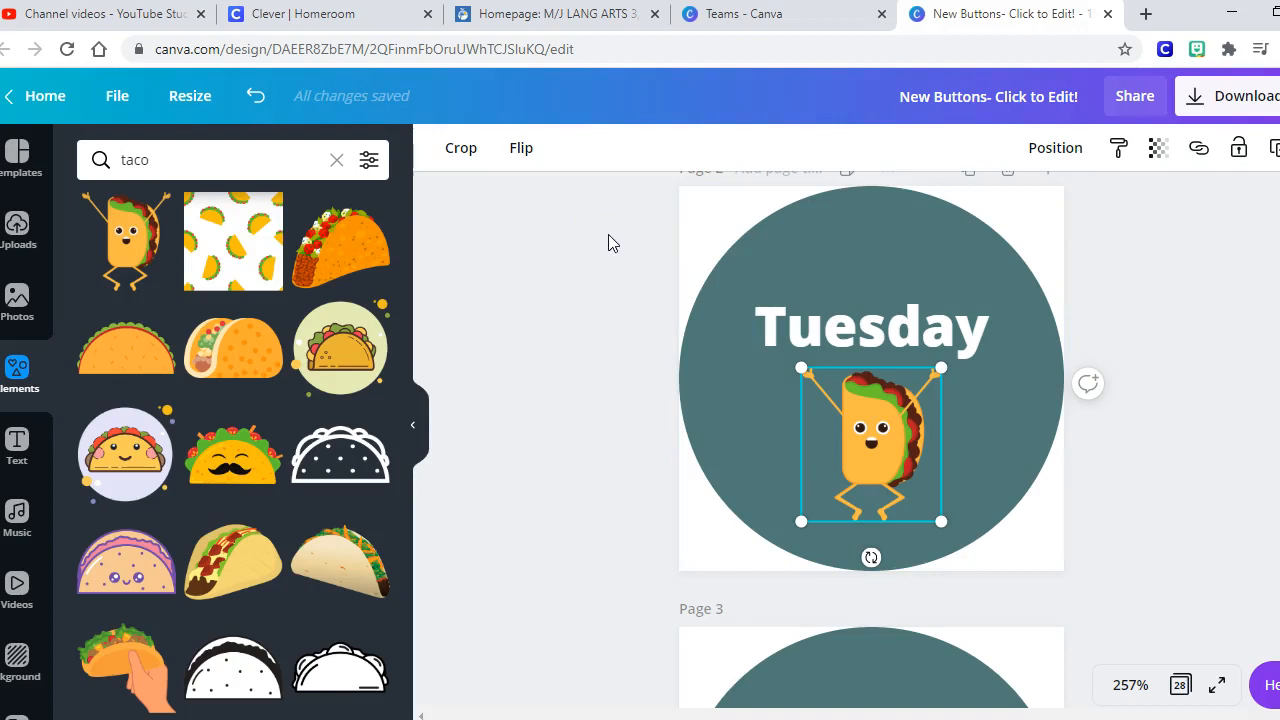
left_click(200, 160)
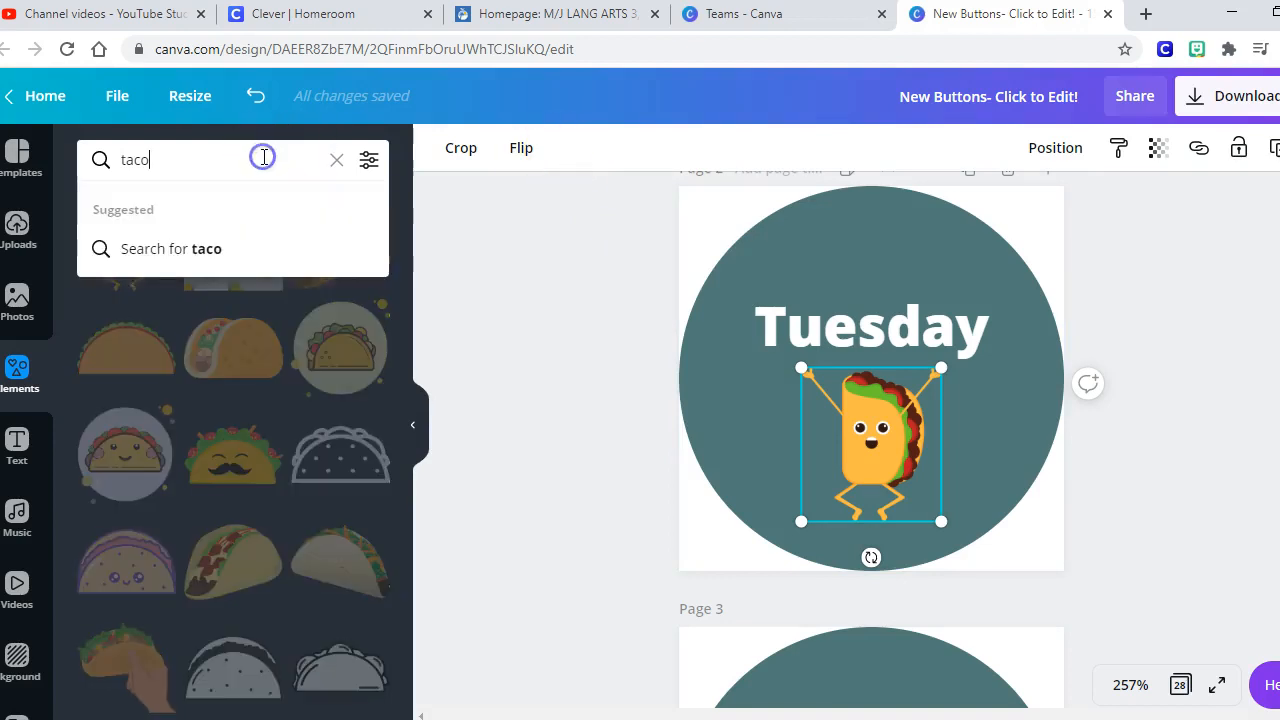
type("sci")
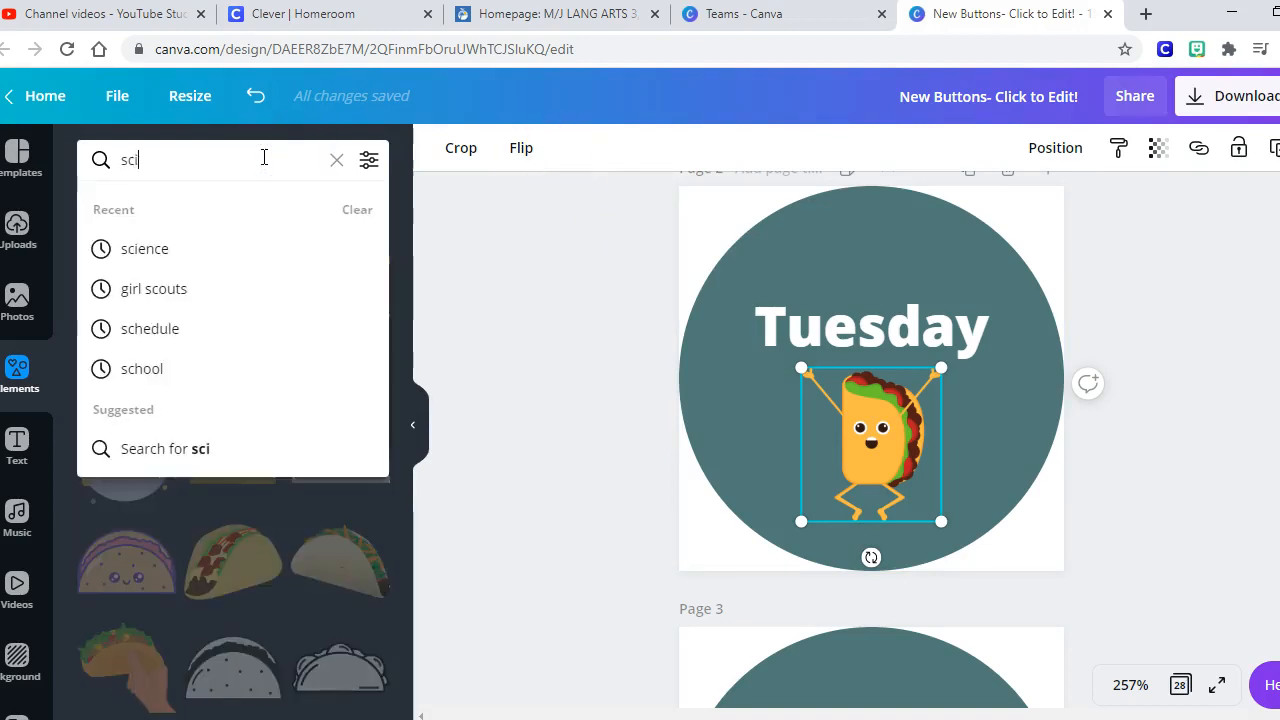
left_click(144, 248)
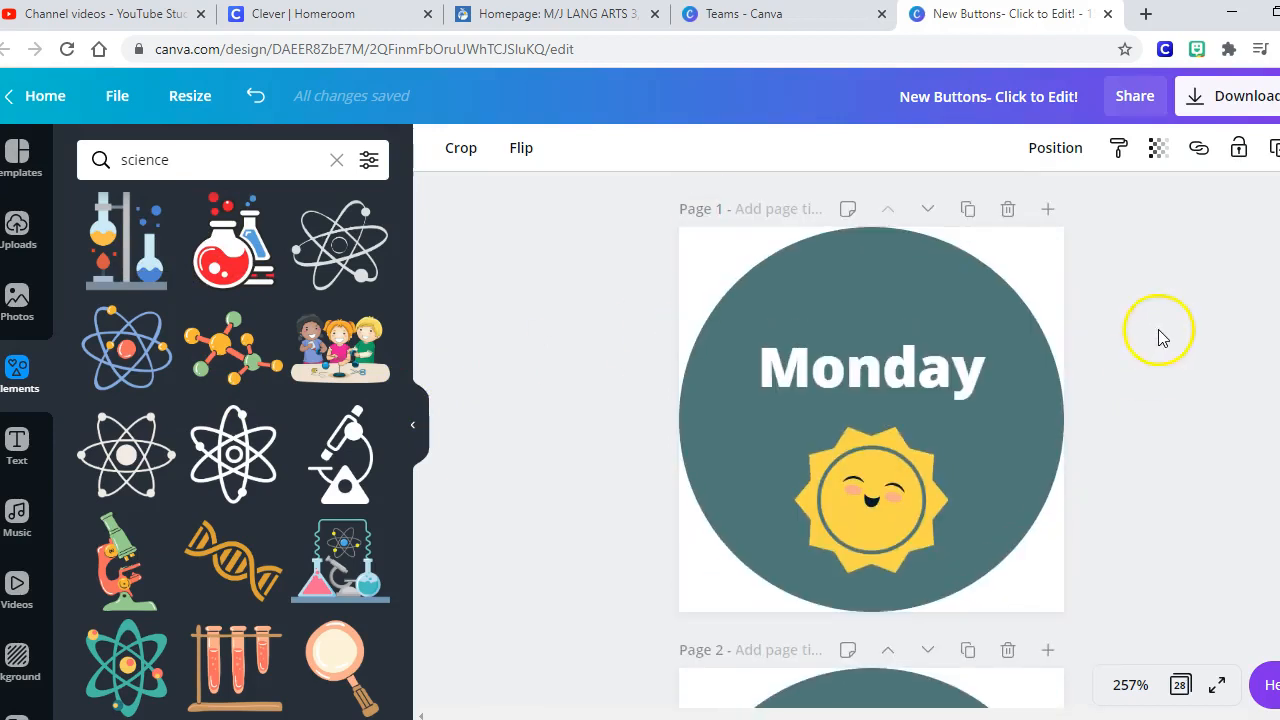
Recolour the Monday circle to a custom bright crimson from the colour picker.
left_click(870, 420)
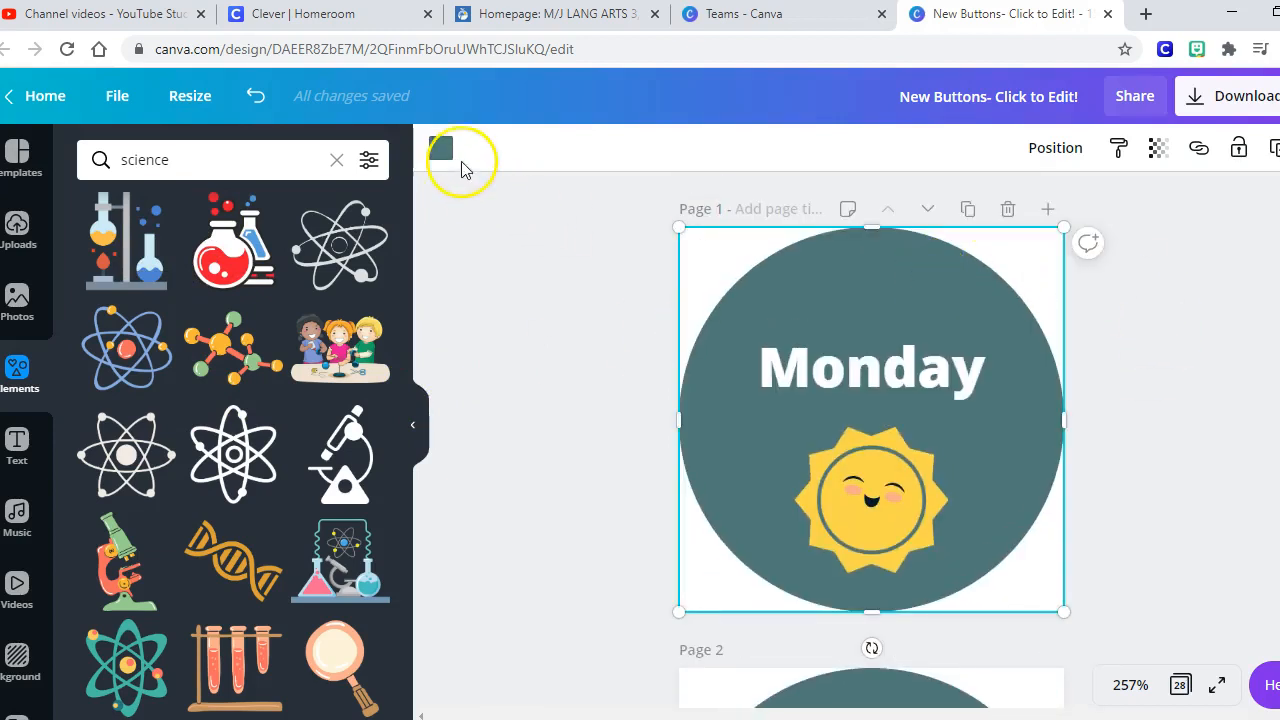
left_click(440, 148)
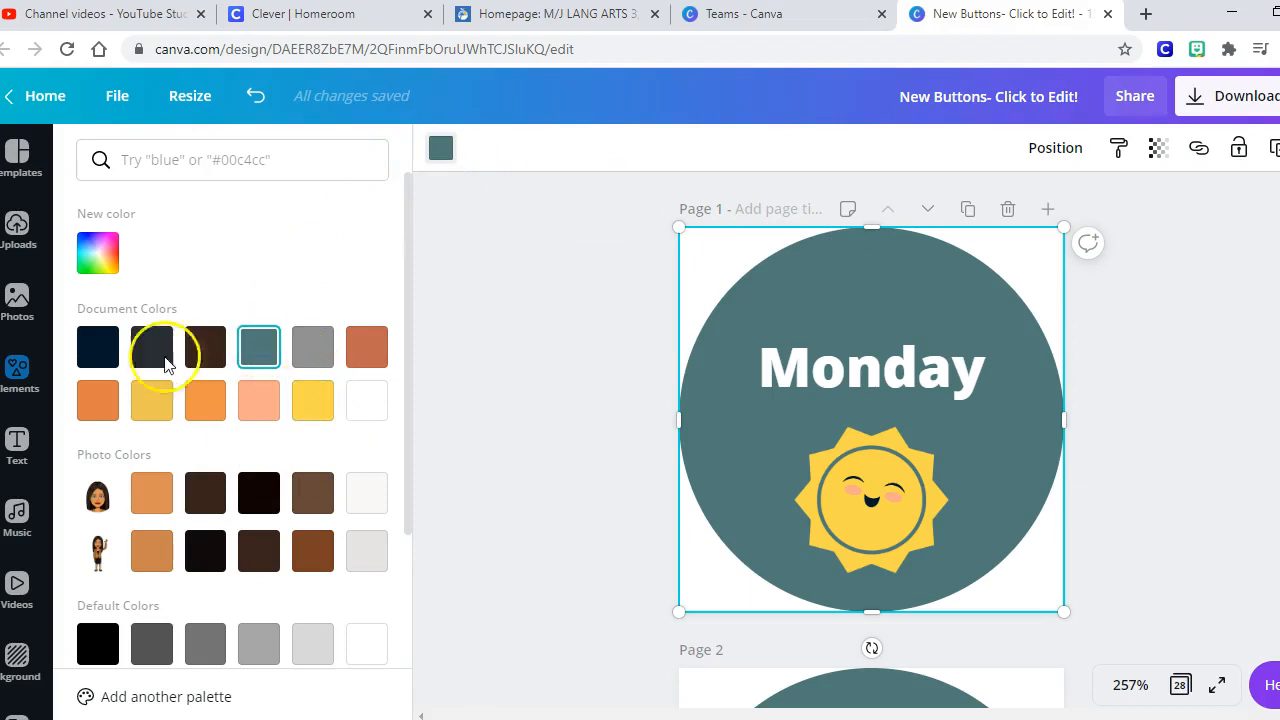
mouse_move(212, 256)
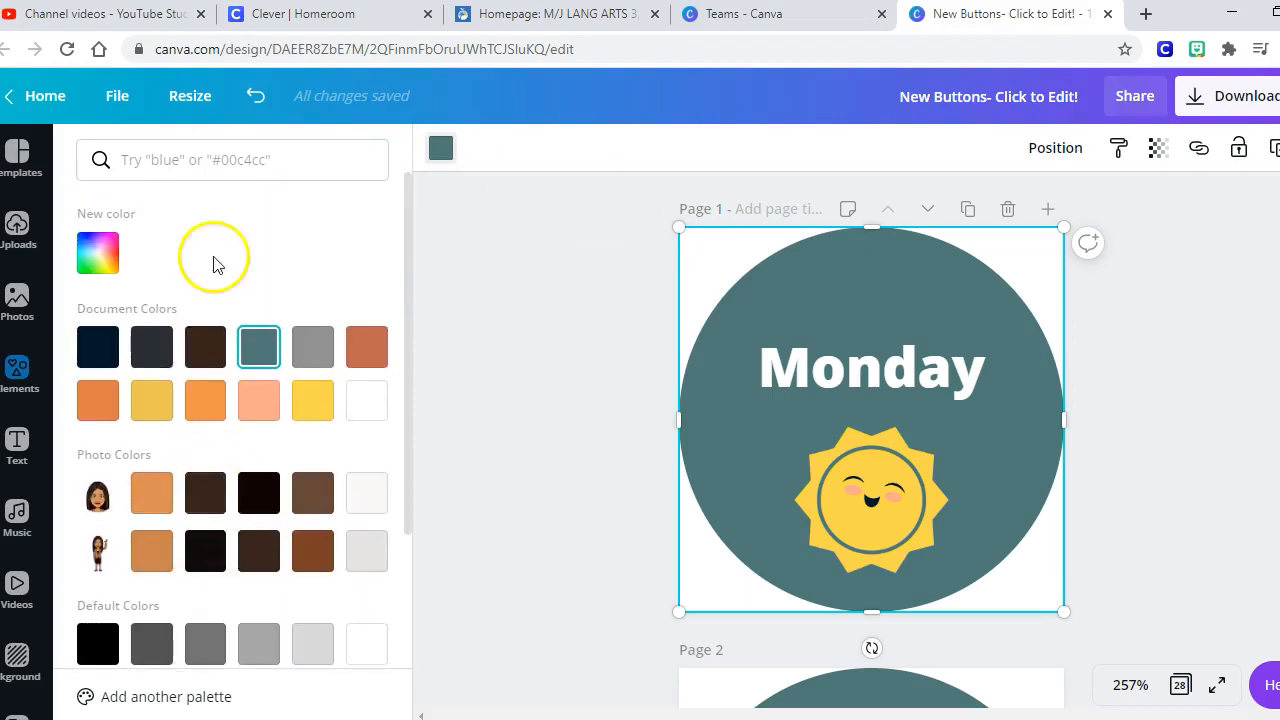
left_click(232, 160)
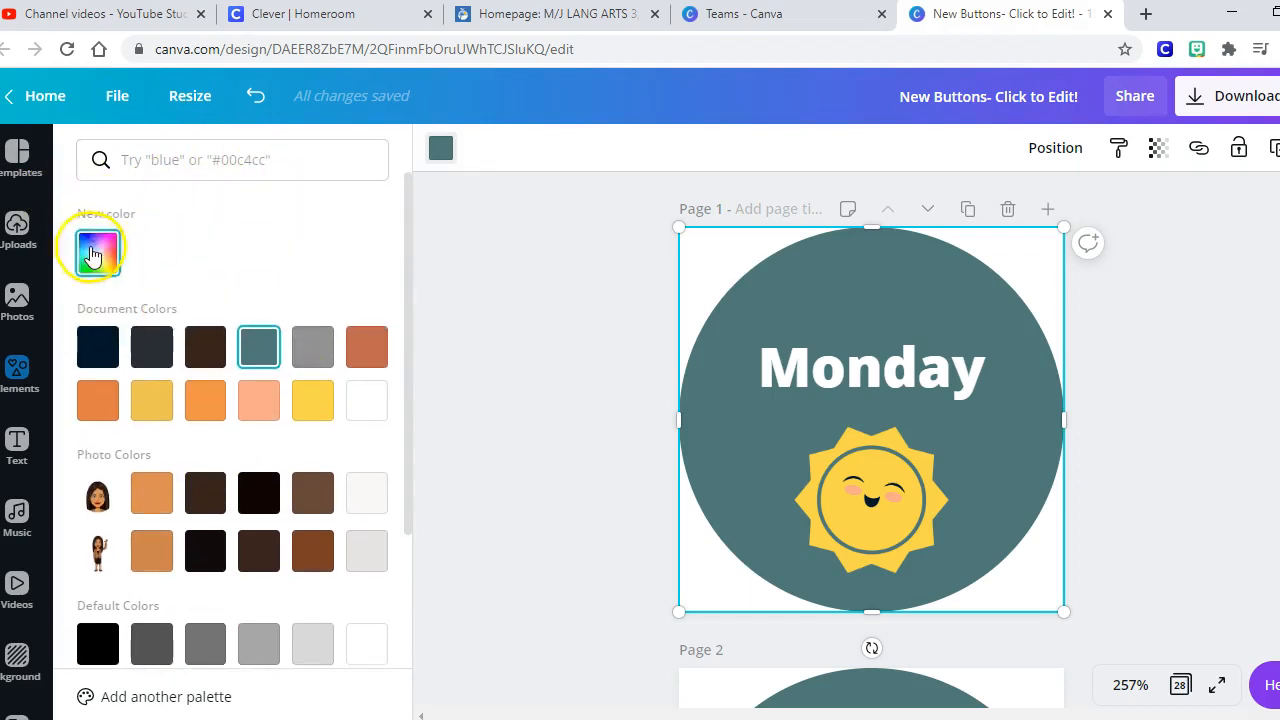
left_click(96, 248)
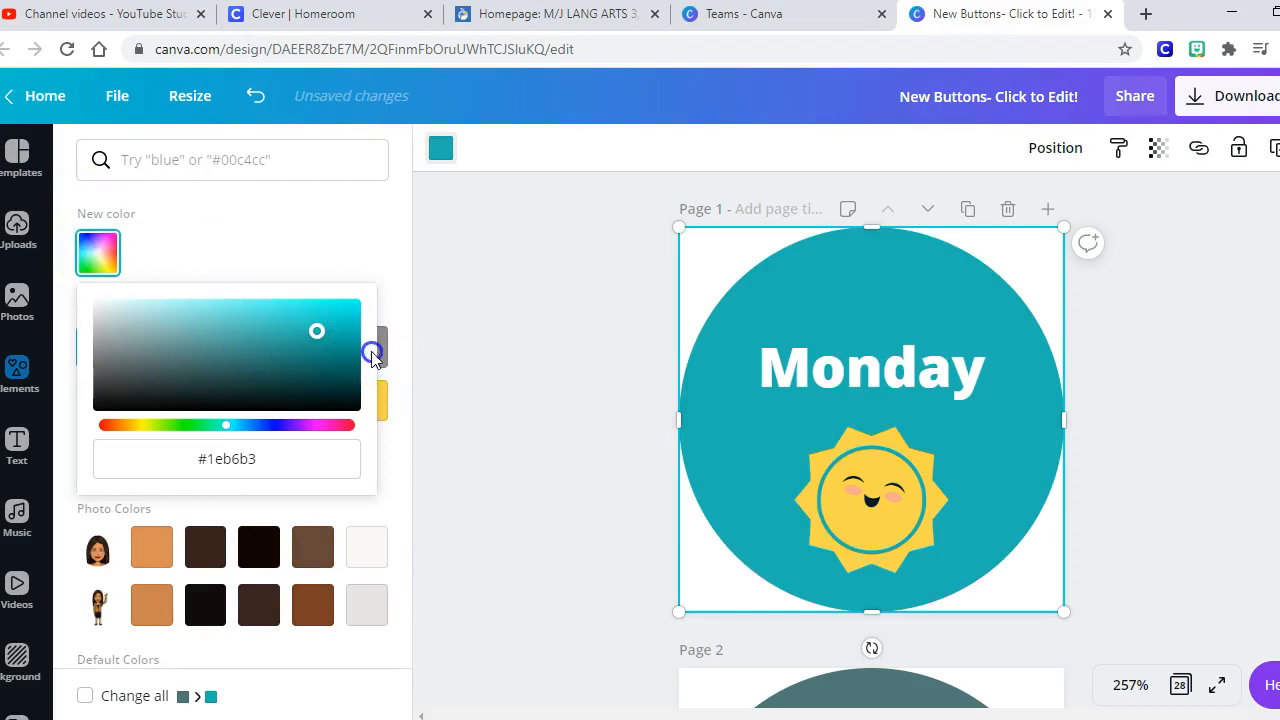
left_click_drag(316, 330, 292, 348)
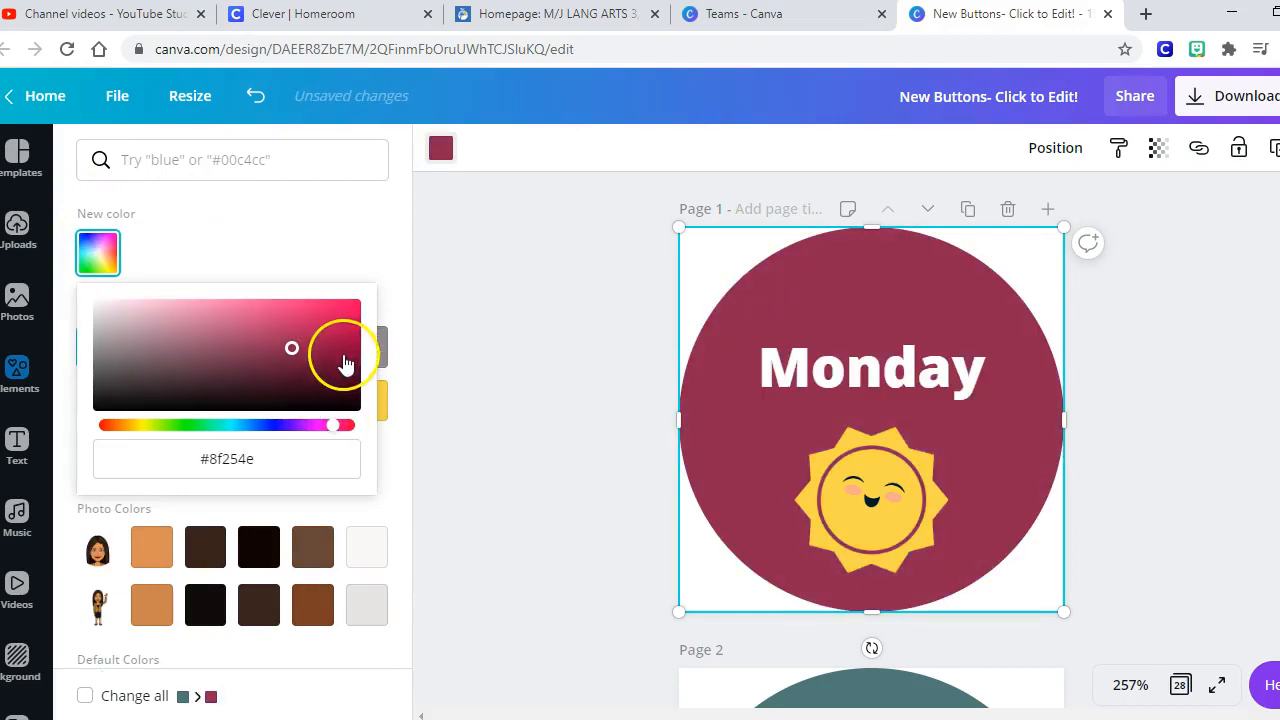
left_click_drag(292, 348, 344, 332)
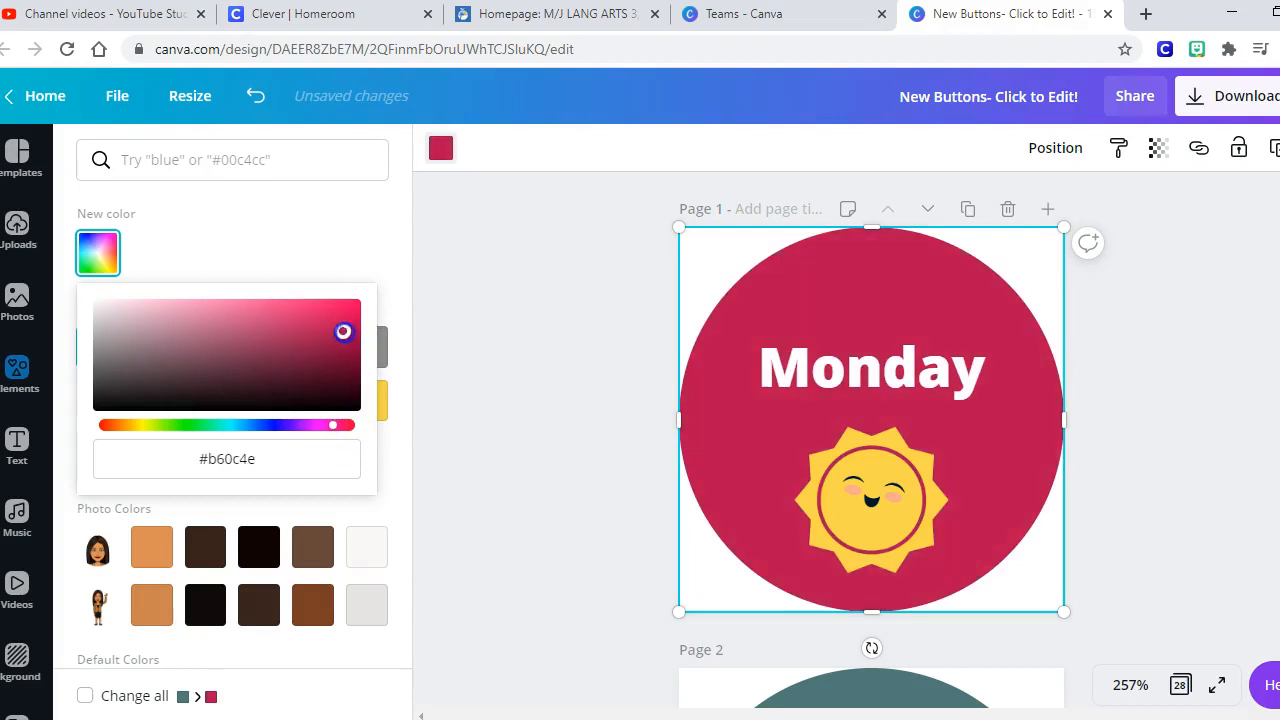
left_click(16, 376)
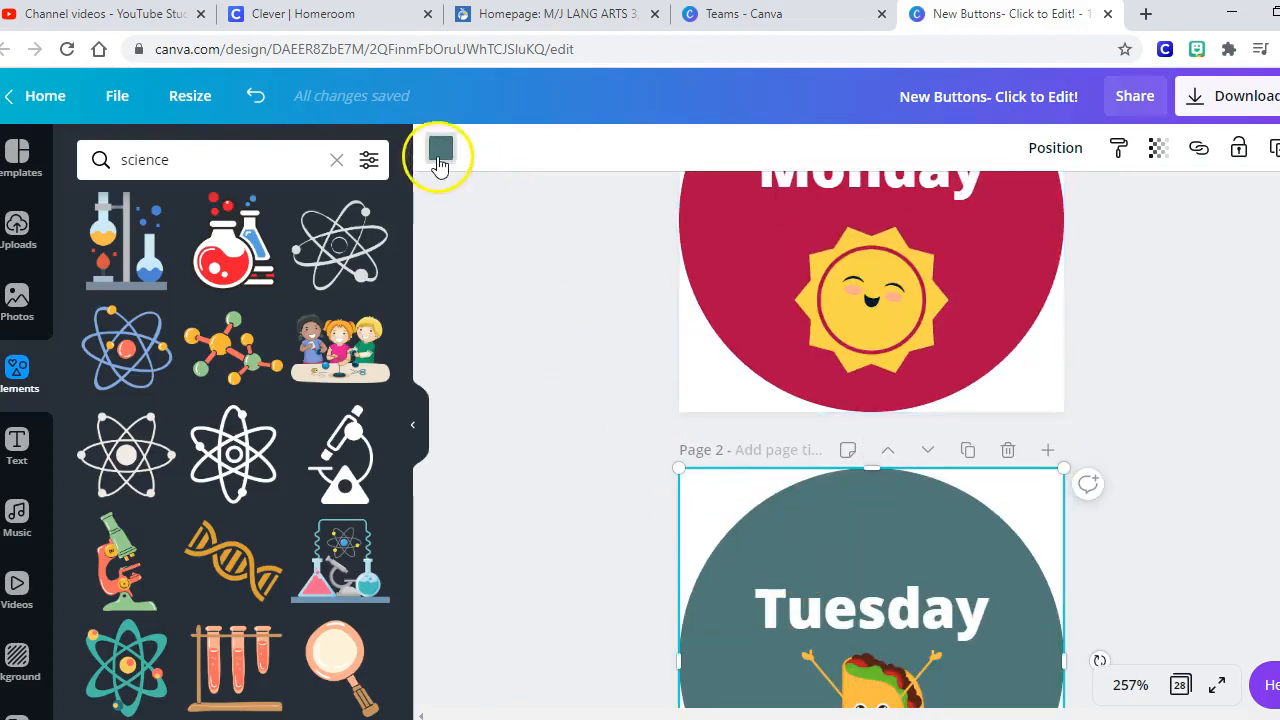
Recolour the Tuesday circle to the peach document colour.
left_click(440, 148)
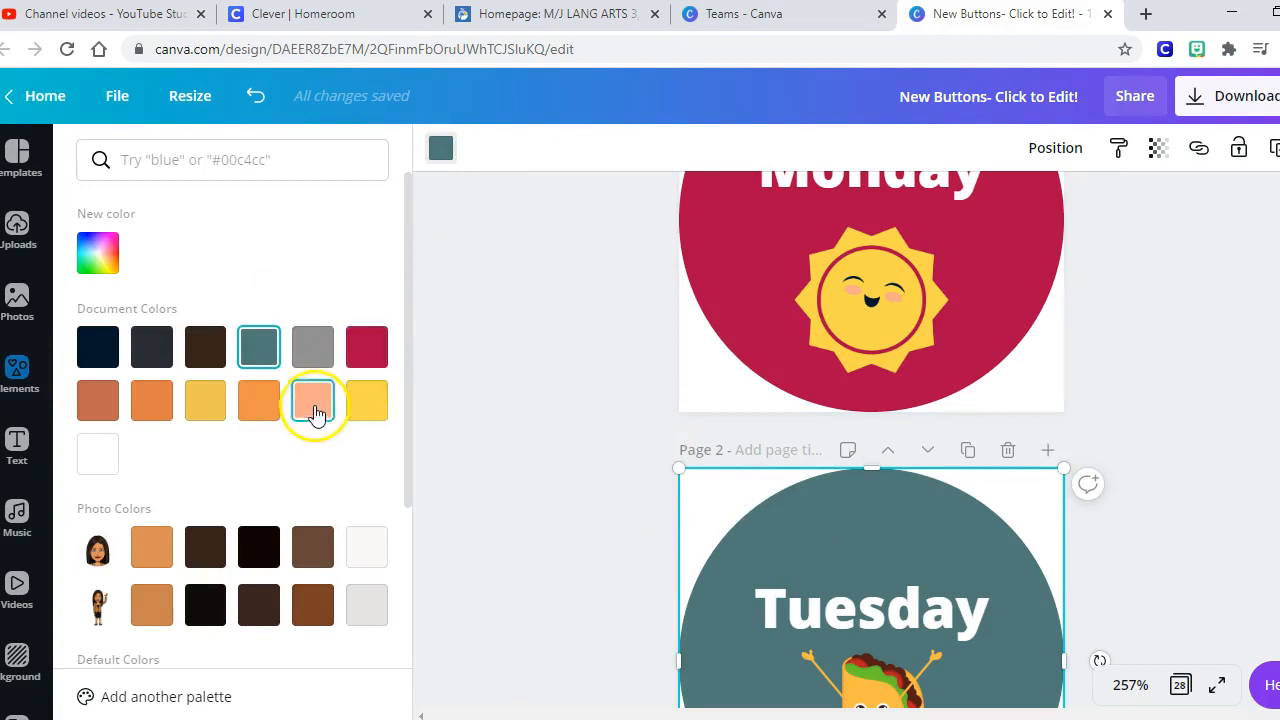
left_click(312, 400)
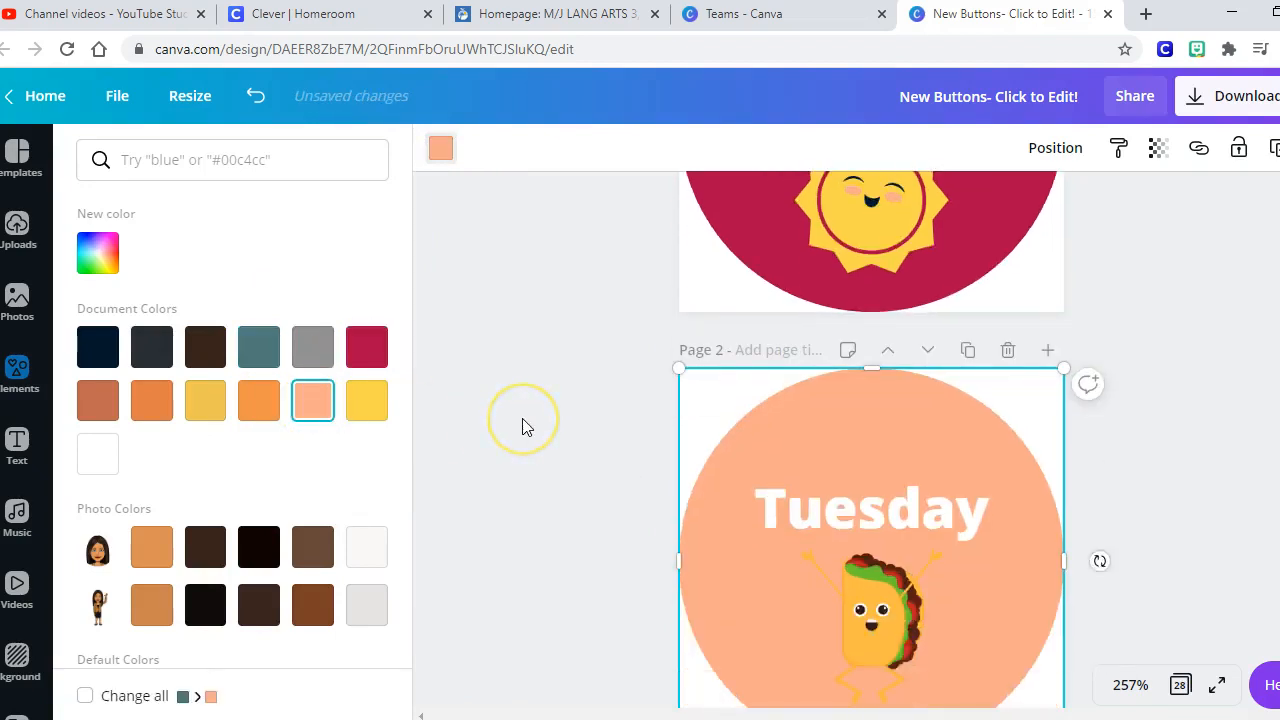
scroll("down", 3)
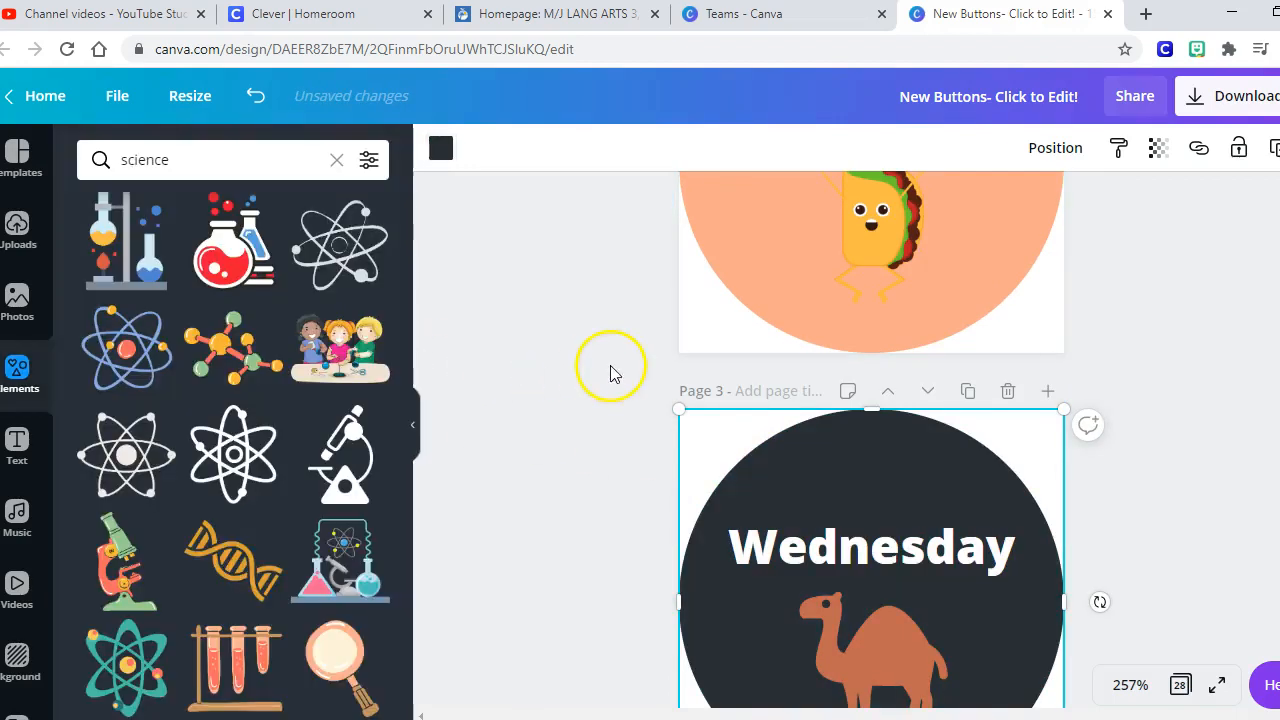
Download pages 1–3 of the New Buttons design as PNGs and open the zip.
scroll("up", 3)
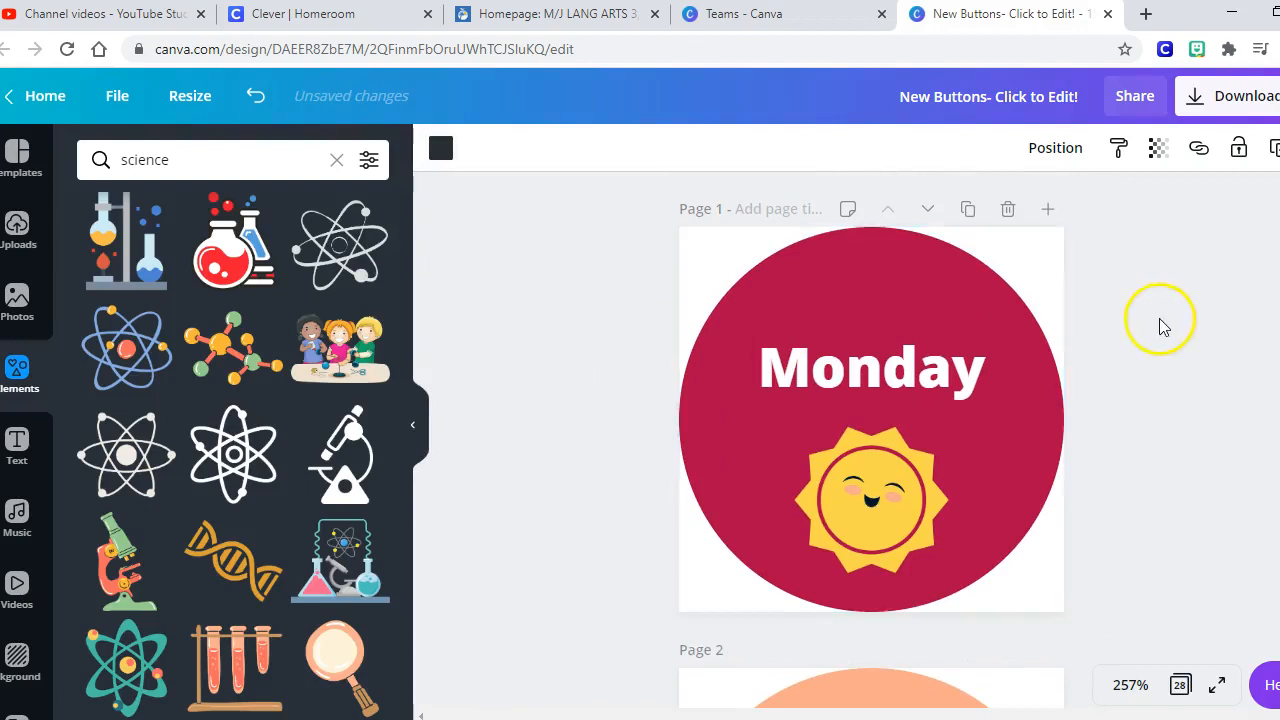
mouse_move(1150, 356)
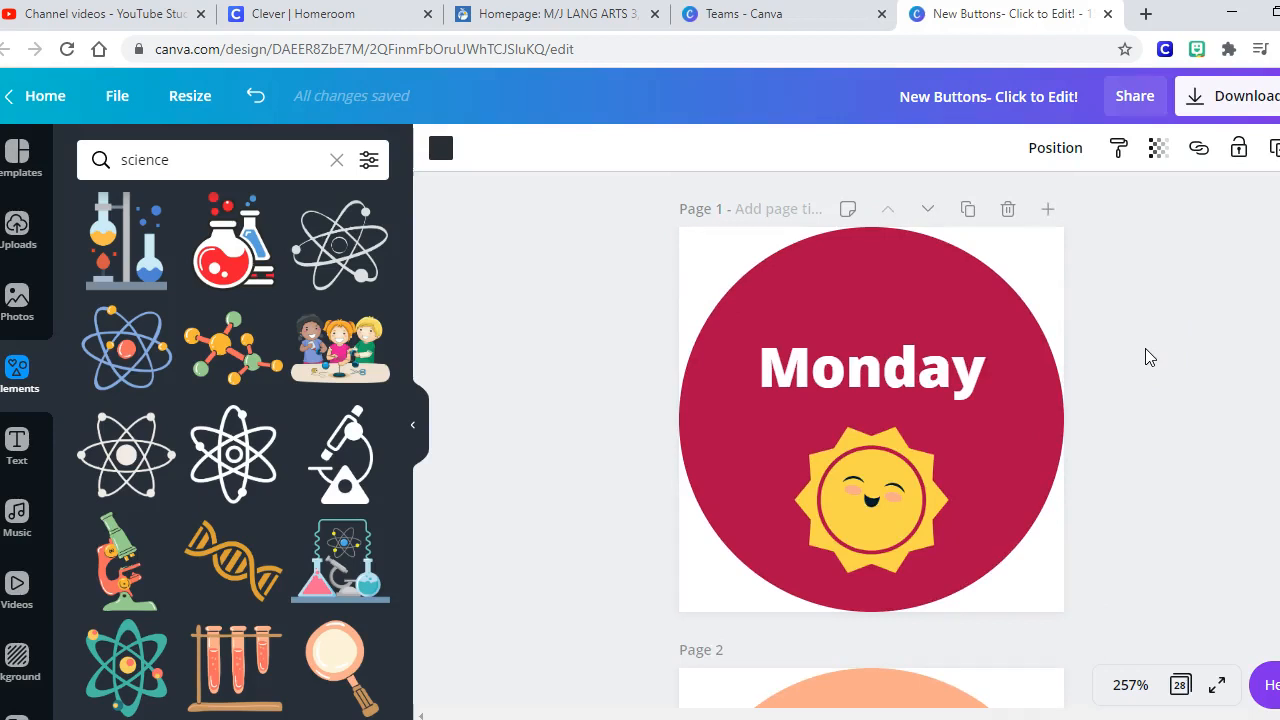
mouse_move(412, 424)
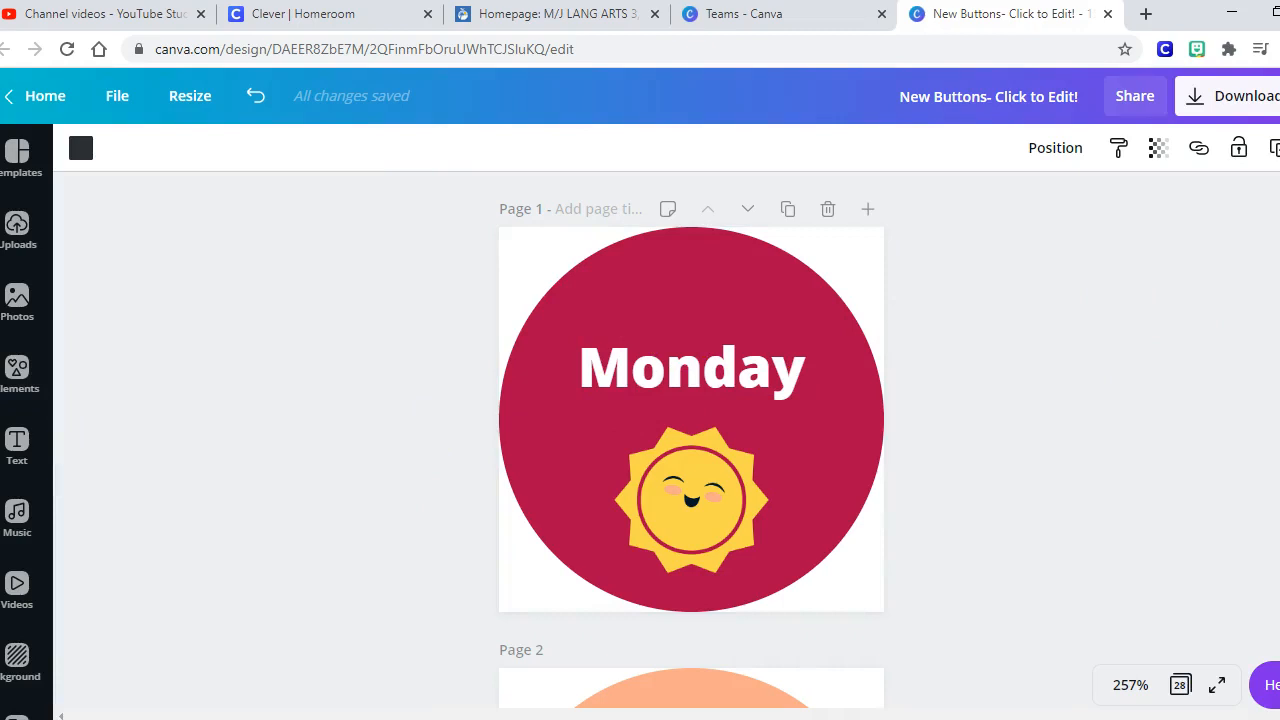
left_click(1232, 96)
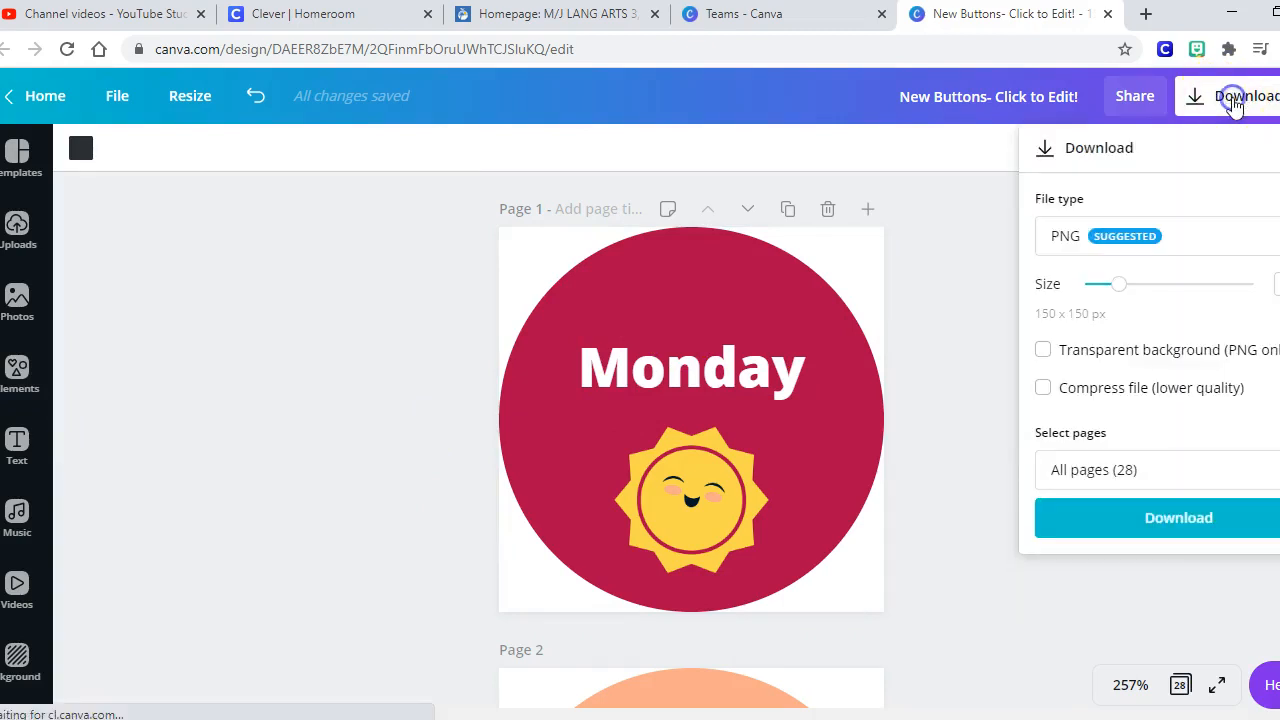
mouse_move(1048, 216)
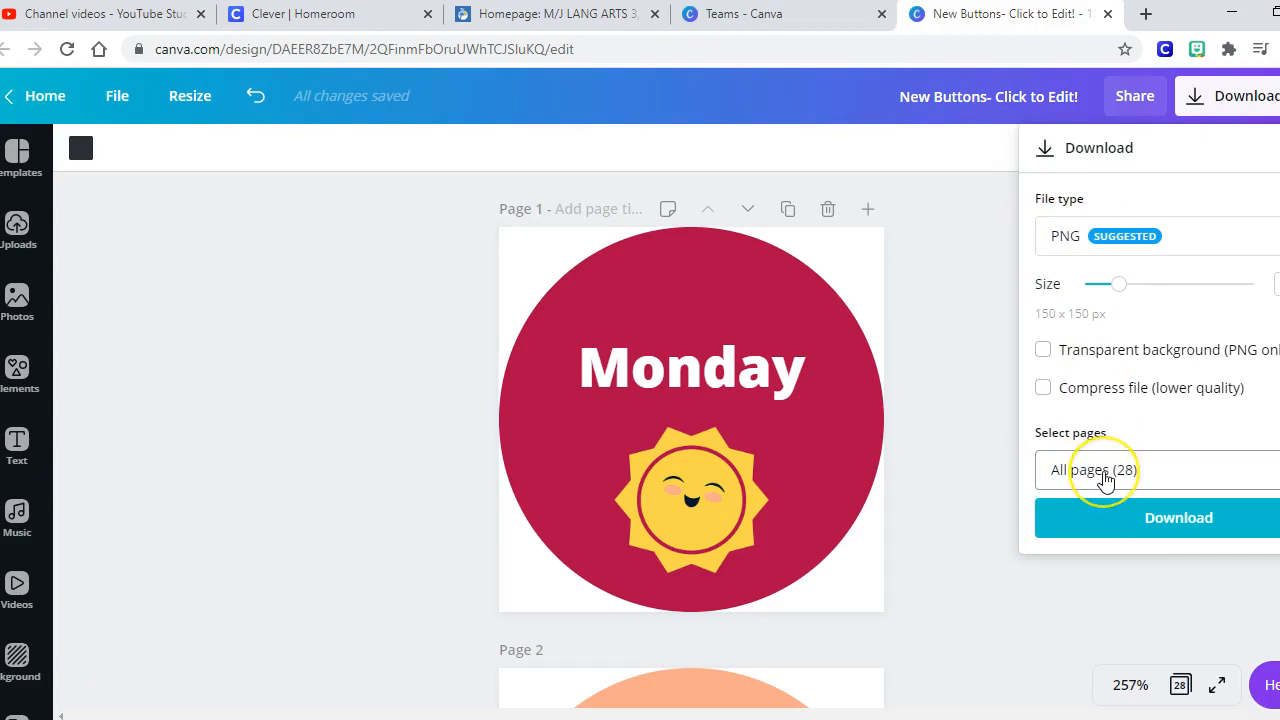
mouse_move(1200, 478)
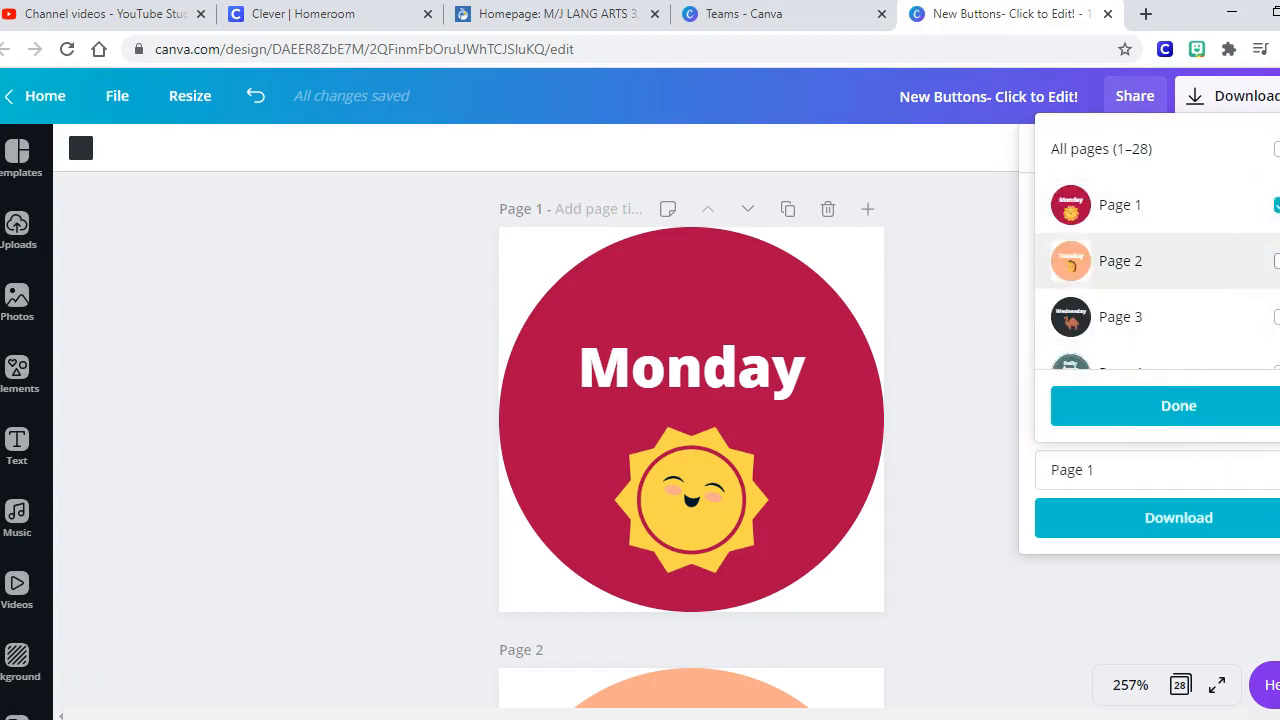
left_click(1276, 260)
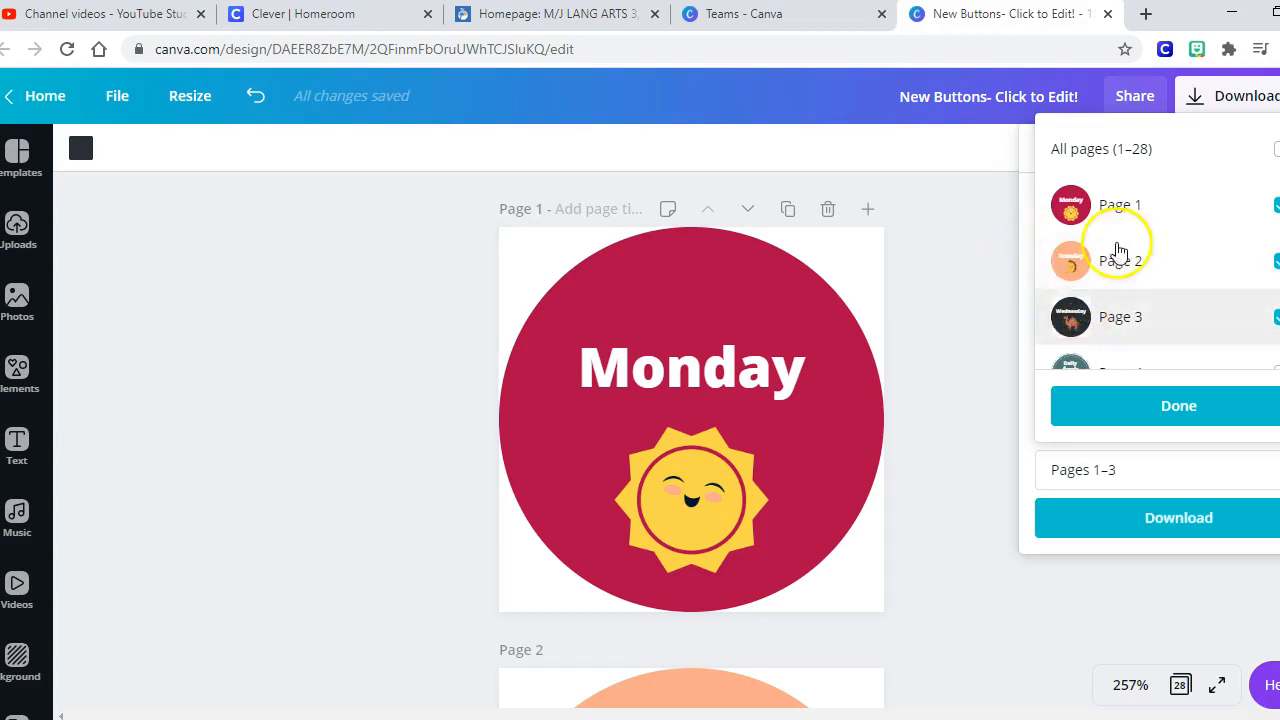
mouse_move(1154, 358)
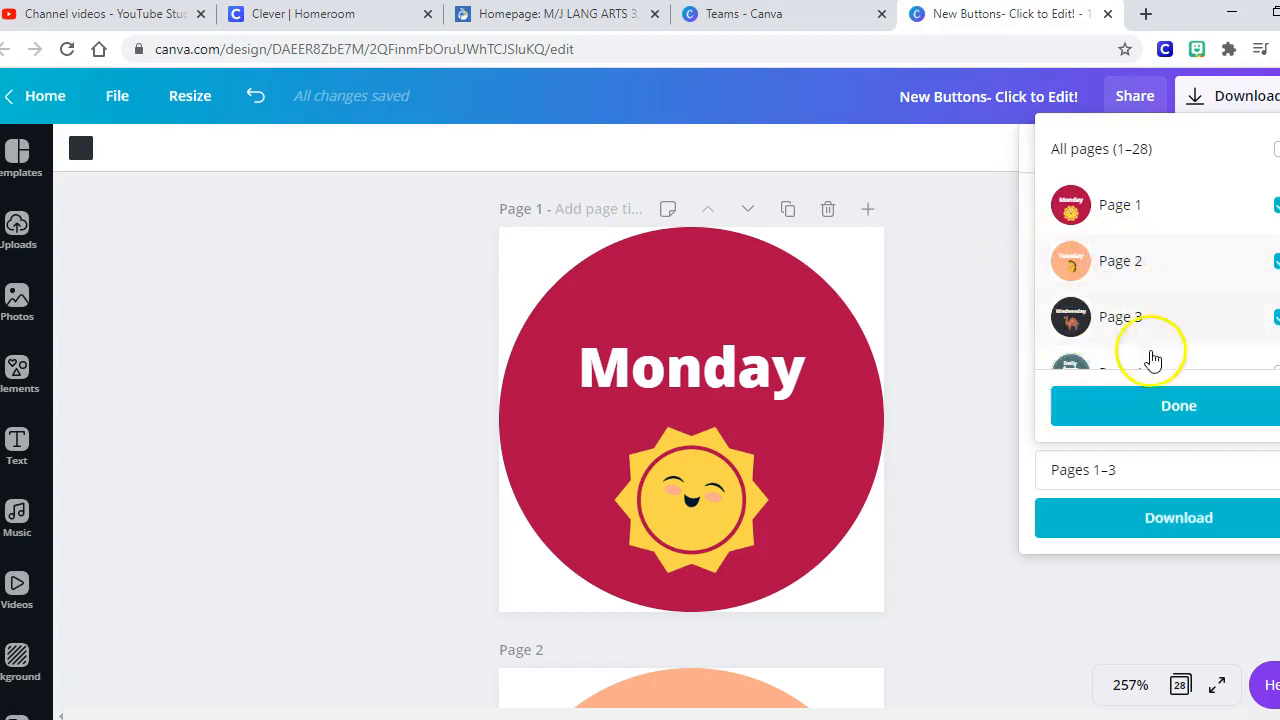
mouse_move(1116, 412)
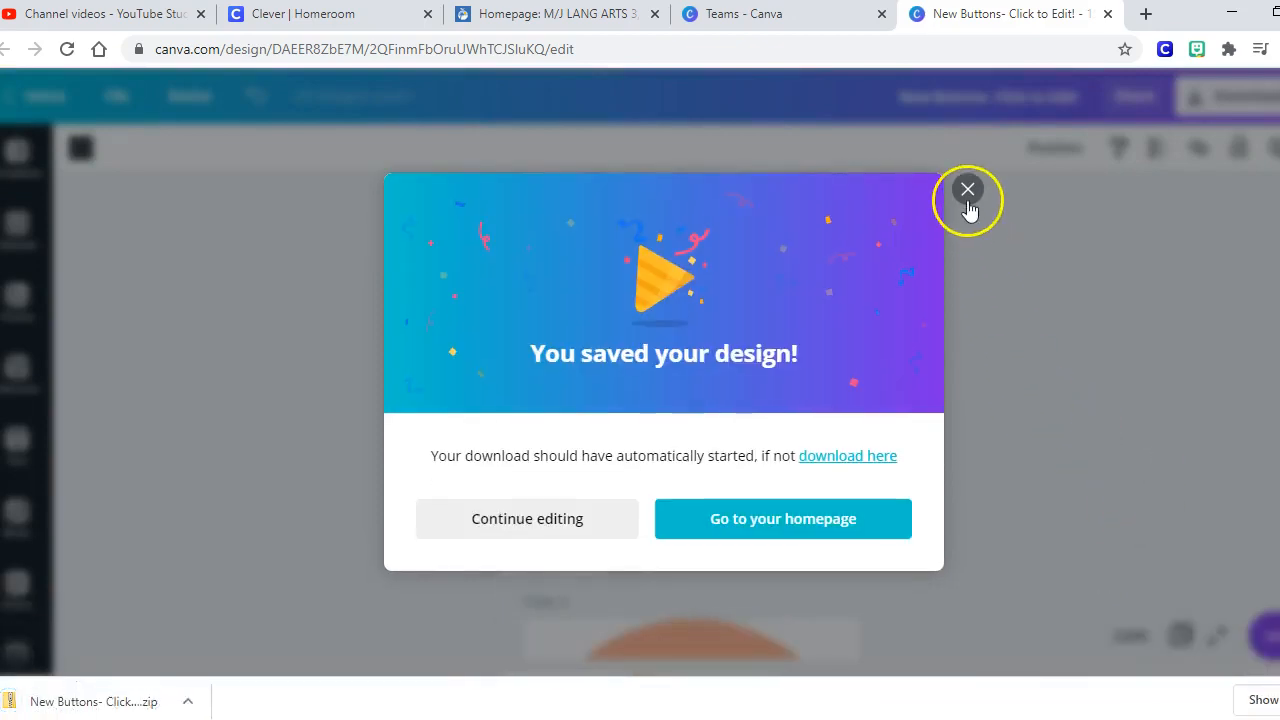
left_click(968, 188)
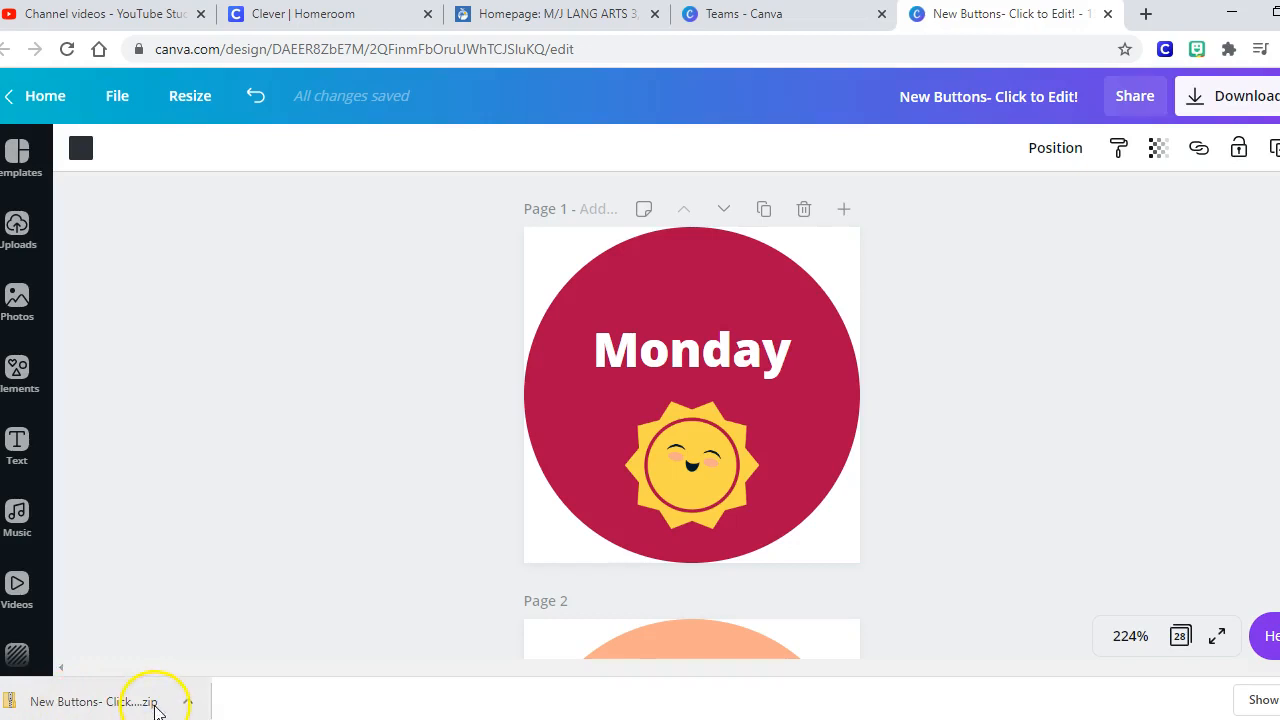
left_click(96, 700)
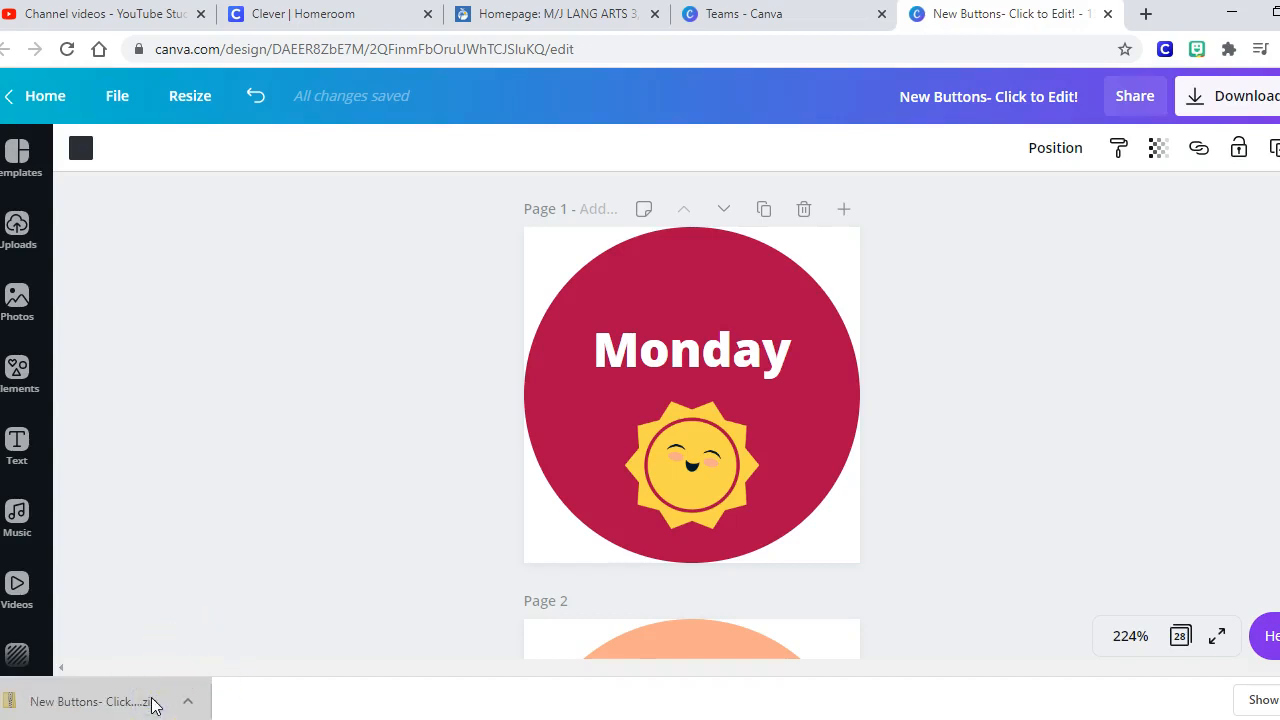
Extract all files from the buttons zip to the default Downloads folder and return to Chrome.
left_click(90, 700)
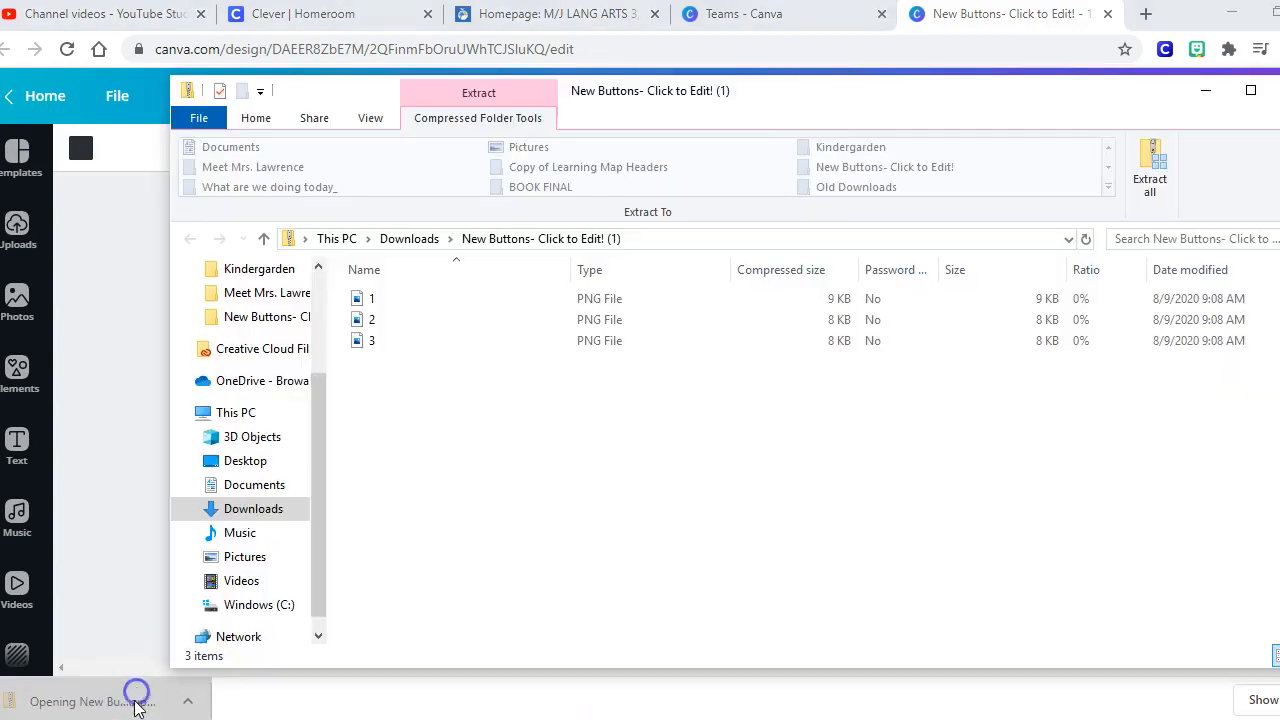
mouse_move(564, 500)
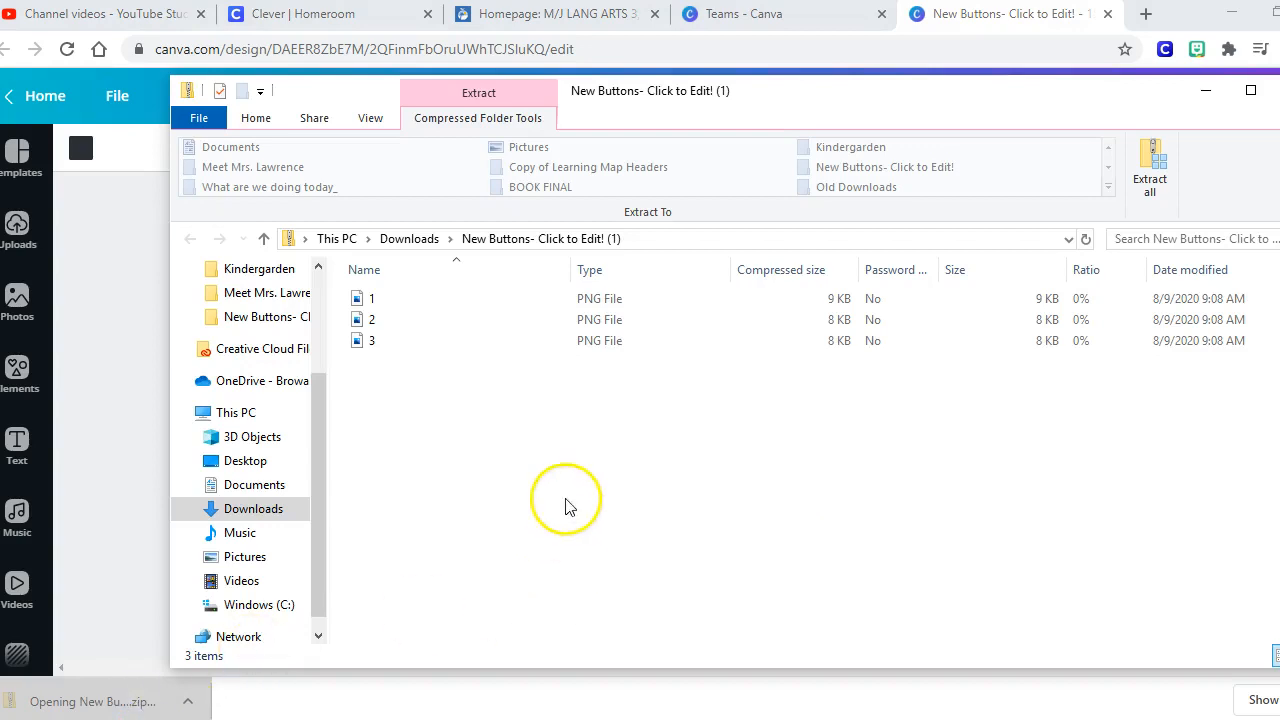
mouse_move(444, 320)
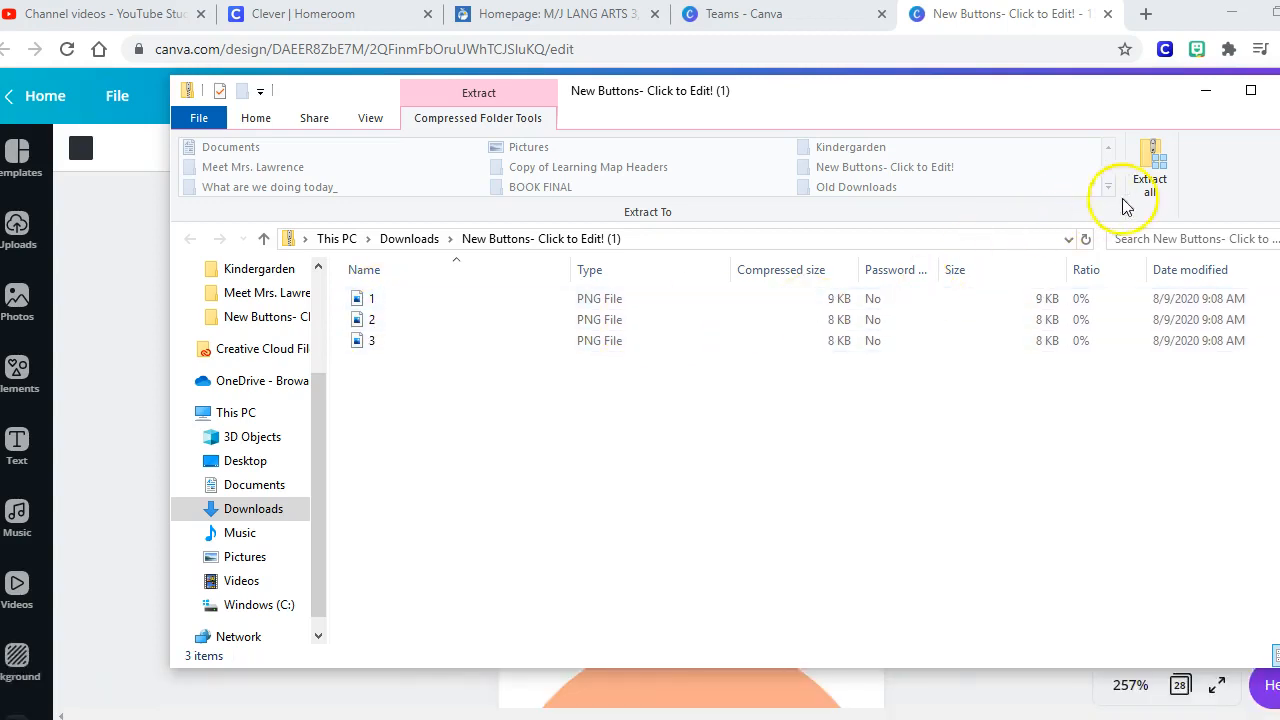
left_click(1148, 164)
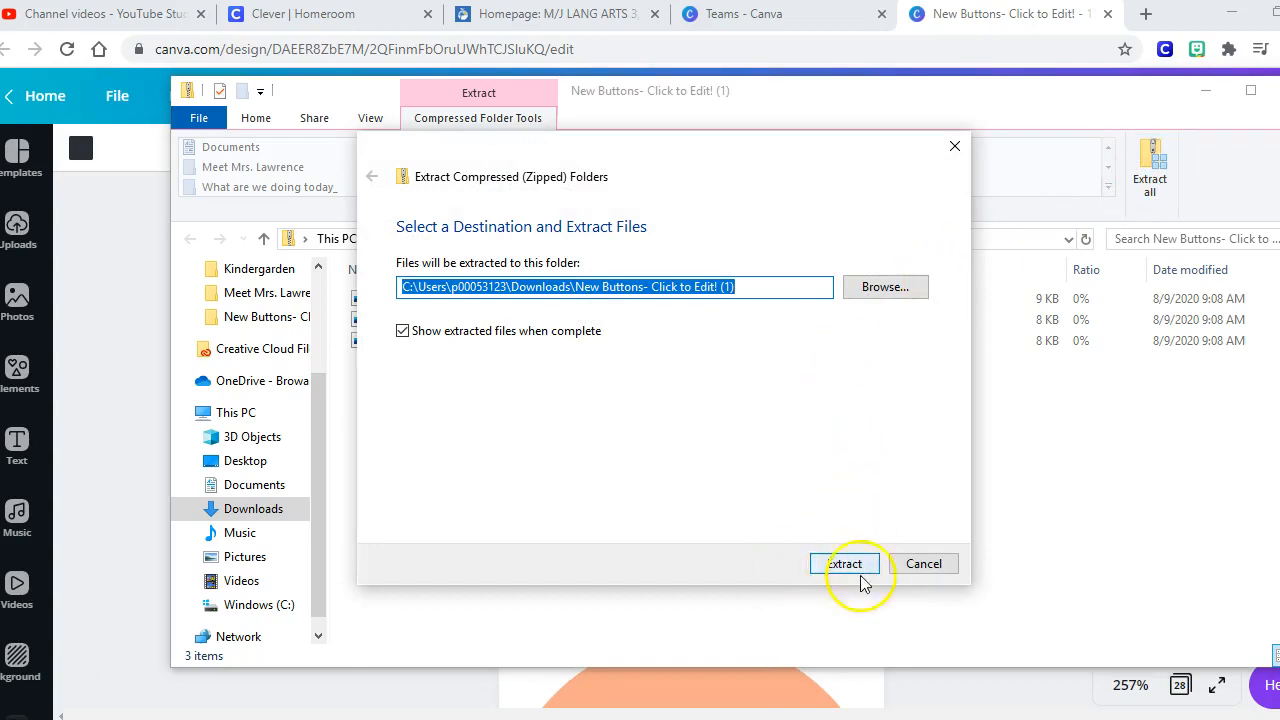
mouse_move(844, 564)
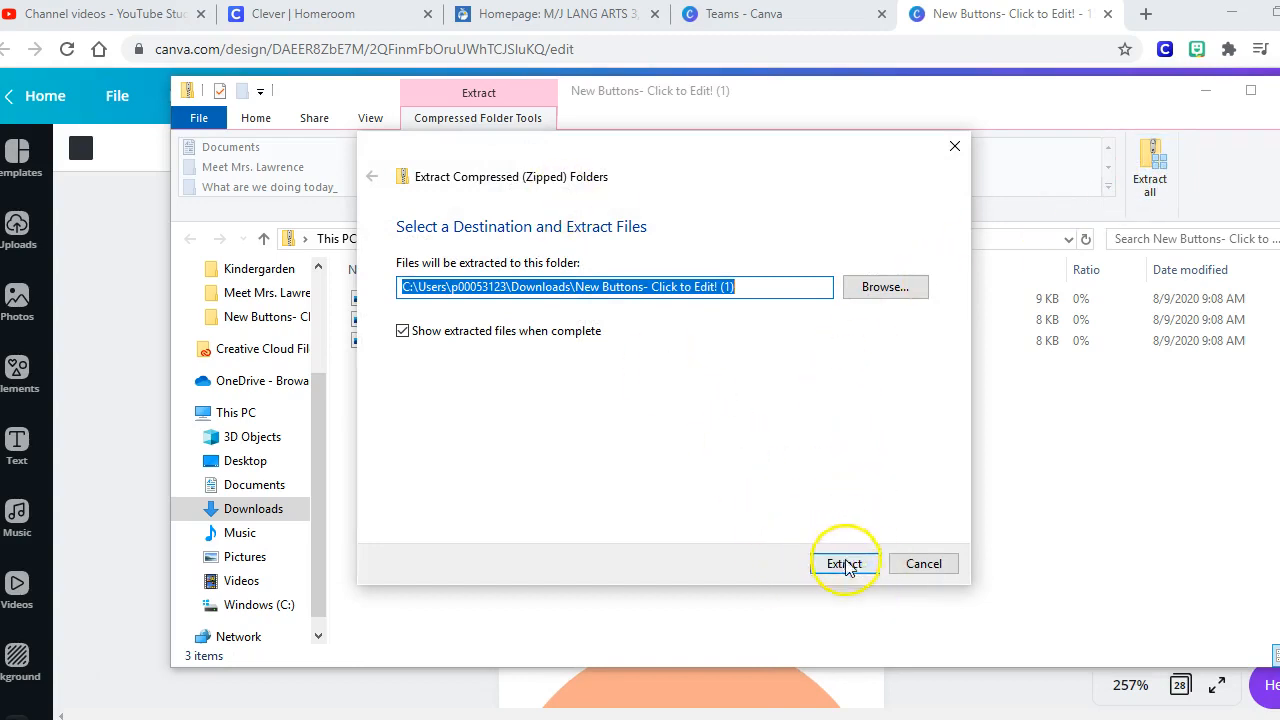
left_click(844, 564)
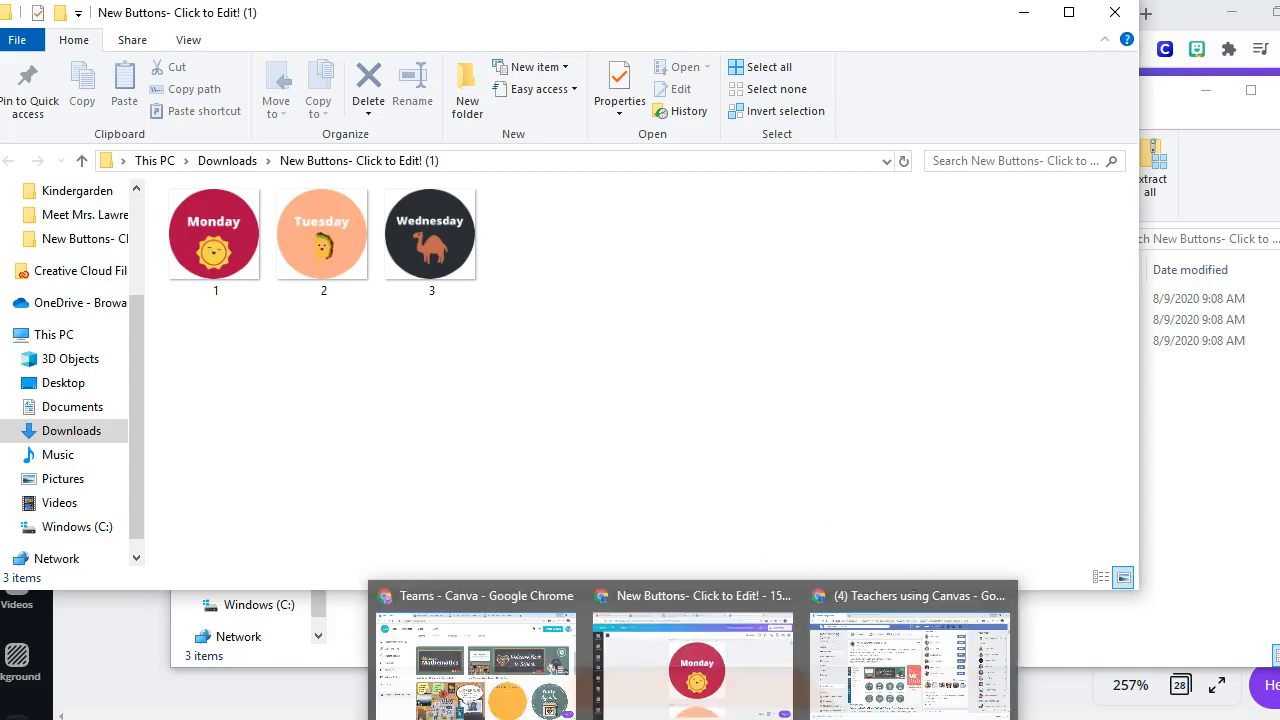
left_click(908, 660)
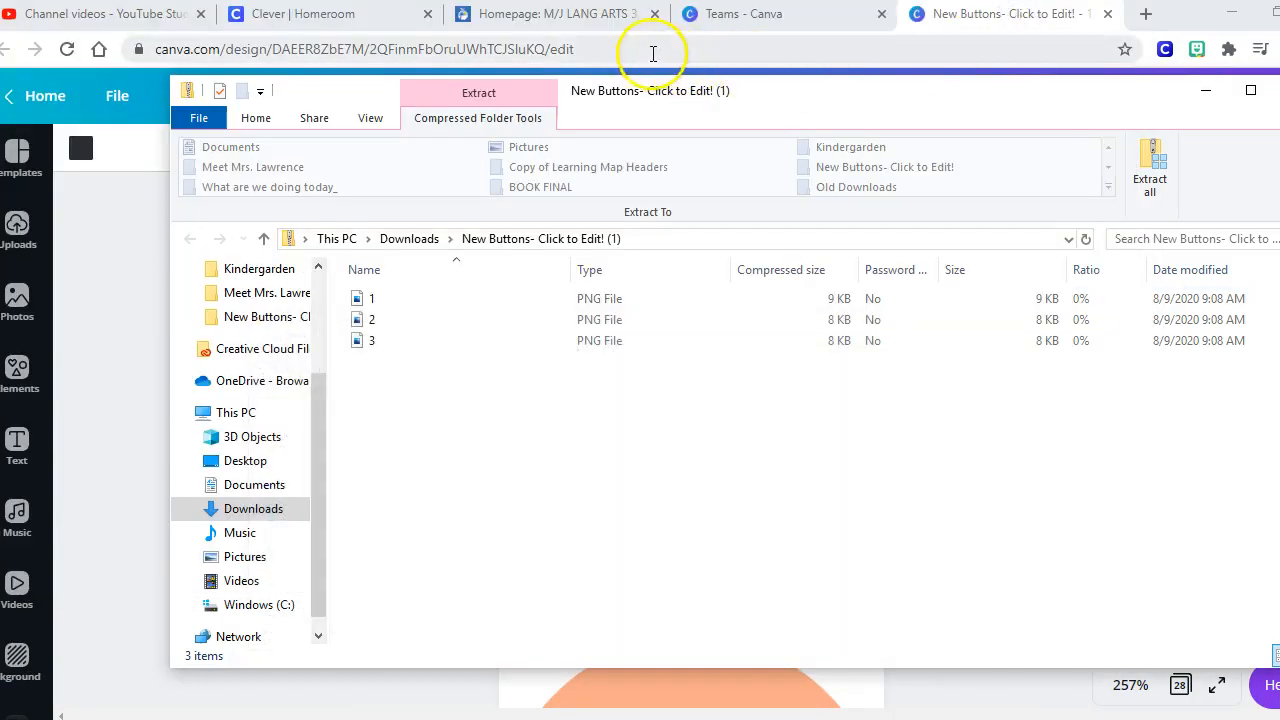
Edit the course Homepage and place the insertion point at the start of the Monday cell.
left_click(556, 14)
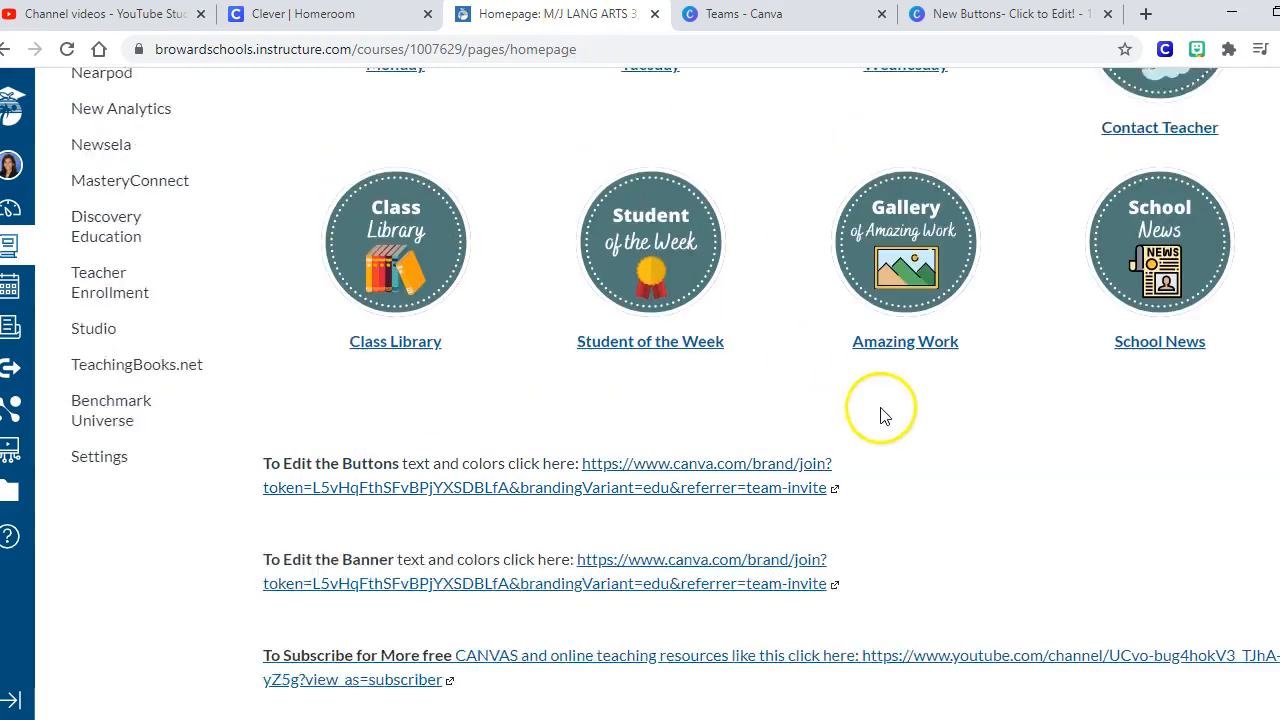
scroll("up", 3)
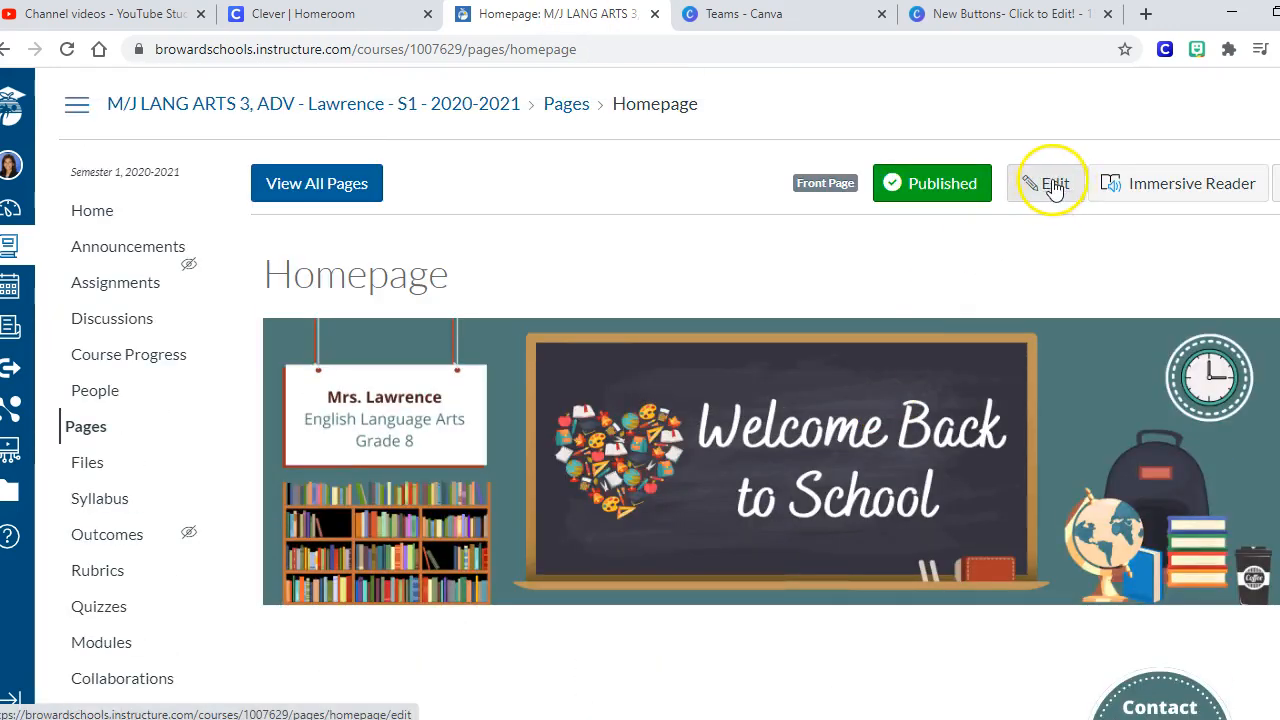
left_click(1048, 184)
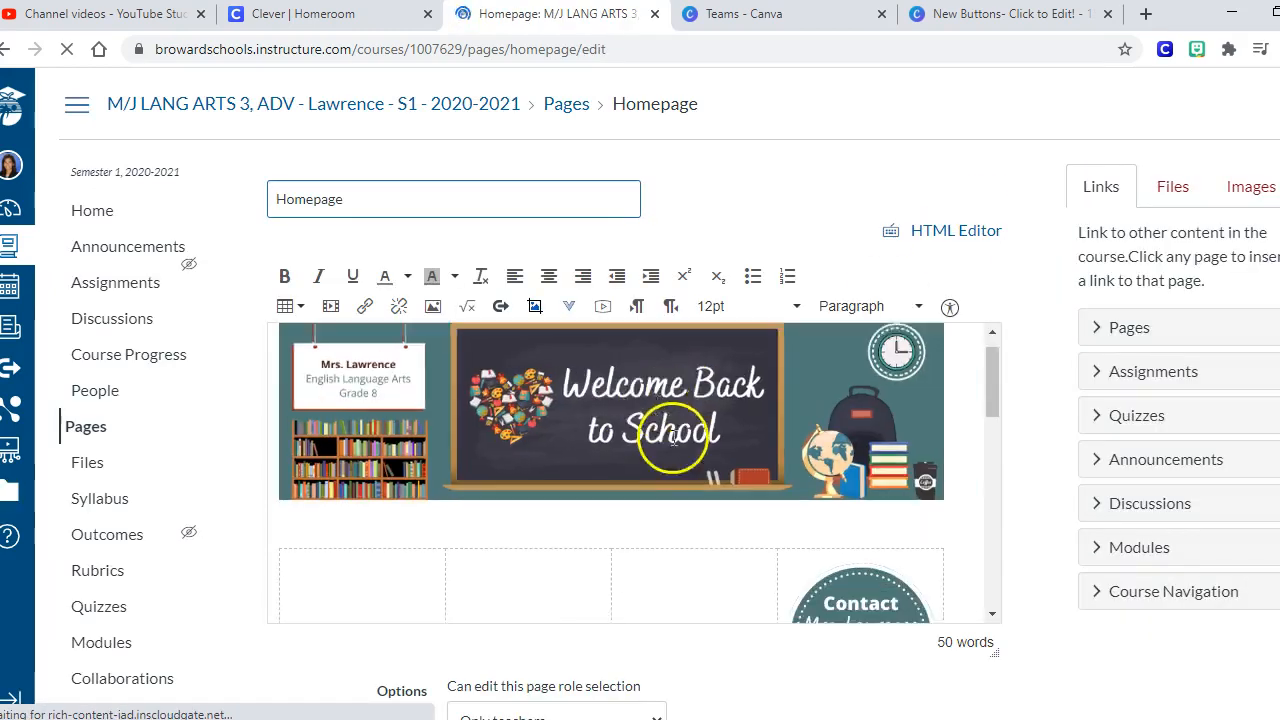
scroll("down", 3)
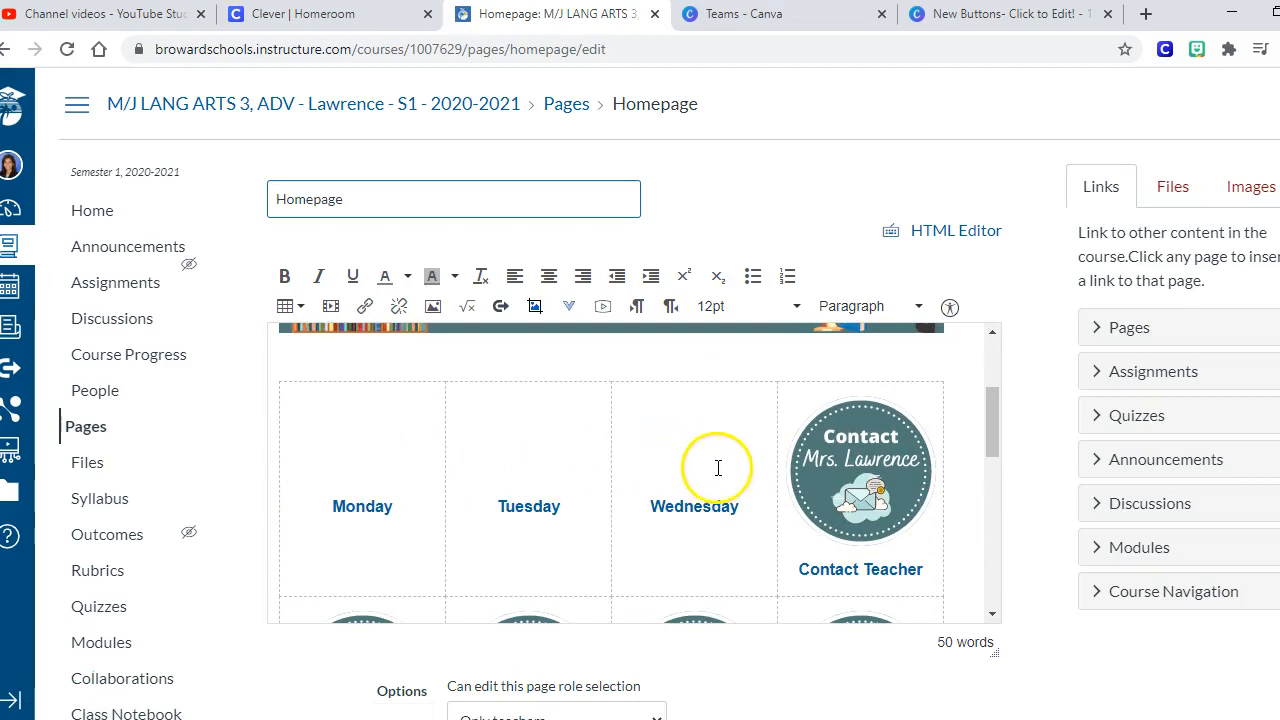
mouse_move(368, 468)
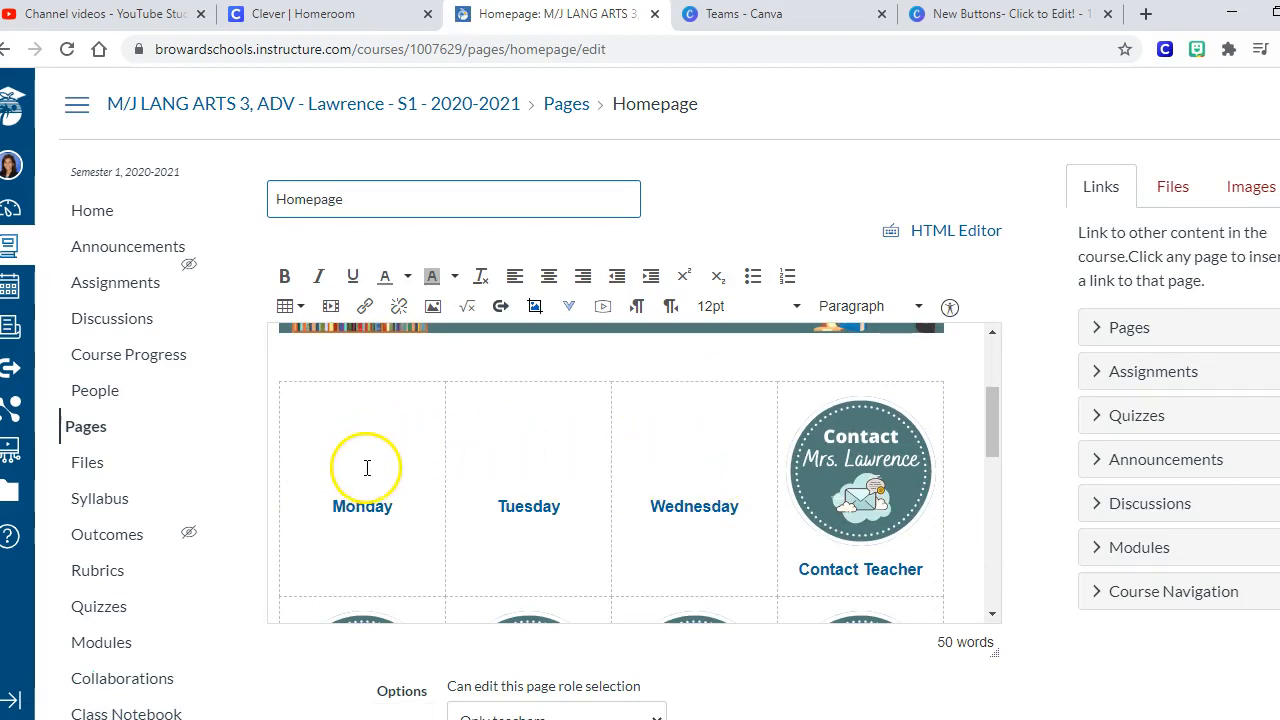
left_click(362, 480)
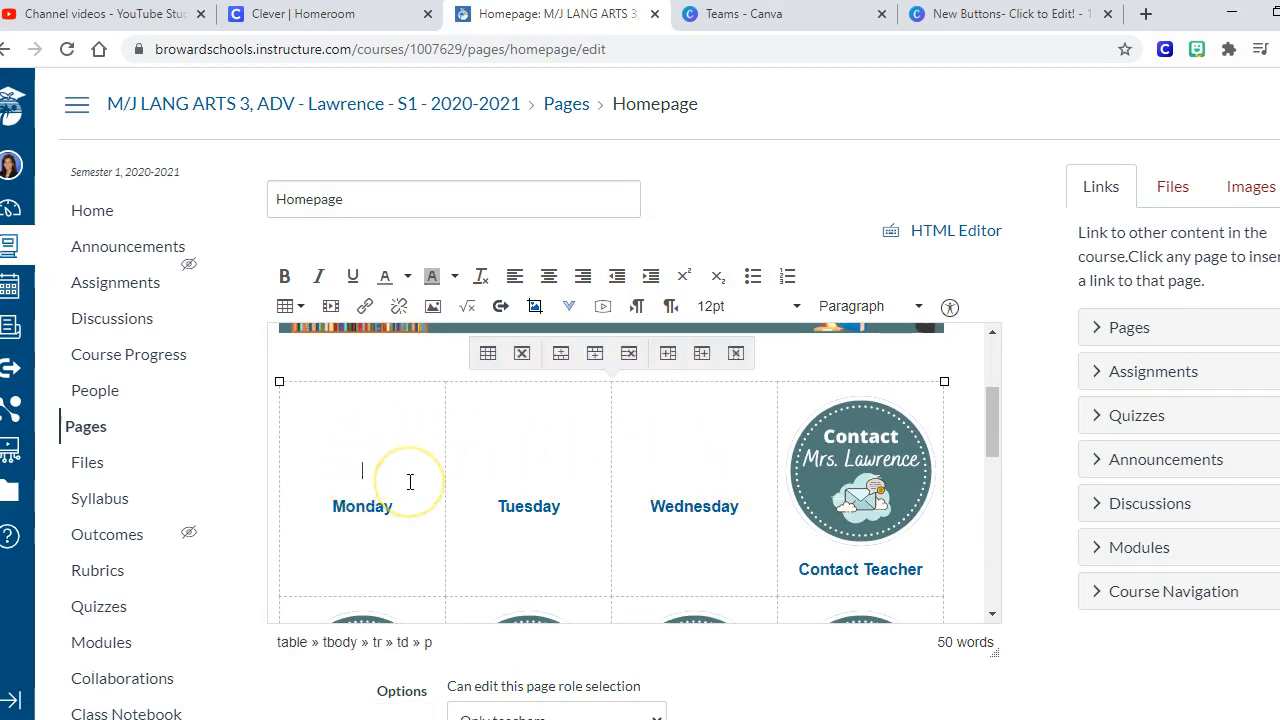
left_click(362, 506)
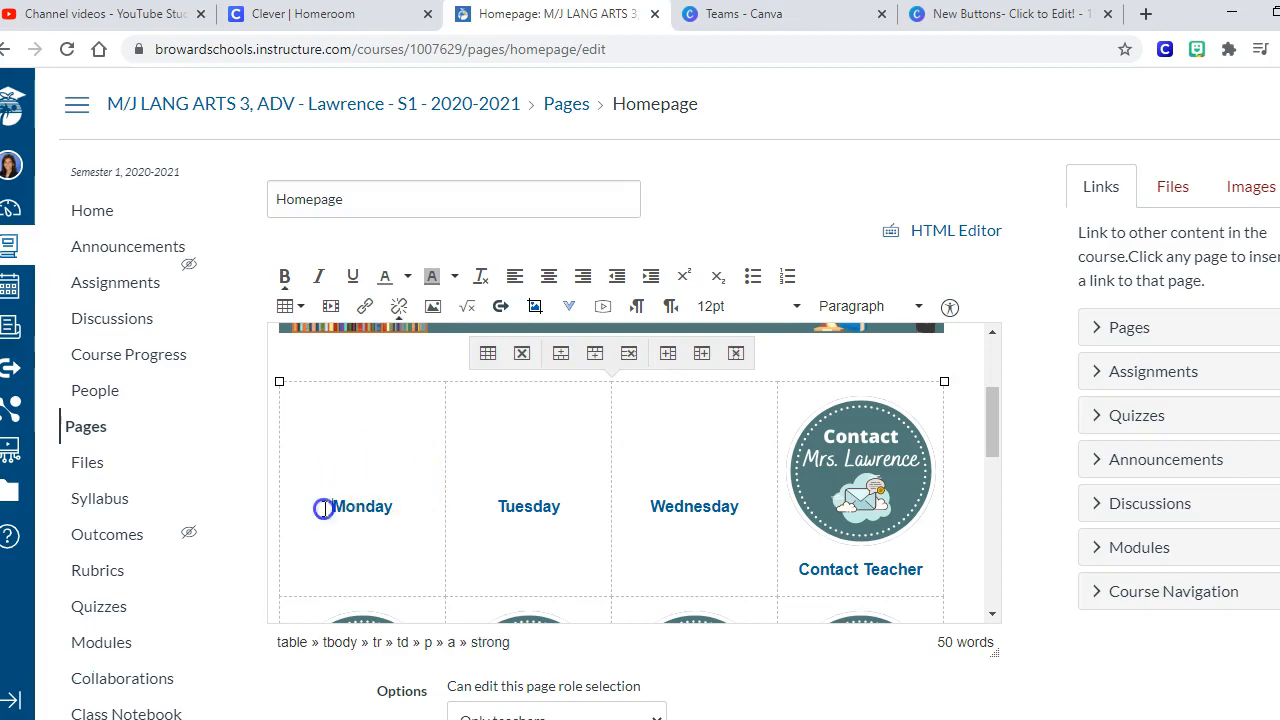
left_click(332, 504)
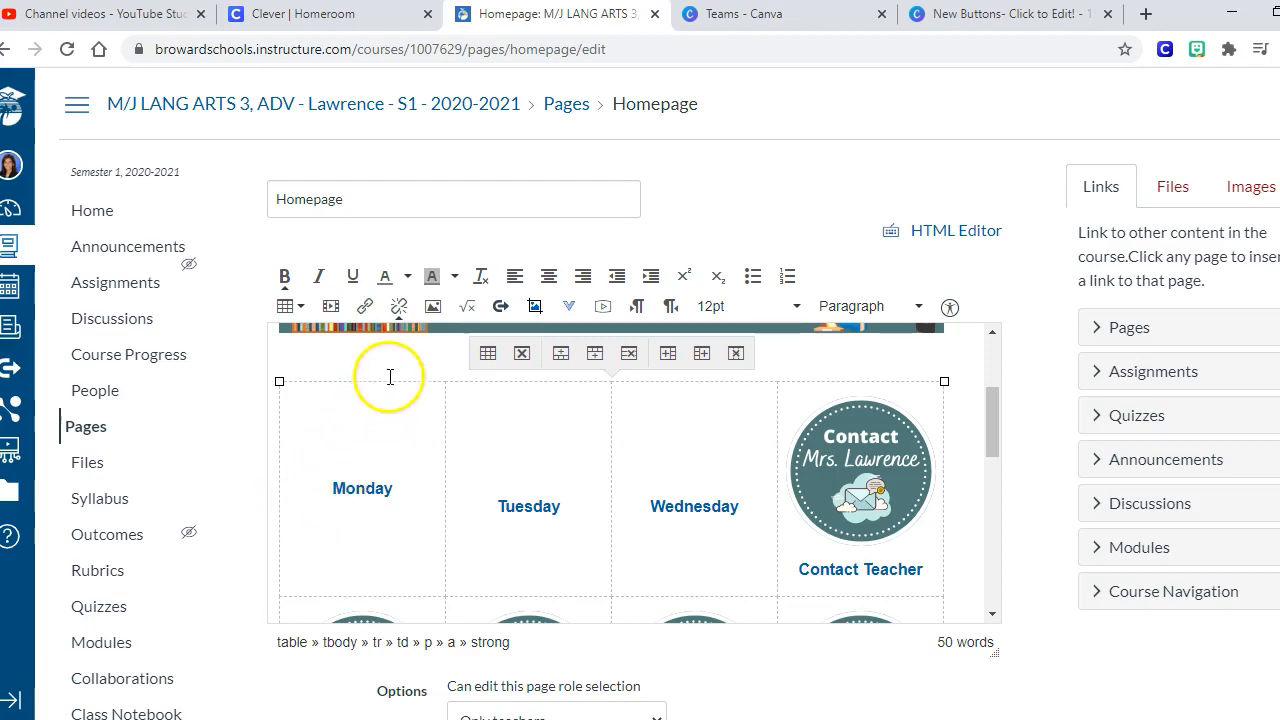
mouse_move(432, 306)
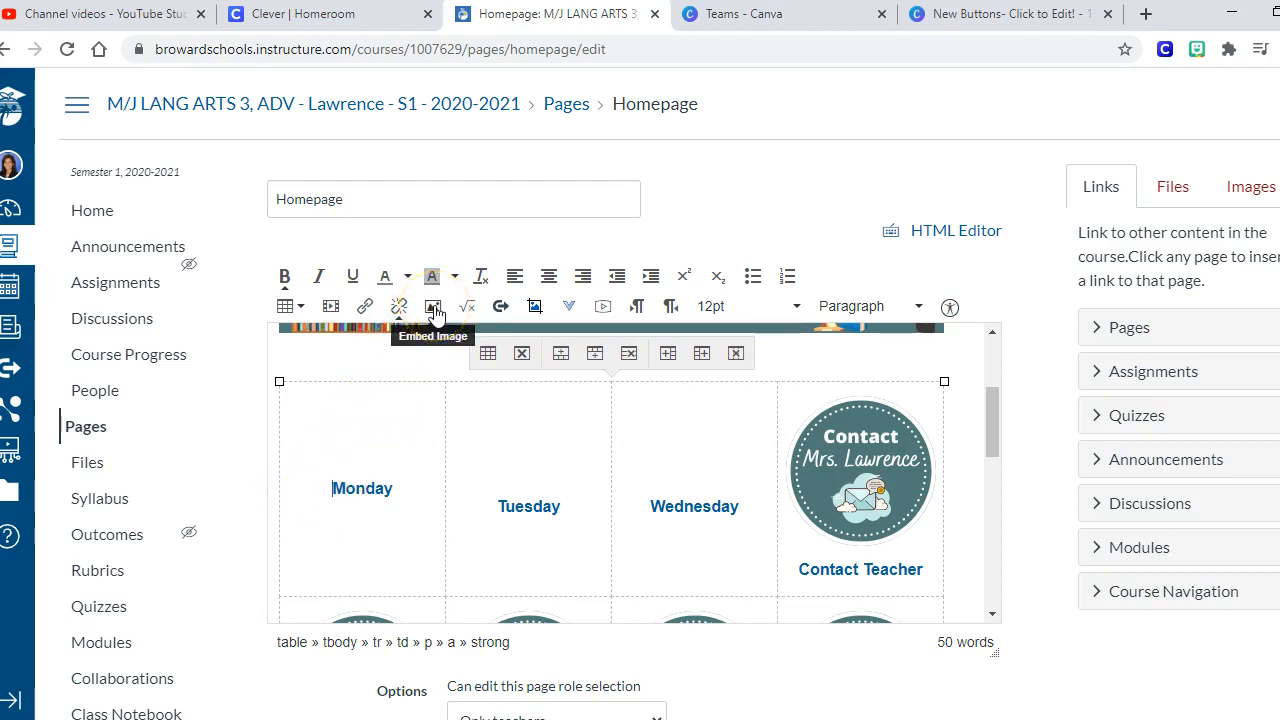
Upload the Monday button image from the extracted Downloads folder into course files.
left_click(432, 306)
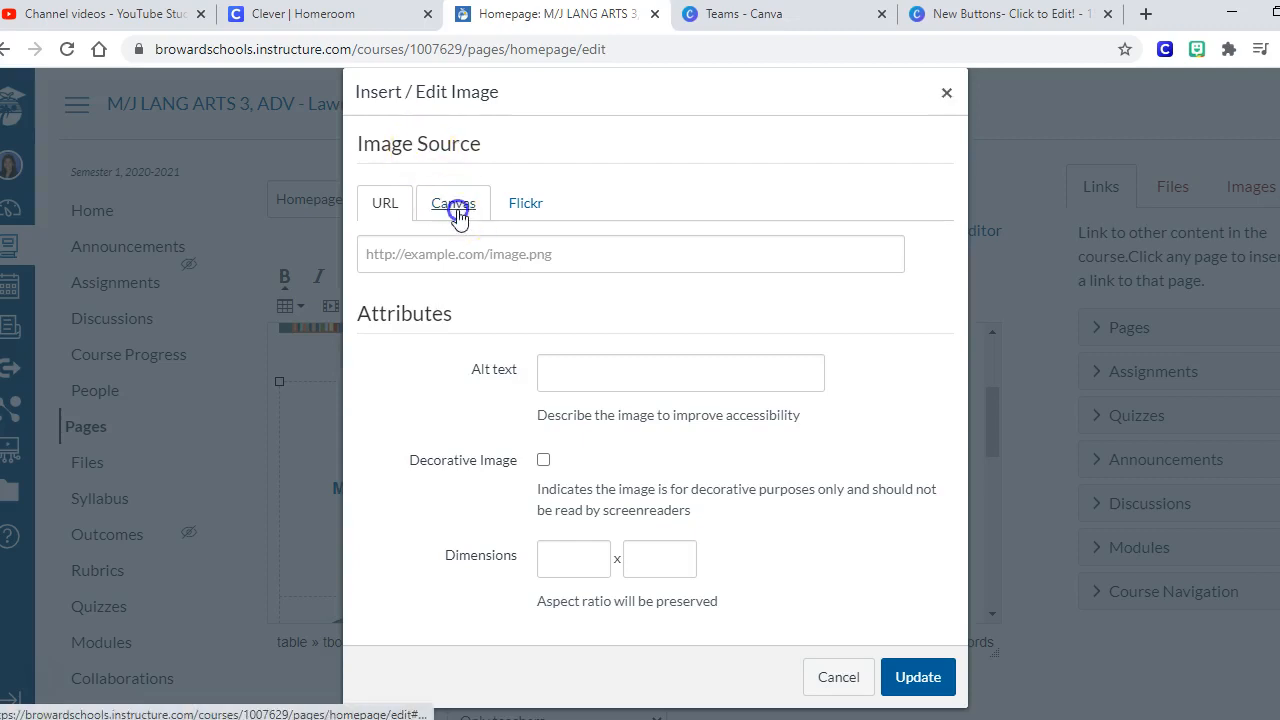
left_click(452, 204)
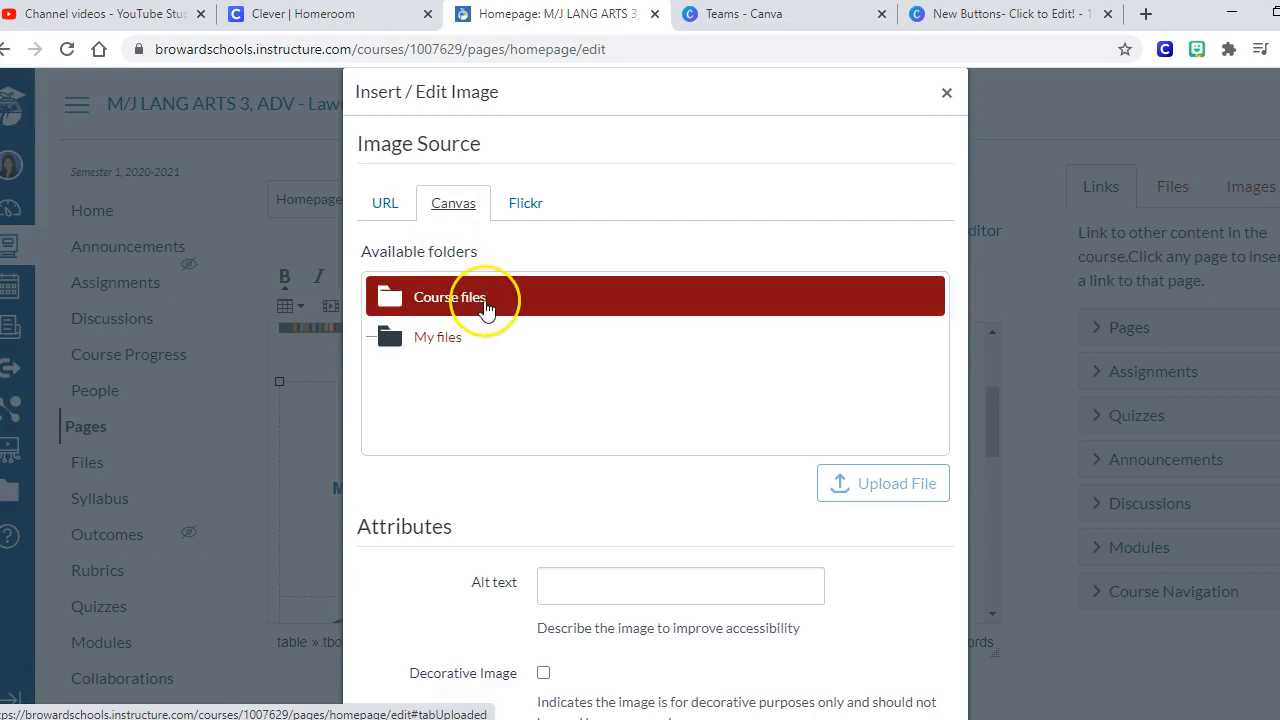
left_click(448, 296)
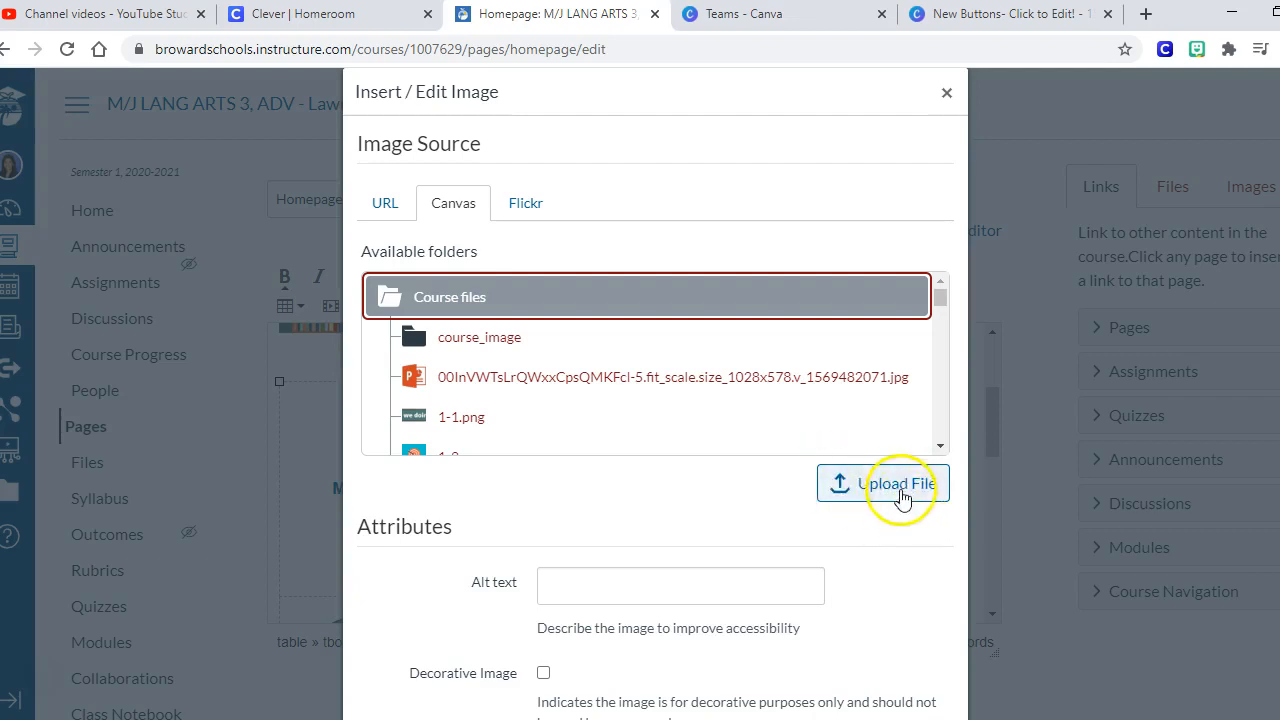
left_click(884, 482)
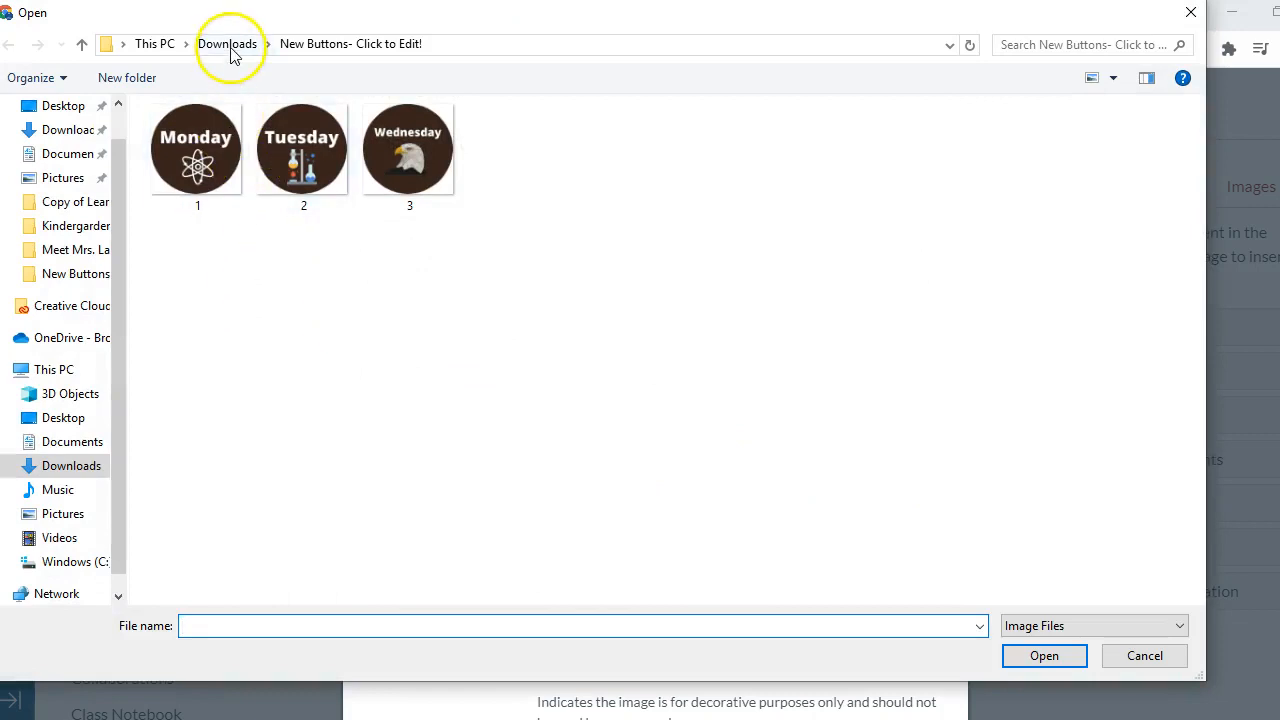
left_click(228, 44)
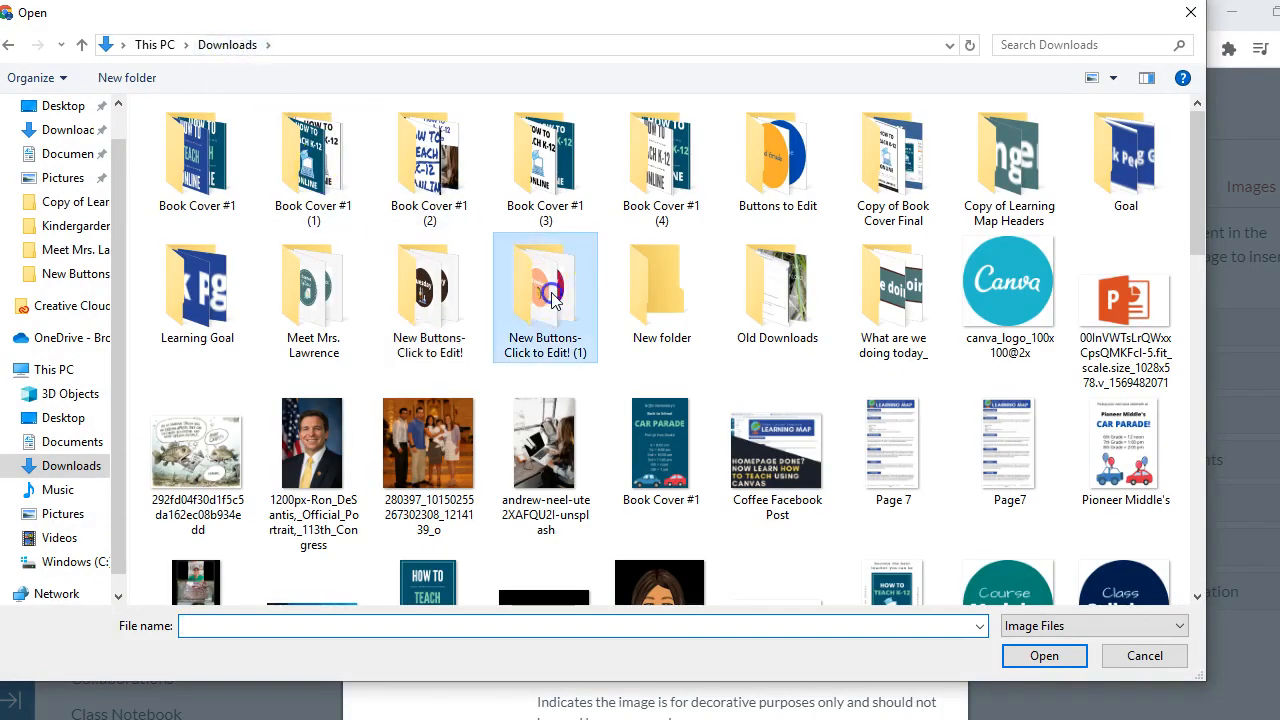
double_click(544, 290)
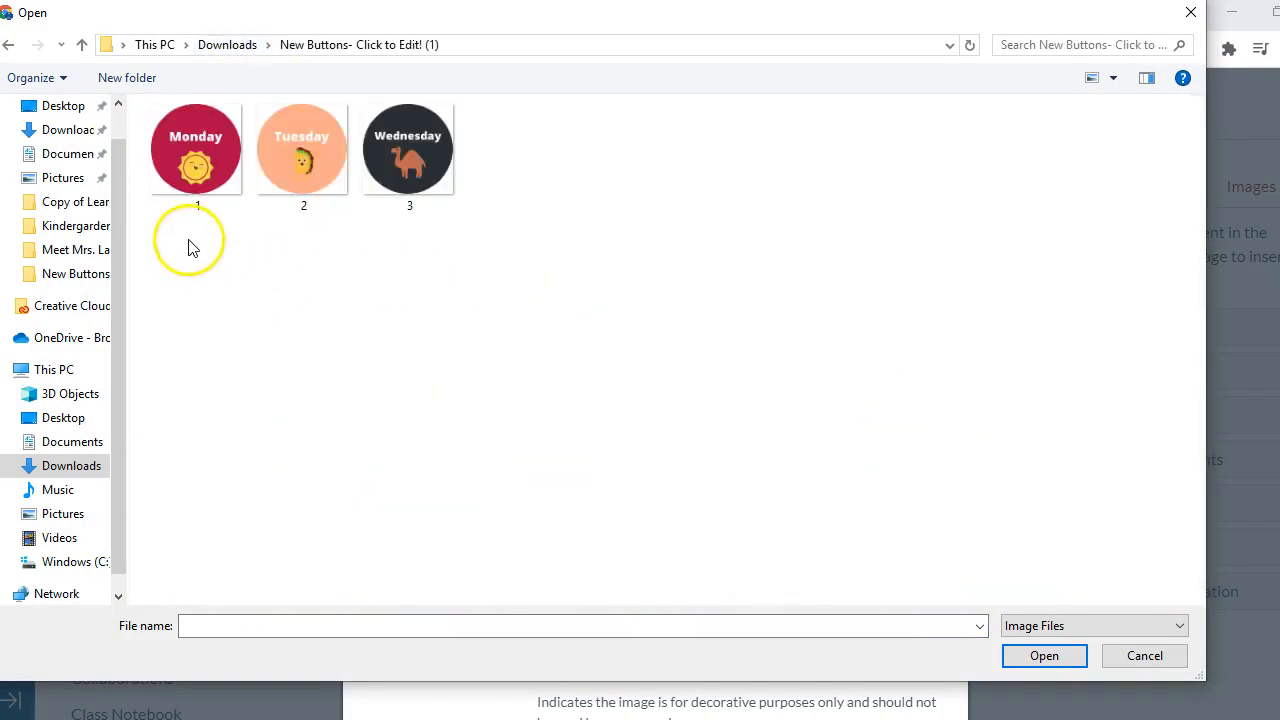
left_click(196, 148)
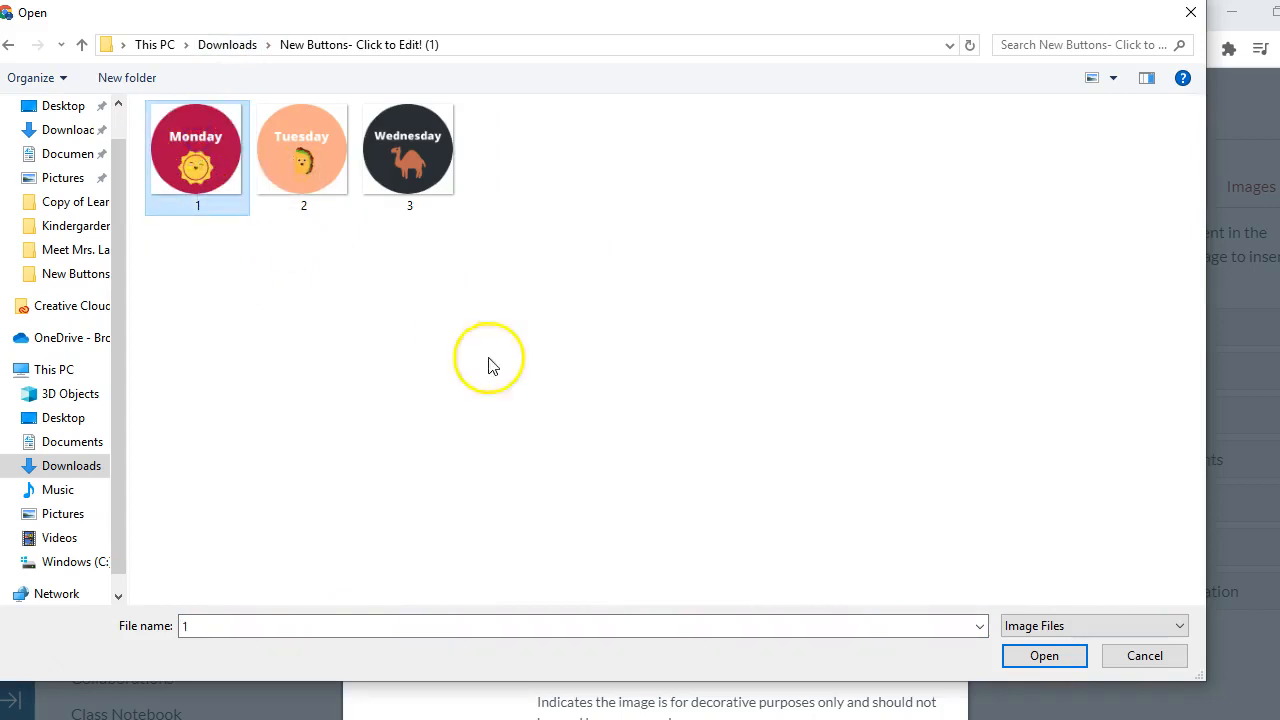
left_click(1044, 656)
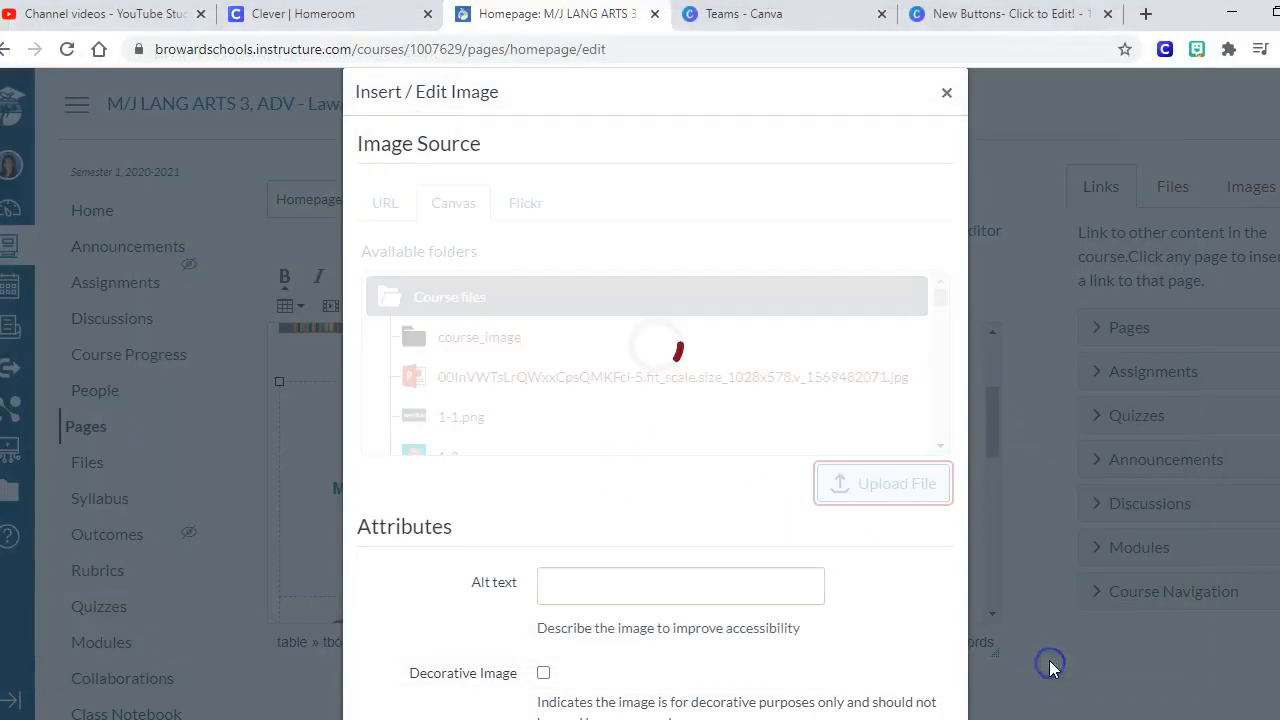
Insert the Monday image into the table with alt text 'Monday'.
left_click(882, 482)
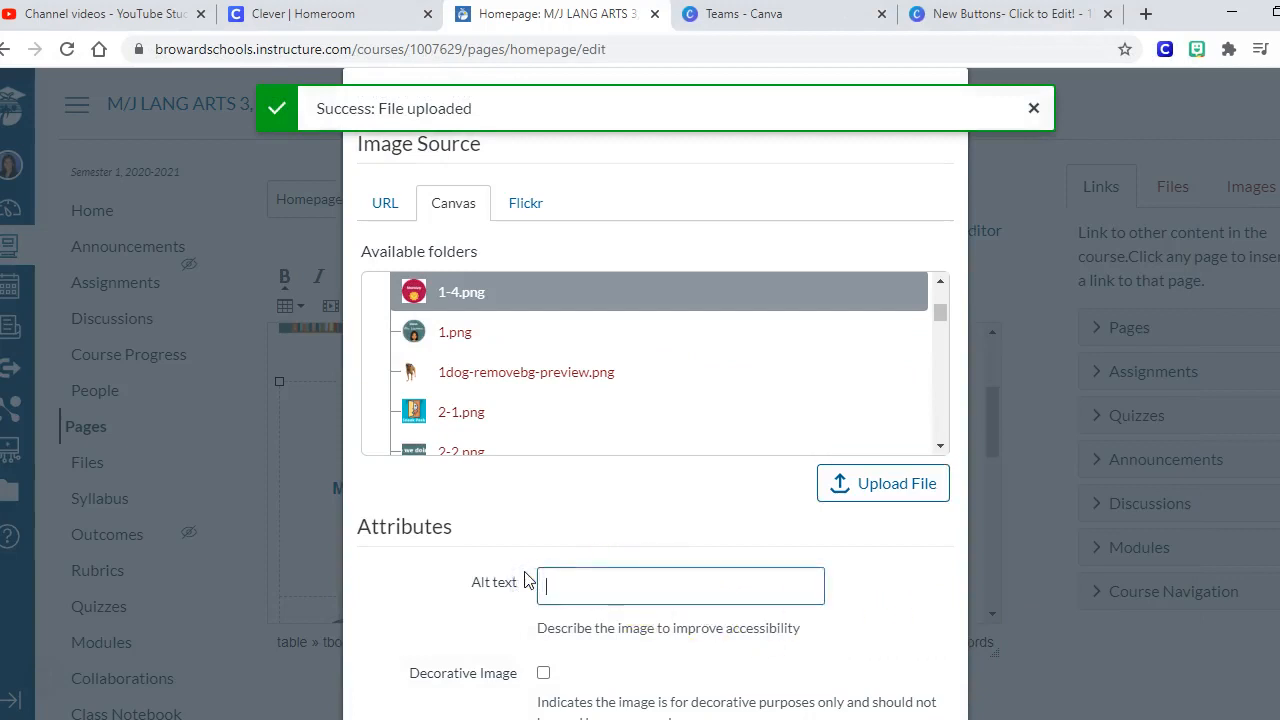
type("Monday")
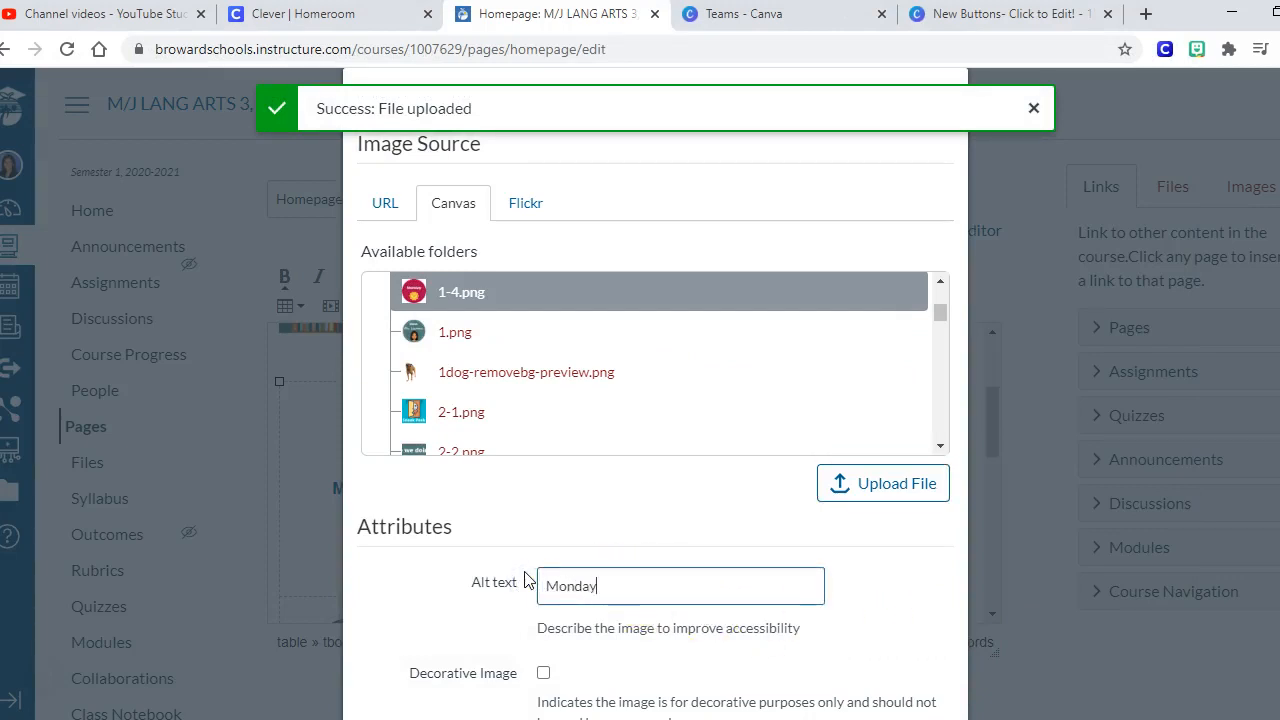
scroll("down", 3)
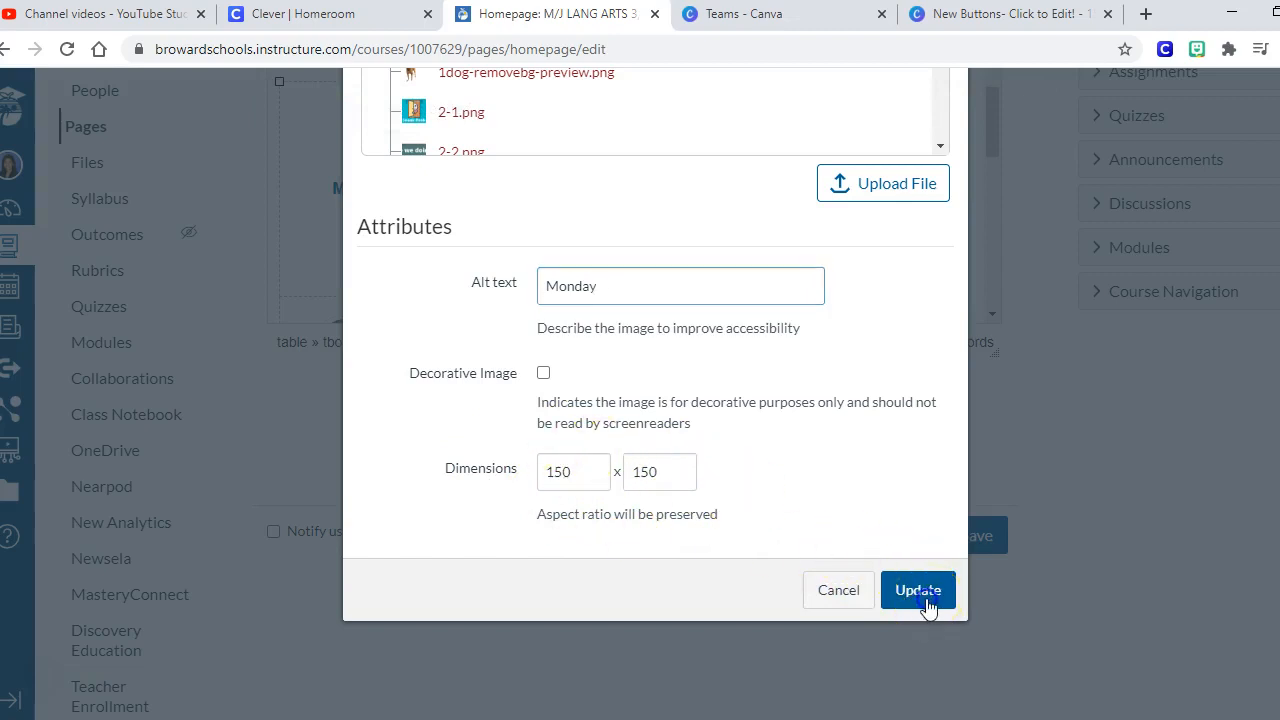
left_click(916, 590)
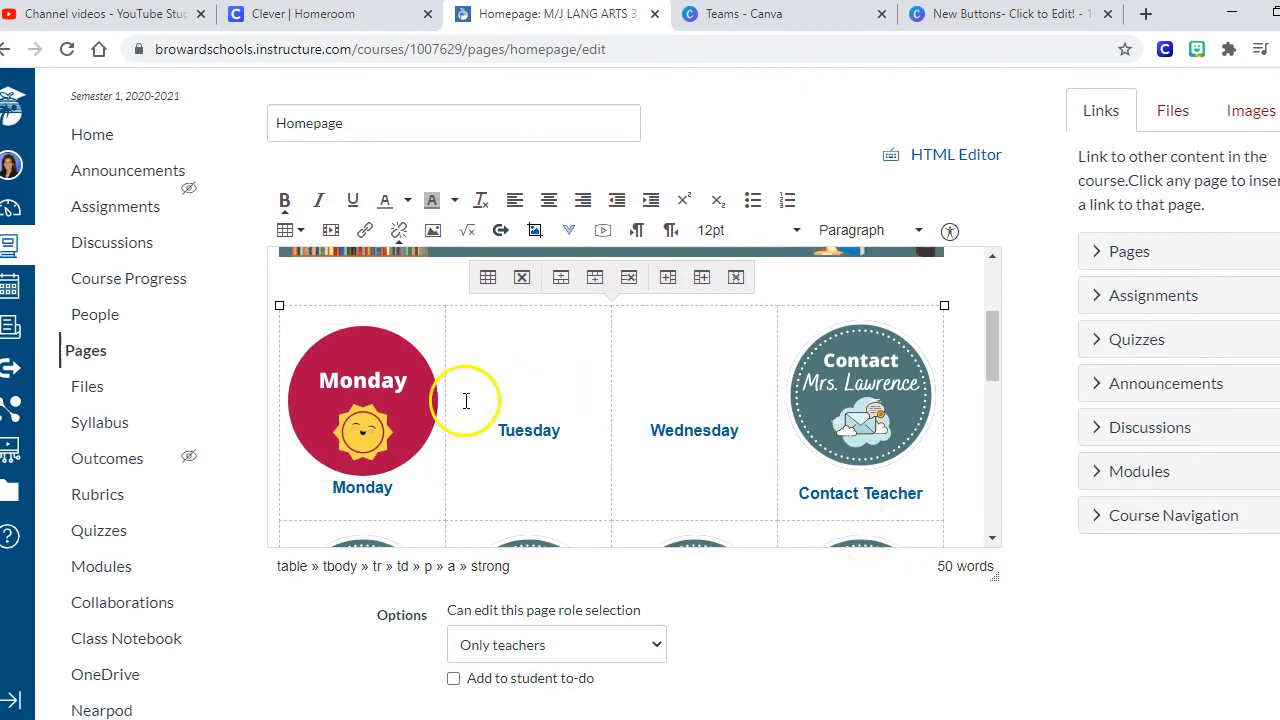
Upload the Tuesday button image for the Tuesday table cell.
left_click(528, 430)
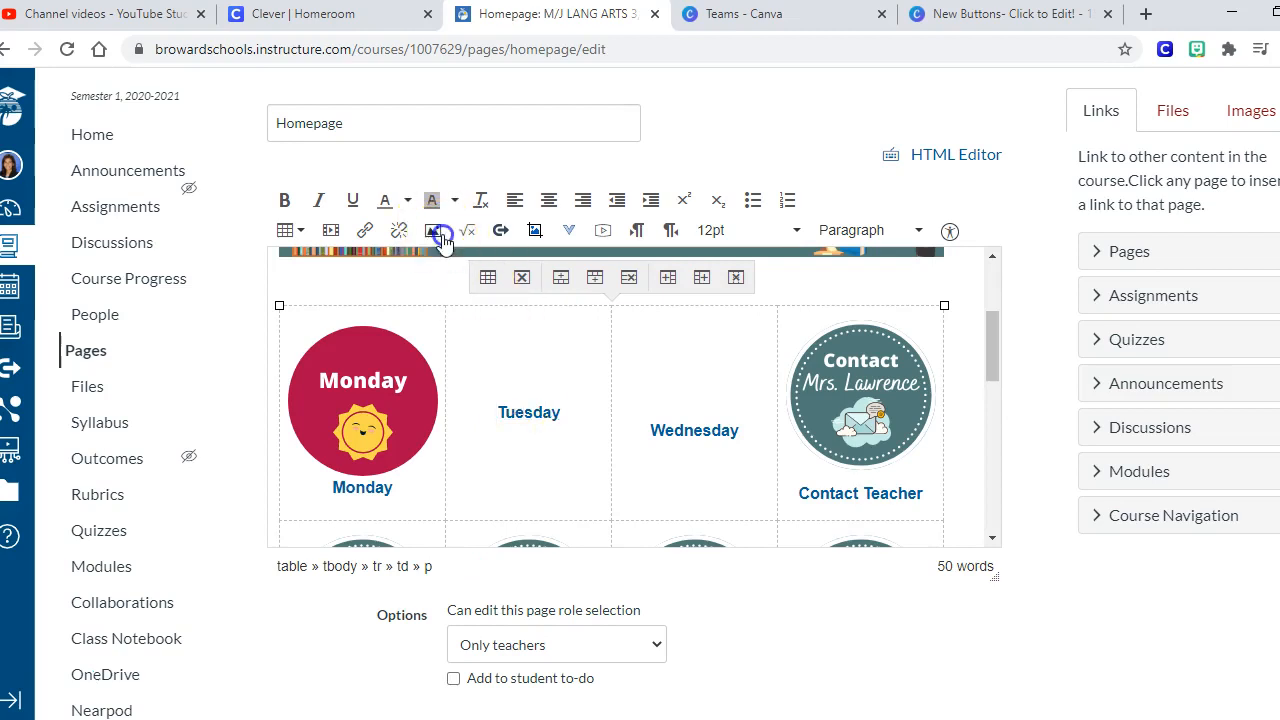
left_click(440, 230)
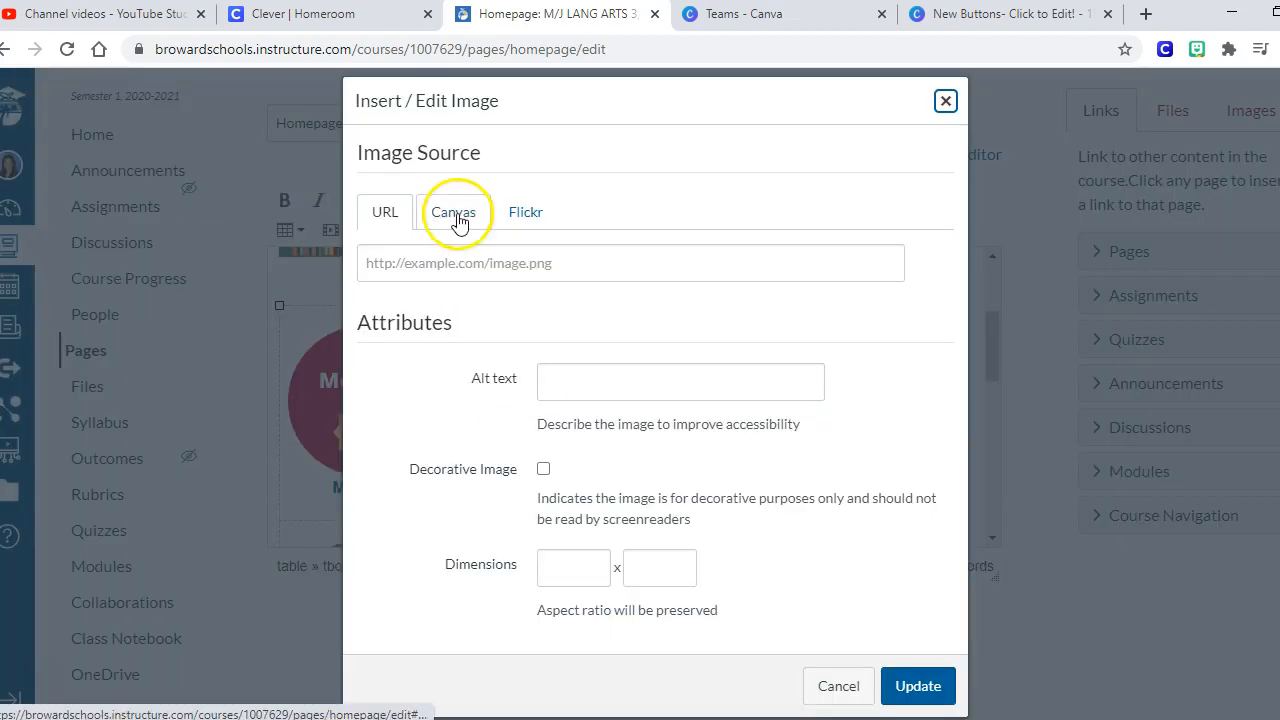
left_click(452, 212)
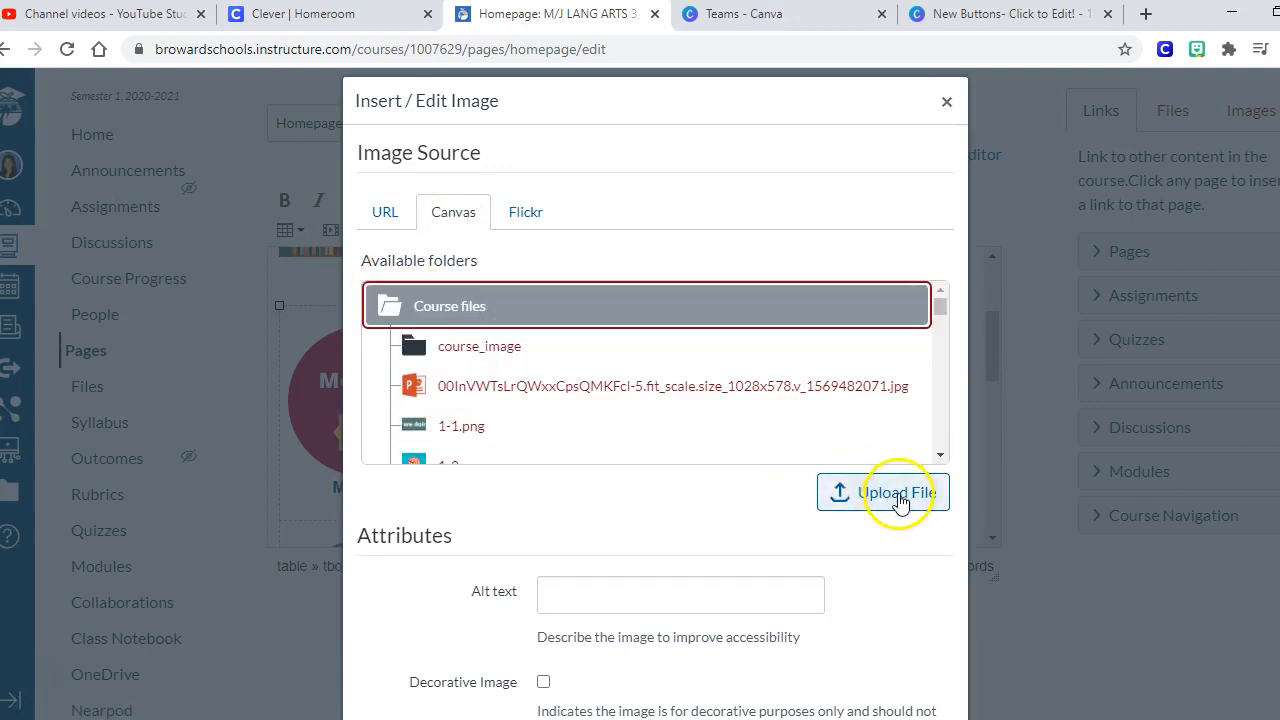
left_click(884, 492)
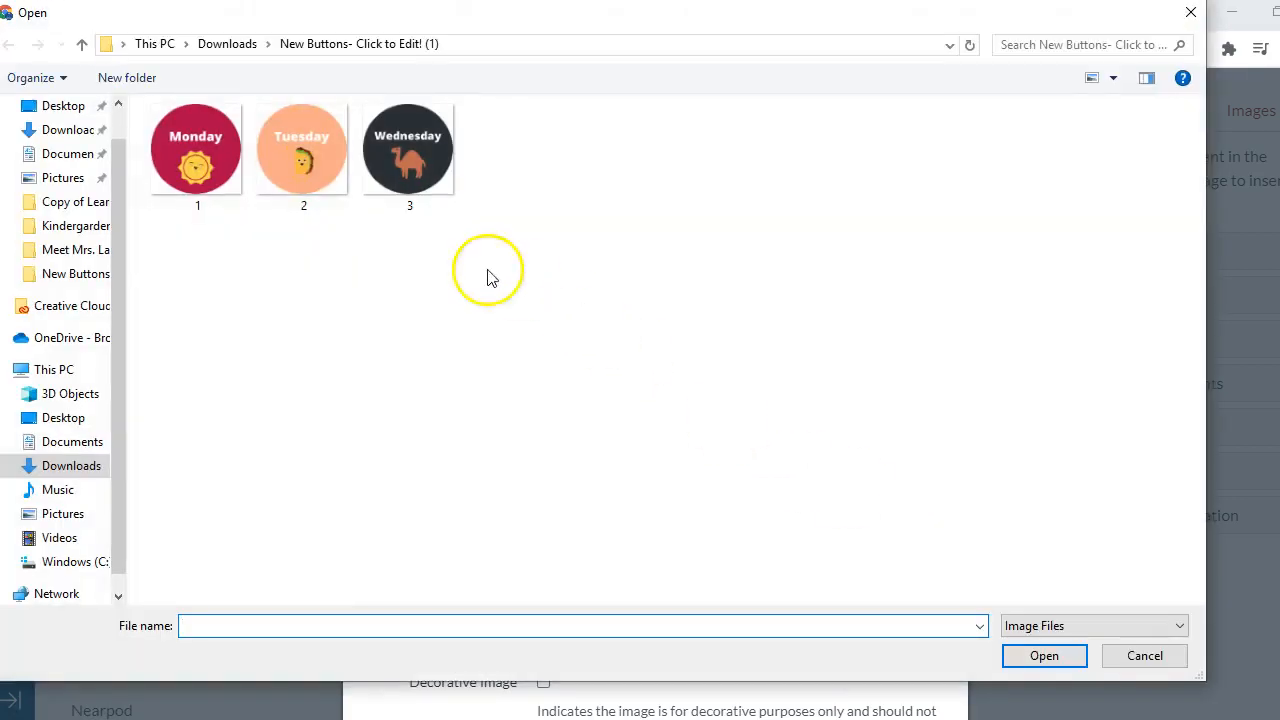
left_click(304, 148)
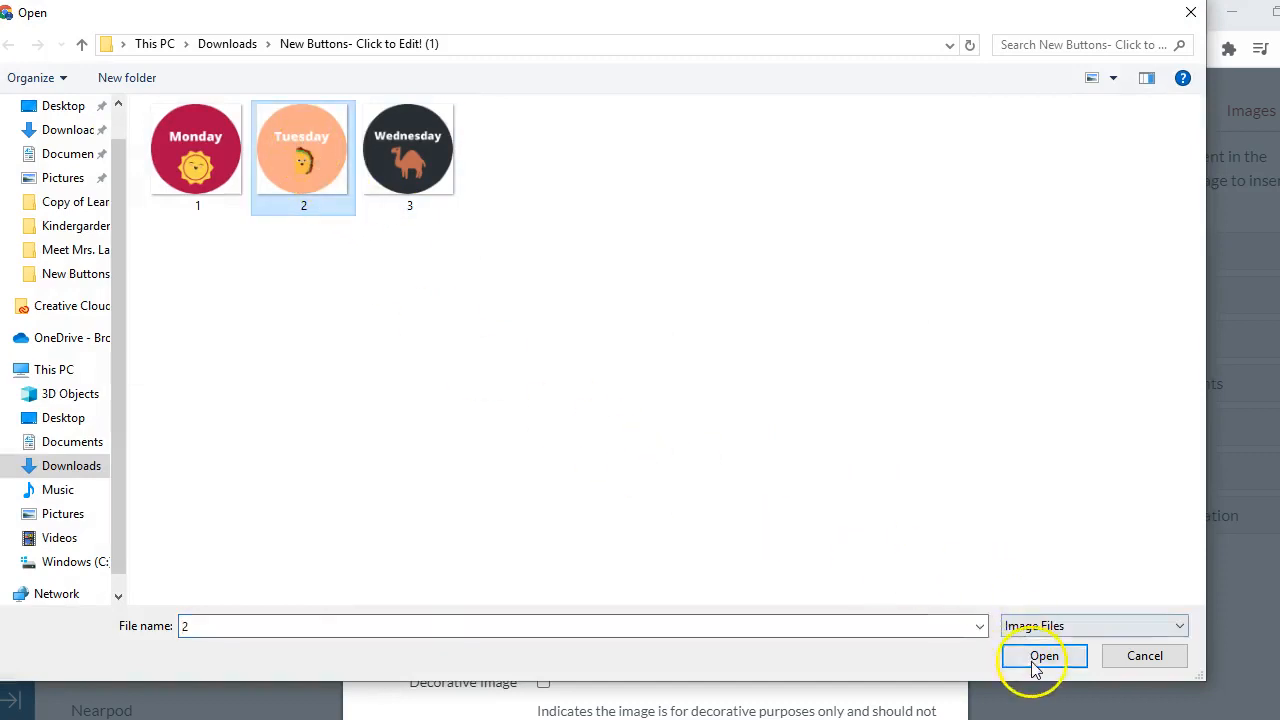
left_click(1044, 656)
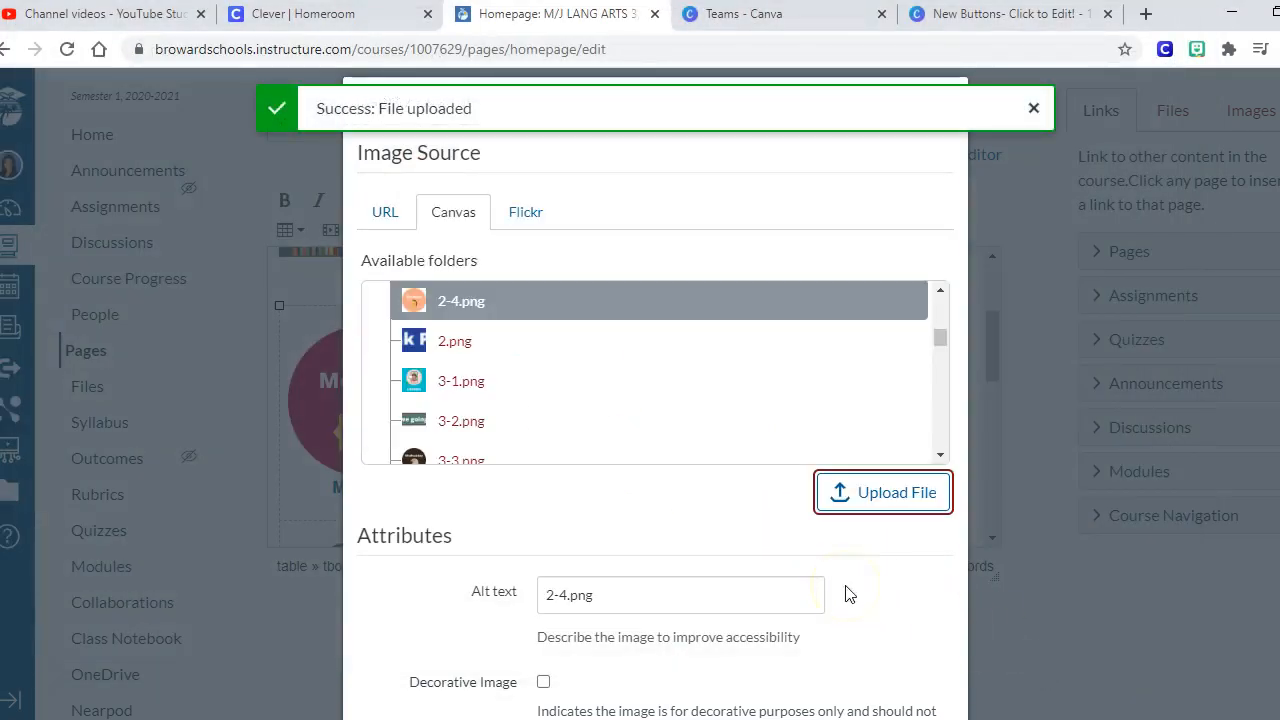
Insert the Tuesday image with alt text 'Tuesday' replacing the file name.
scroll("down", 3)
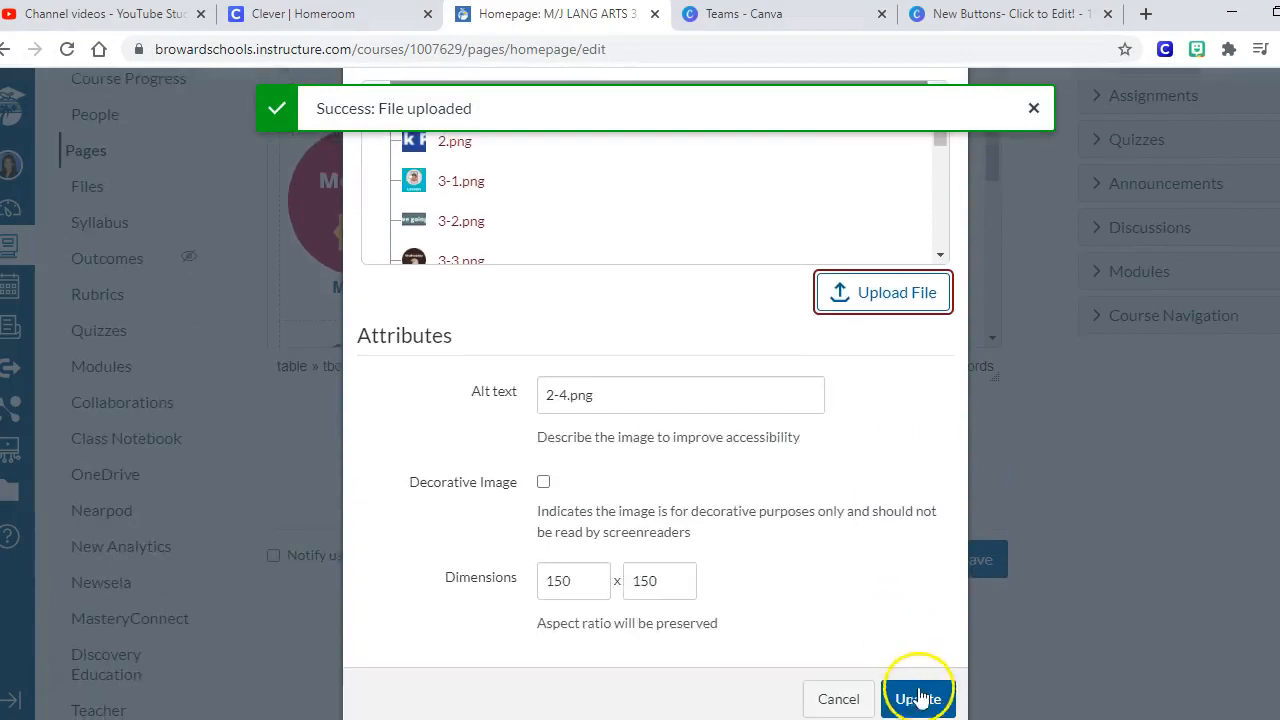
triple_click(680, 394)
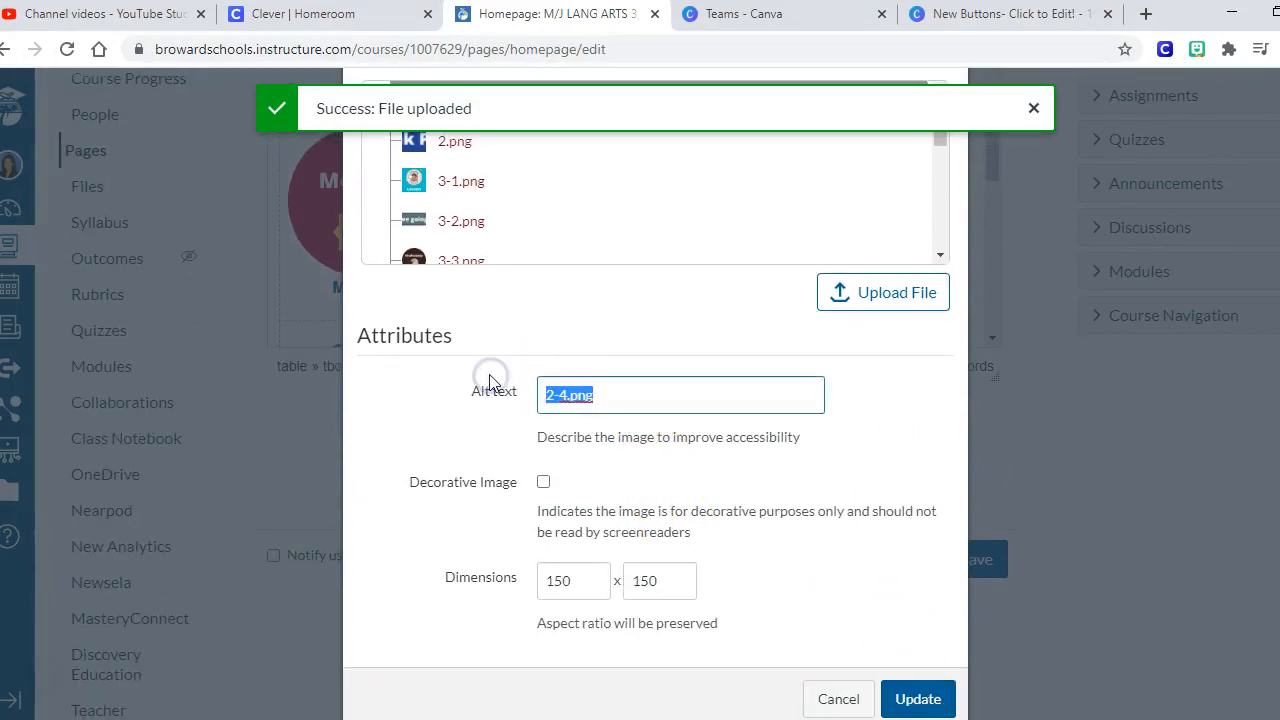
type("Tuesday")
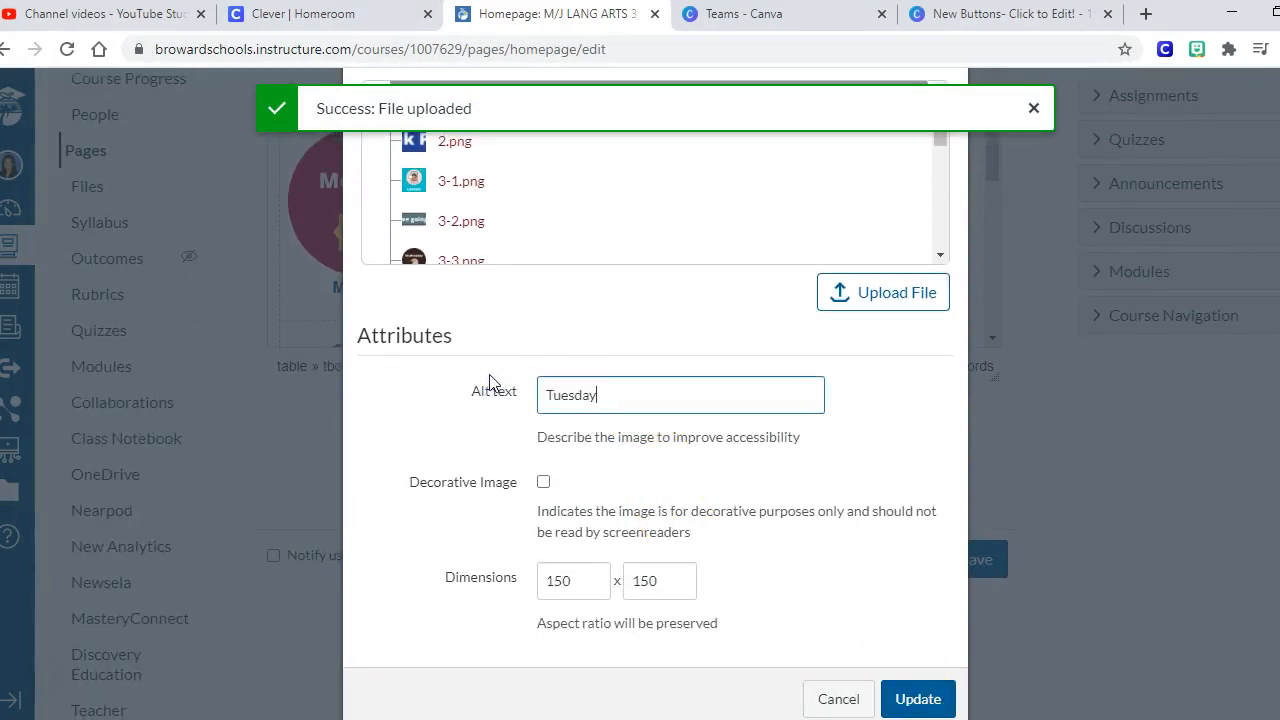
left_click(916, 698)
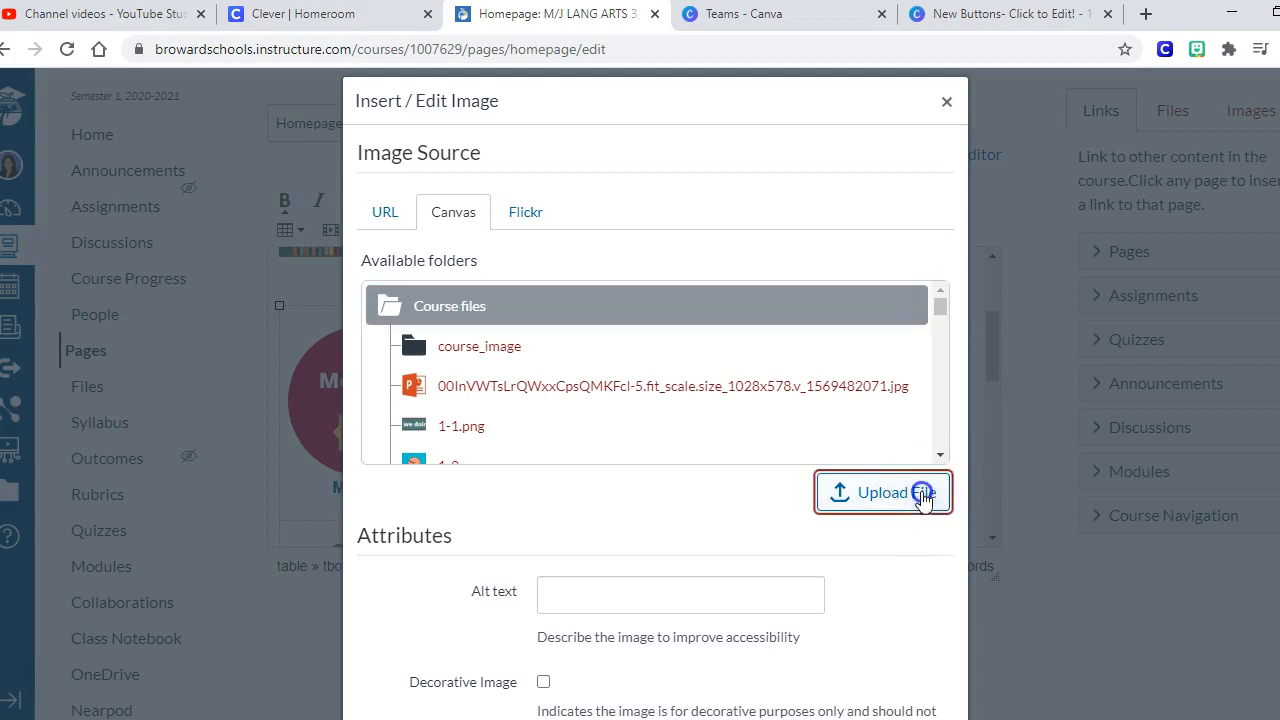
Upload the Wednesday button image and insert it with alt text 'Wednesday'.
left_click(884, 492)
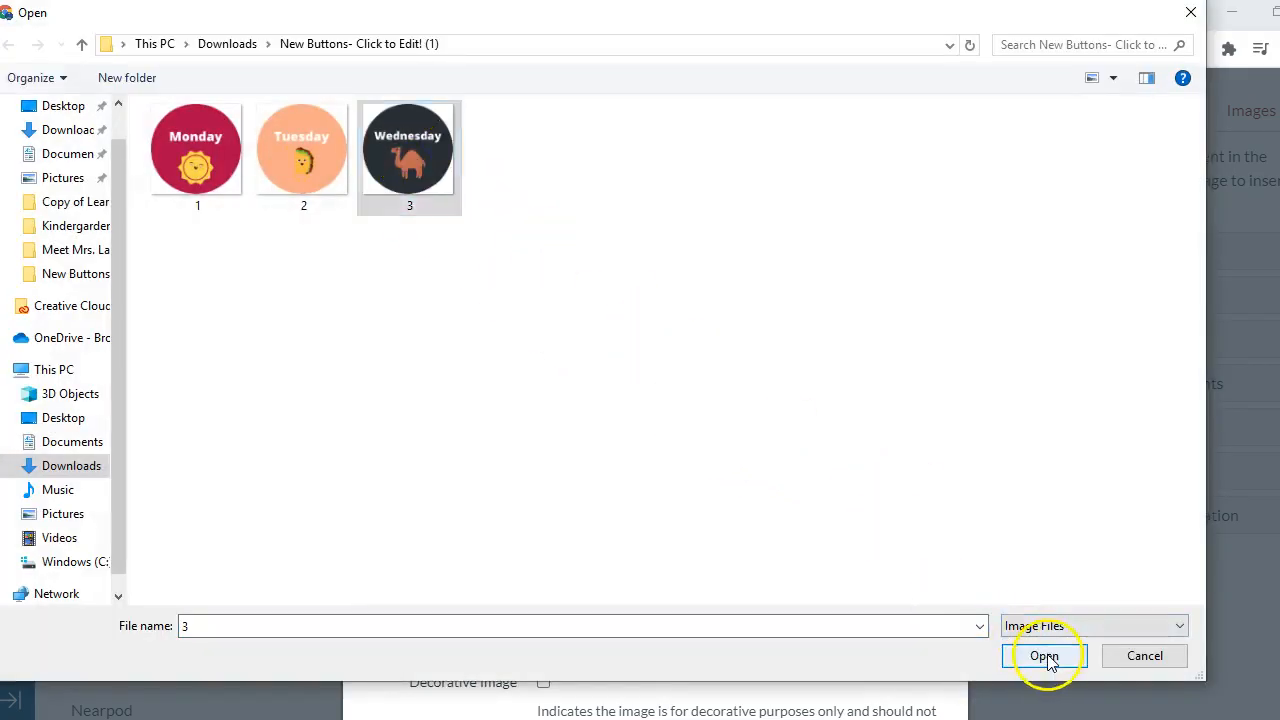
left_click(1044, 656)
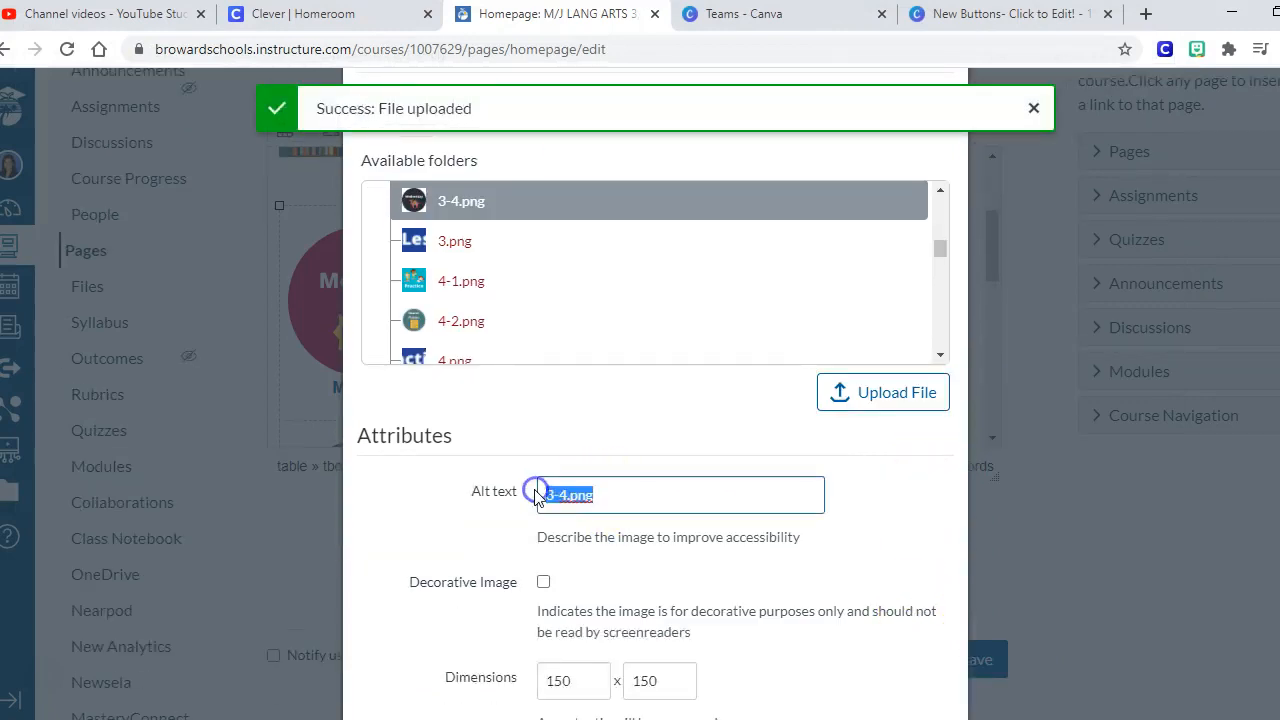
type("We")
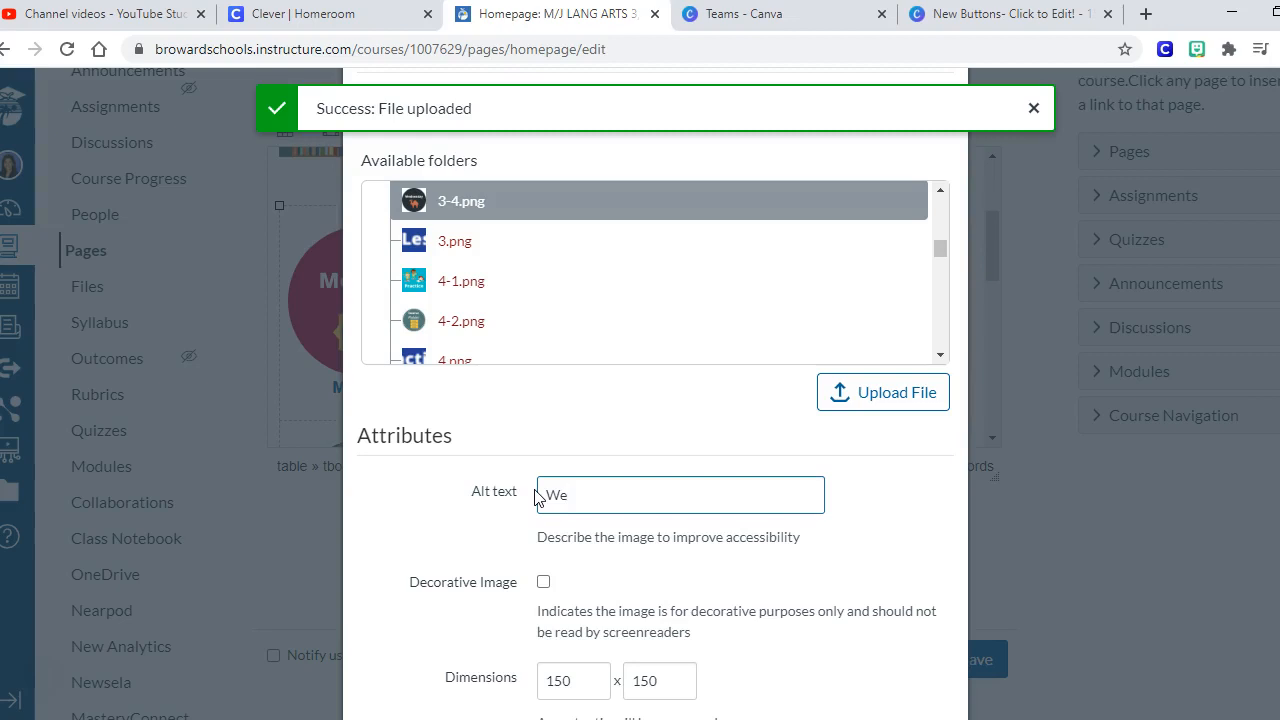
type("dnesday")
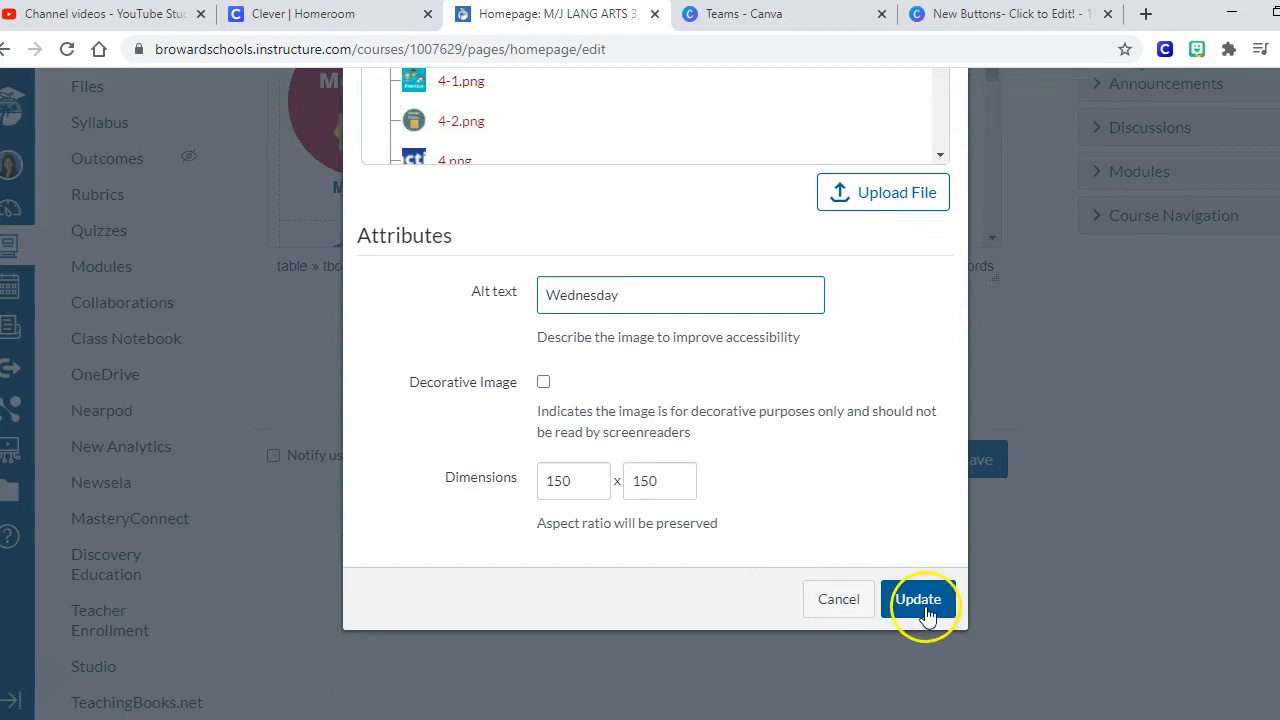
left_click(918, 600)
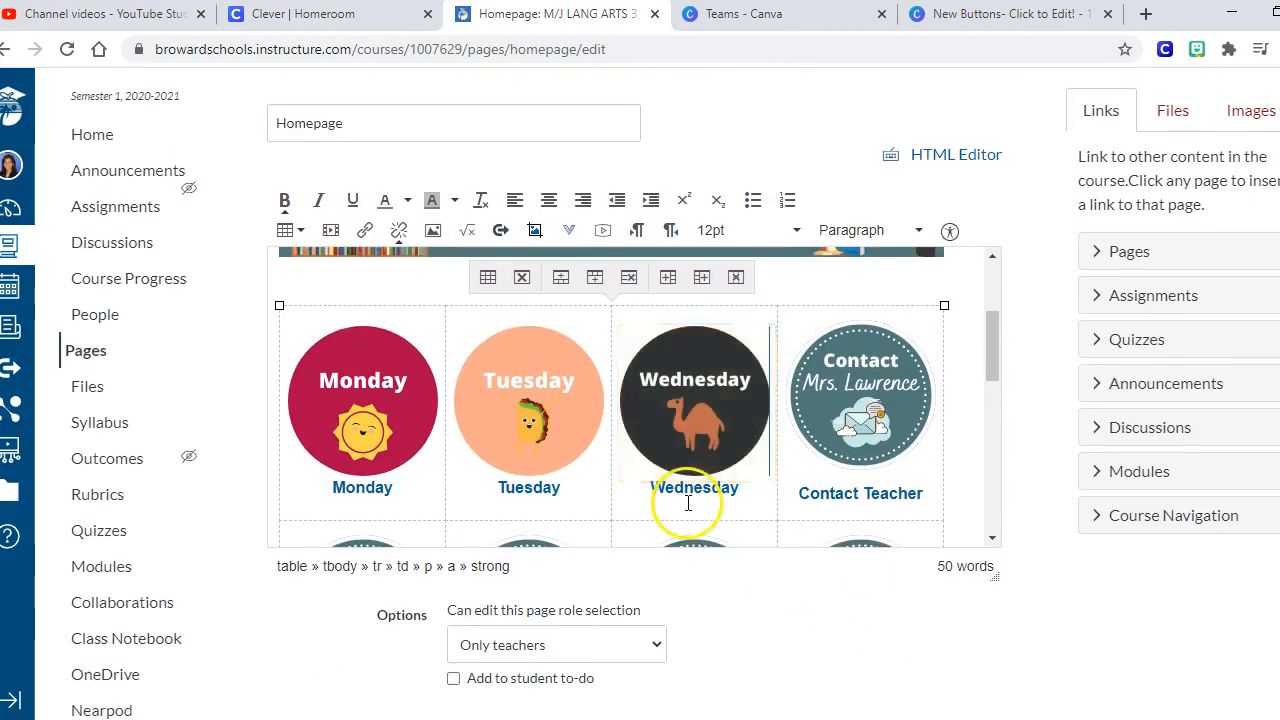
mouse_move(764, 558)
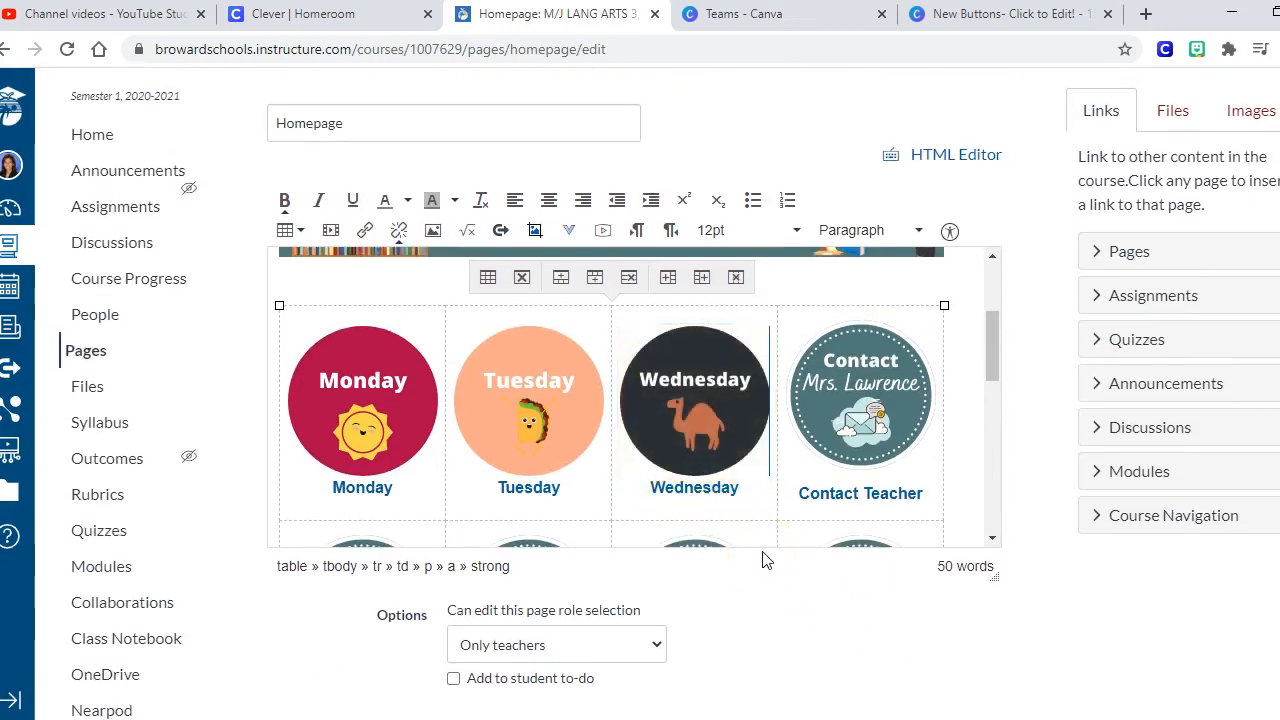
mouse_move(740, 520)
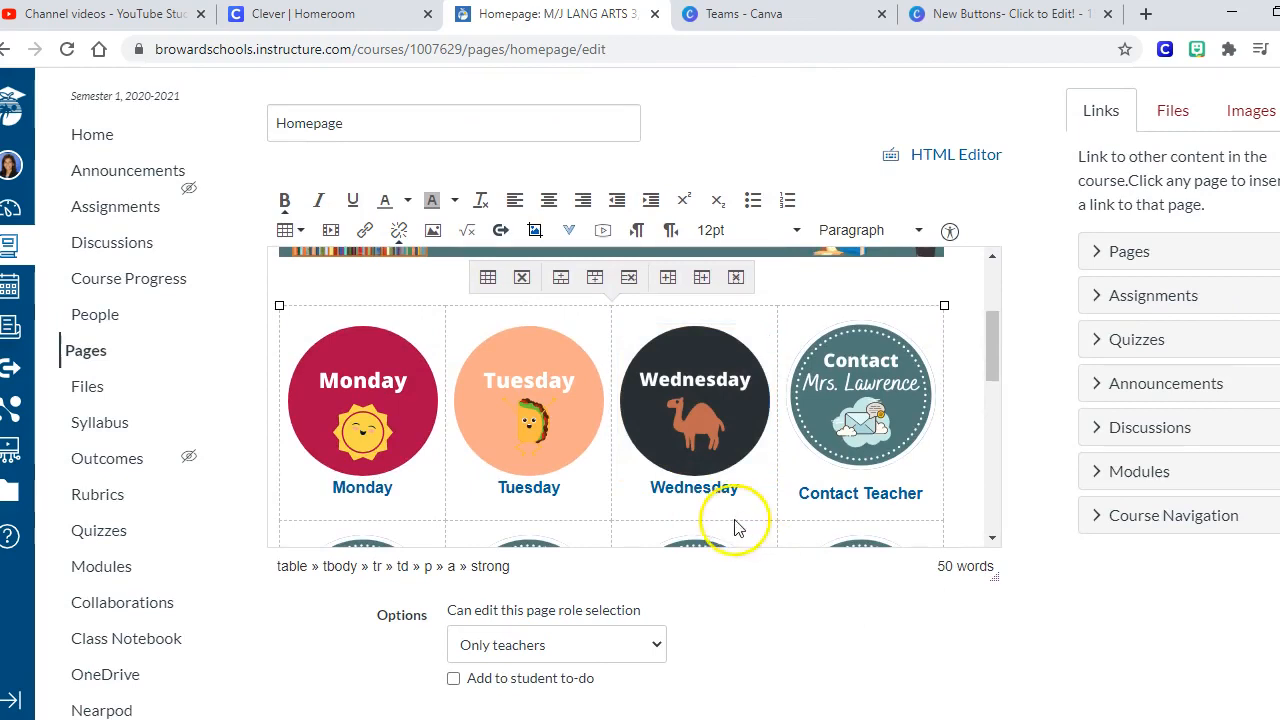
Save the homepage and review the published page showing the three day buttons.
left_click(976, 560)
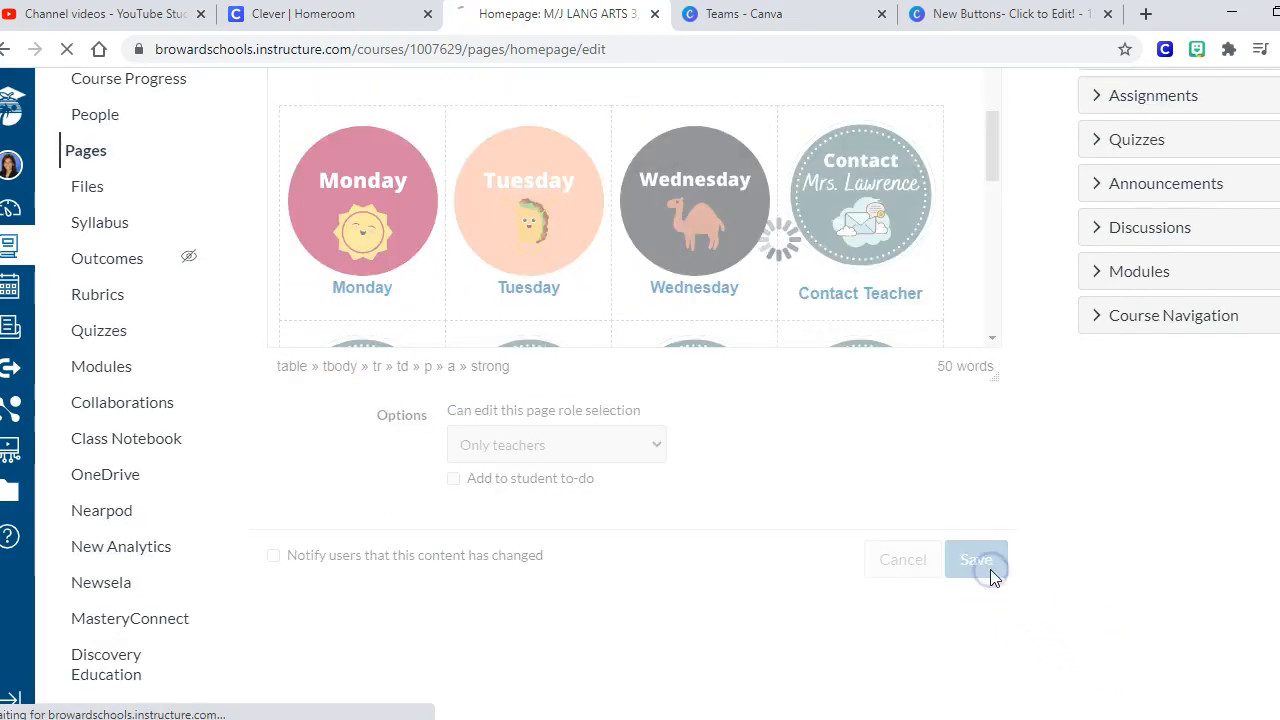
left_click(976, 560)
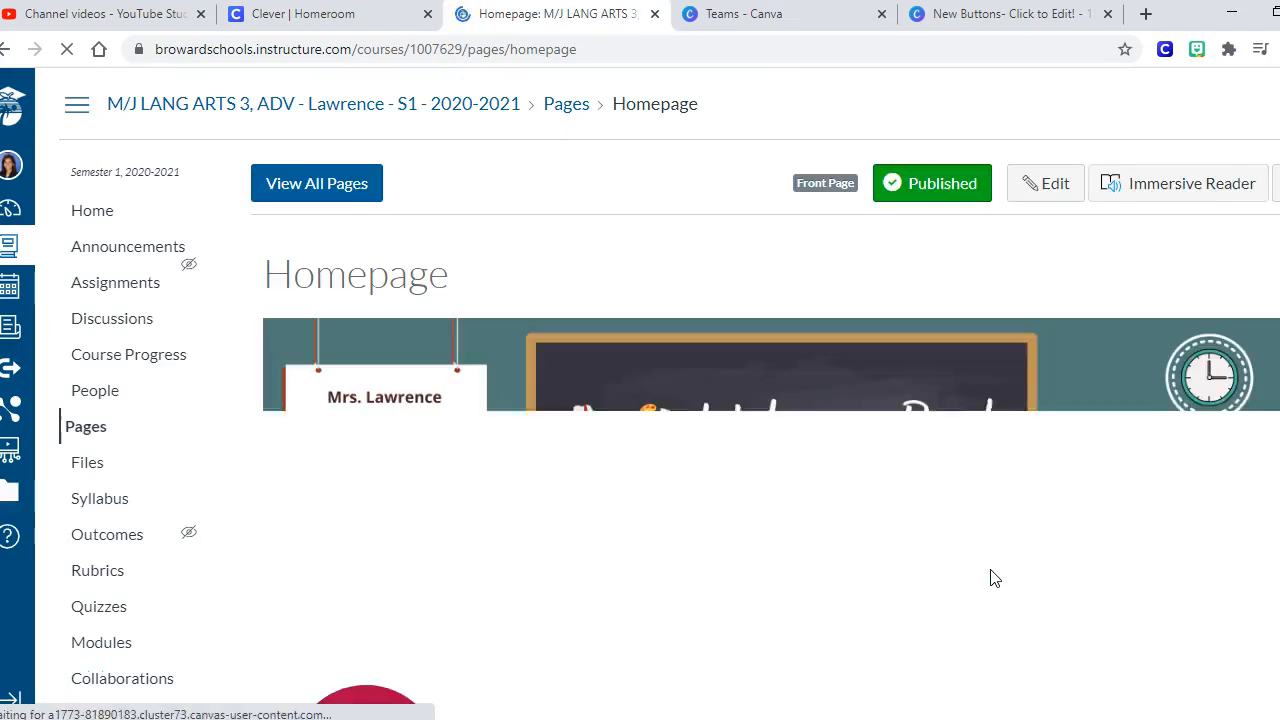
scroll("down", 3)
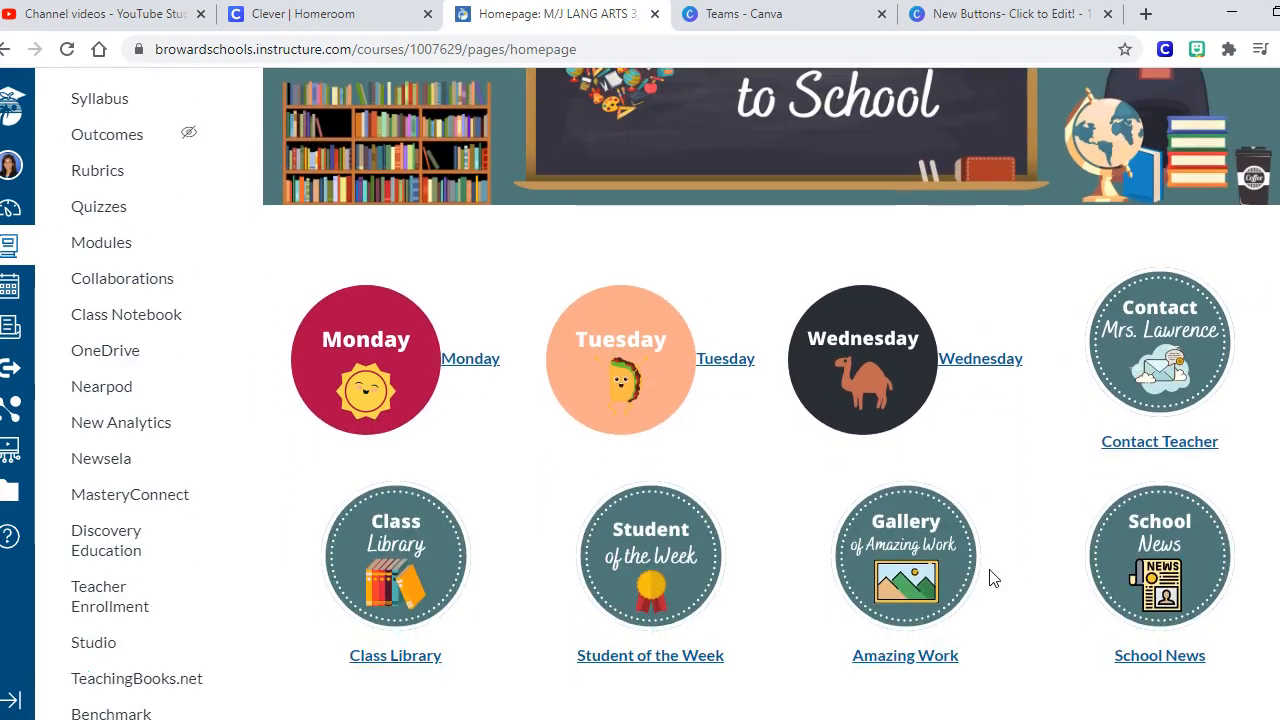
scroll("up", 3)
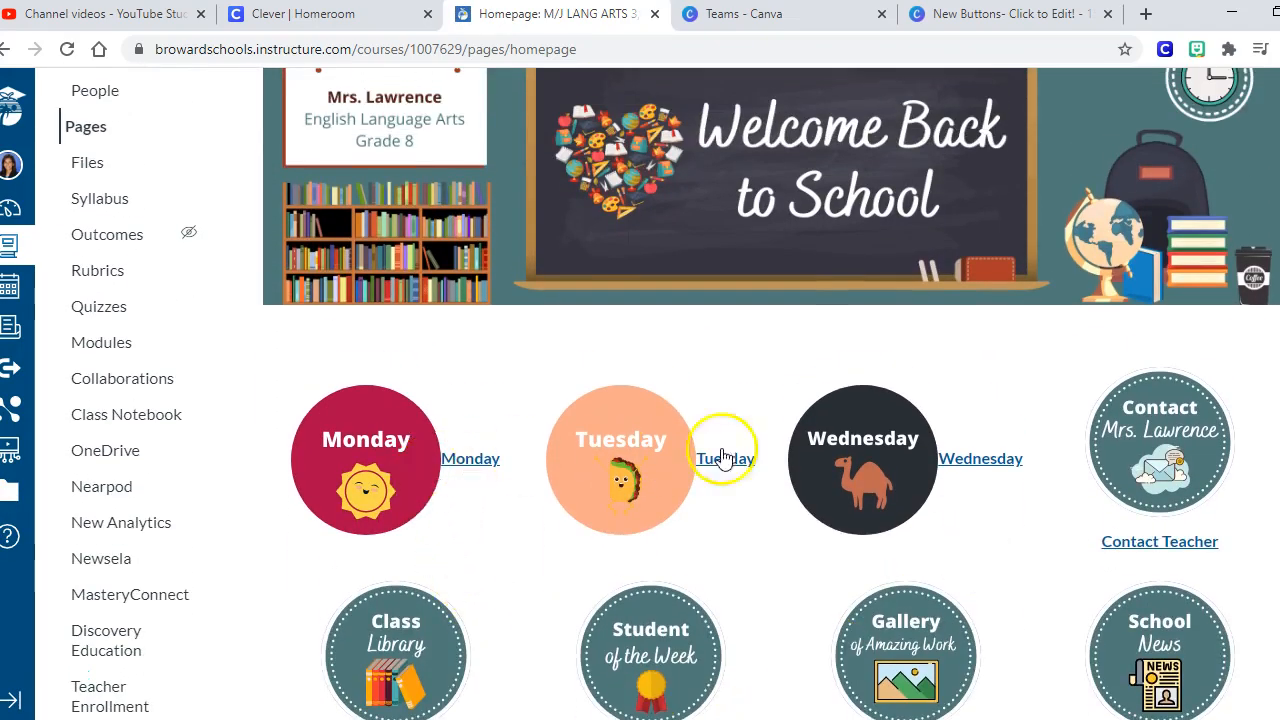
mouse_move(1160, 458)
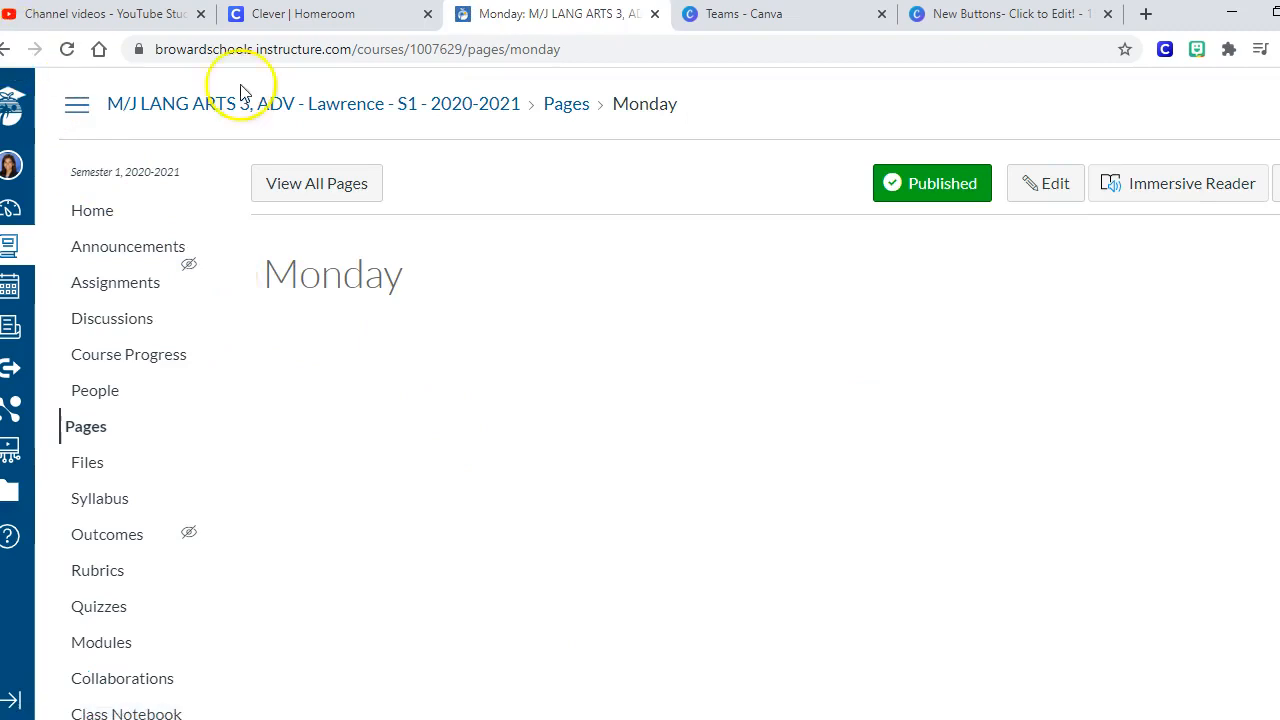
mouse_move(680, 20)
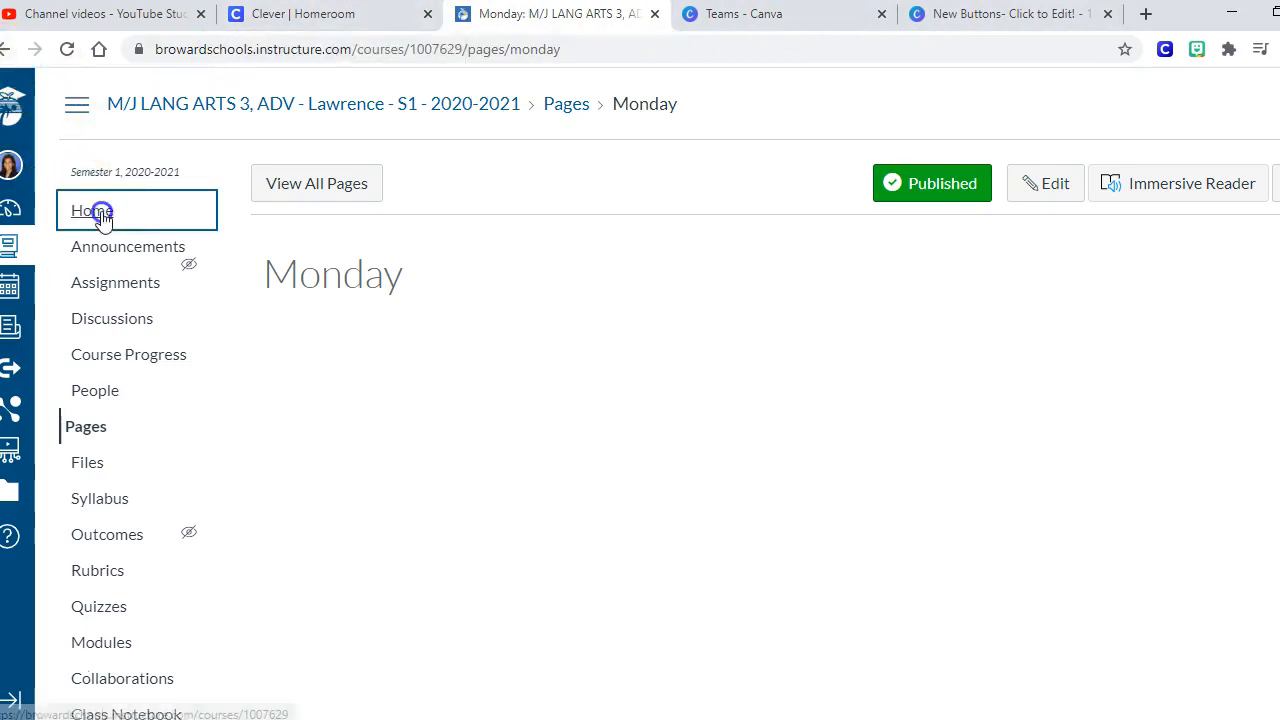
left_click(92, 210)
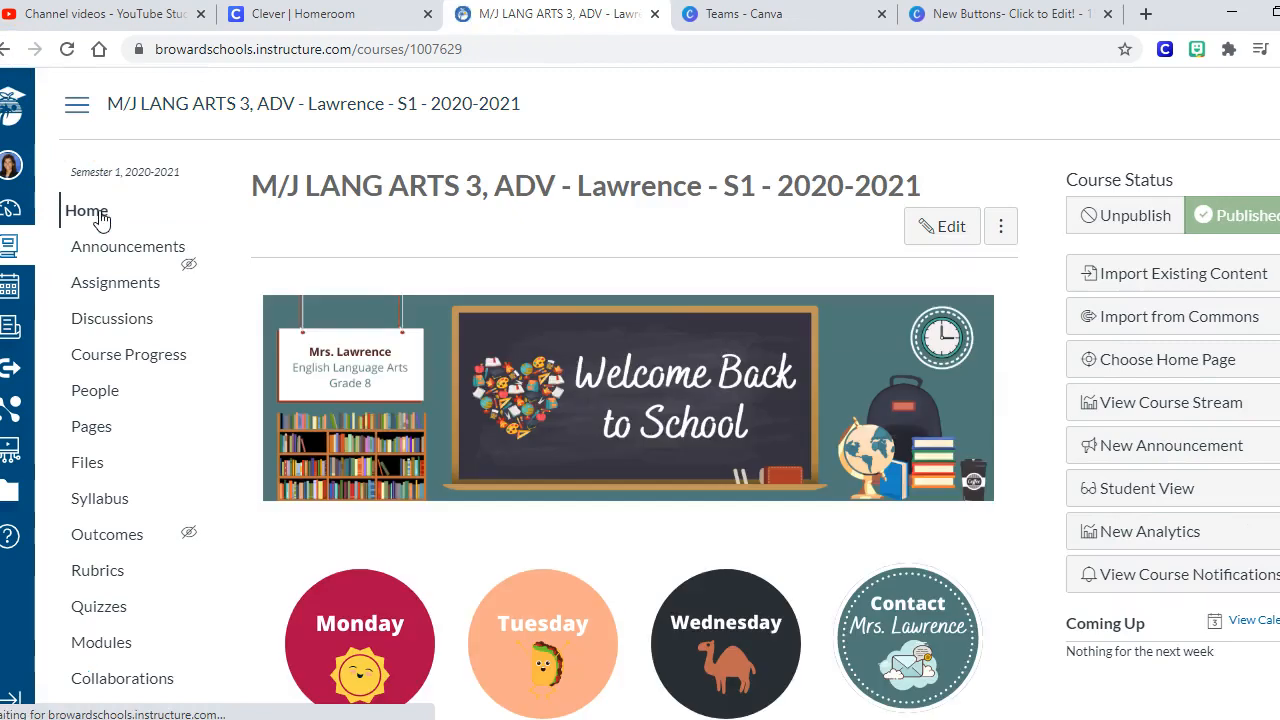
scroll("down", 3)
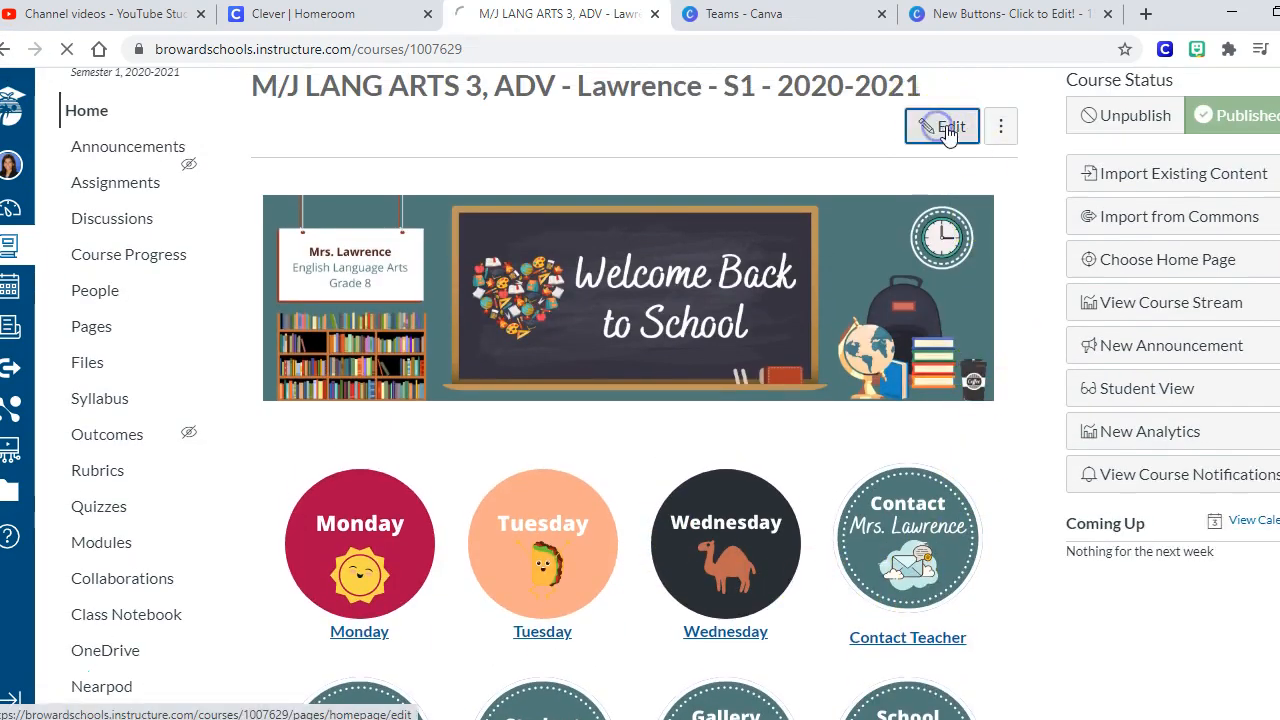
left_click(940, 126)
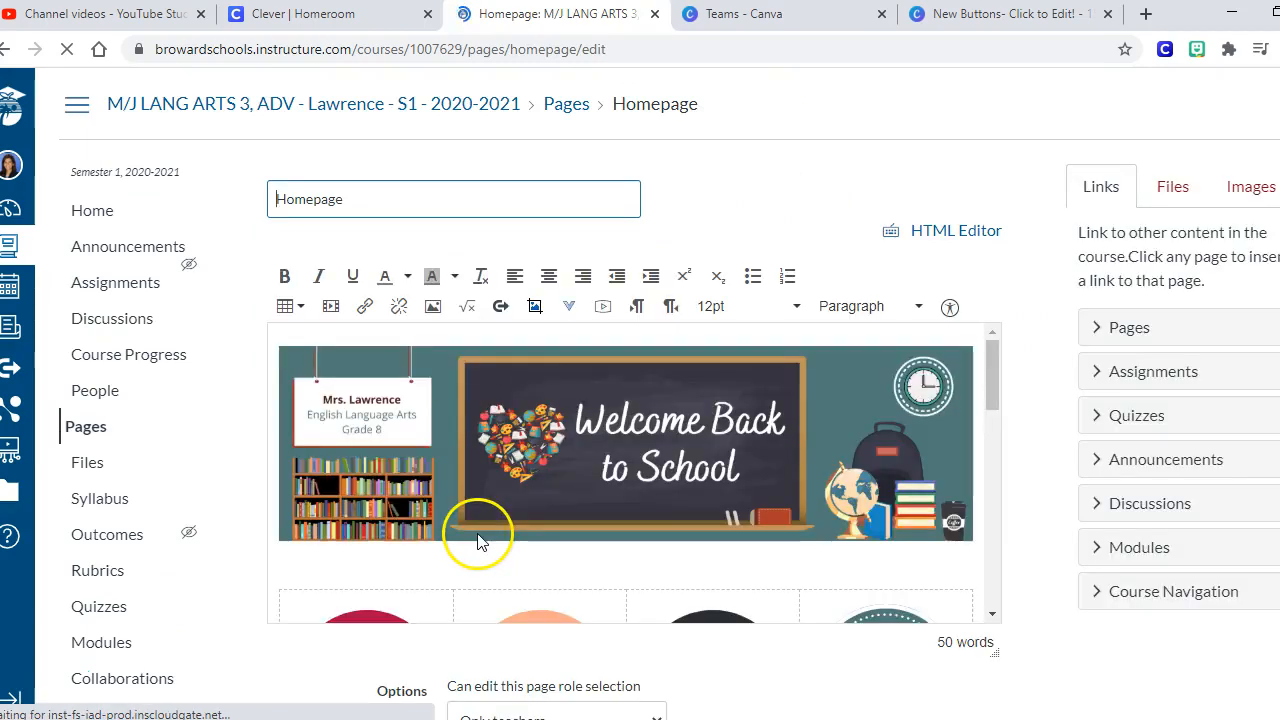
scroll("down", 3)
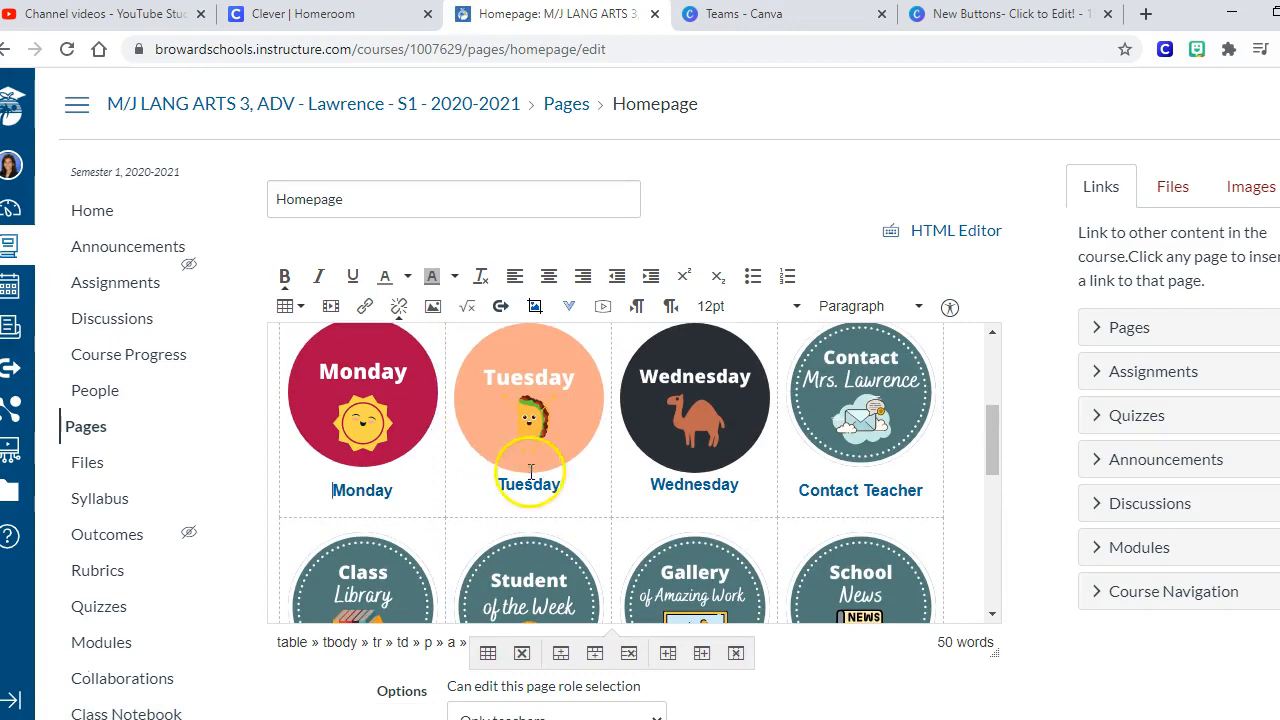
left_click(528, 396)
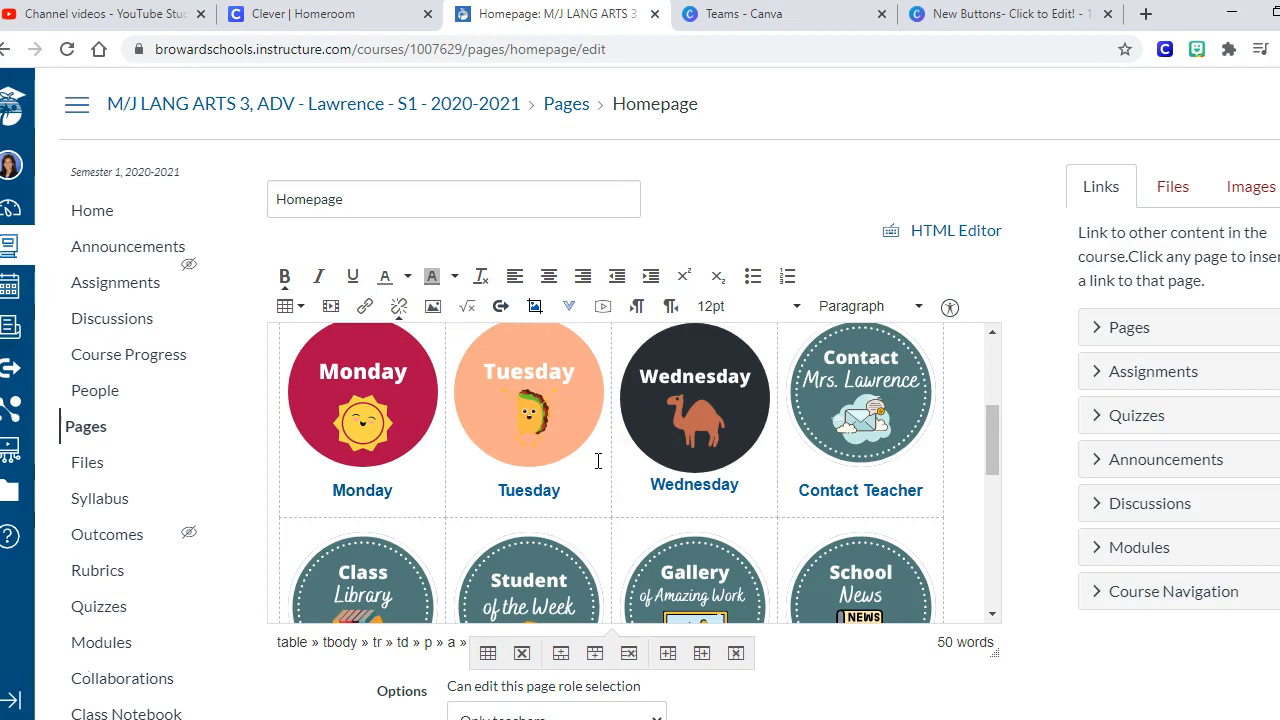
left_click(694, 400)
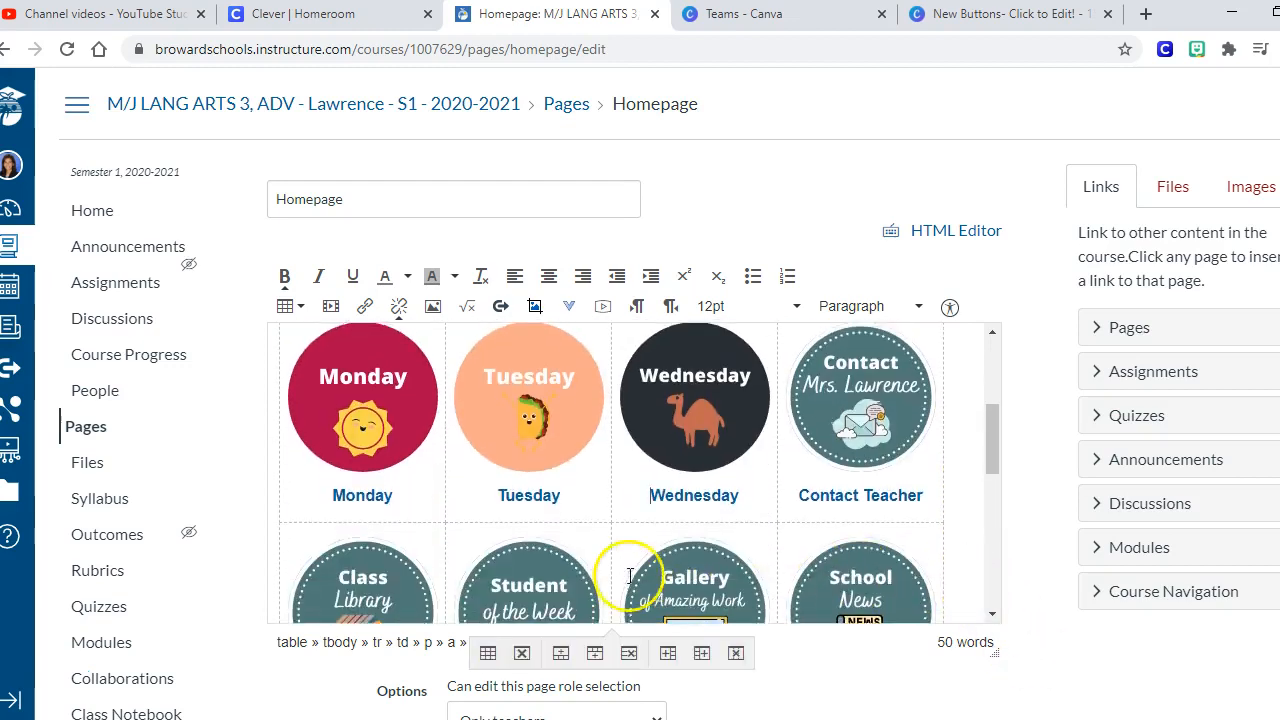
scroll("up", 3)
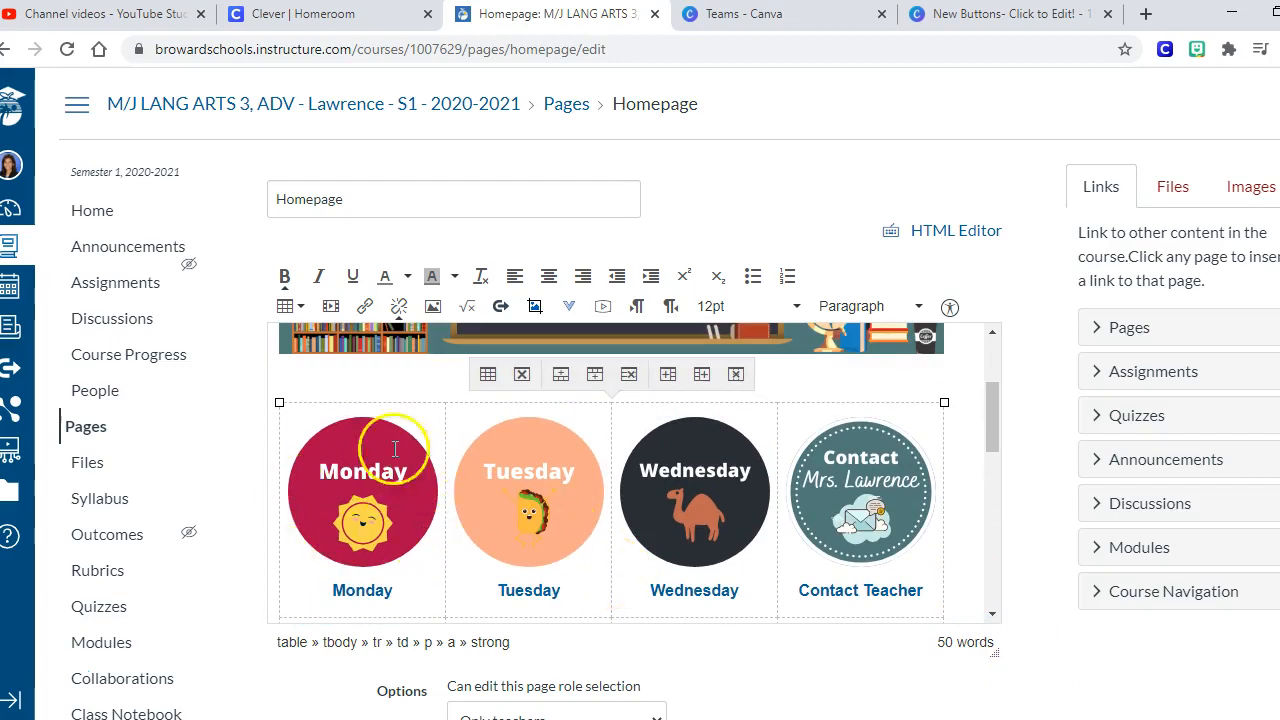
mouse_move(384, 486)
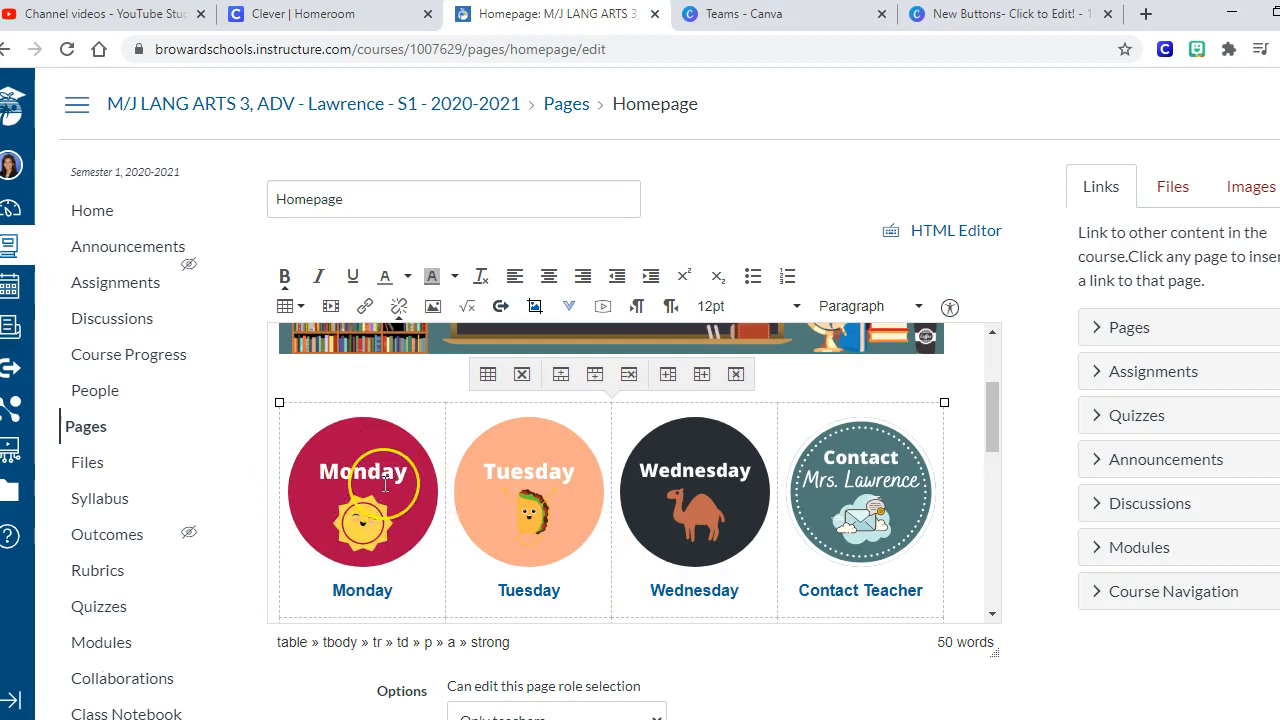
mouse_move(144, 412)
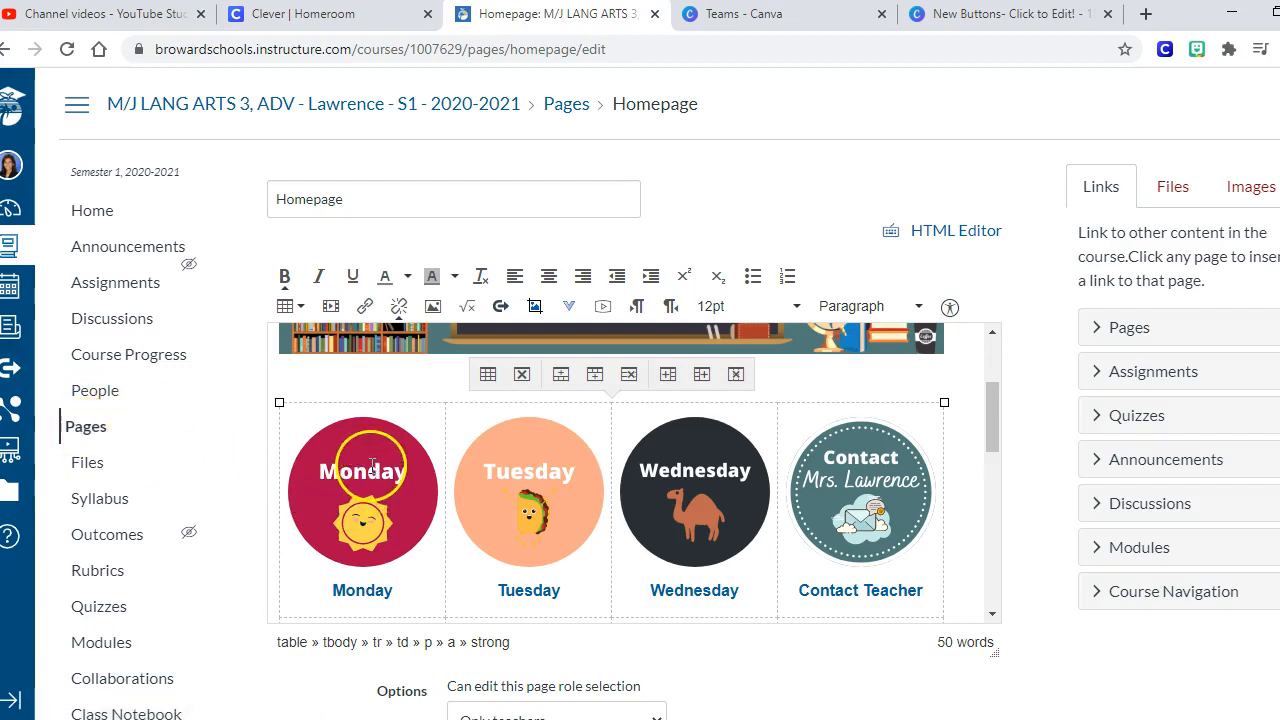
Link the Monday button image to the Monday course page via the Pages list.
left_click(362, 492)
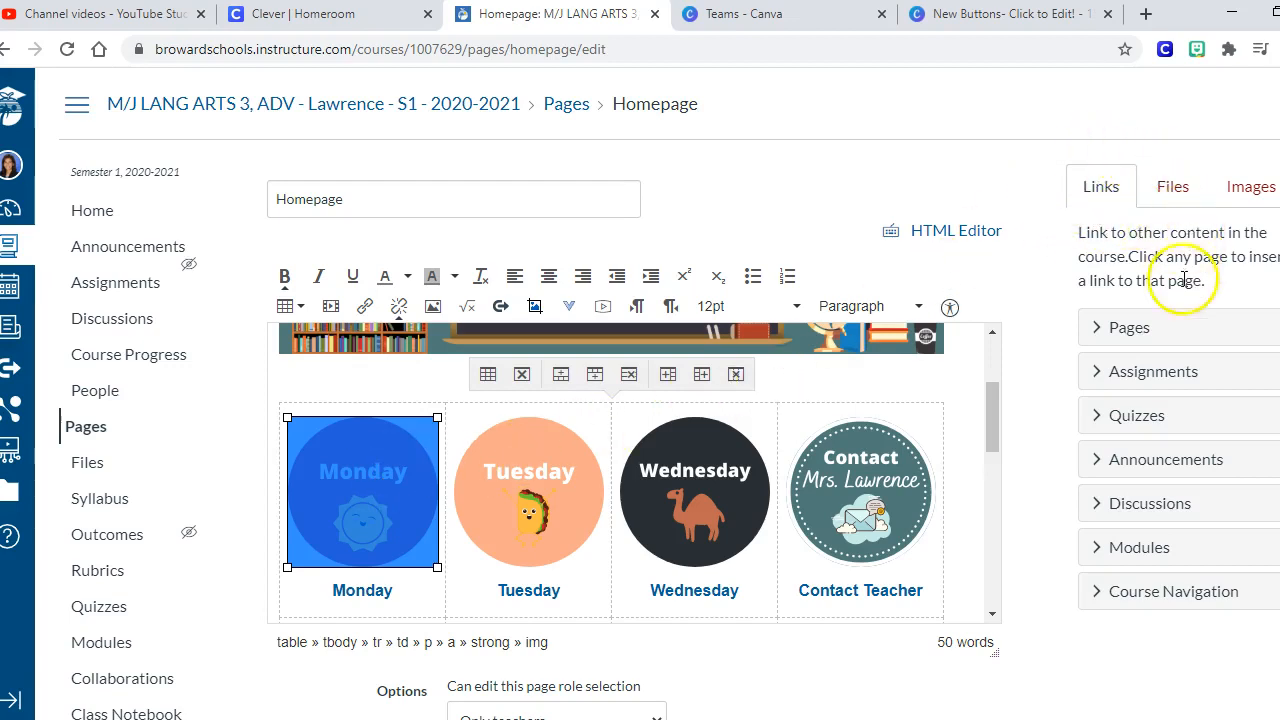
left_click(1128, 328)
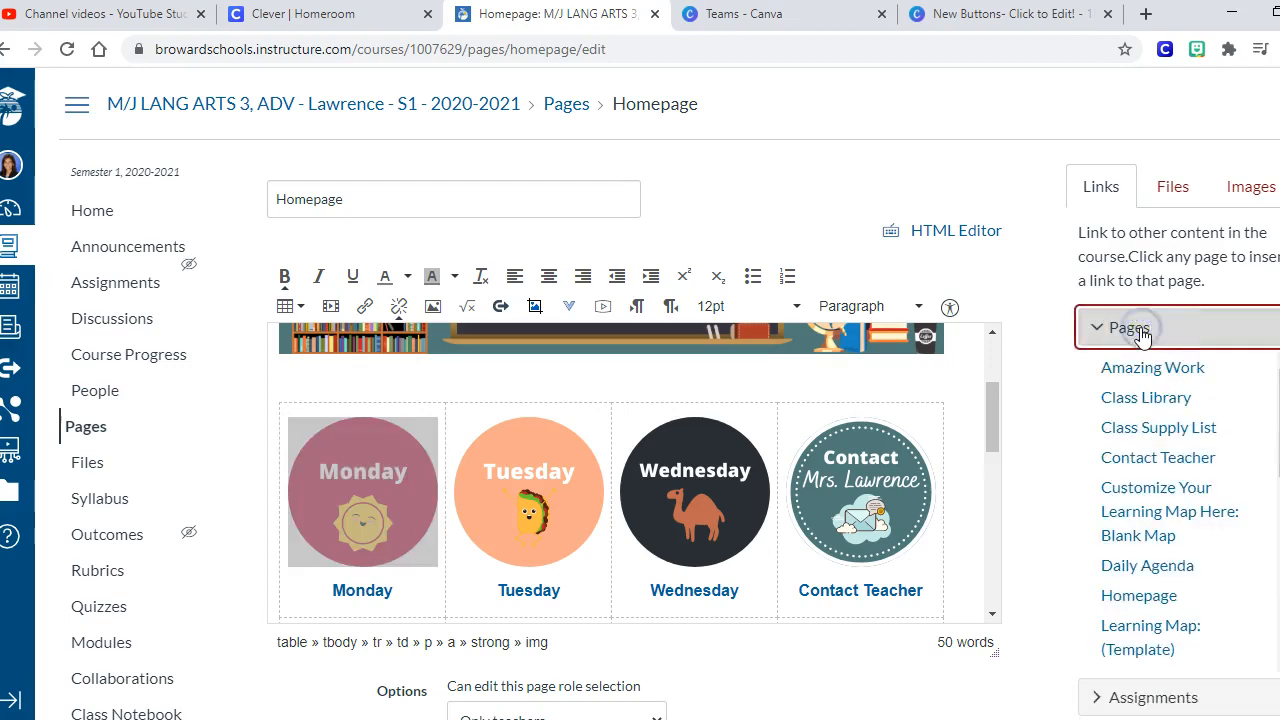
scroll("down", 3)
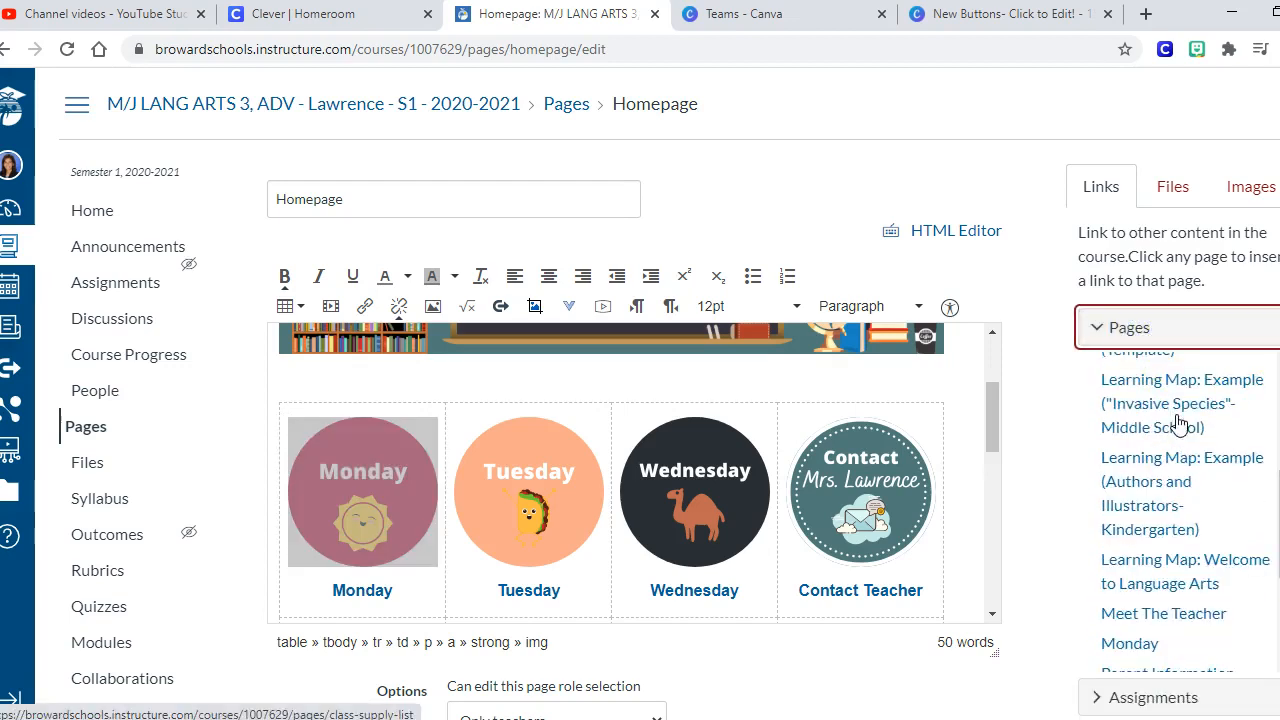
left_click(1128, 544)
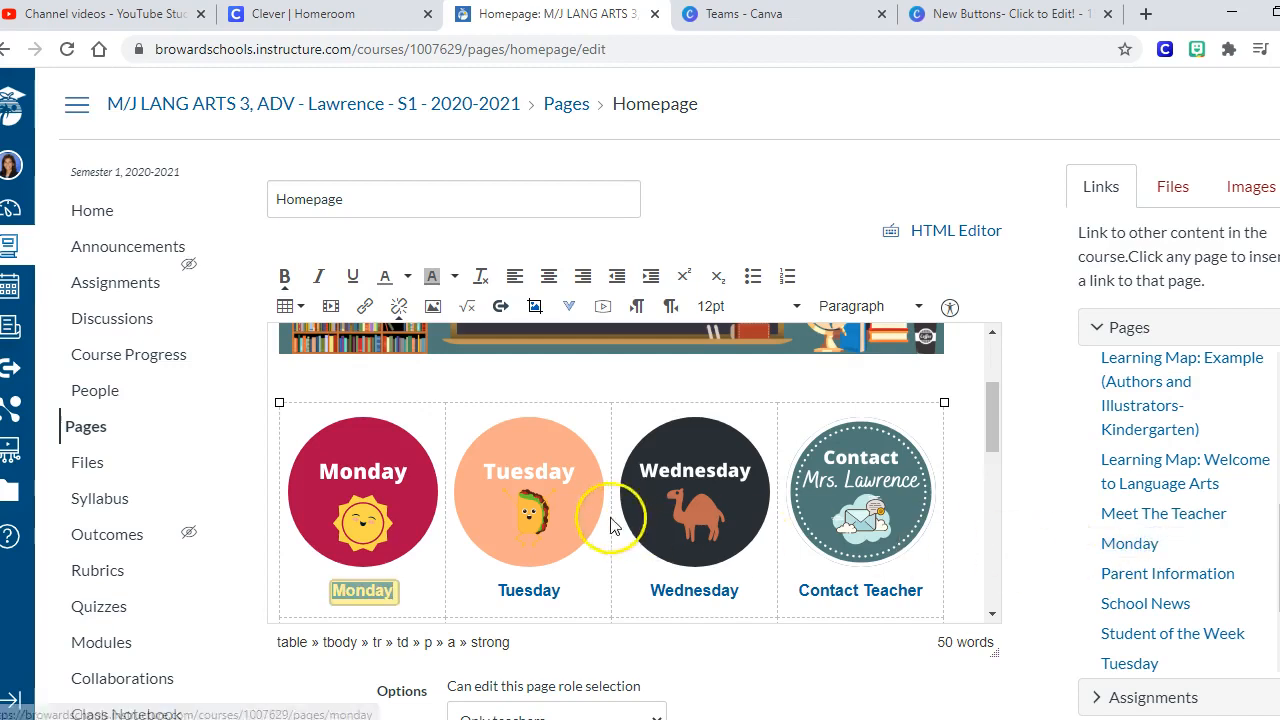
Link the Tuesday label and the Wednesday button to their matching course pages.
left_click(528, 490)
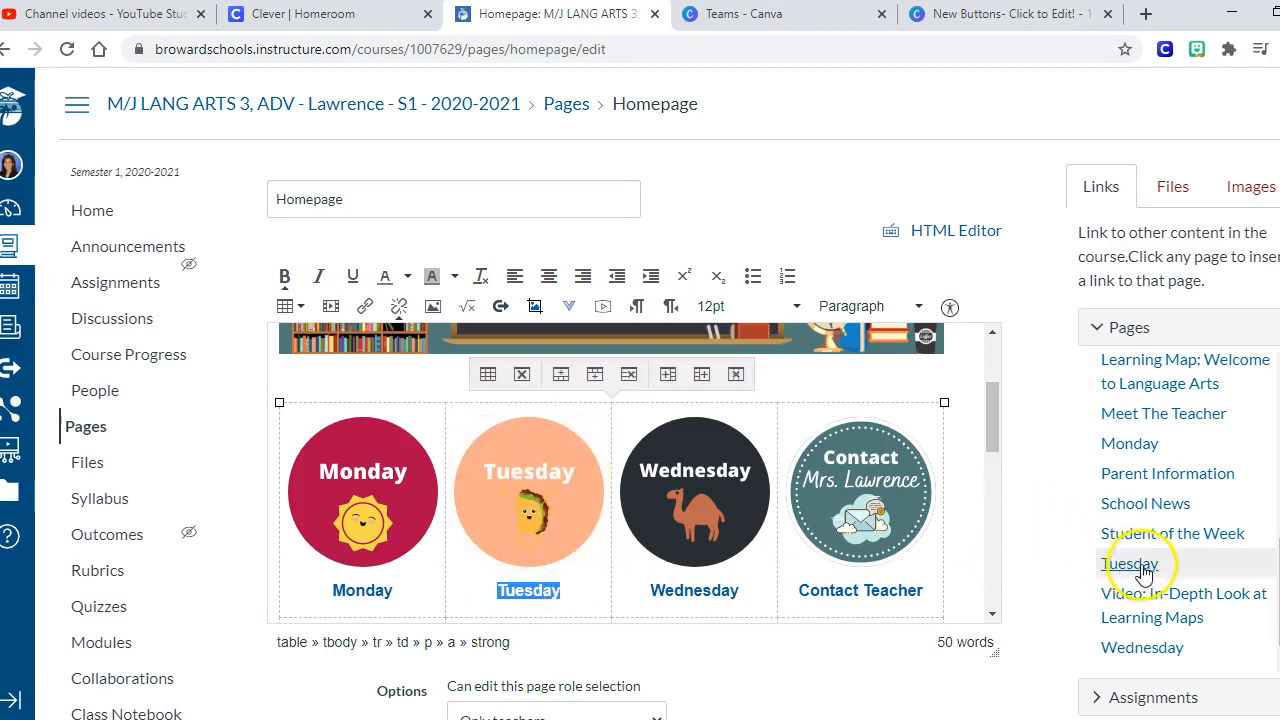
left_click(694, 492)
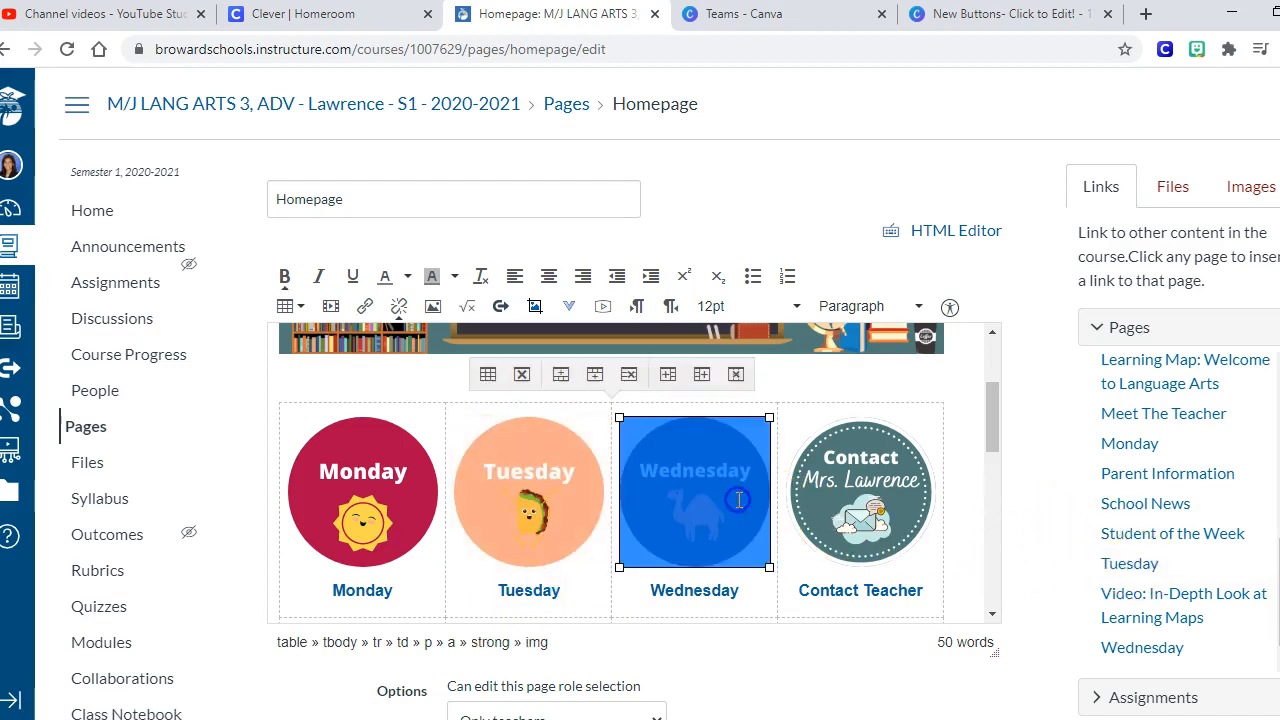
left_click(1140, 648)
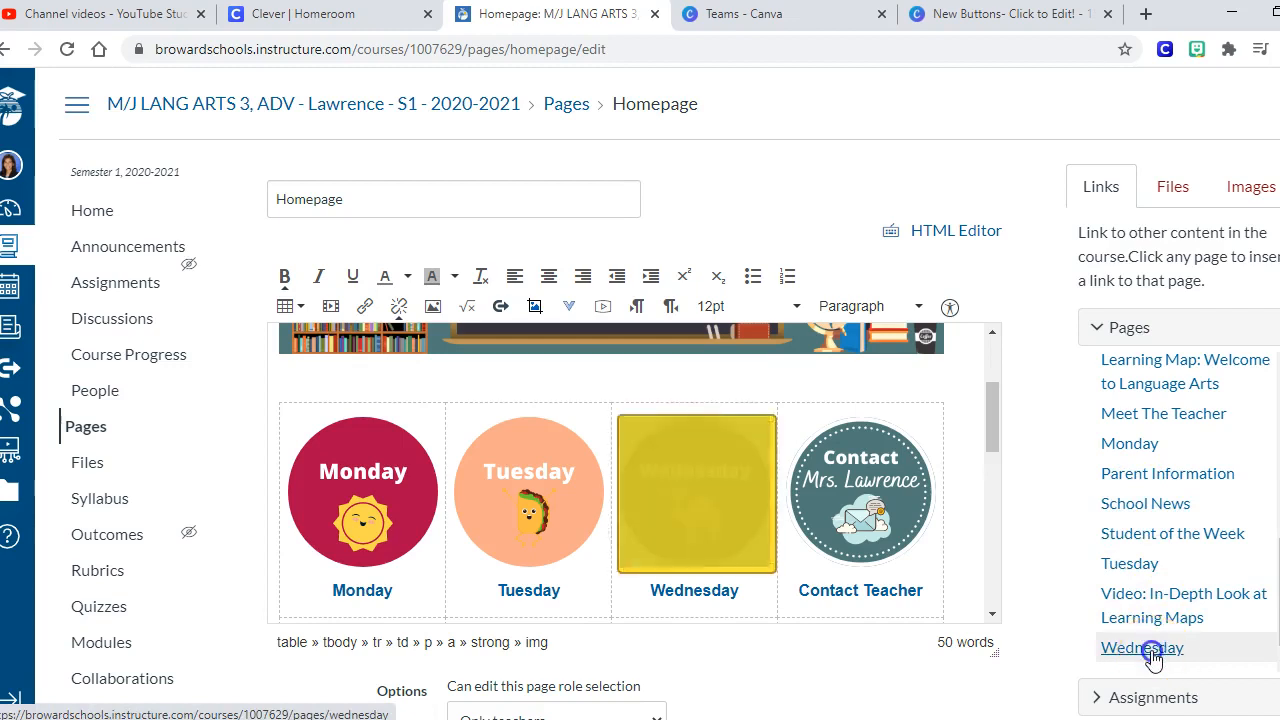
left_click(1140, 648)
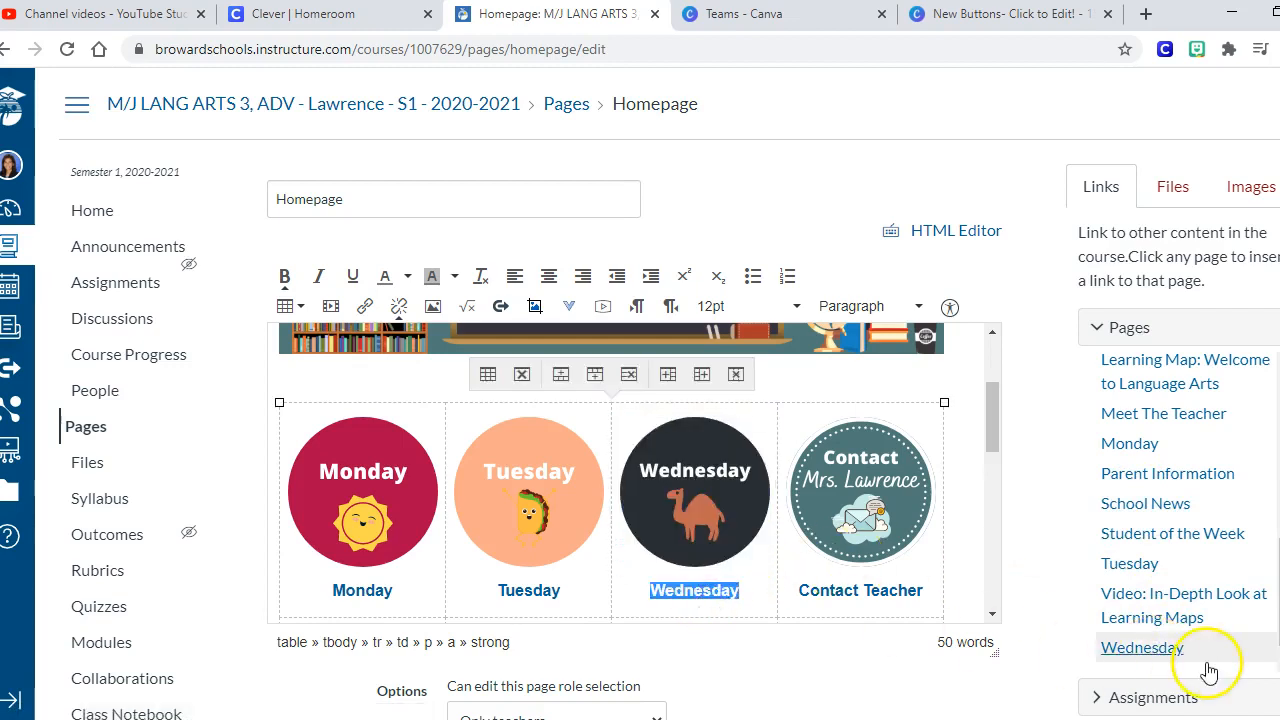
scroll("down", 3)
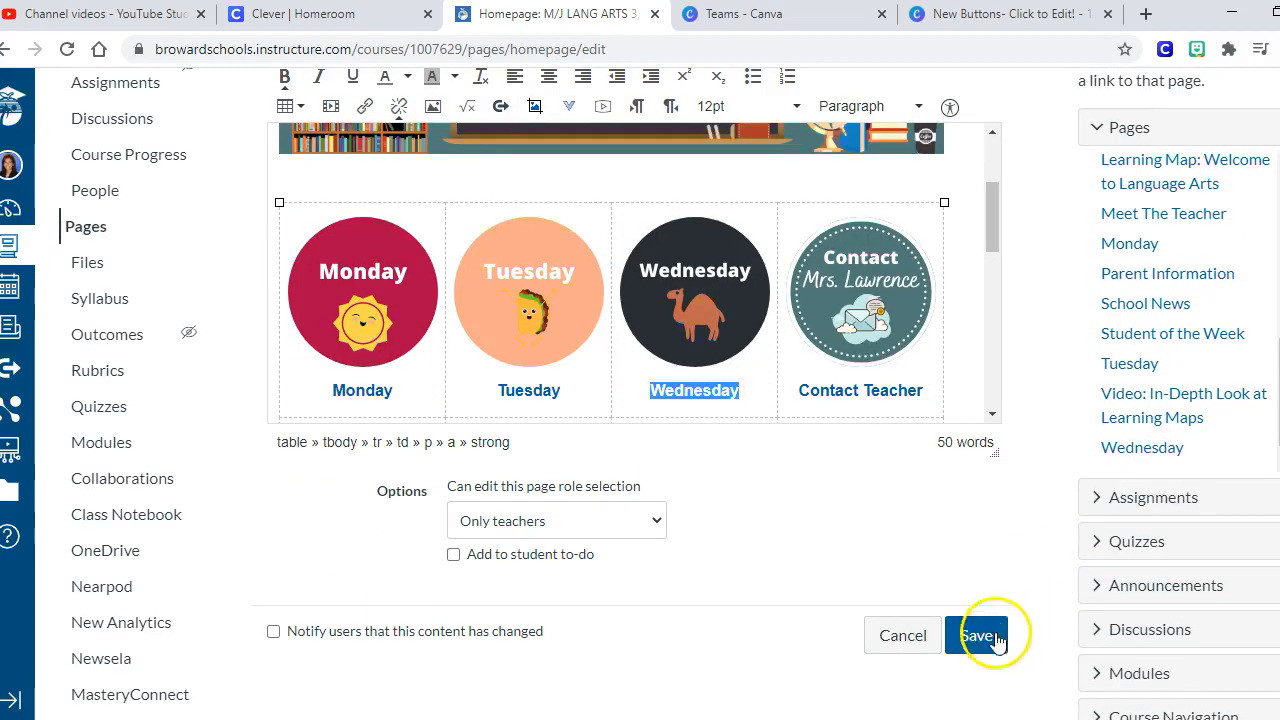
Save the homepage, test the Tuesday button's link, and return to the course Home.
left_click(980, 636)
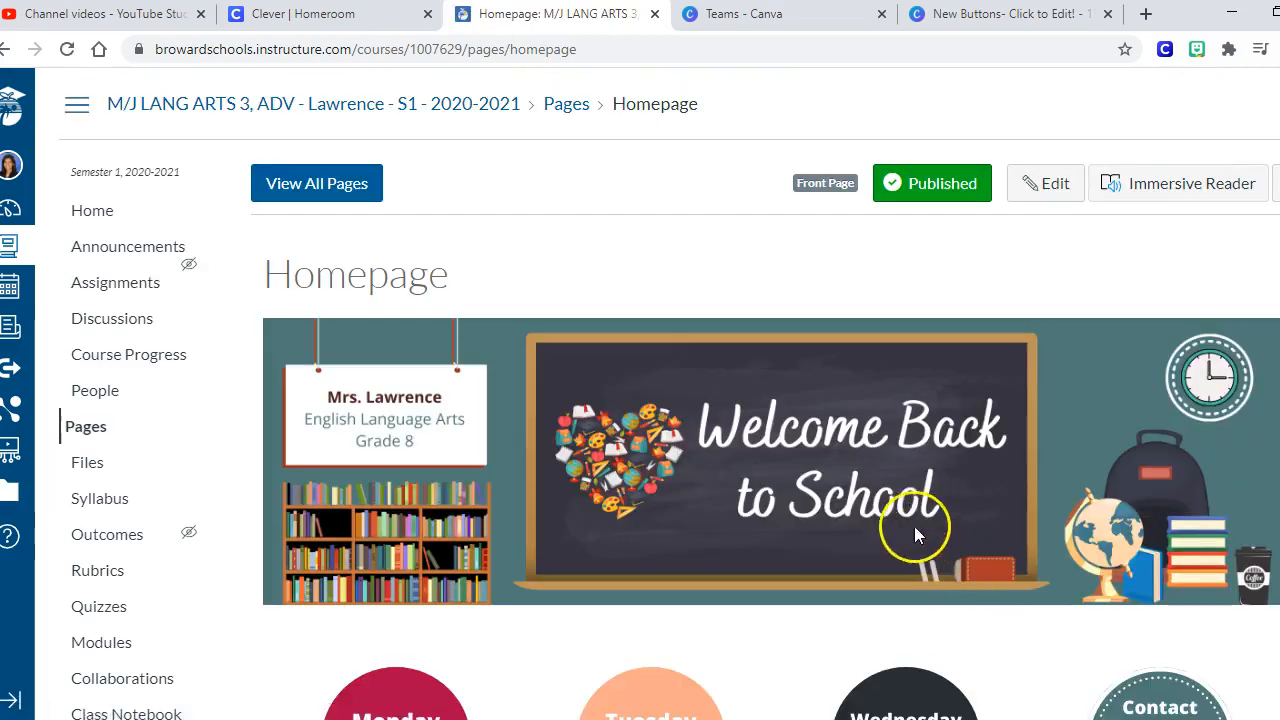
mouse_move(664, 336)
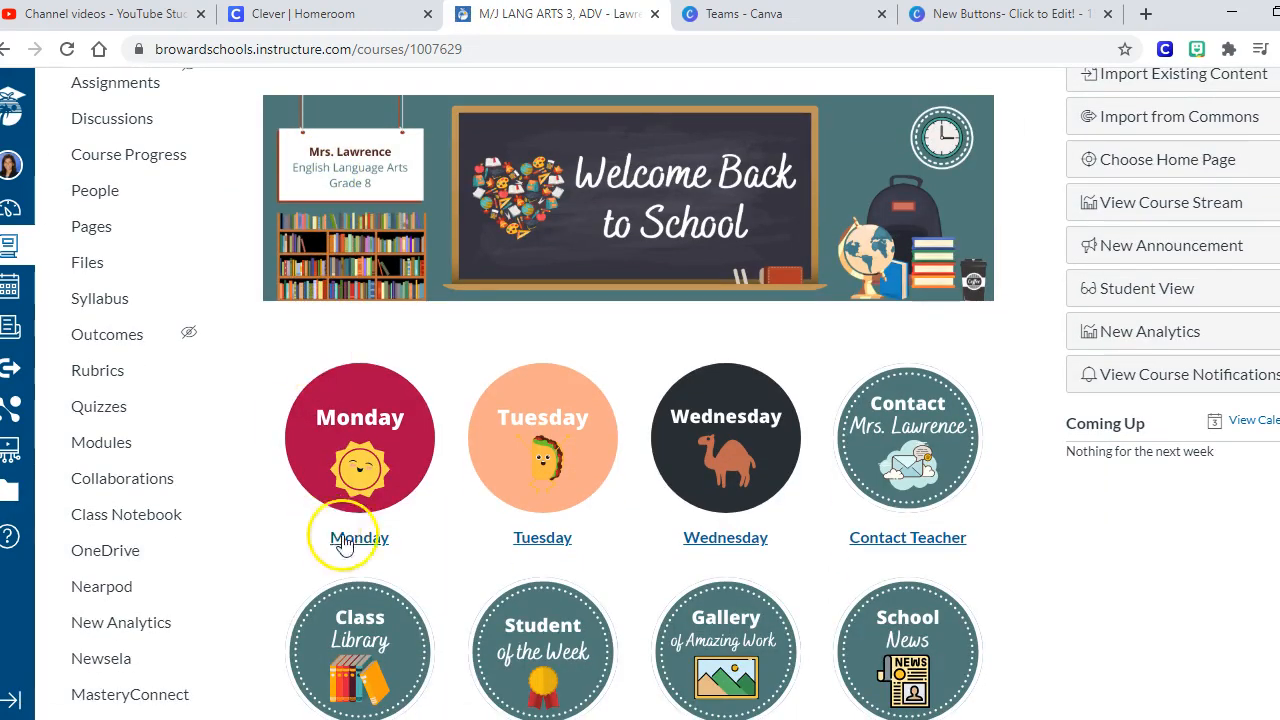
mouse_move(542, 430)
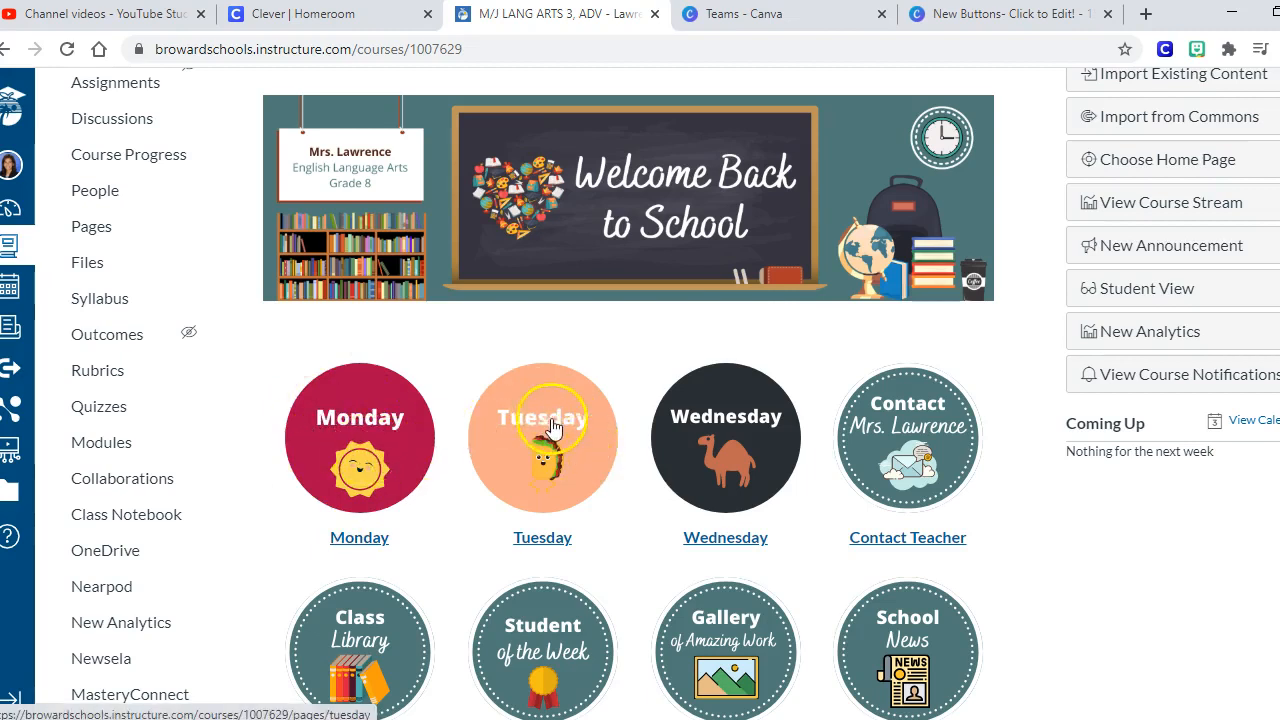
left_click(542, 536)
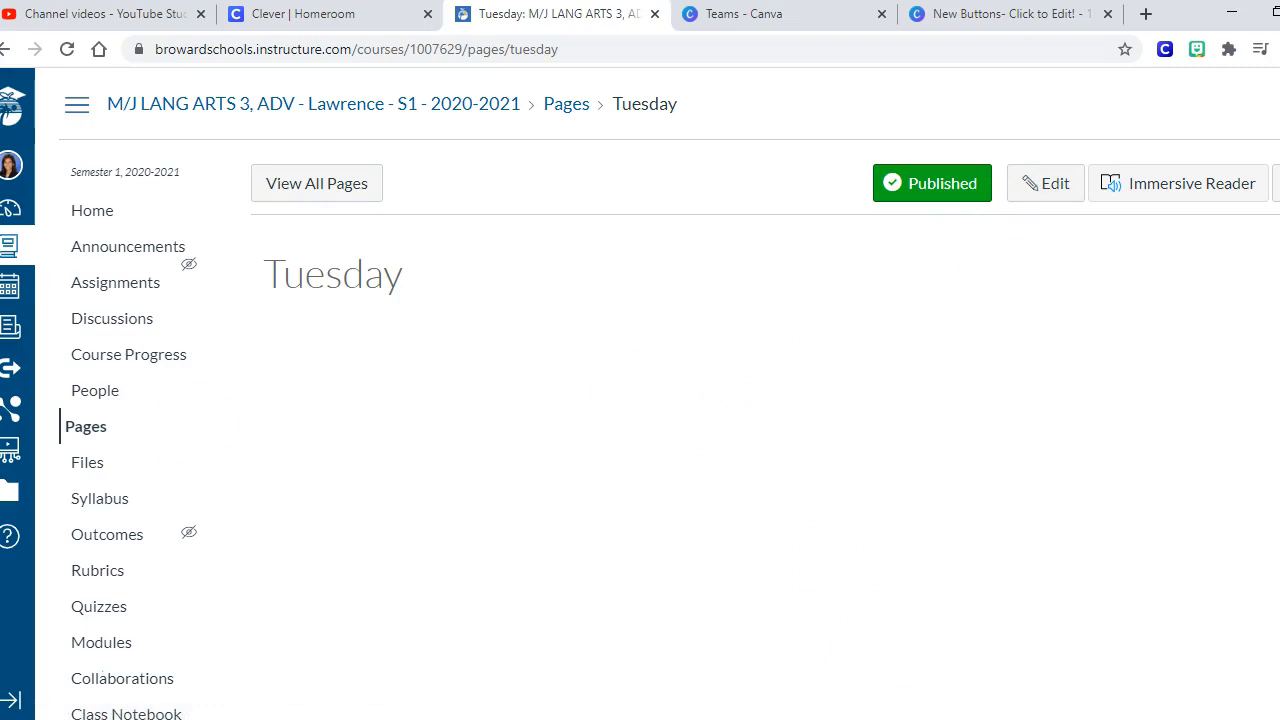
left_click(92, 210)
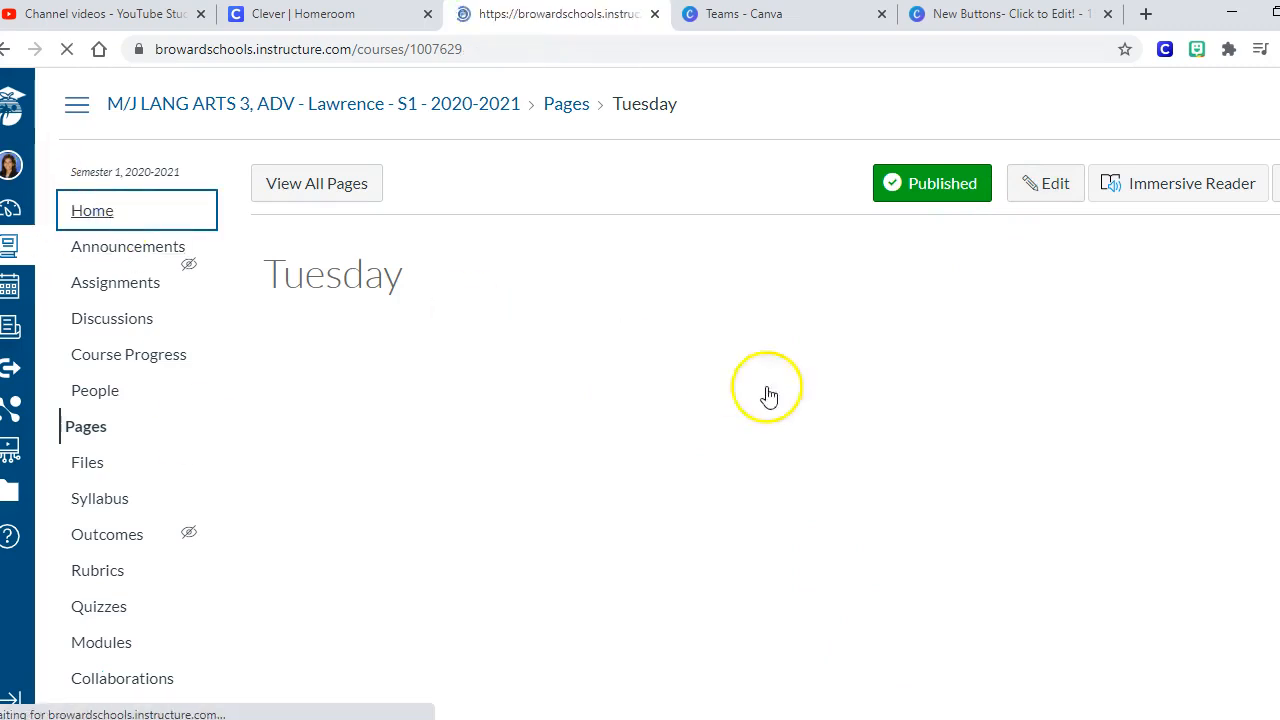
left_click(92, 210)
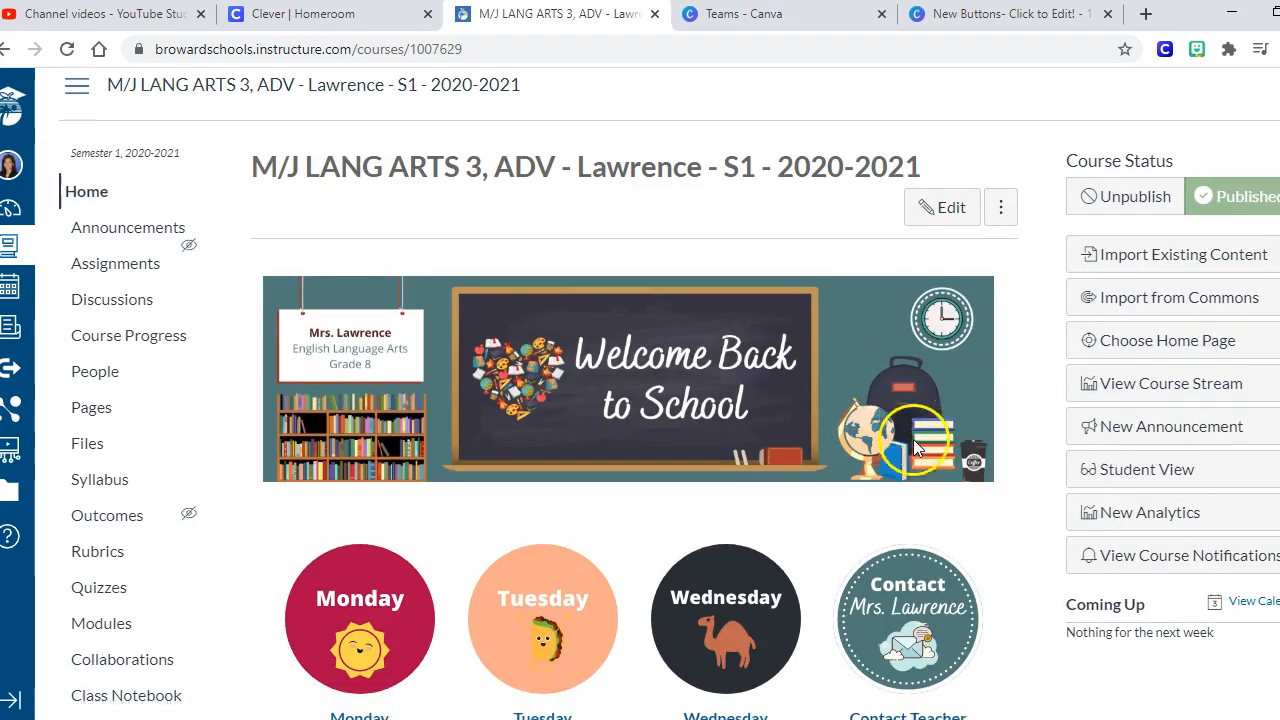
scroll("down", 3)
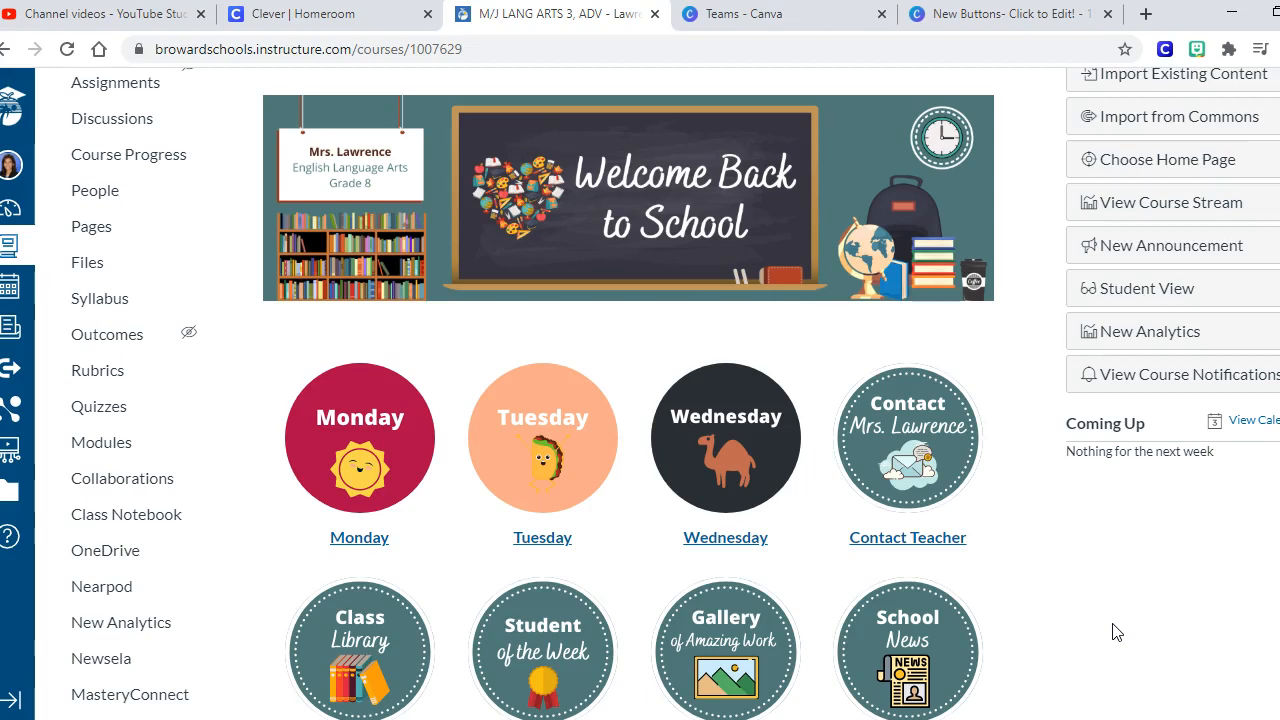
scroll("down", 3)
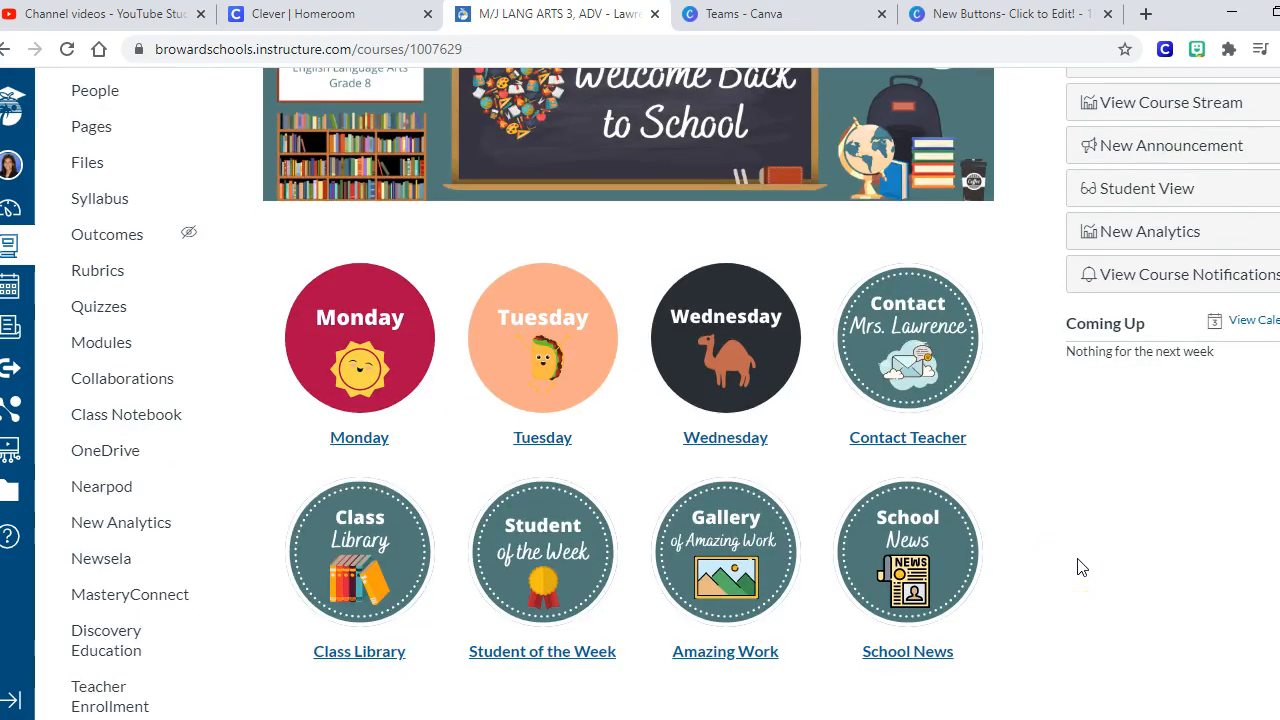
scroll("up", 3)
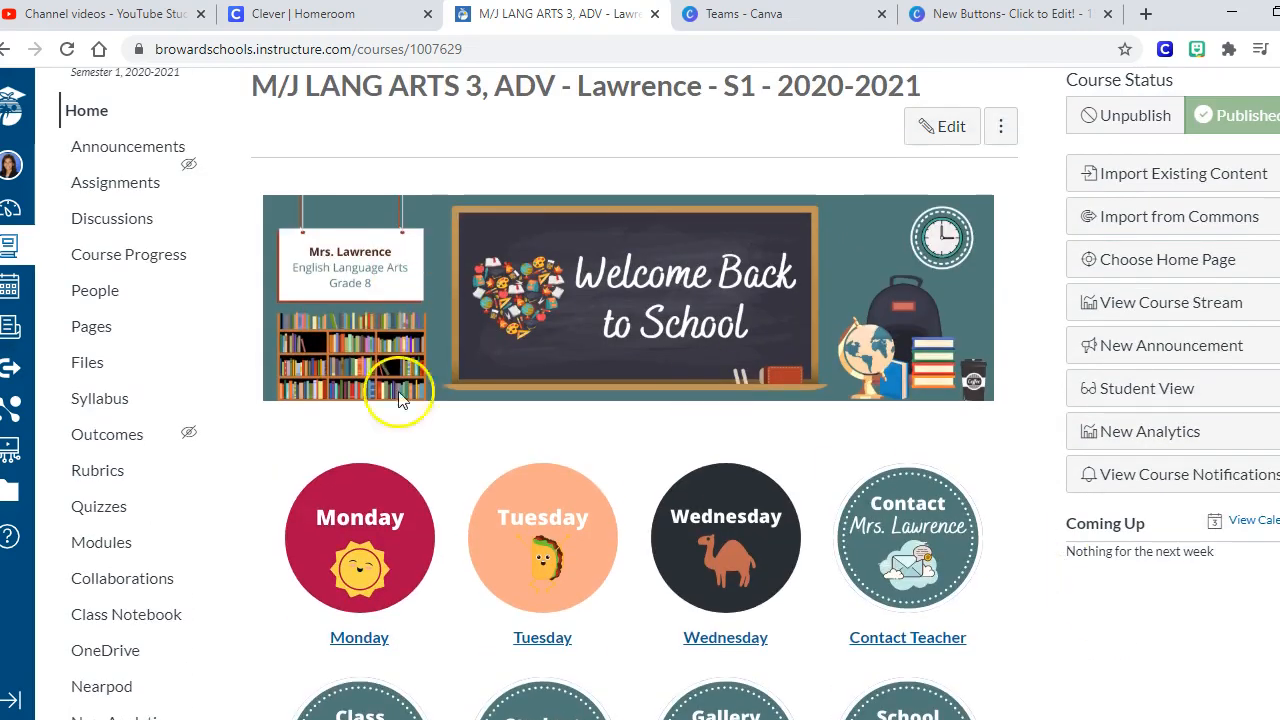
mouse_move(106, 432)
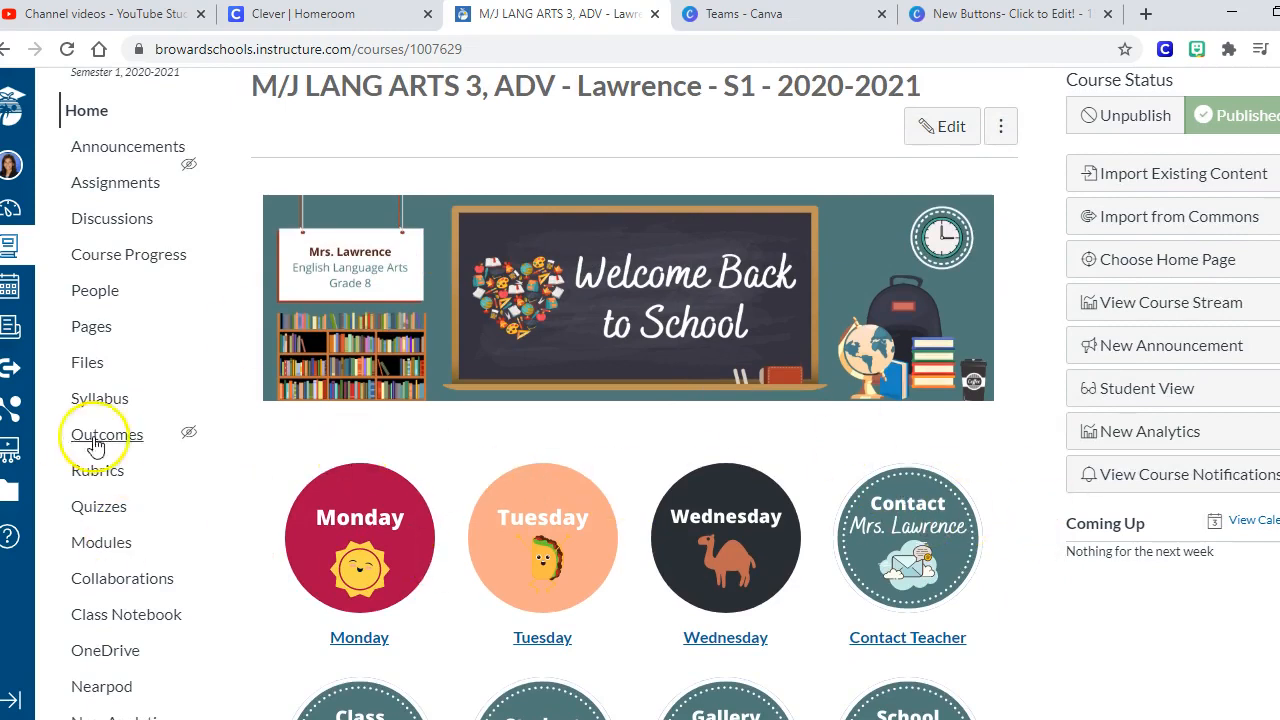
mouse_move(1024, 530)
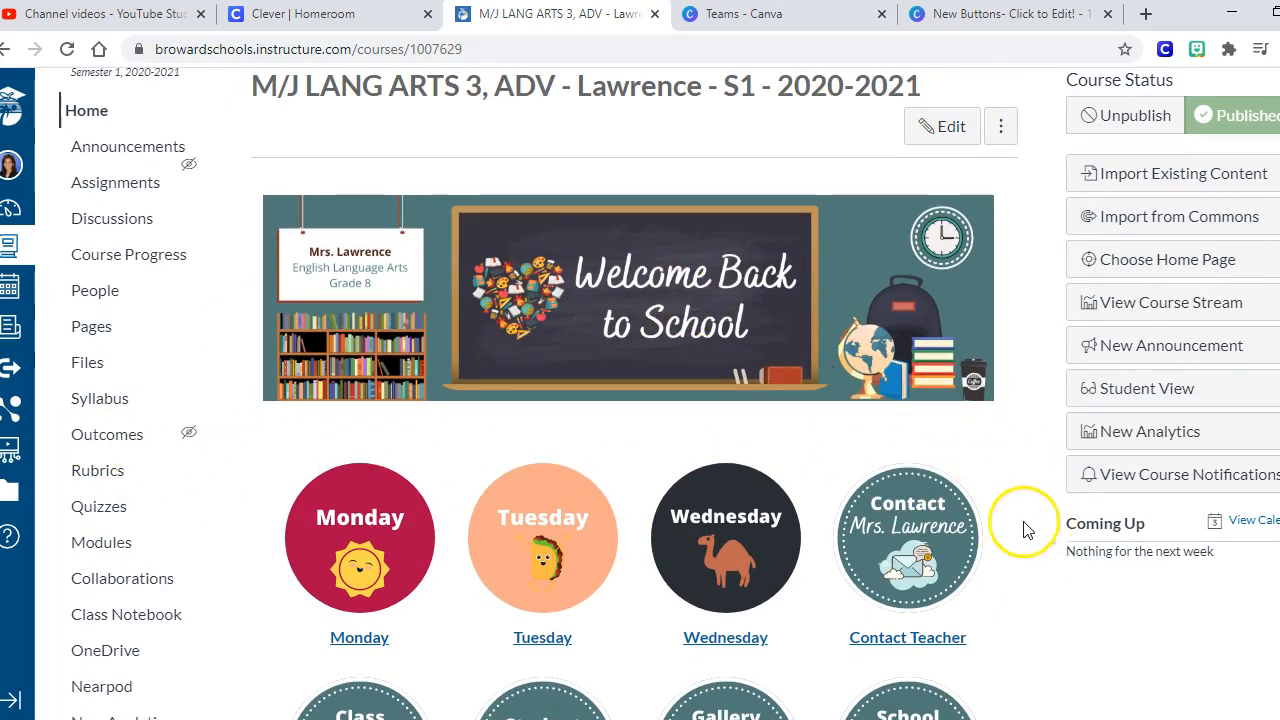
mouse_move(56, 680)
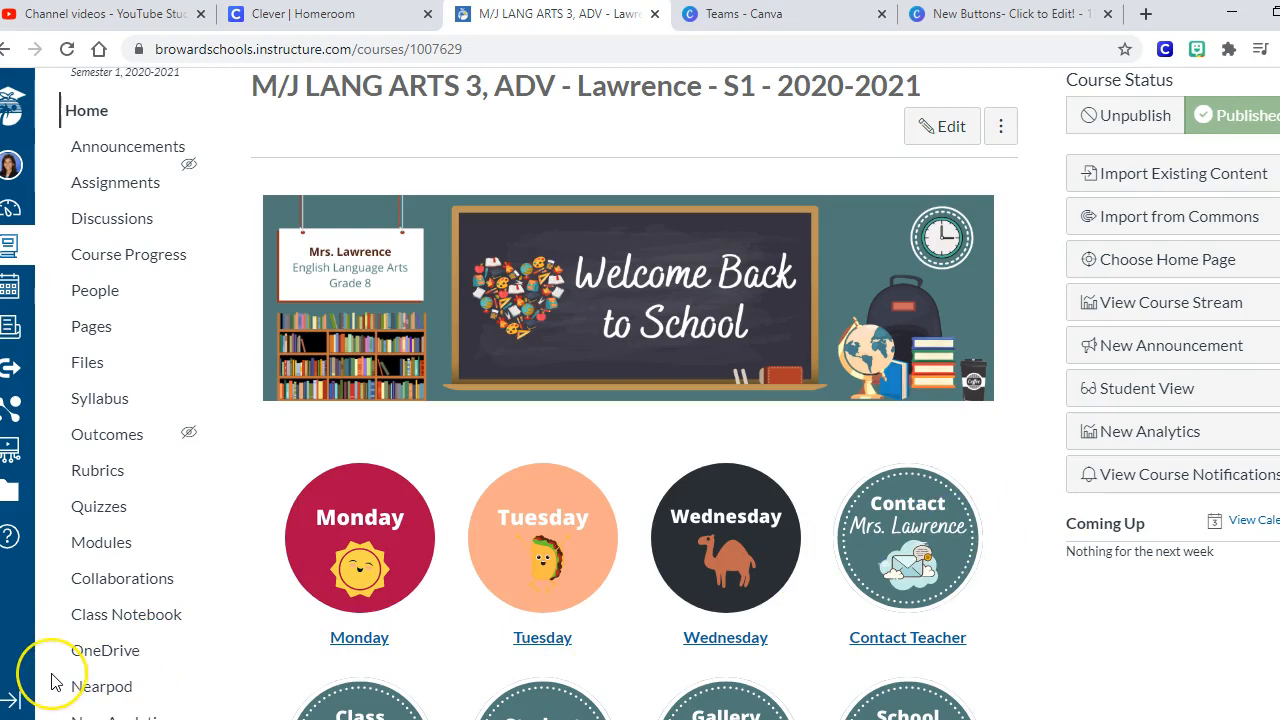